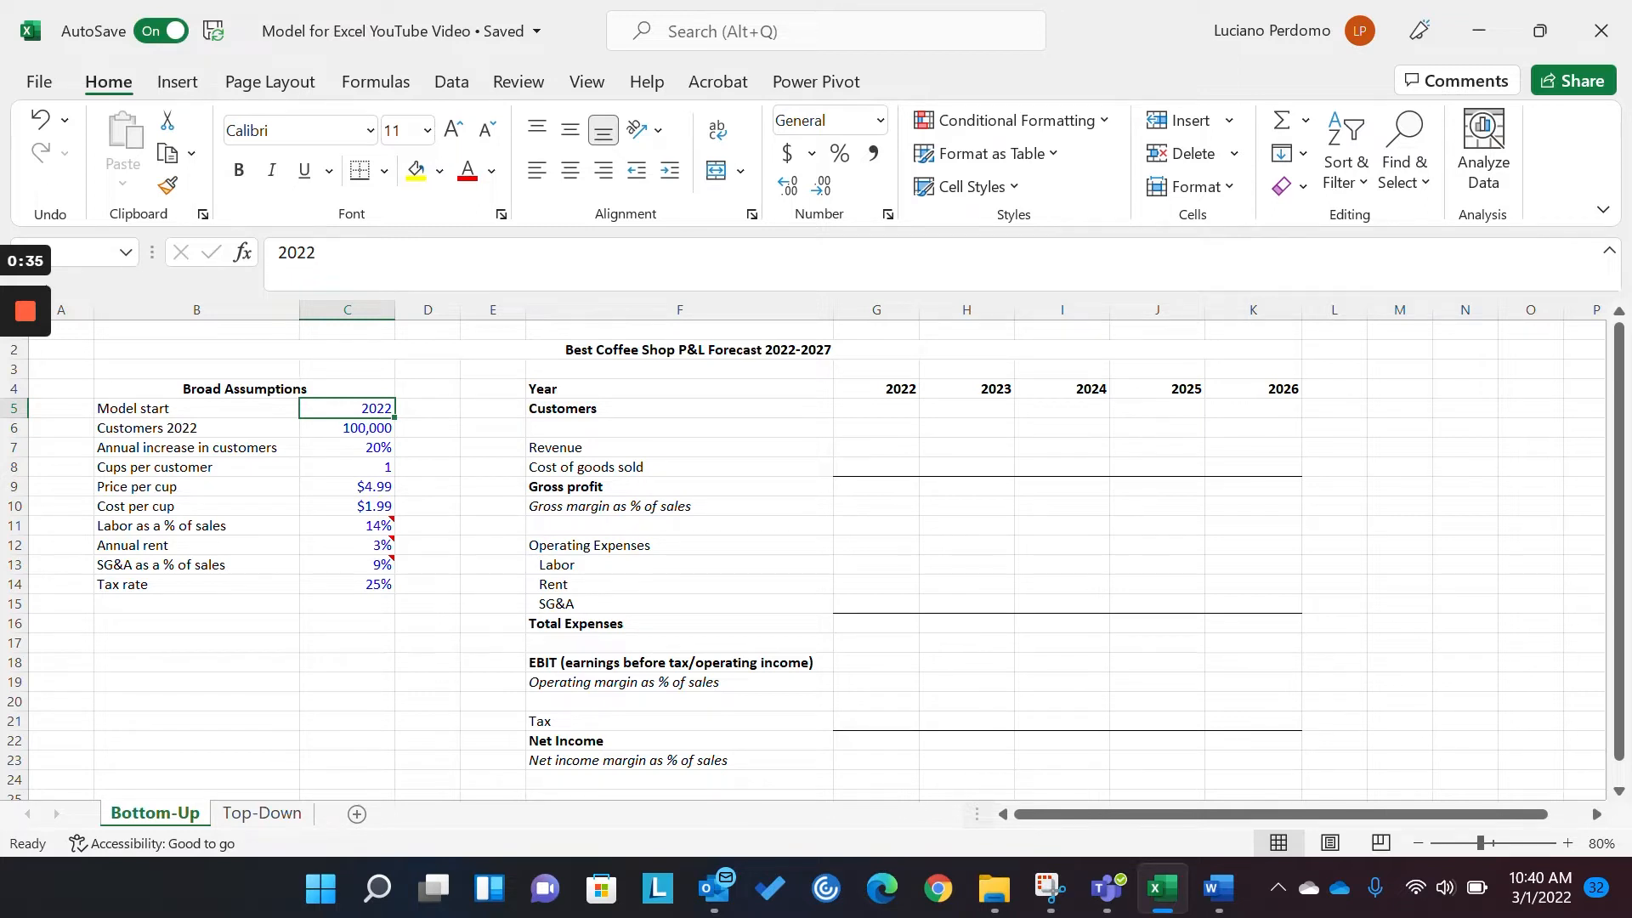
- Review the customer, cups, price and start-year assumptions and the year header formulas
left_click(347, 467)
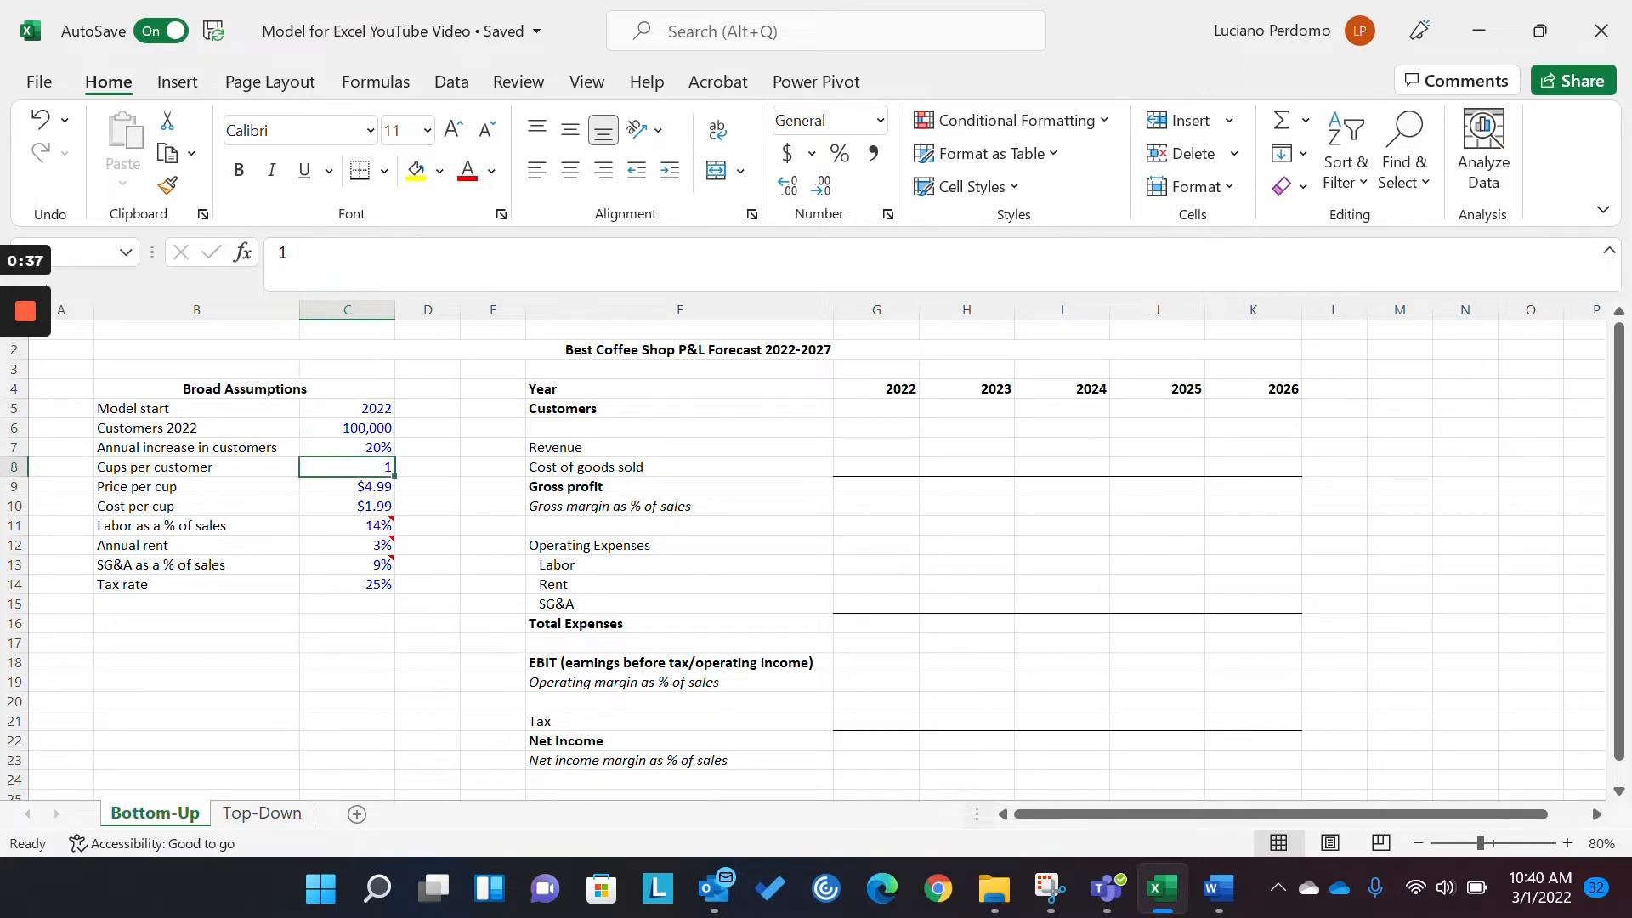
left_click(347, 427)
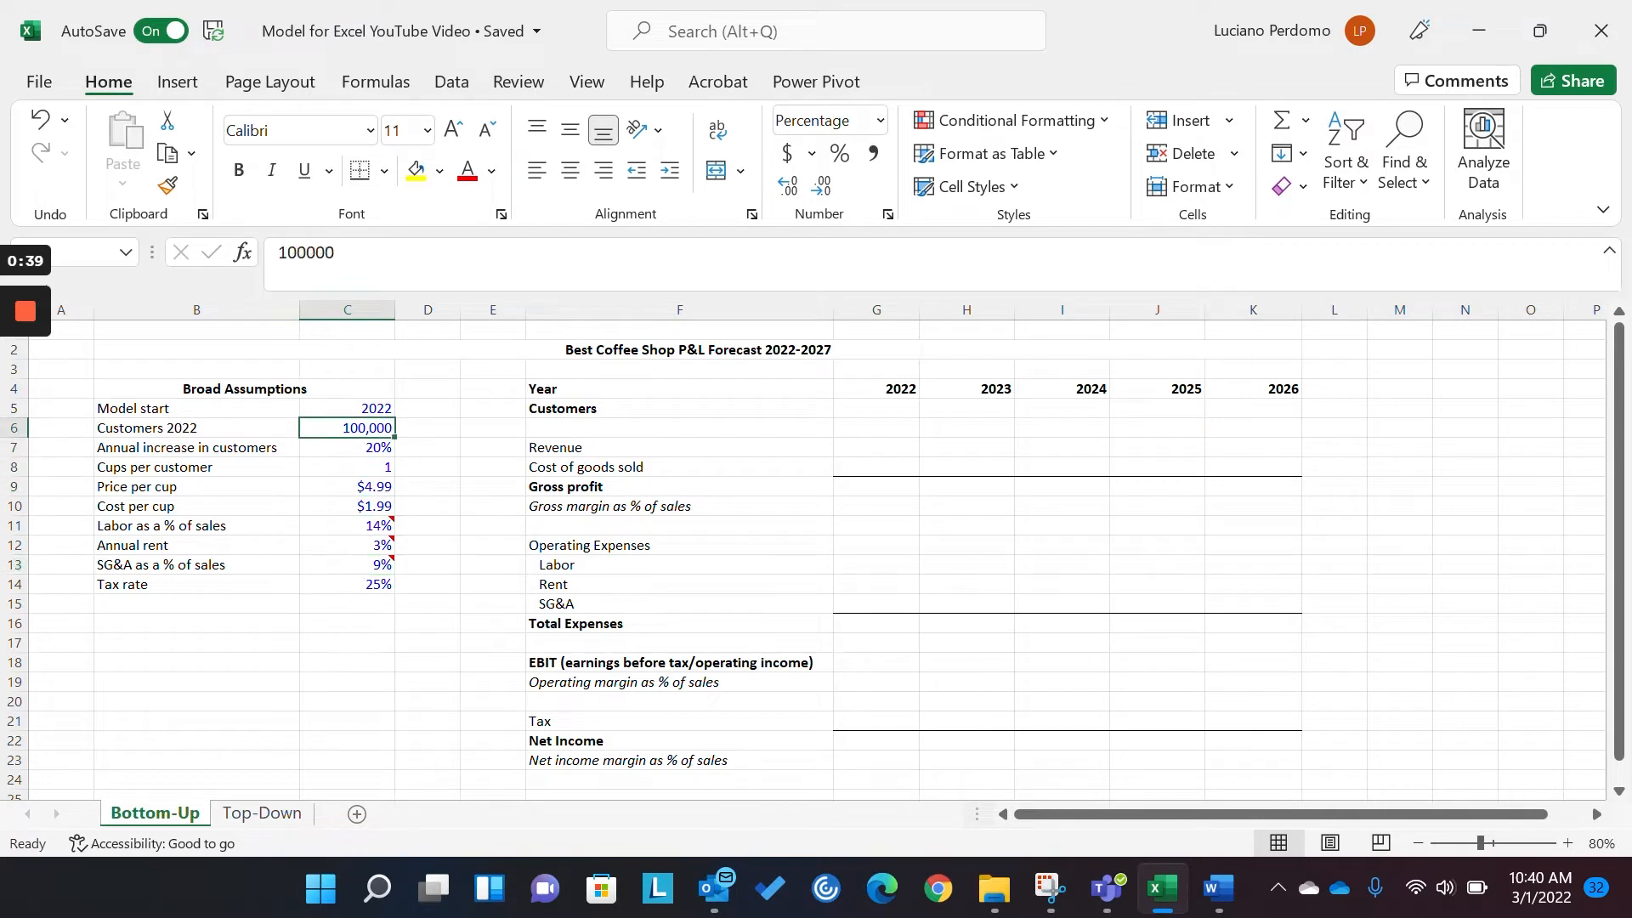
left_click(877, 388)
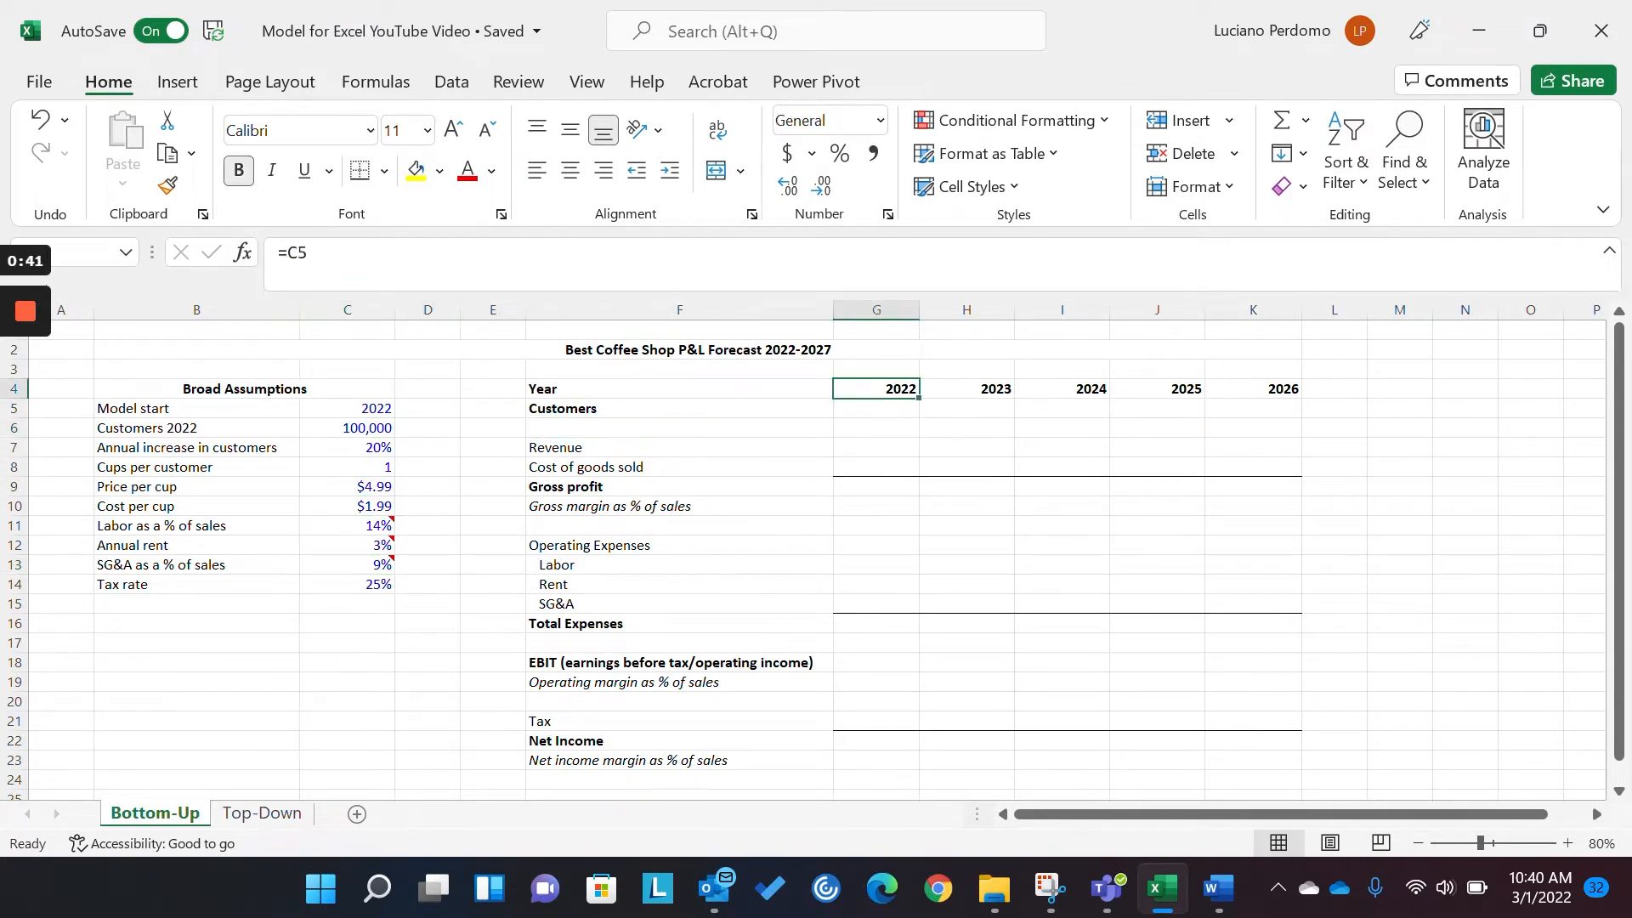
left_click(347, 408)
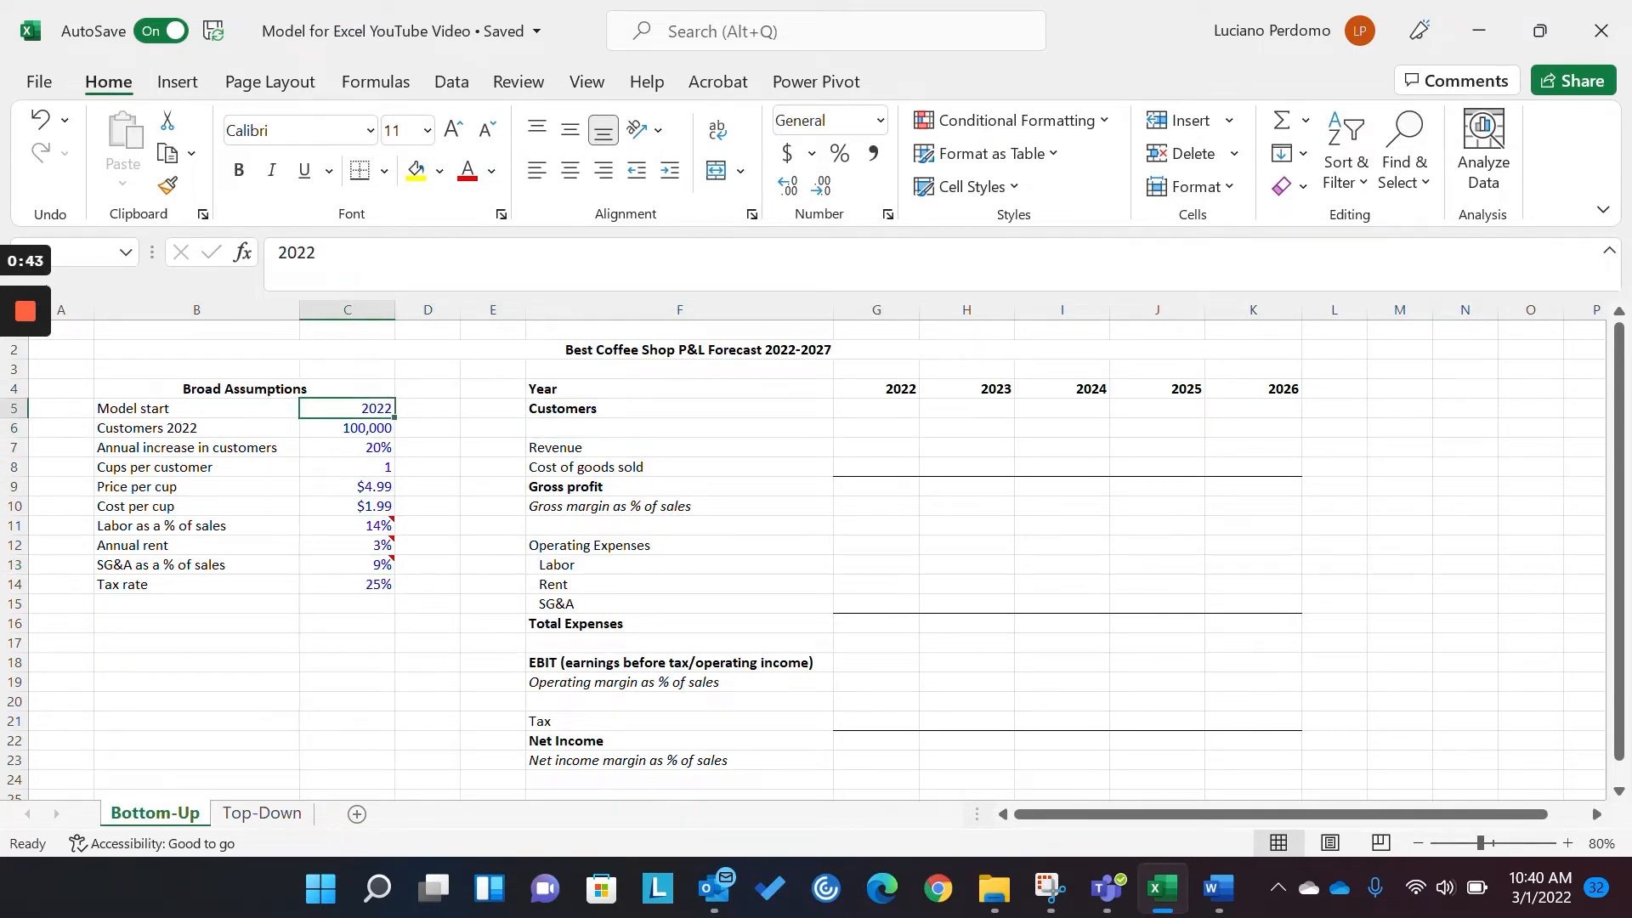
left_click(347, 486)
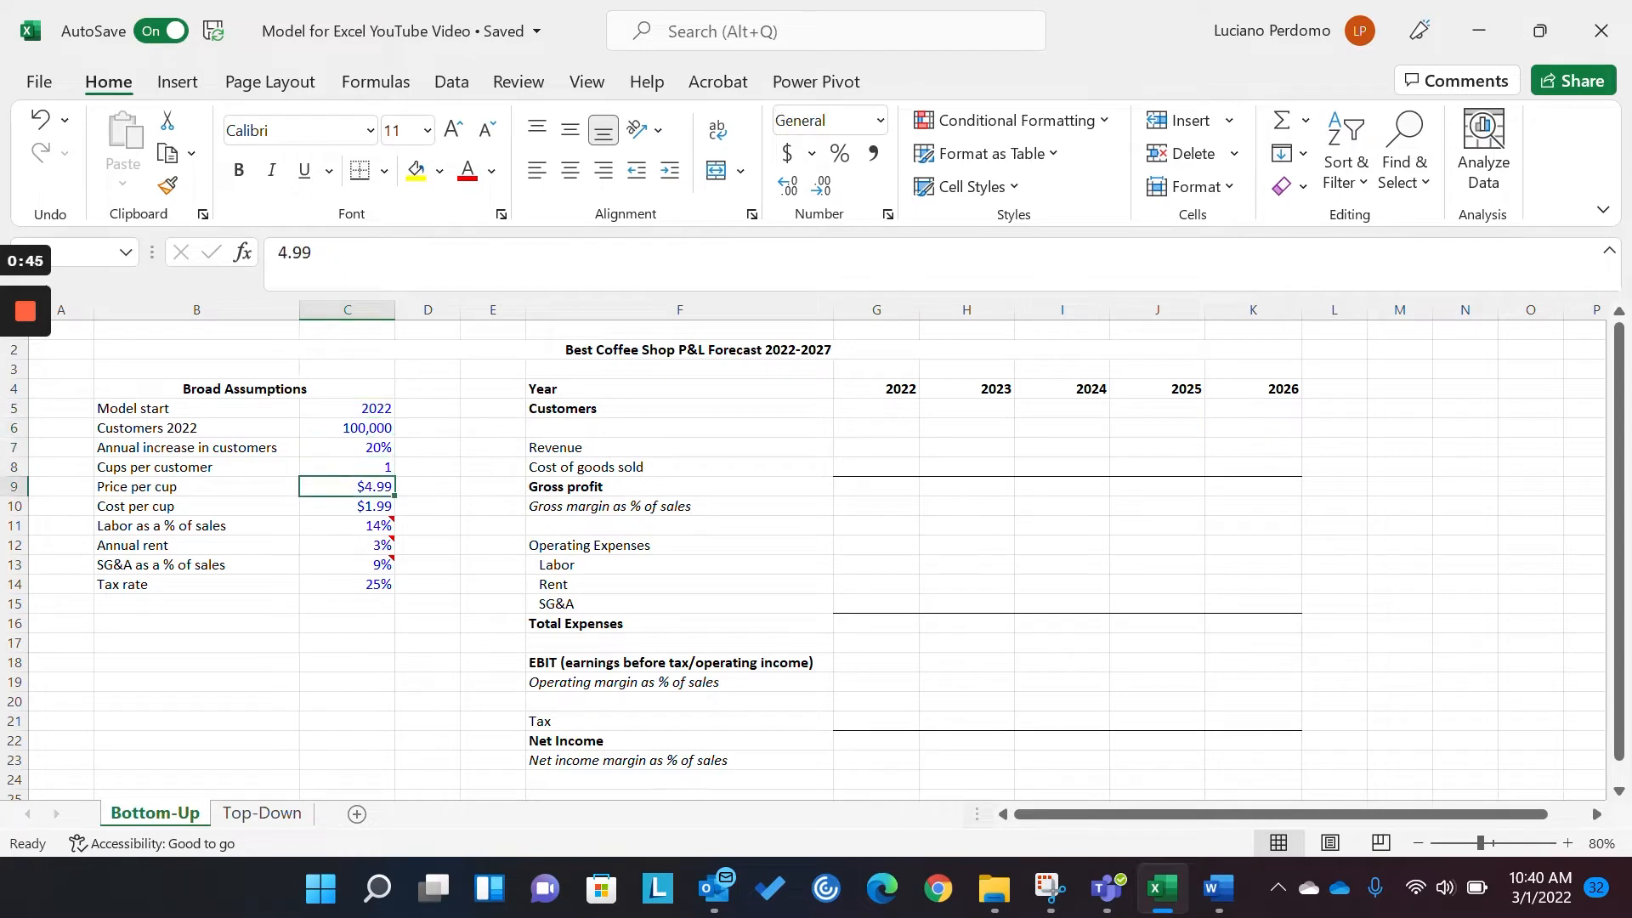
left_click(346, 428)
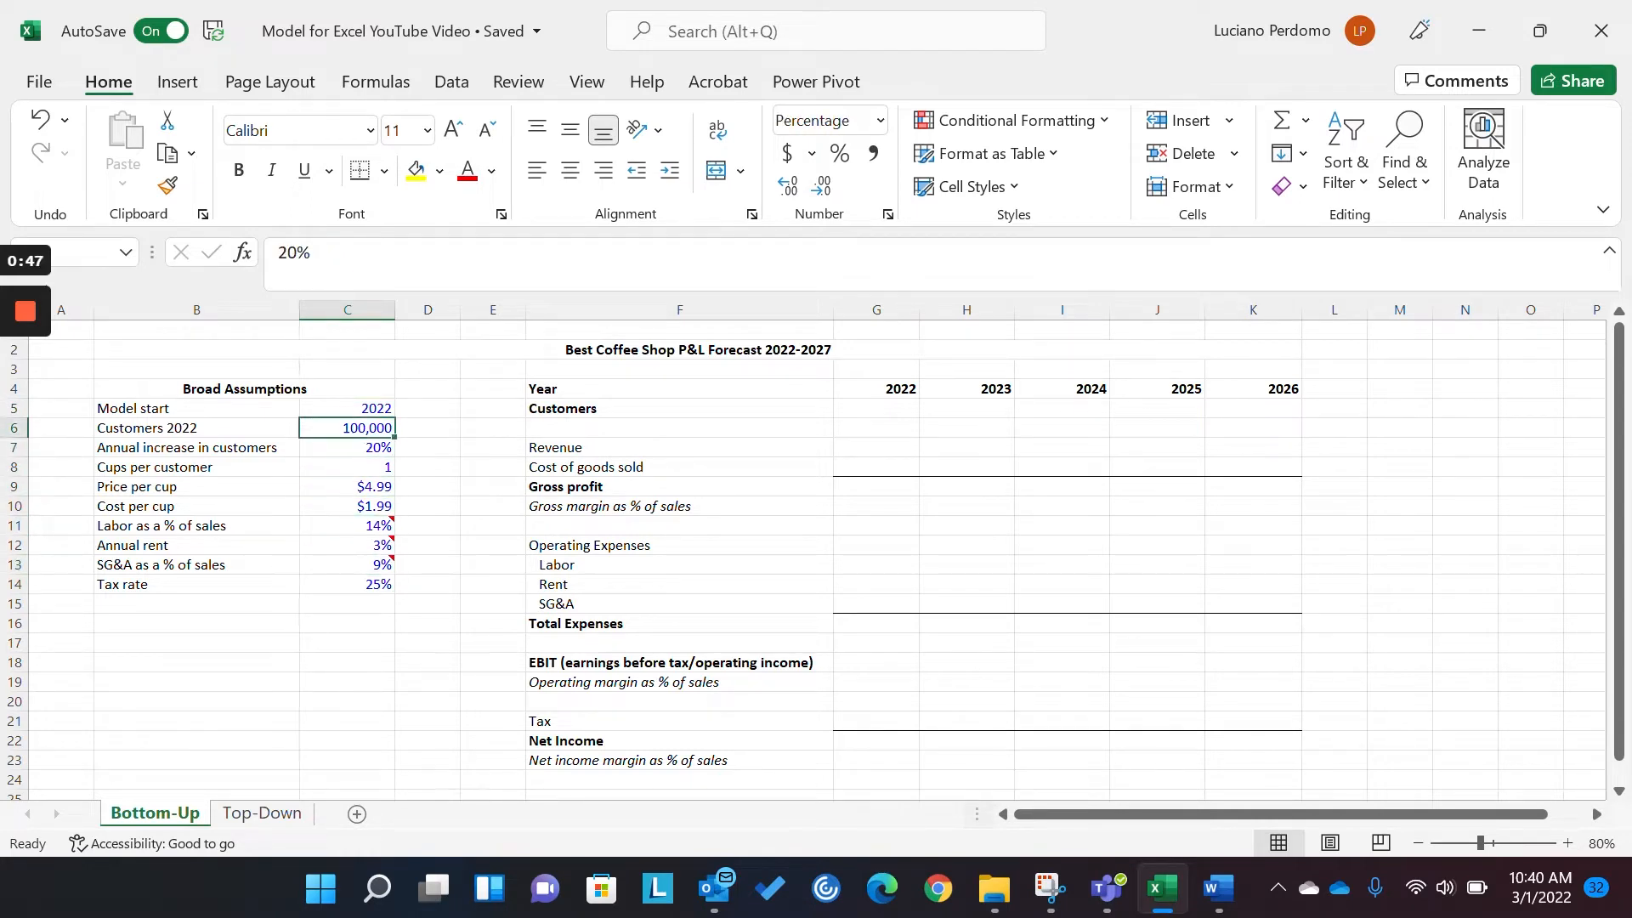
left_click(875, 388)
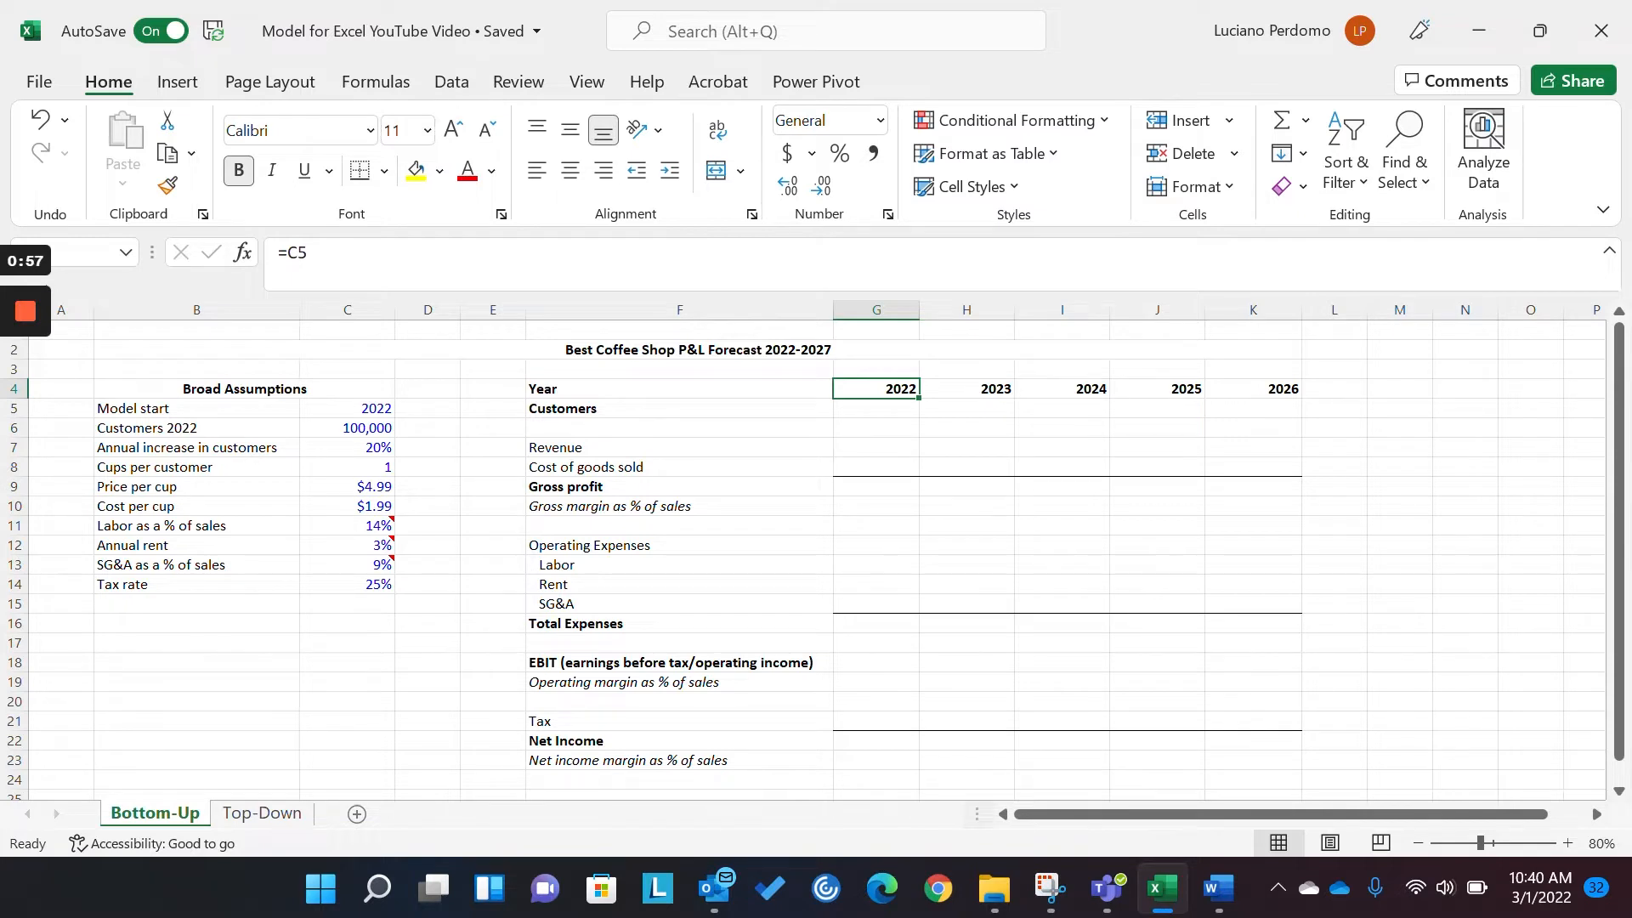
left_click(347, 407)
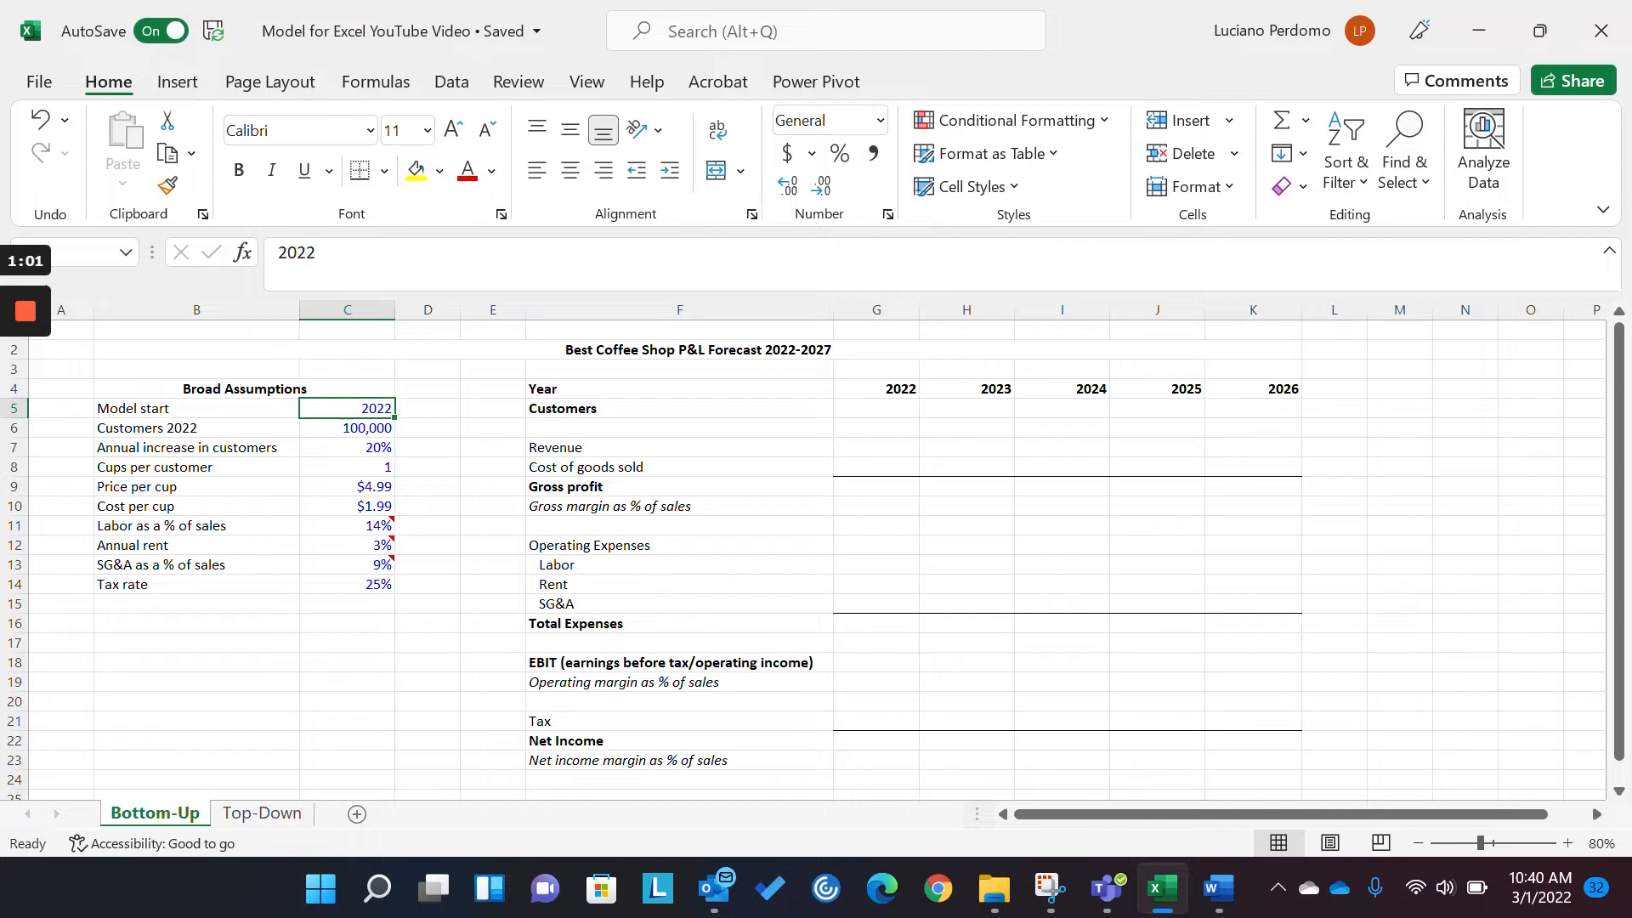
left_click(875, 389)
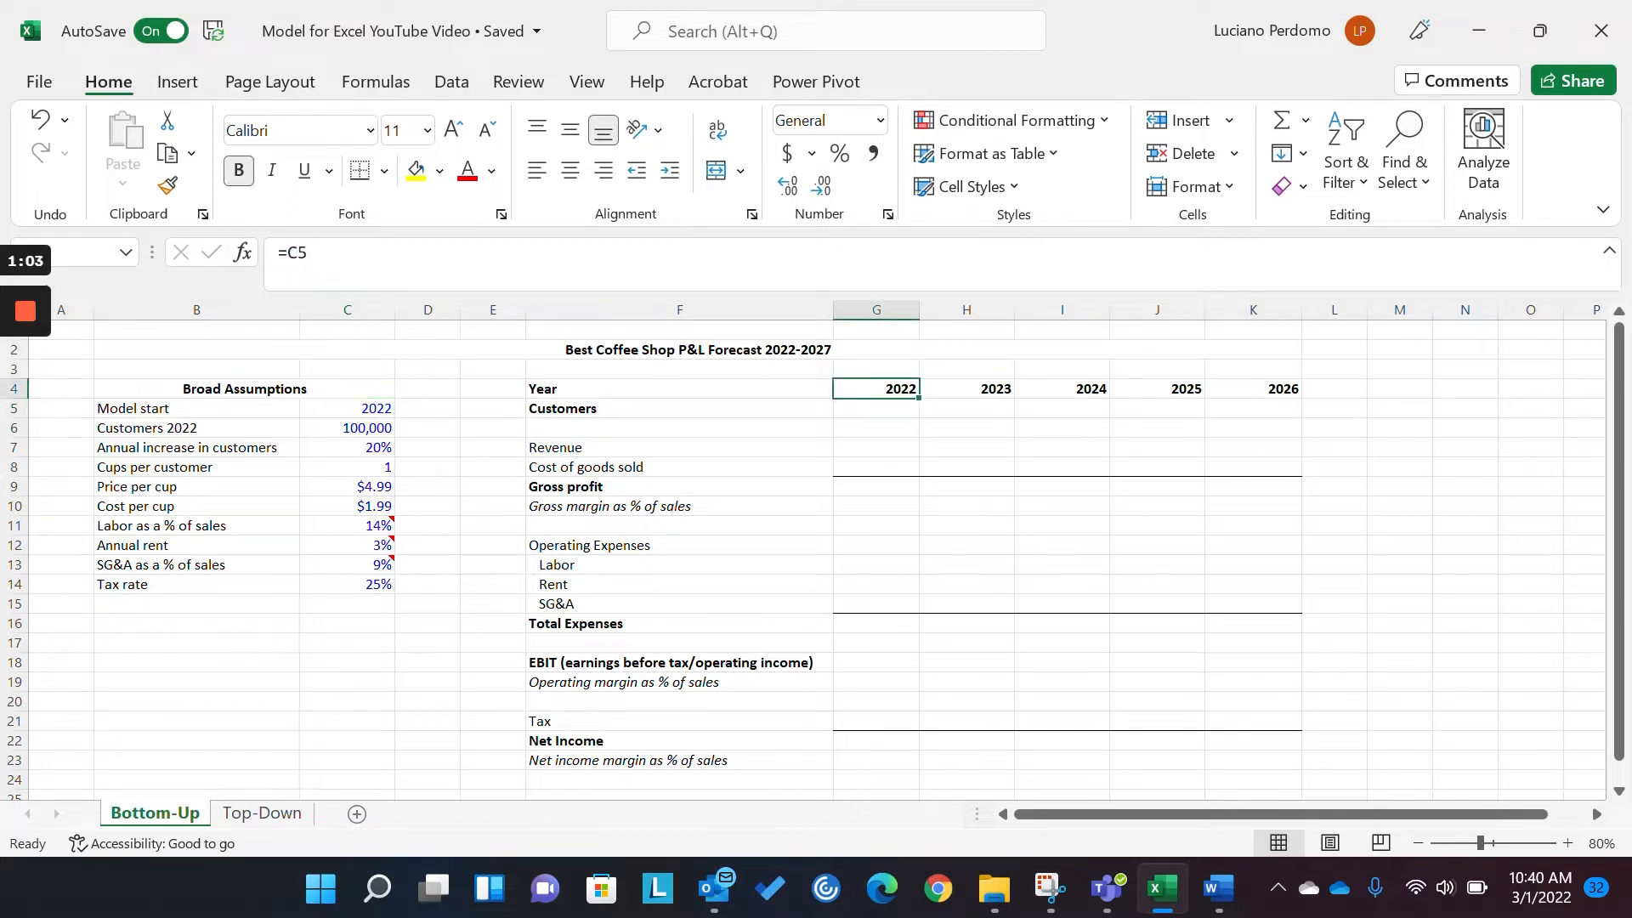
left_click(964, 388)
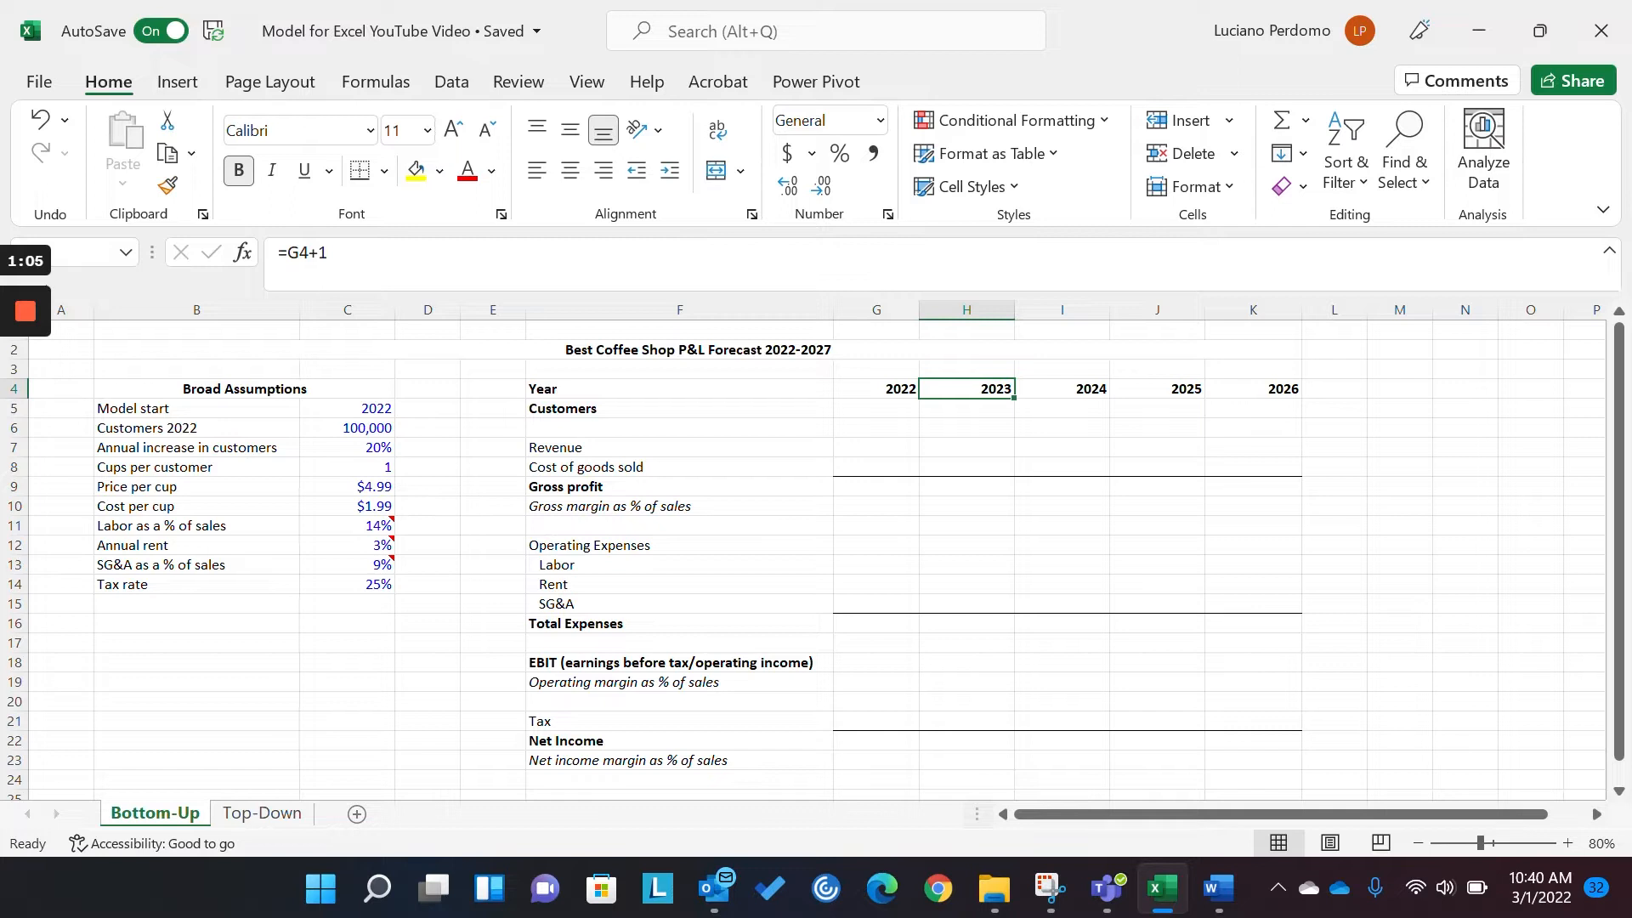
left_click(1155, 388)
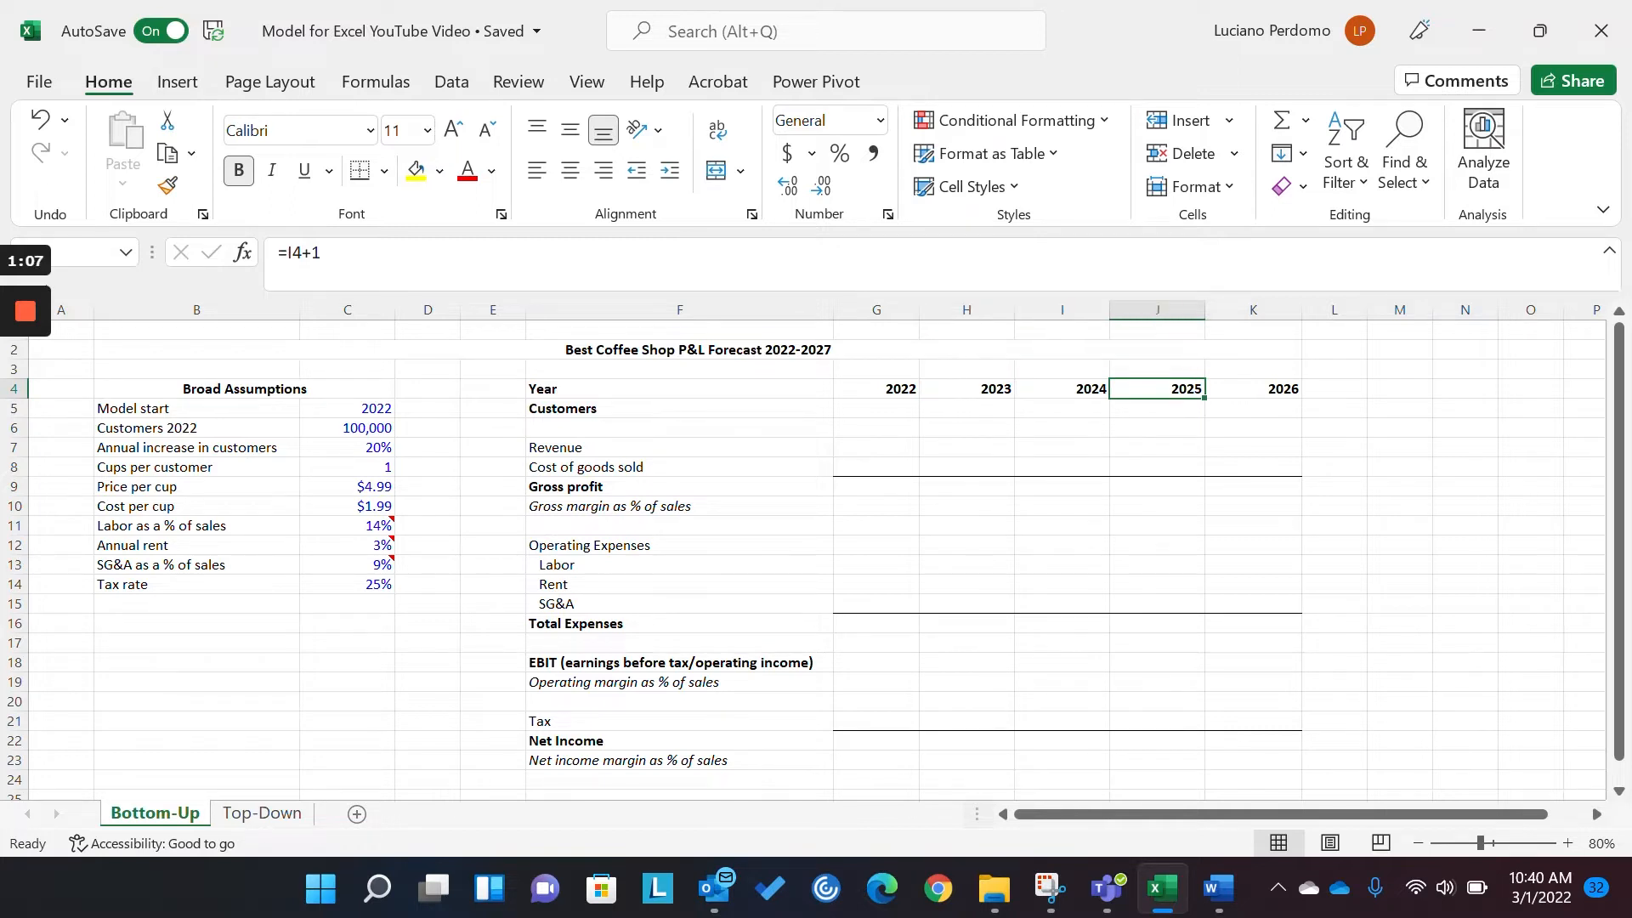
- Change the model start year in C5 to 2023 and check the shifted headers
left_click(196, 407)
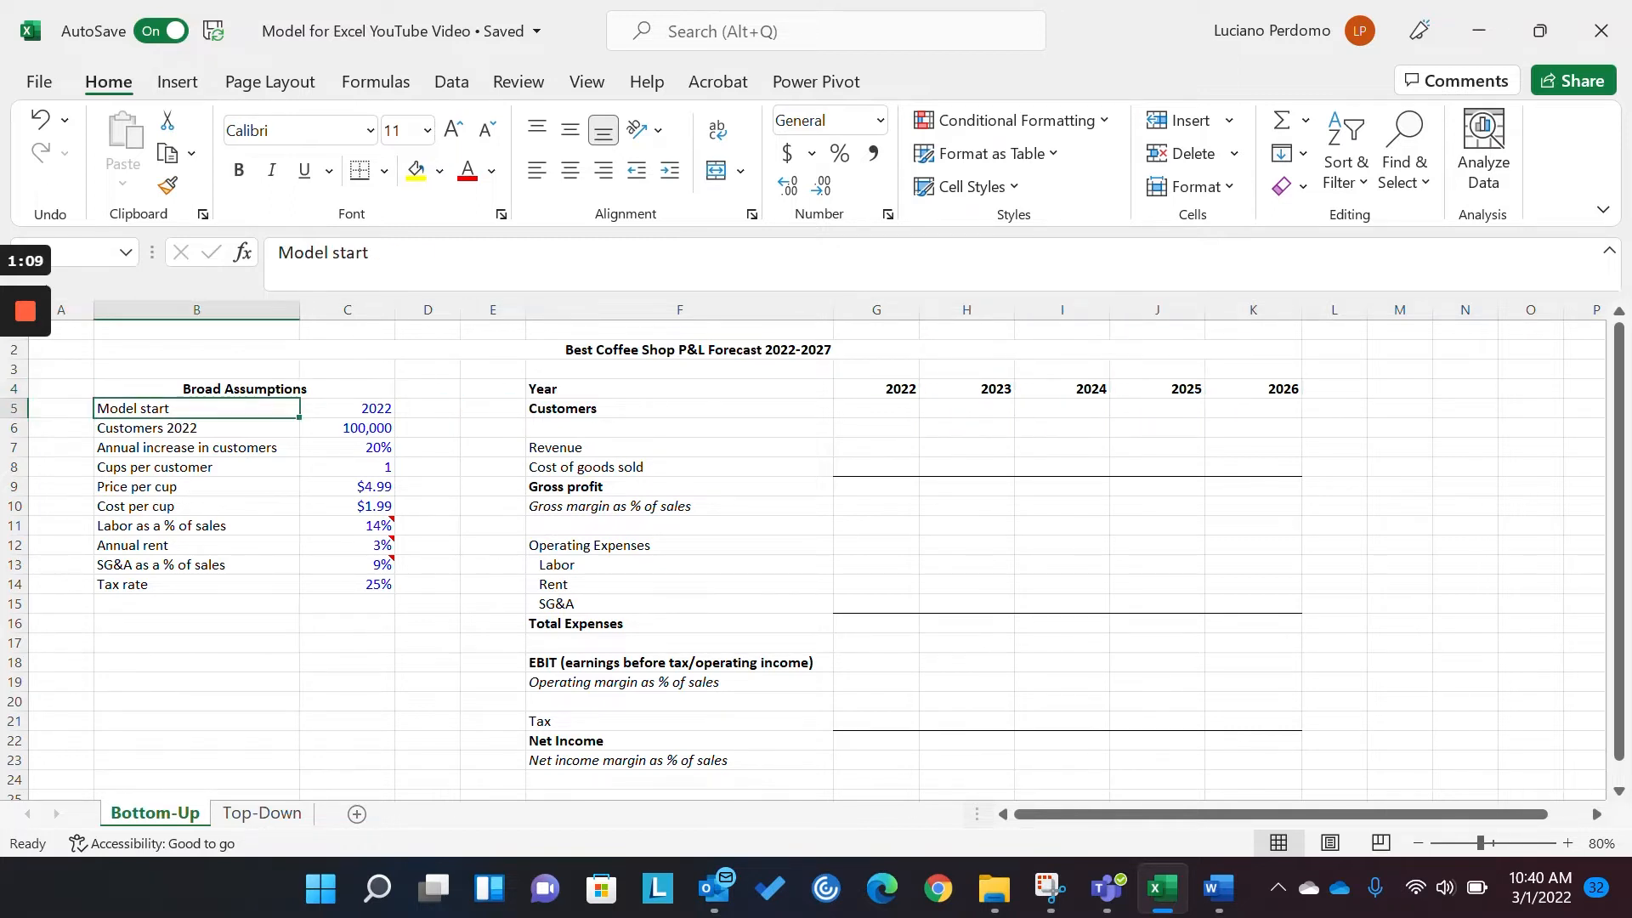
left_click(347, 407)
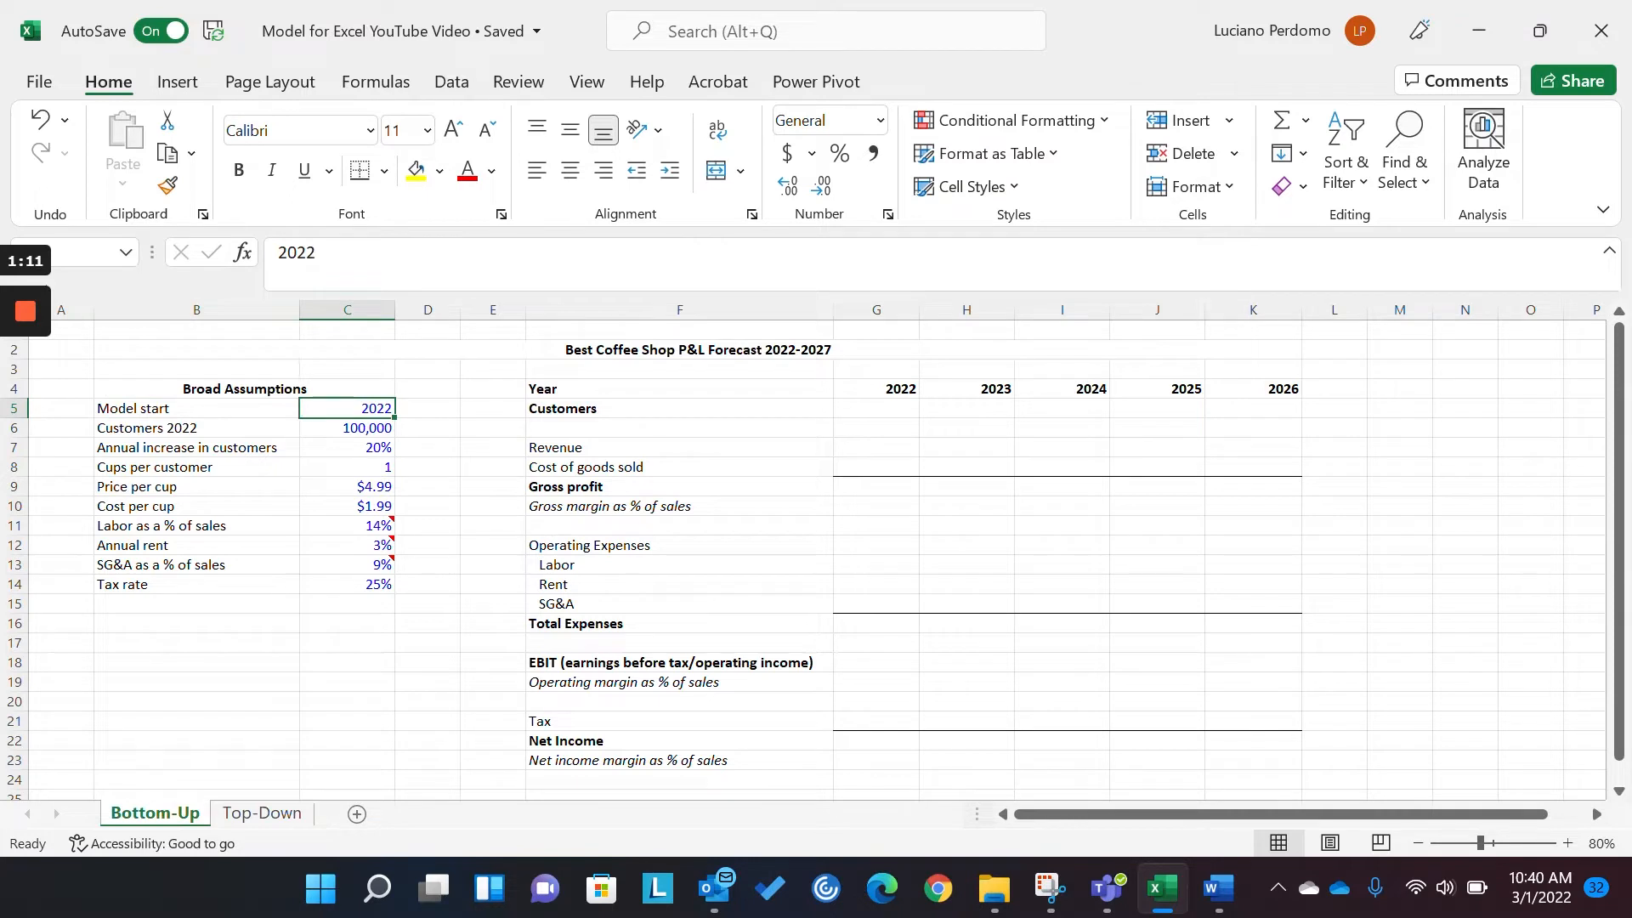
type("2023")
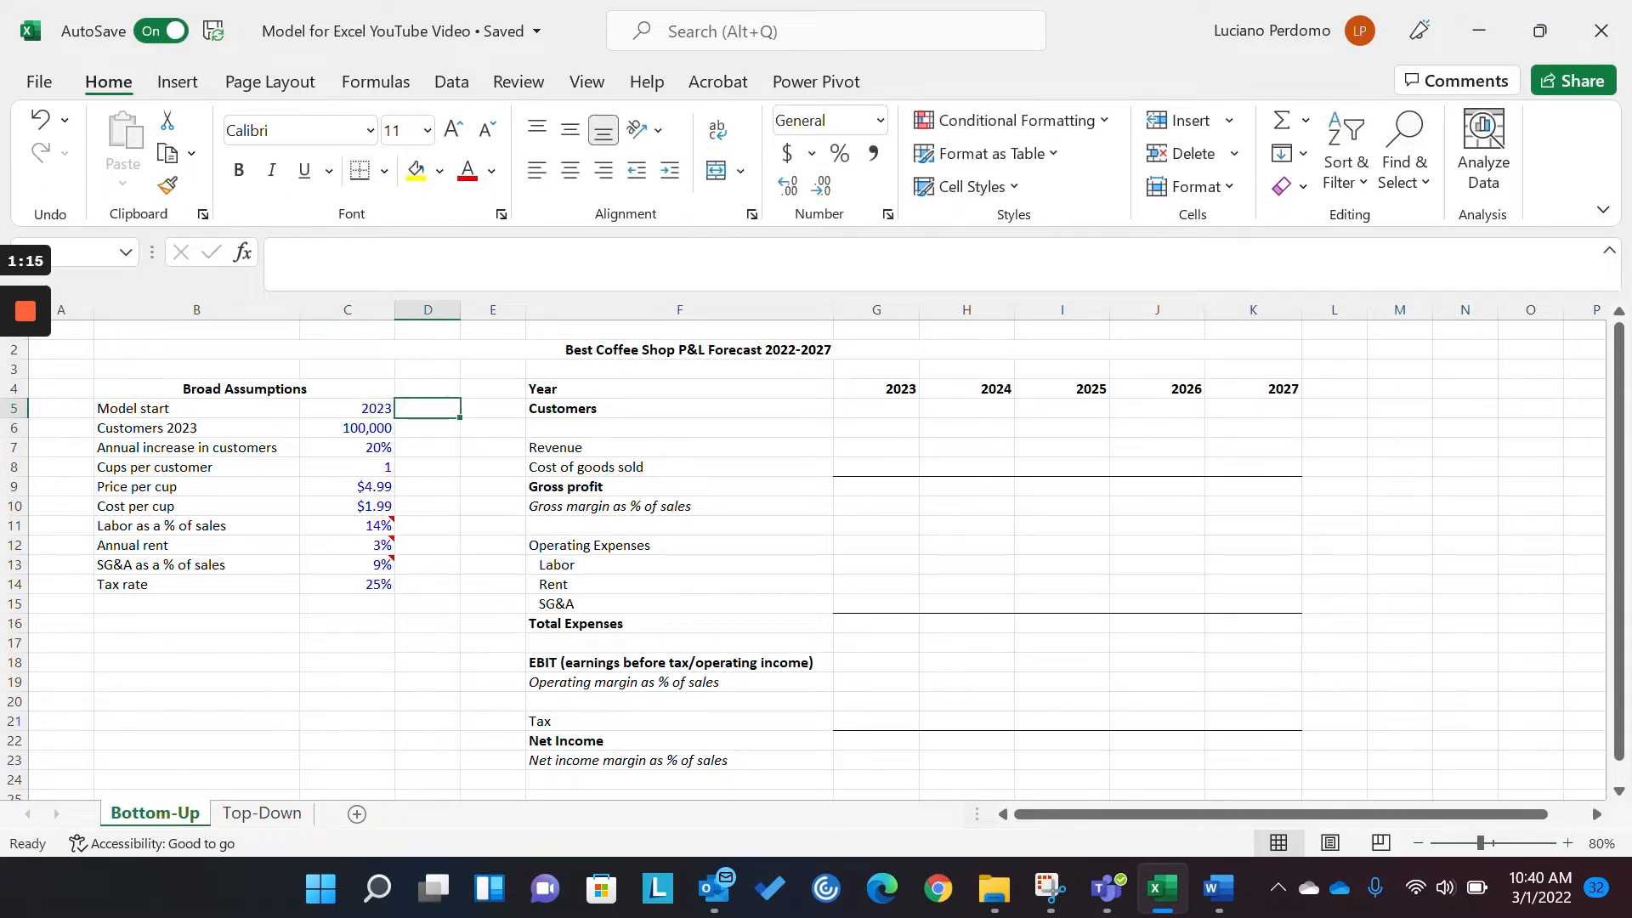
left_click(875, 389)
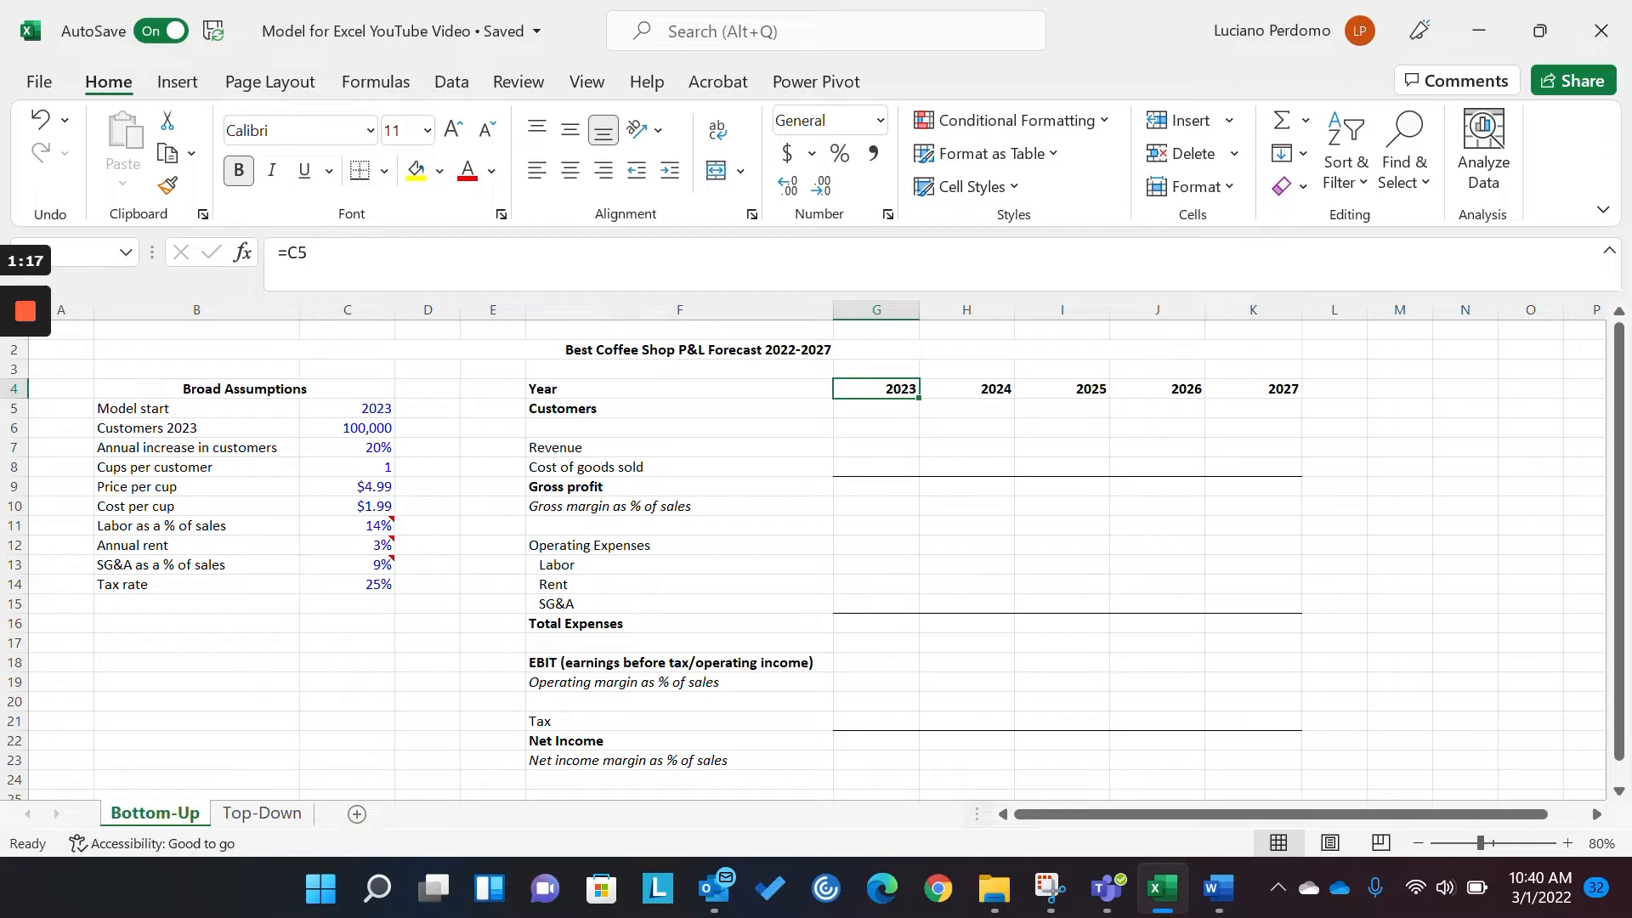
left_click(1155, 388)
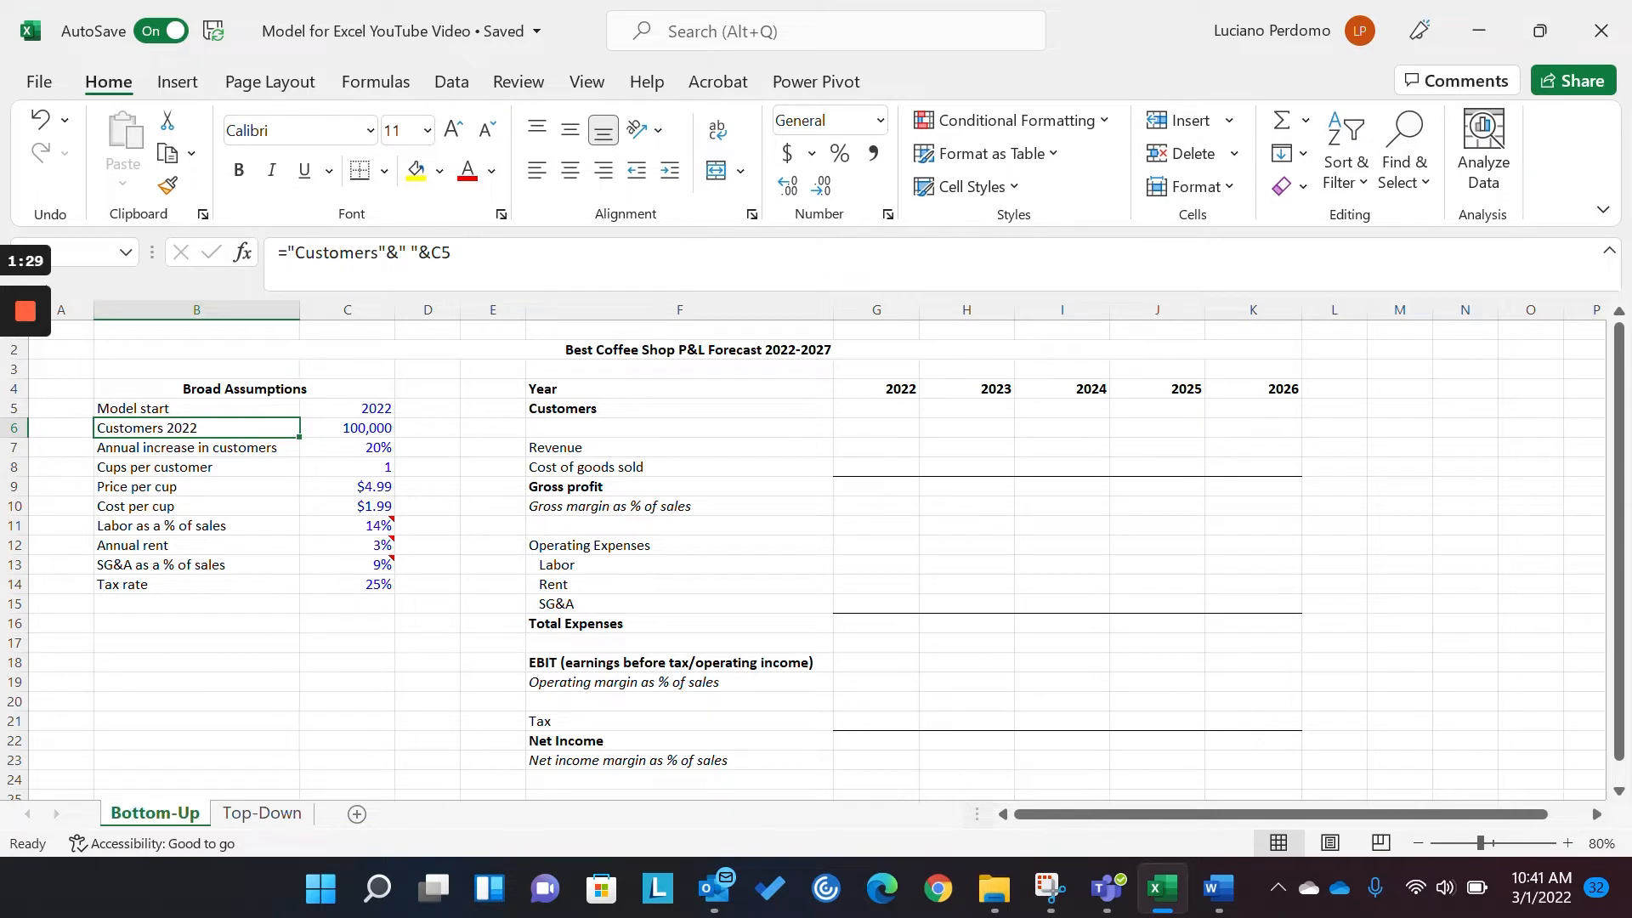
- Review the starting customers, annual increase, cups per customer, price and cost per cup
left_click(347, 427)
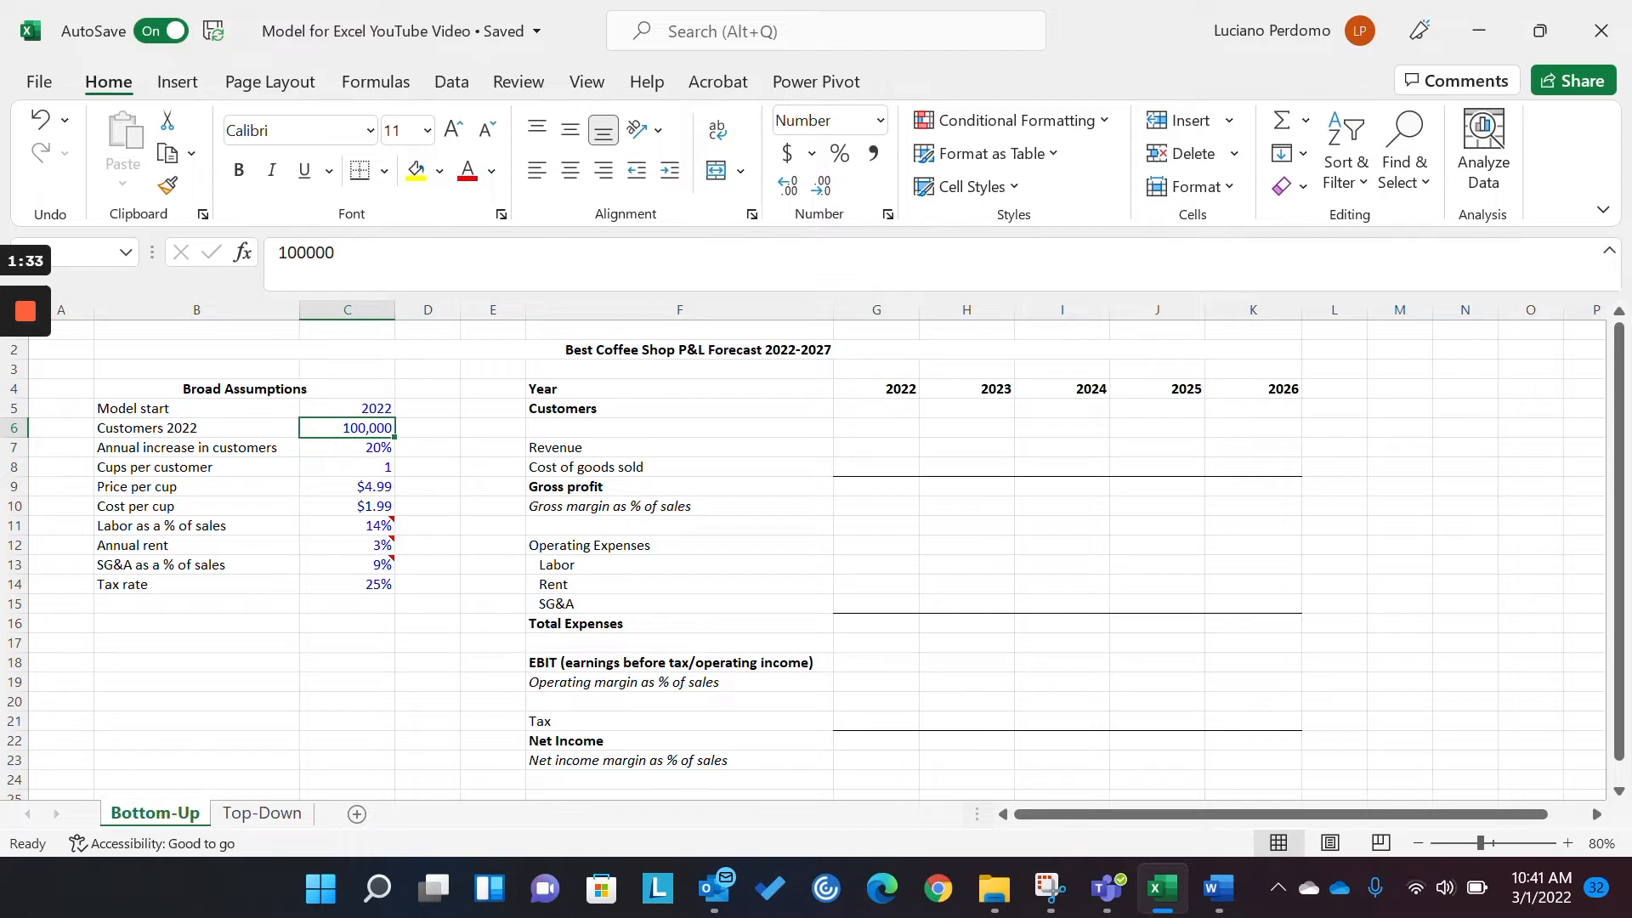
left_click(347, 446)
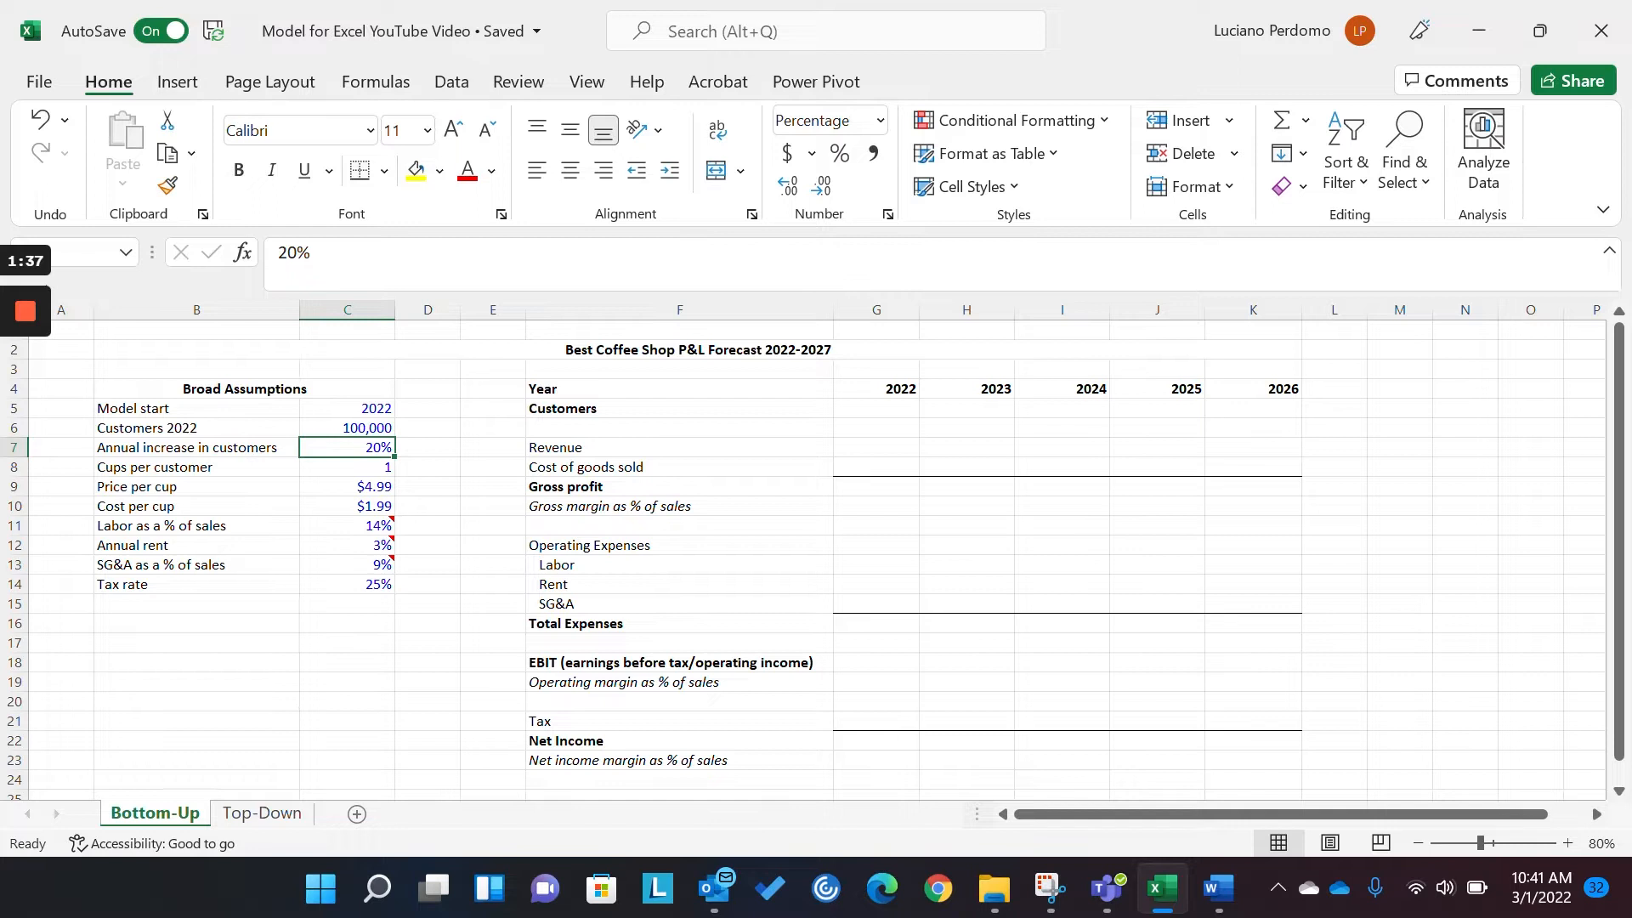
left_click(347, 467)
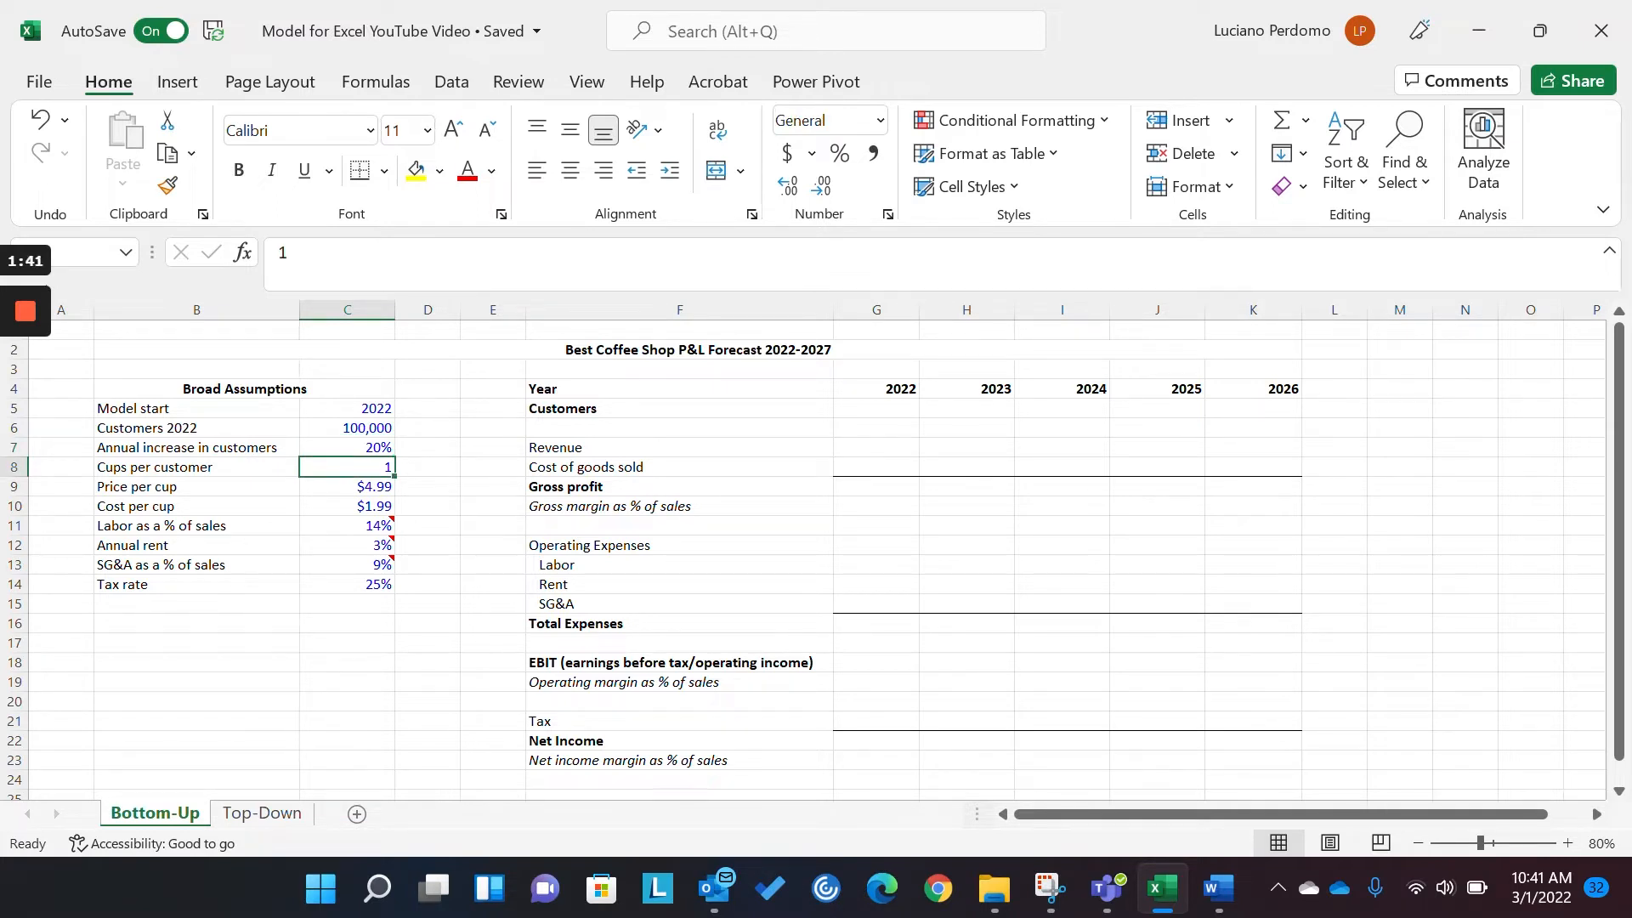
left_click(347, 486)
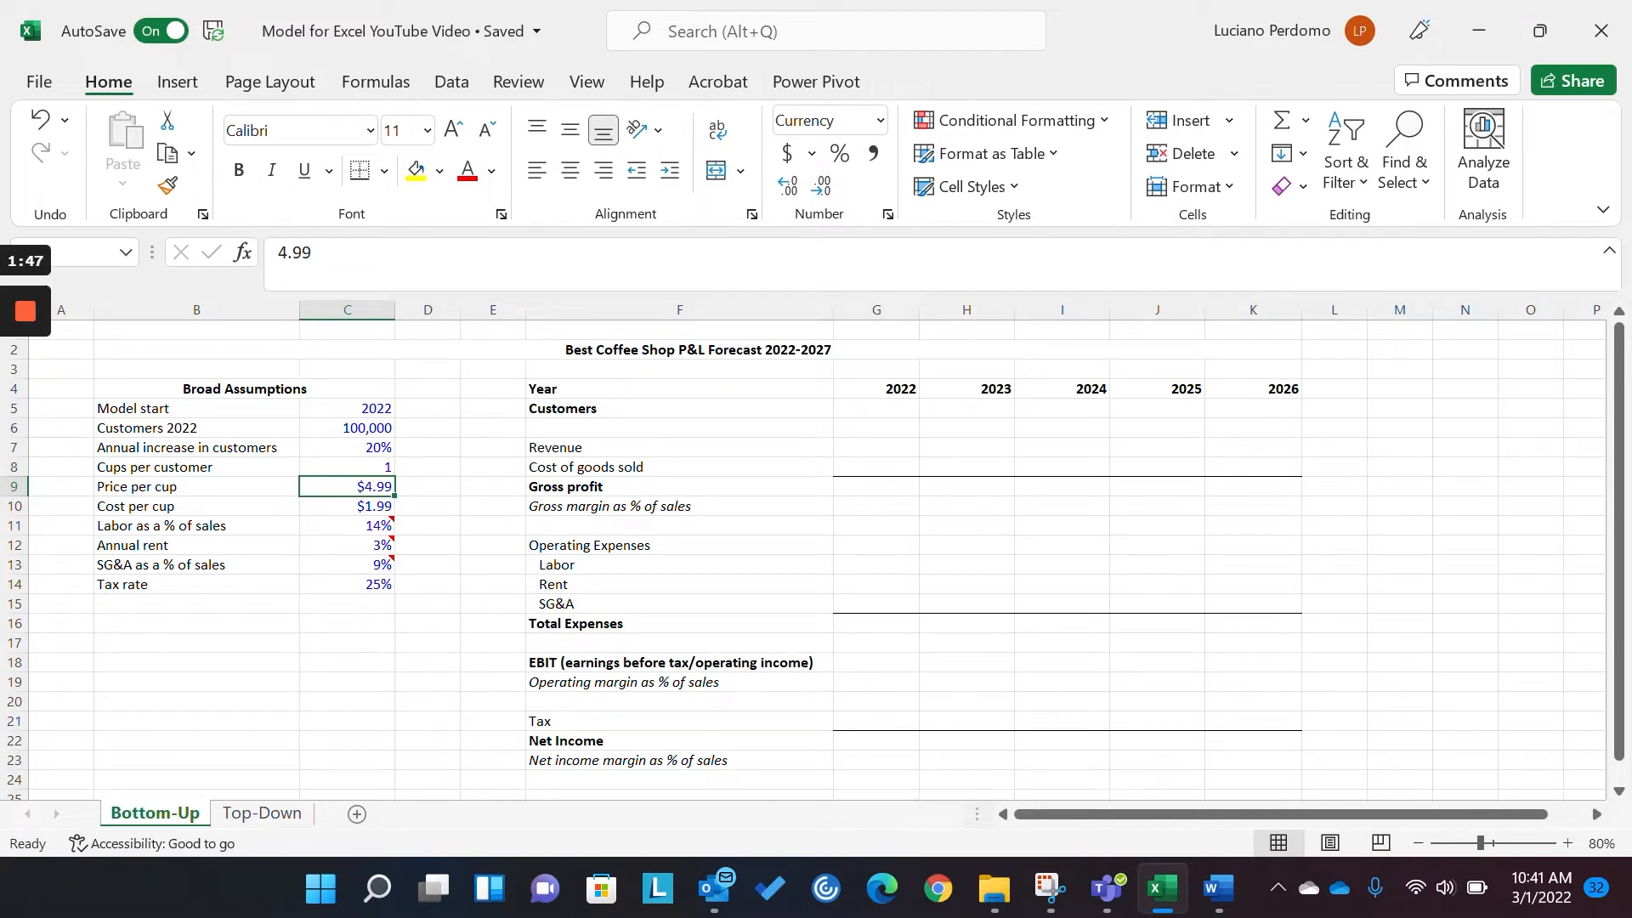
left_click(347, 506)
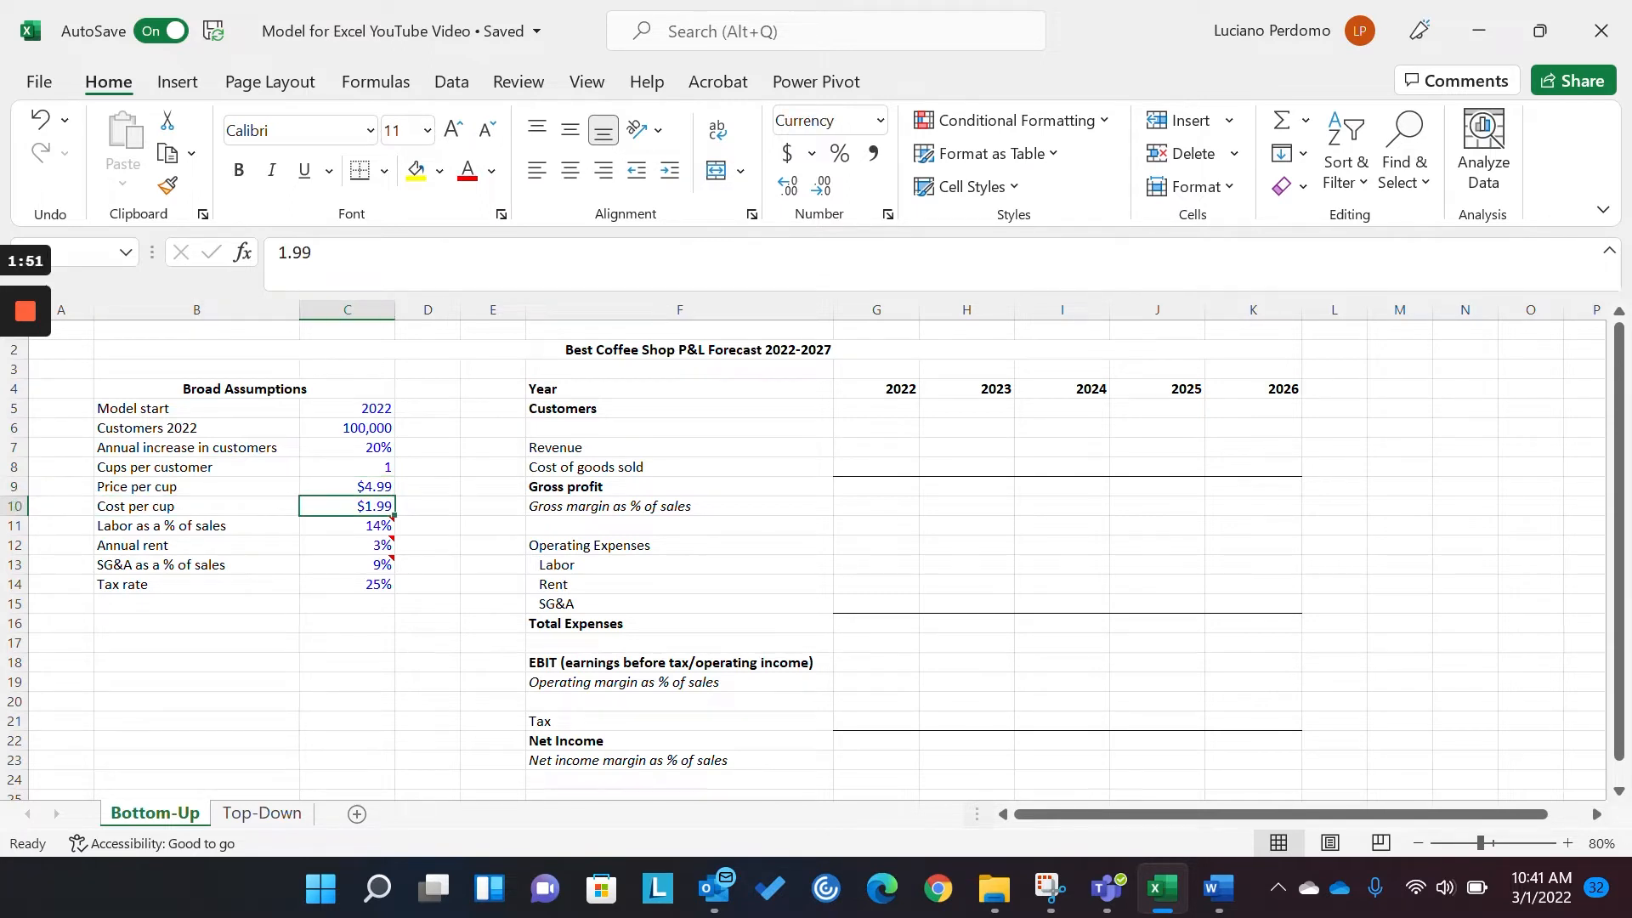
left_click(427, 486)
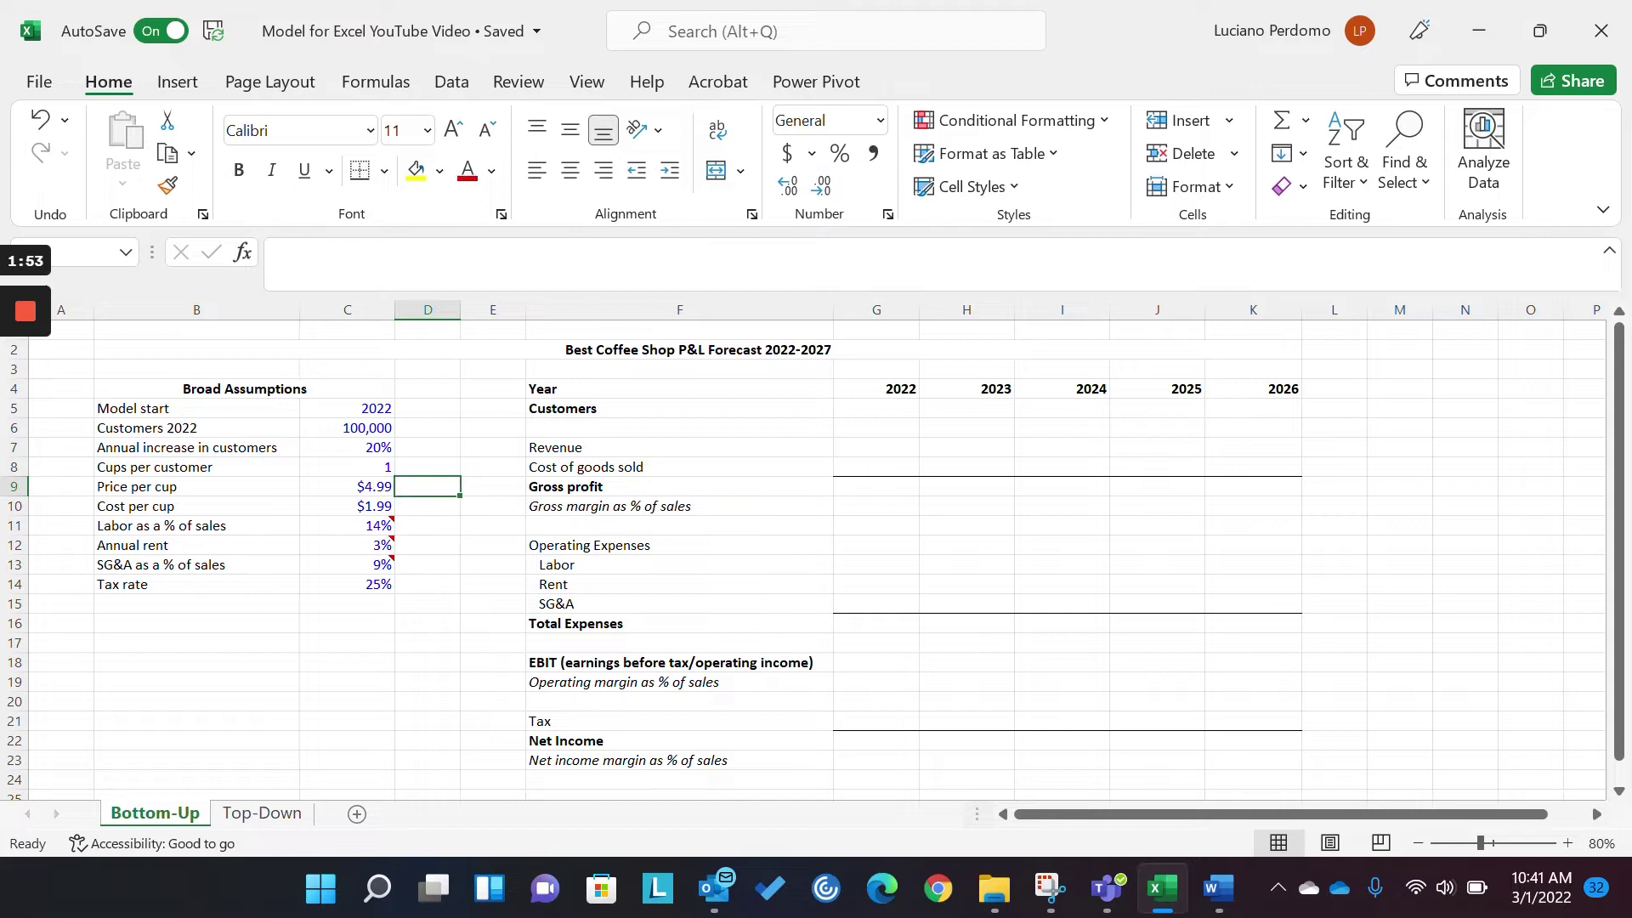
- Review the labor %, annual rent, SG&A % and tax rate assumptions
left_click(347, 524)
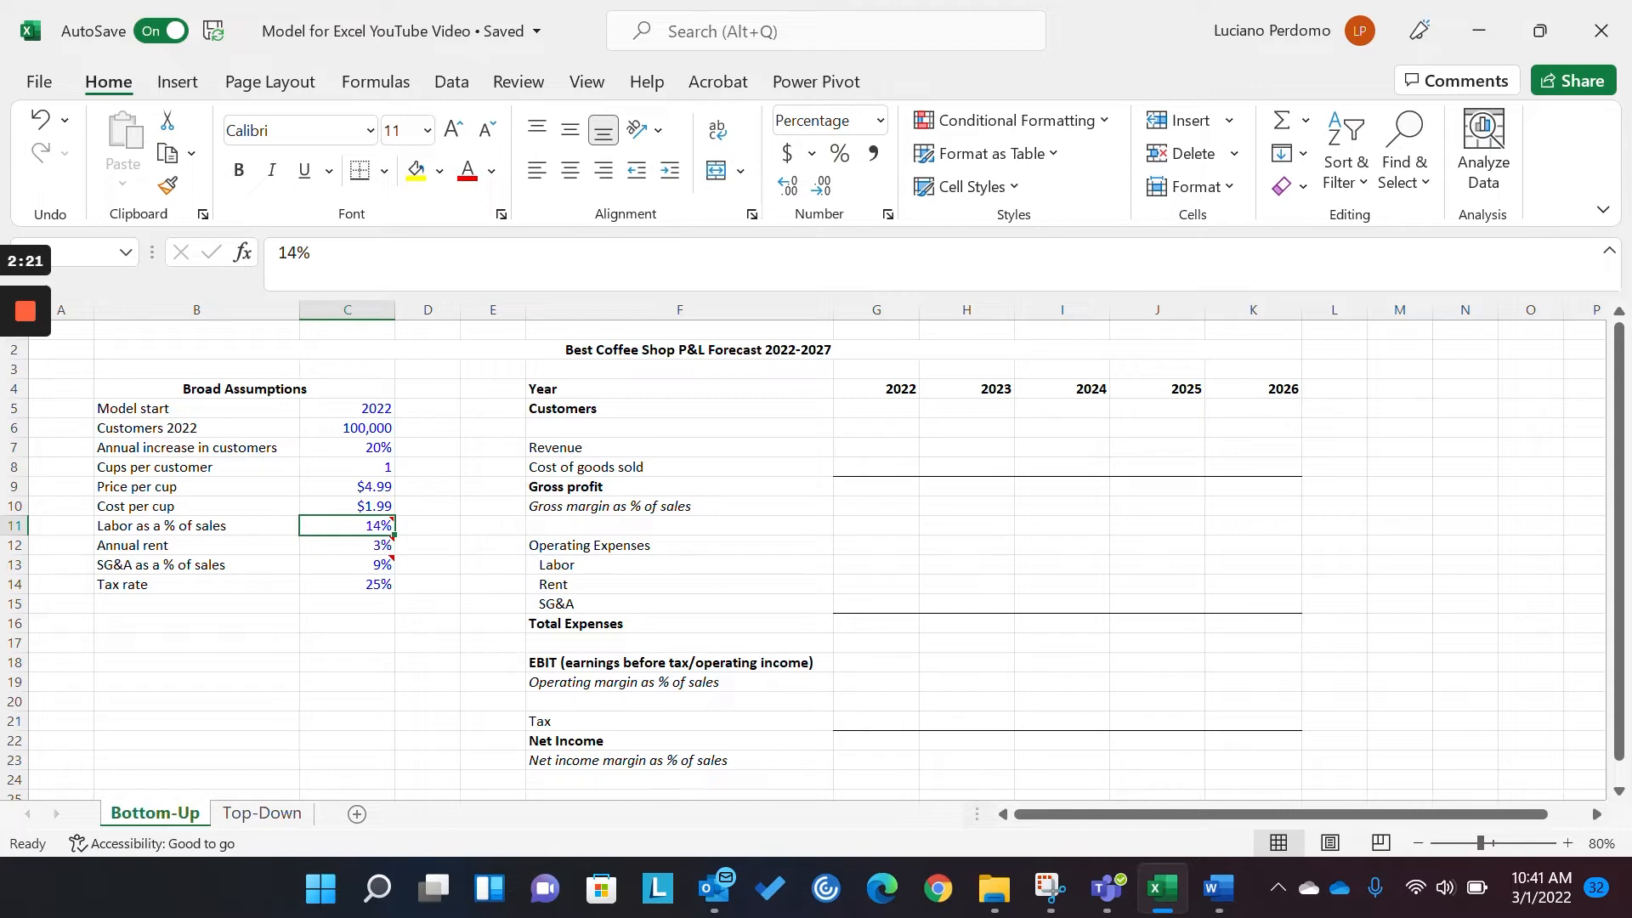
mouse_move(347, 524)
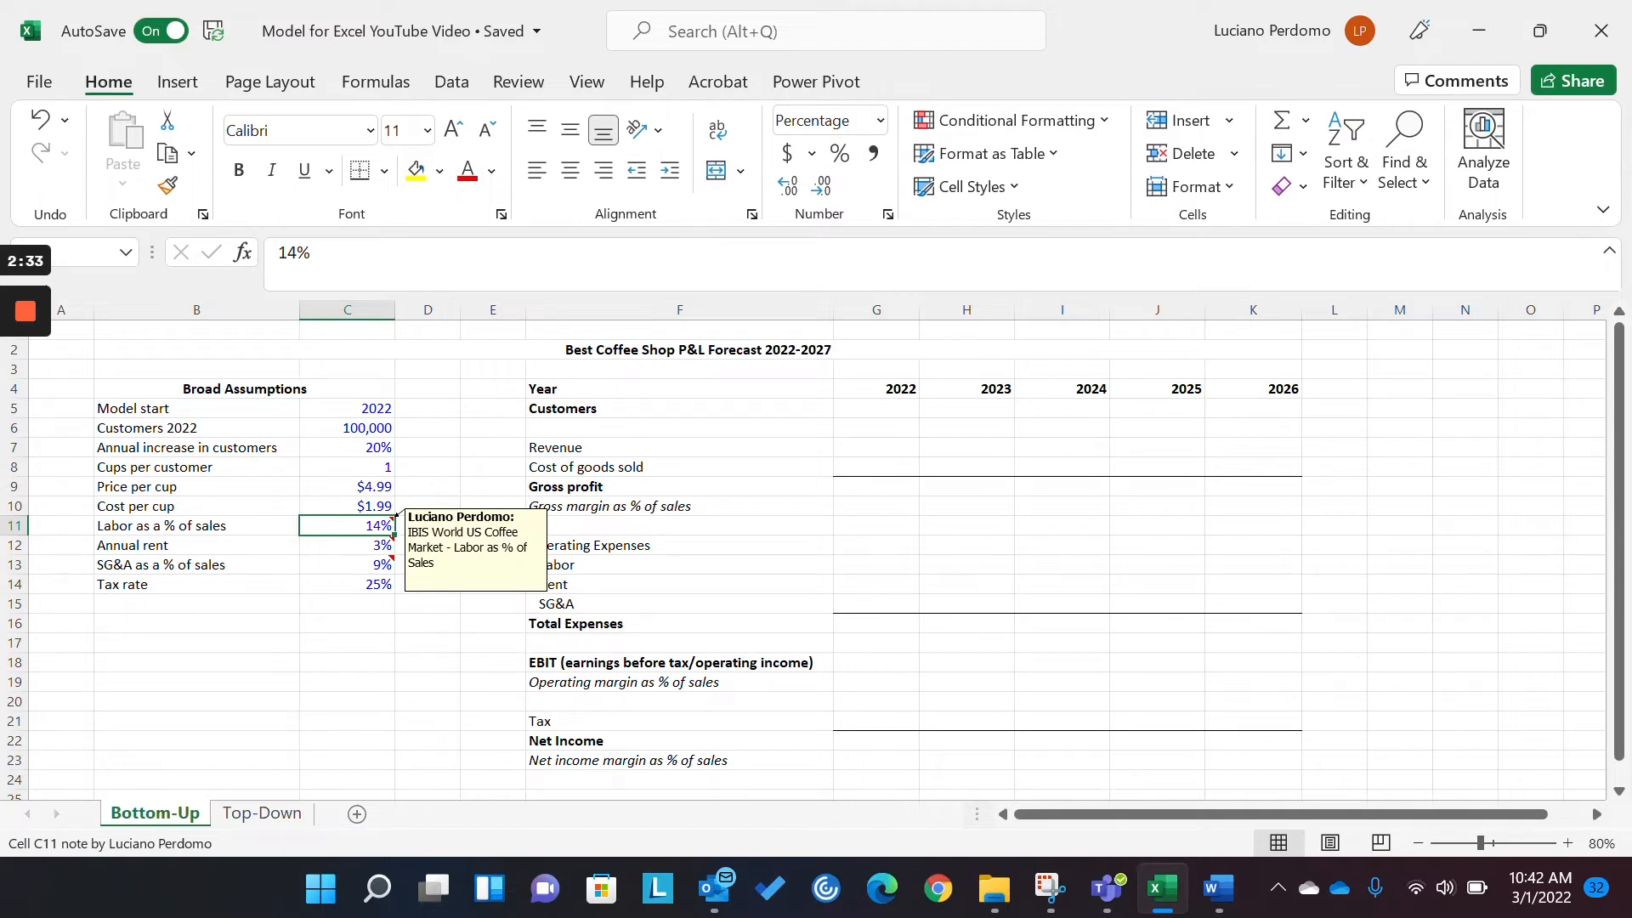
left_click(347, 544)
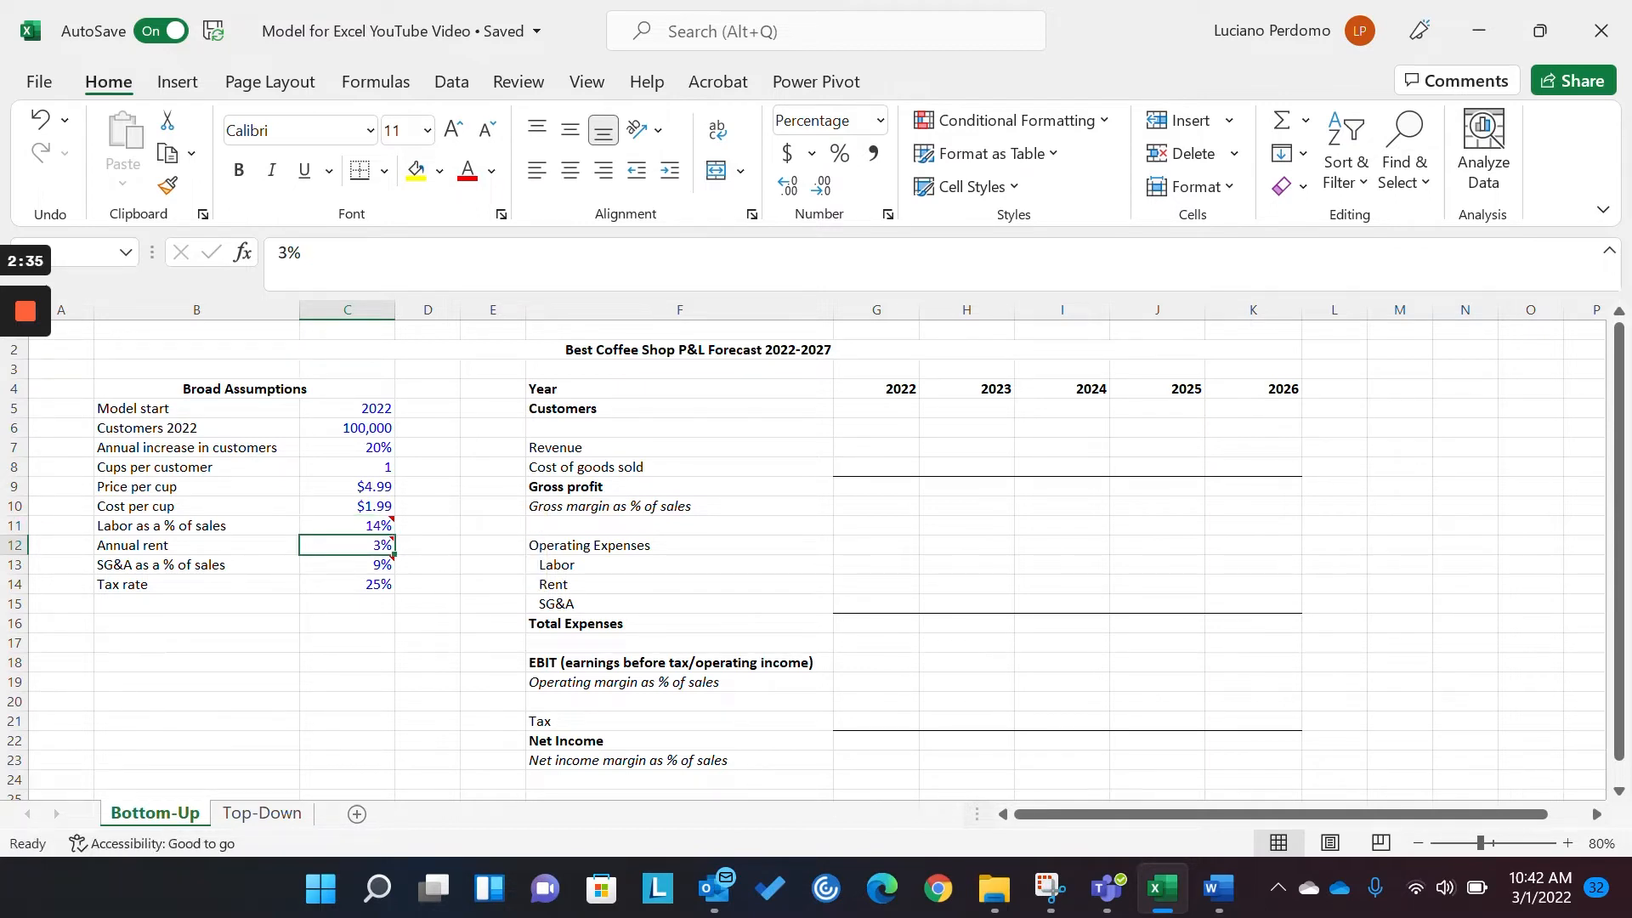
left_click(346, 564)
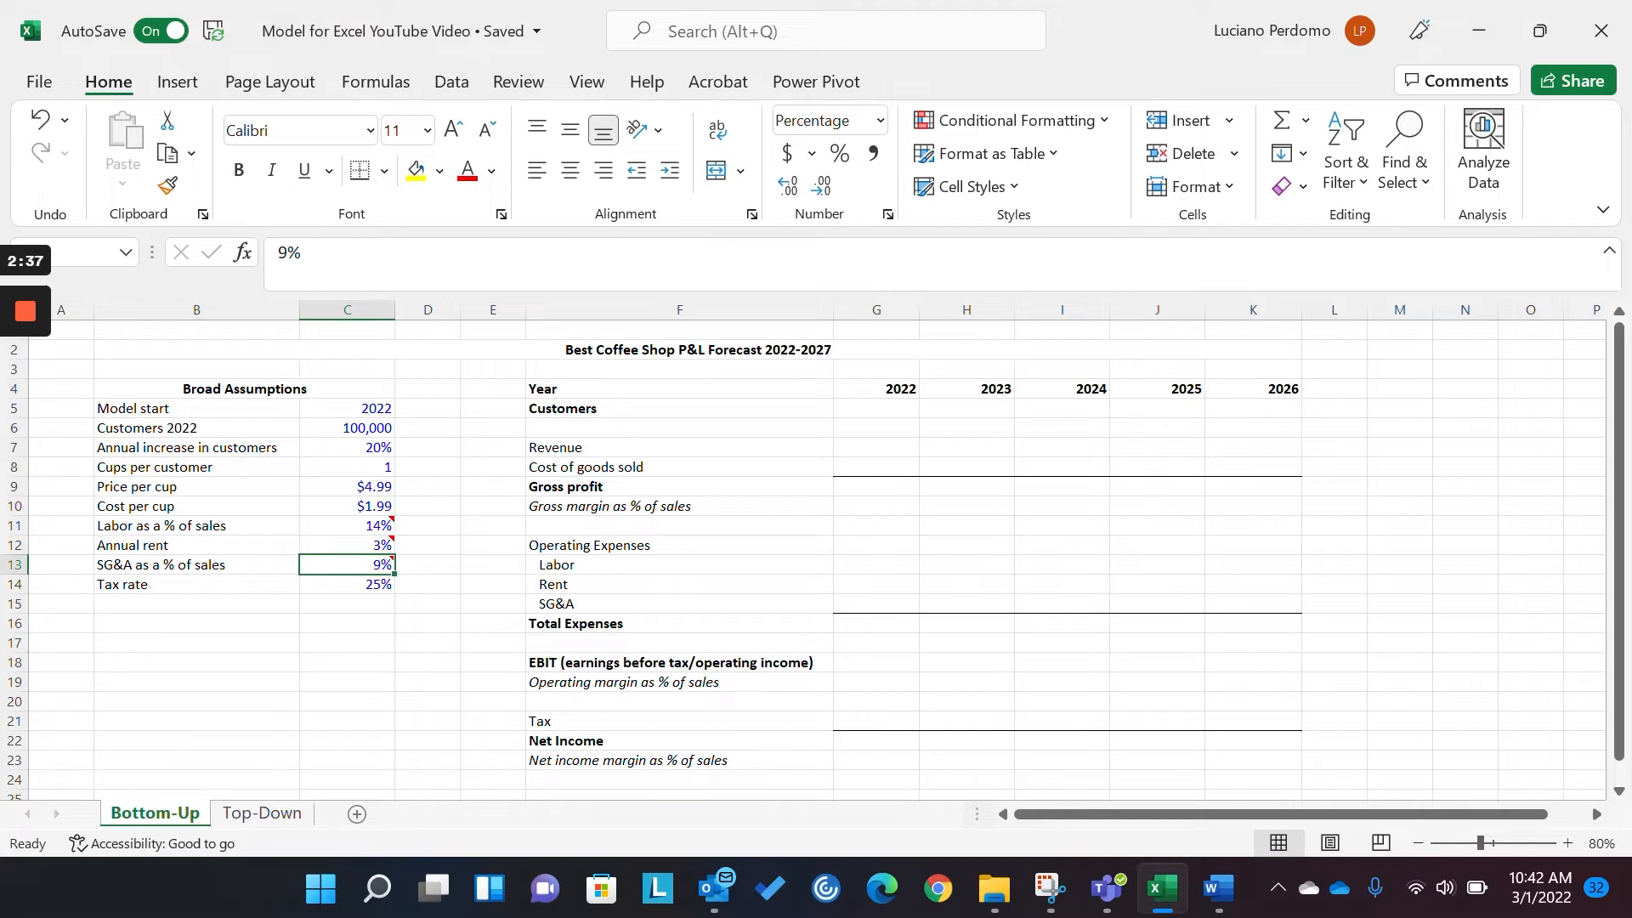
left_click(347, 584)
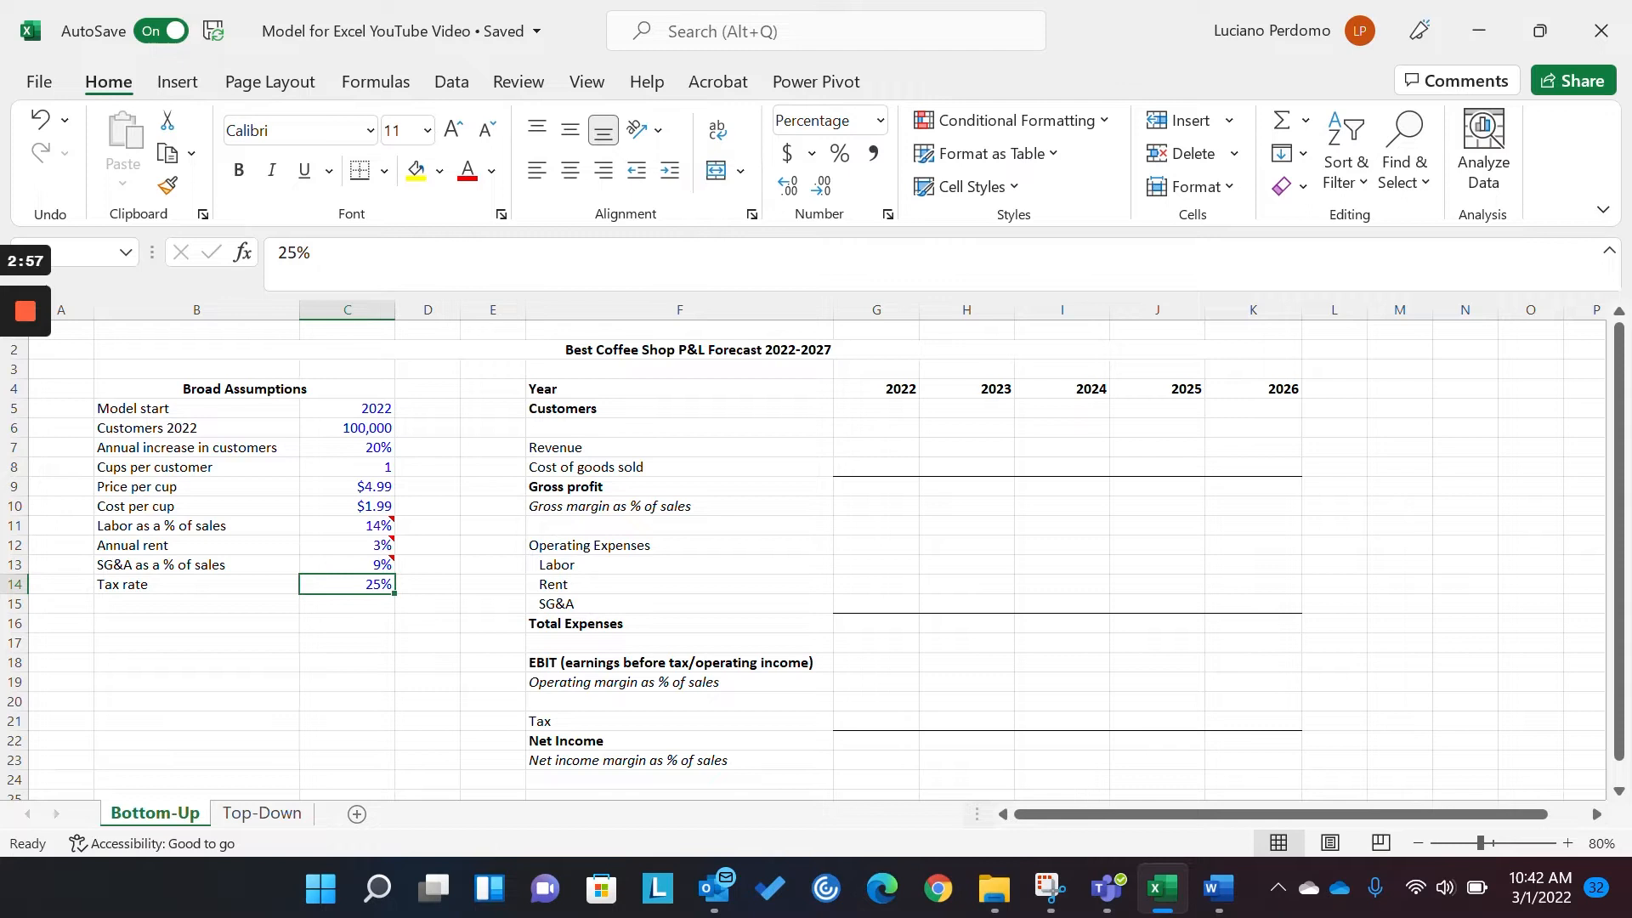
left_click(491, 544)
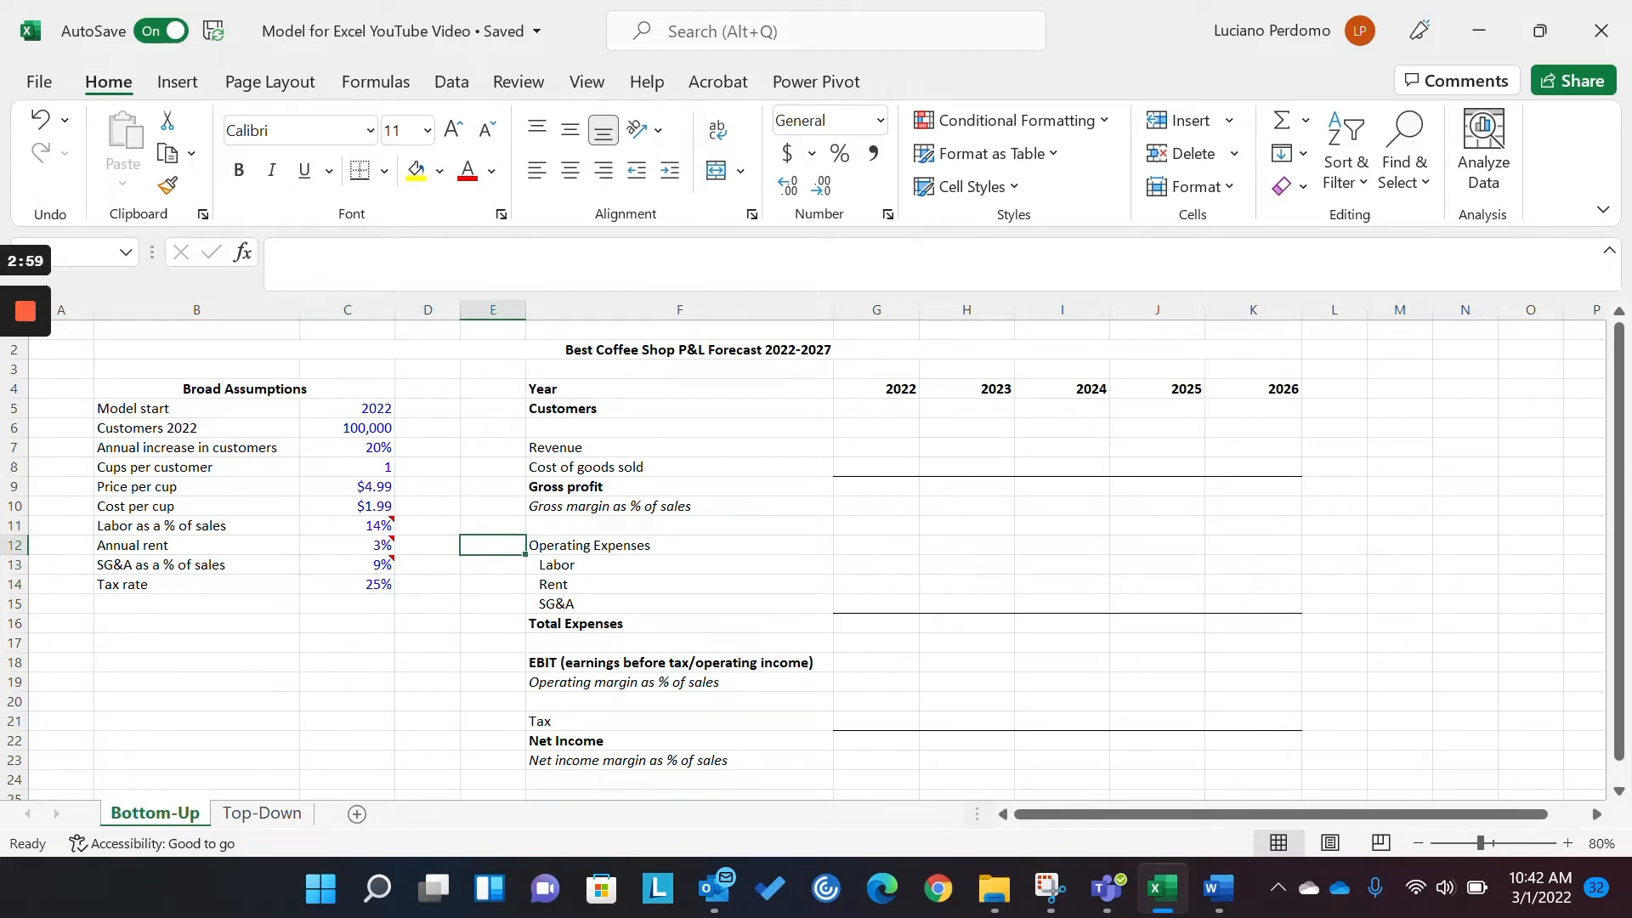
left_click(679, 448)
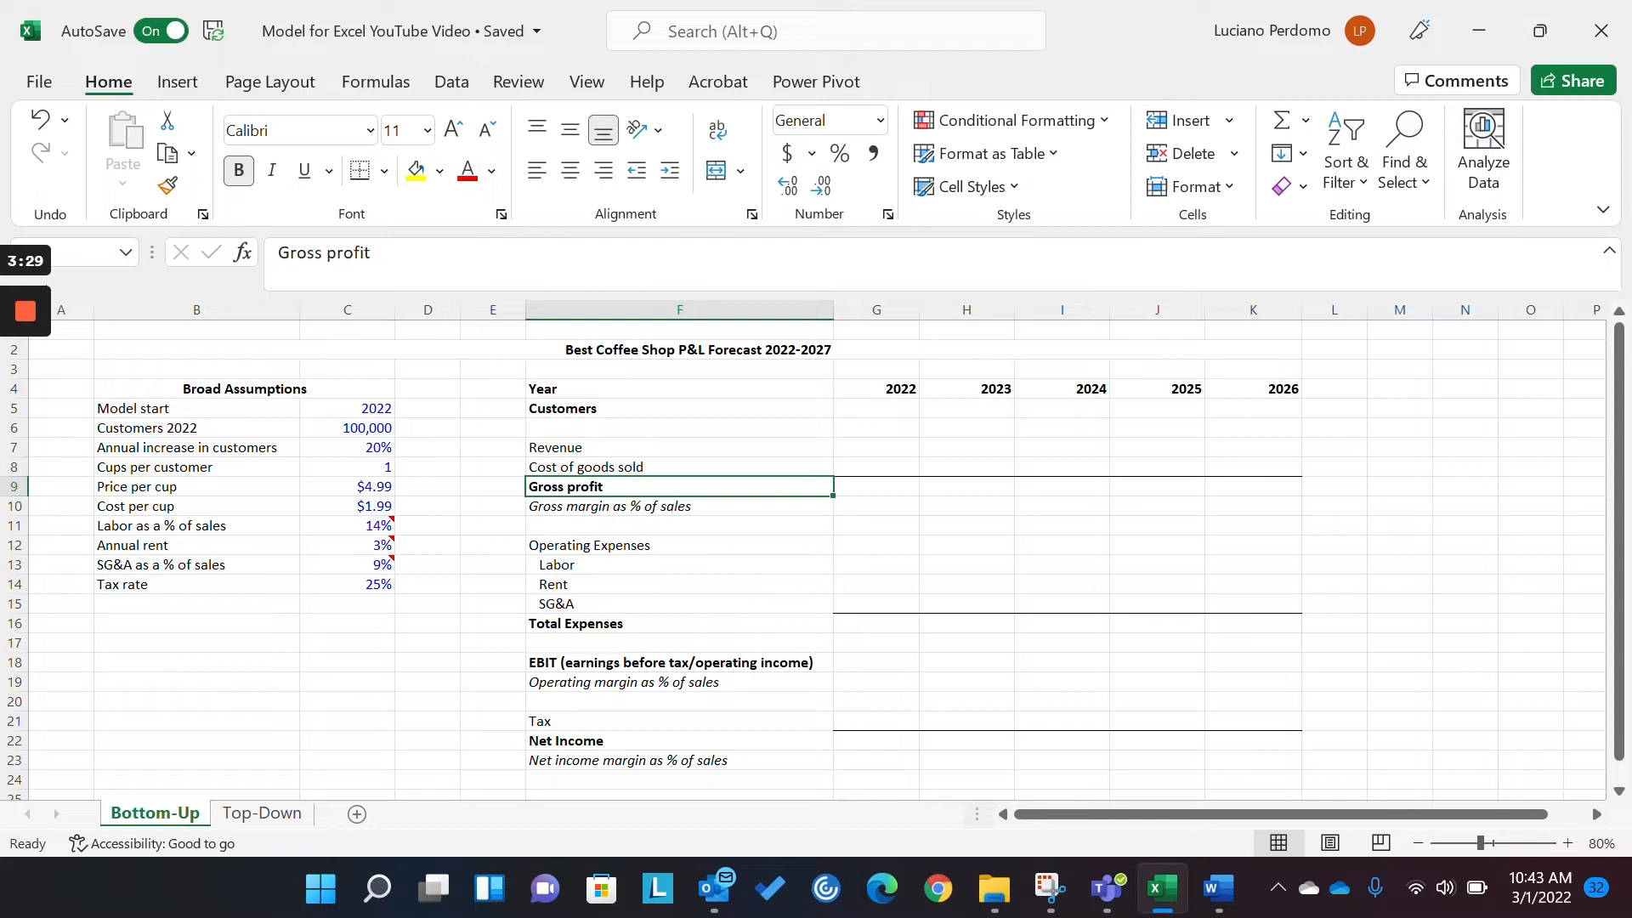
left_click(678, 564)
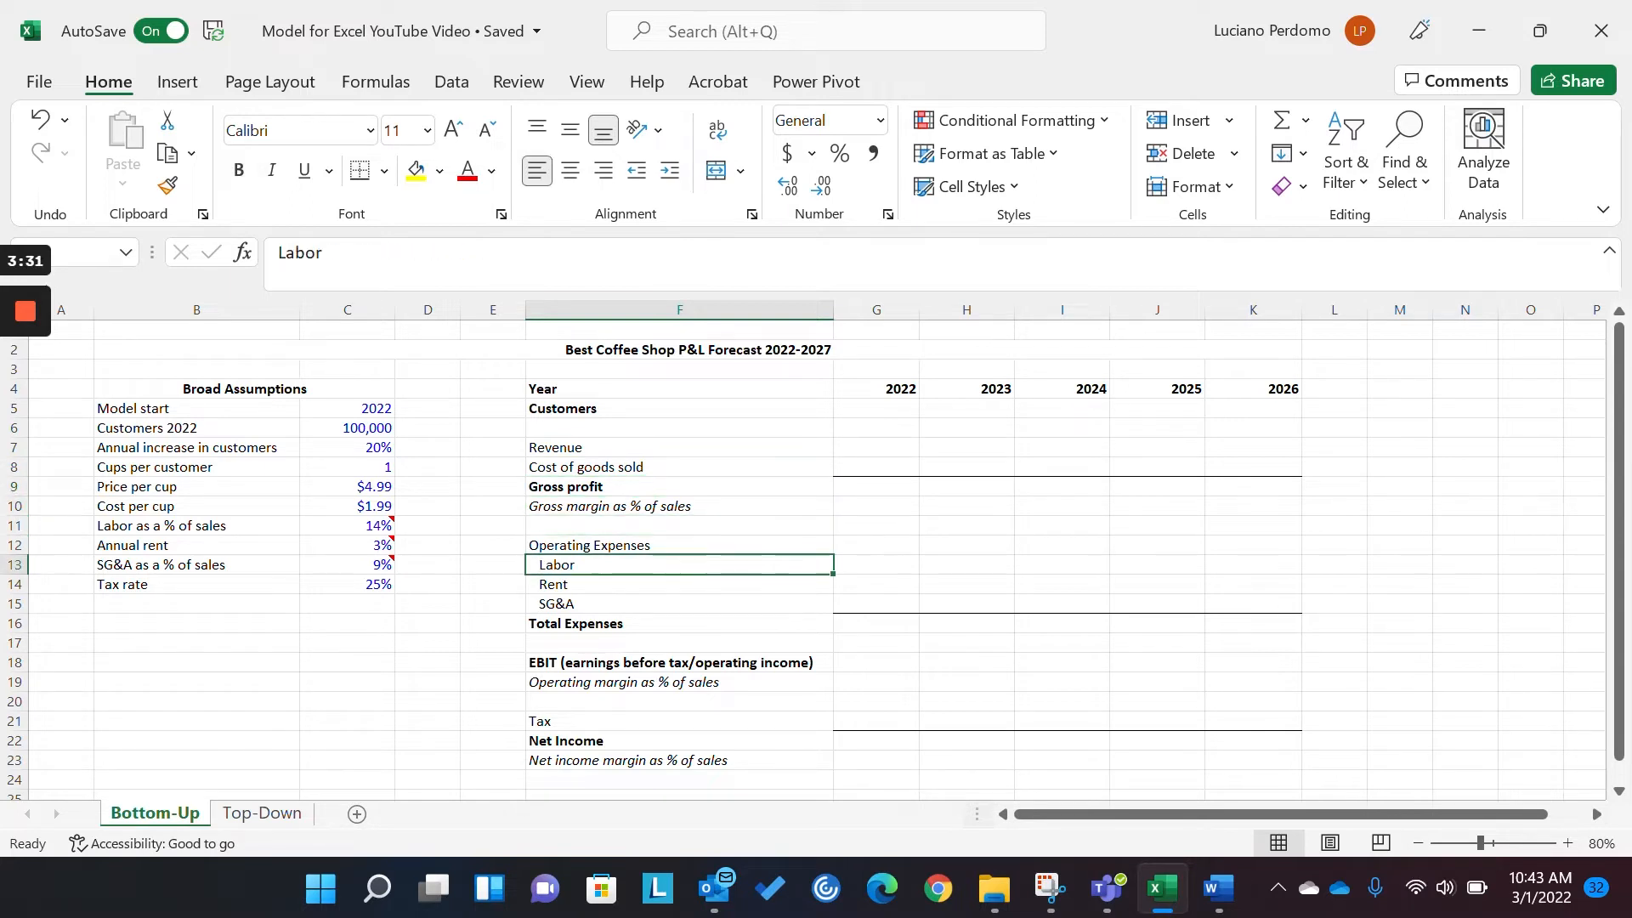
left_click(677, 663)
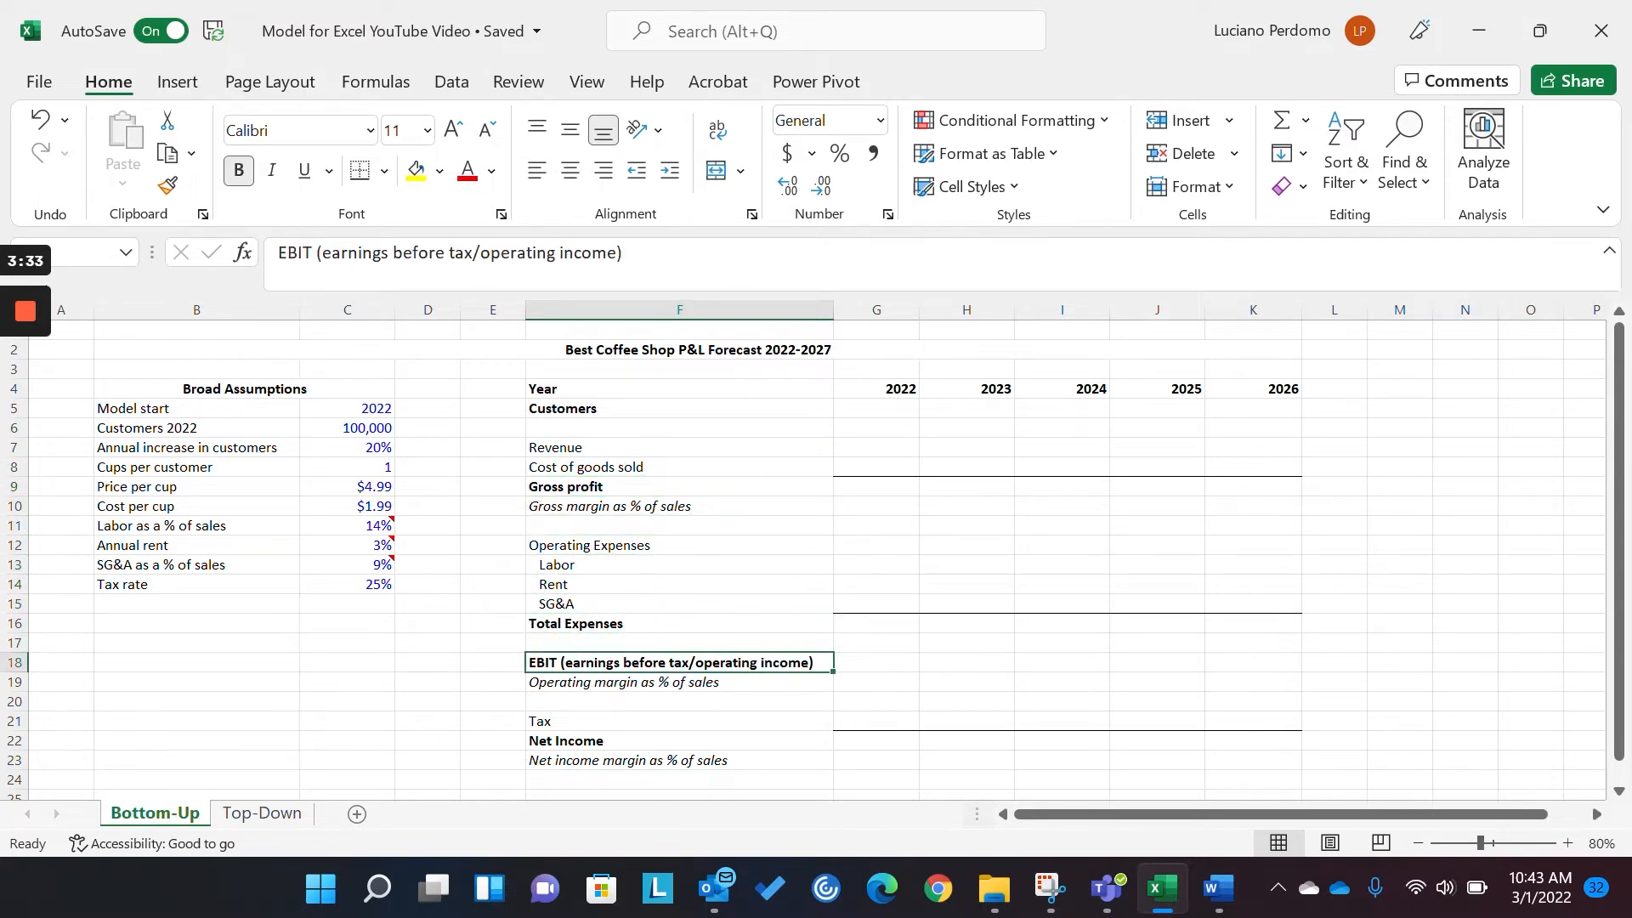
left_click(679, 700)
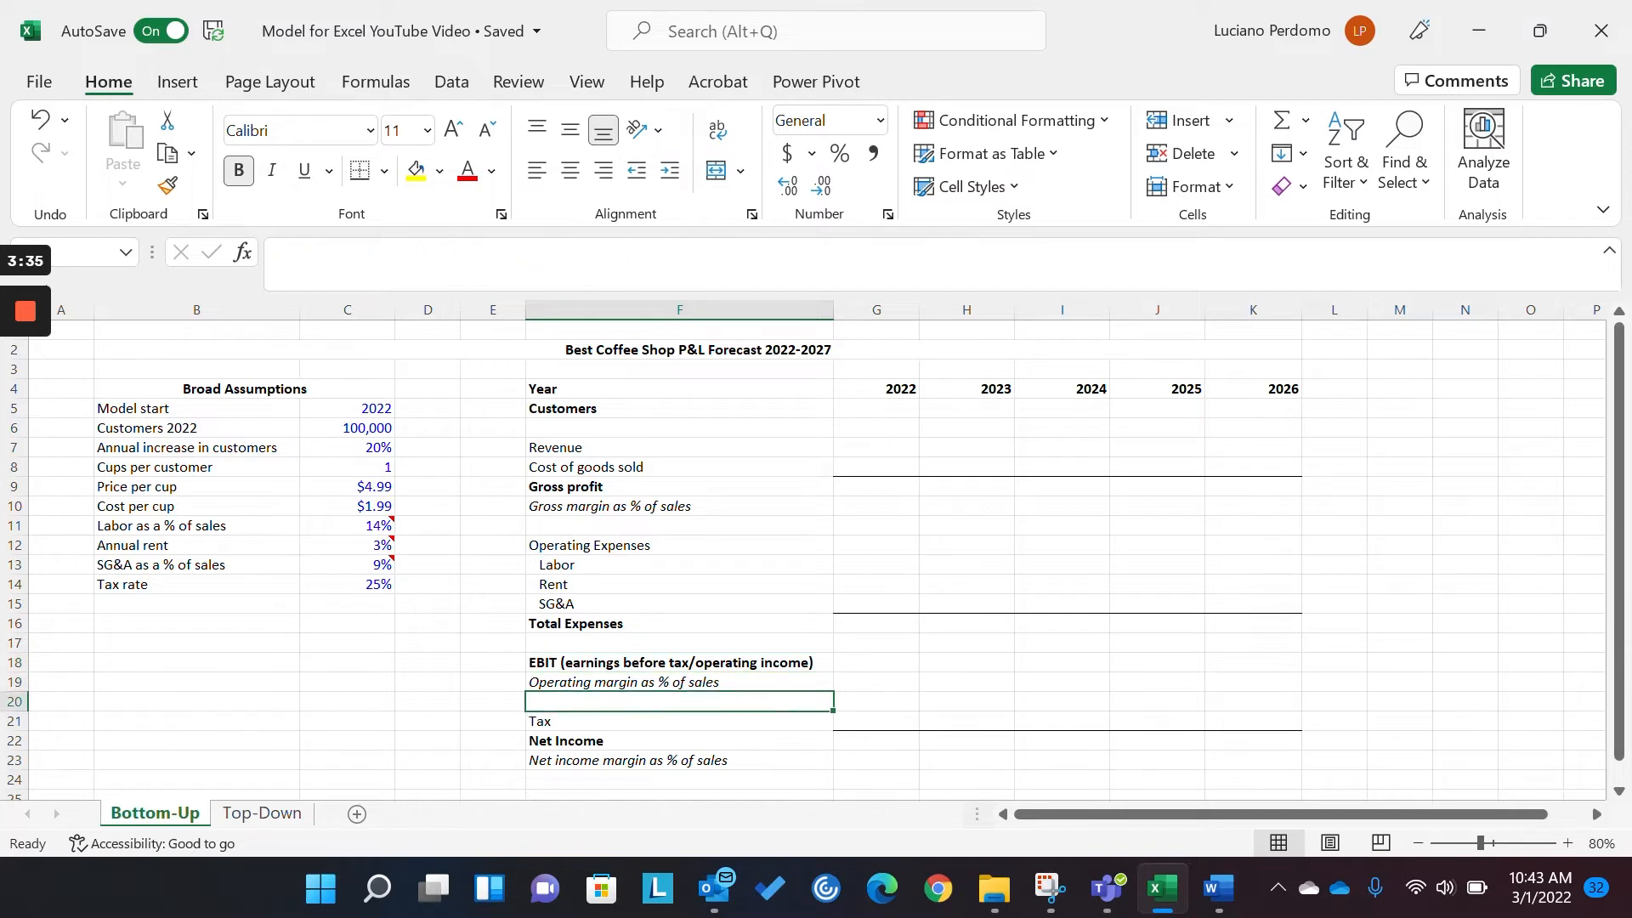
left_click(677, 740)
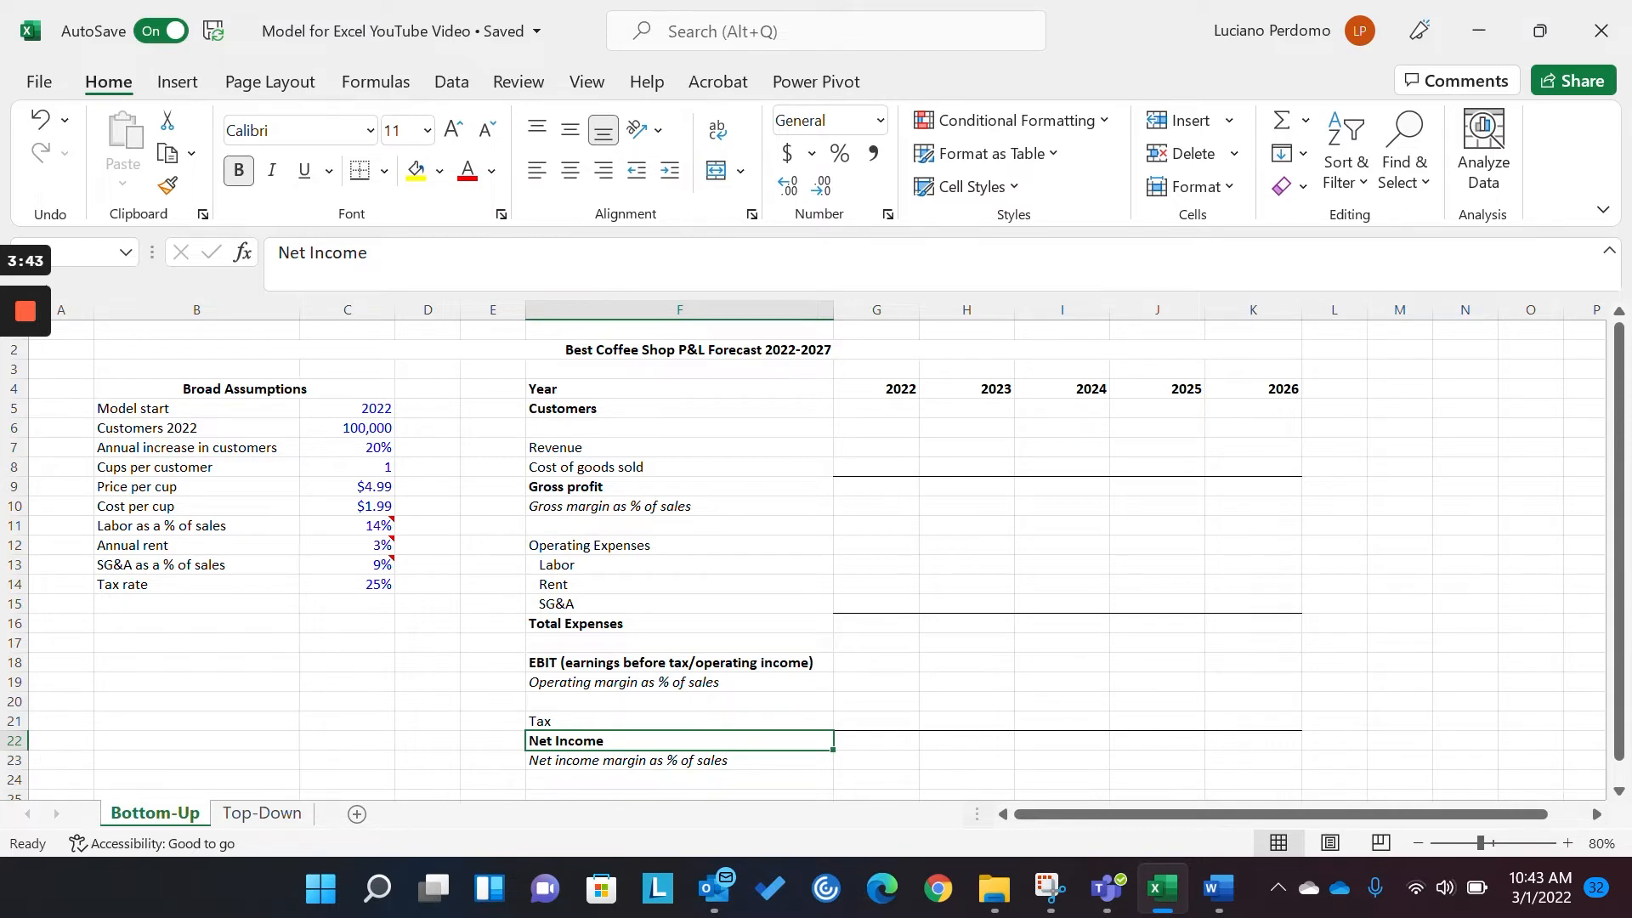
left_click(492, 681)
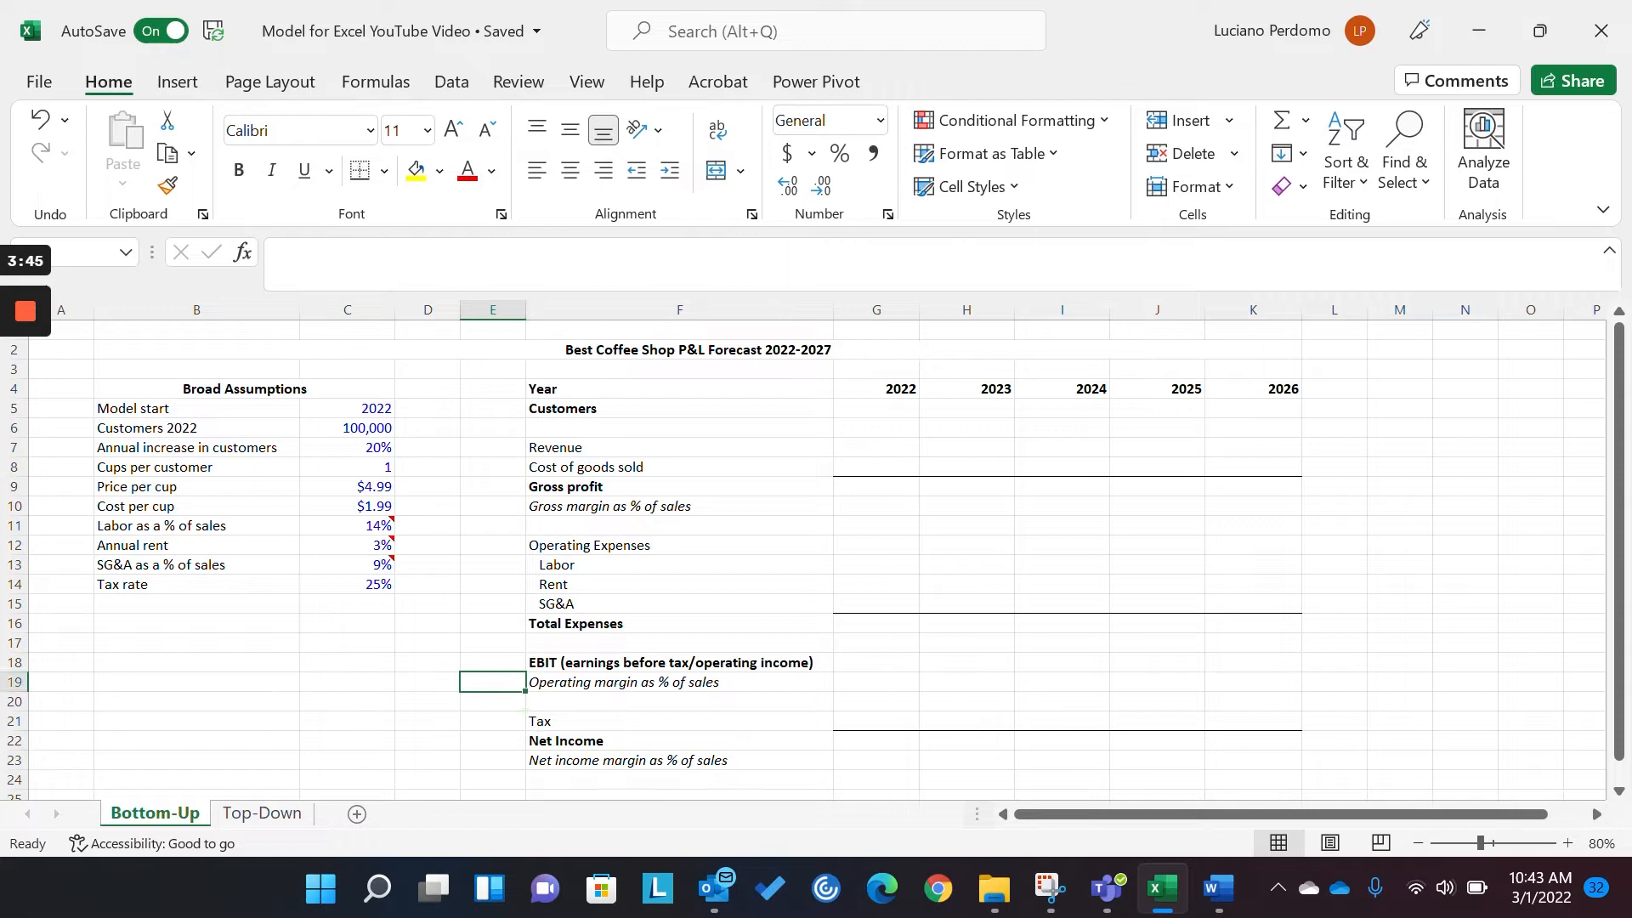
left_click(346, 407)
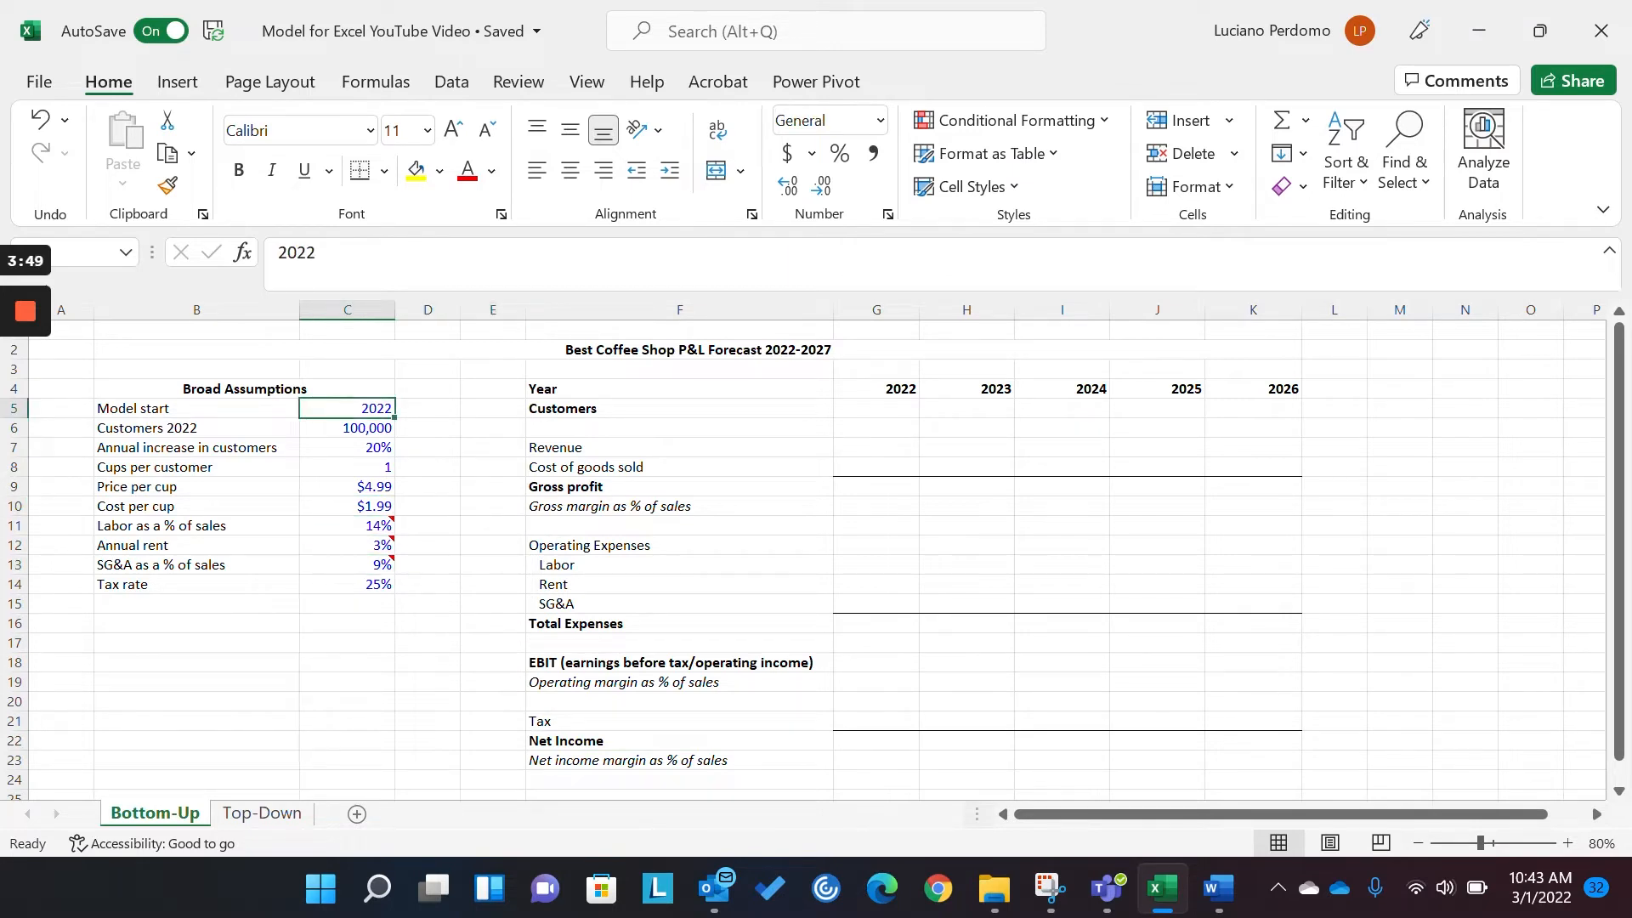
left_click(965, 389)
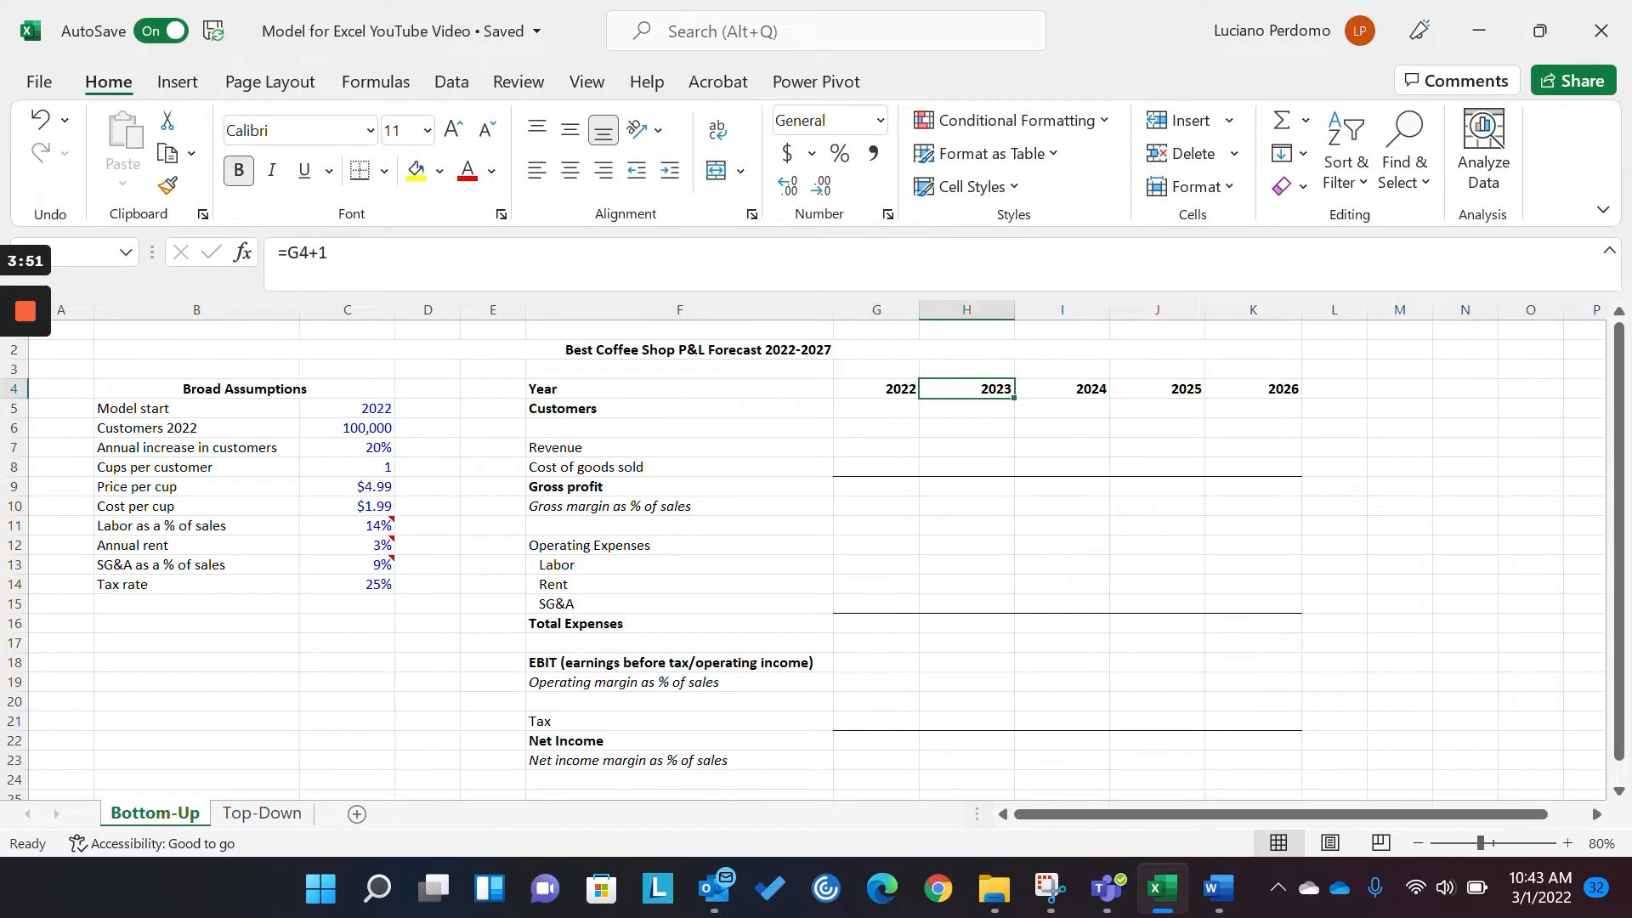
left_click(426, 388)
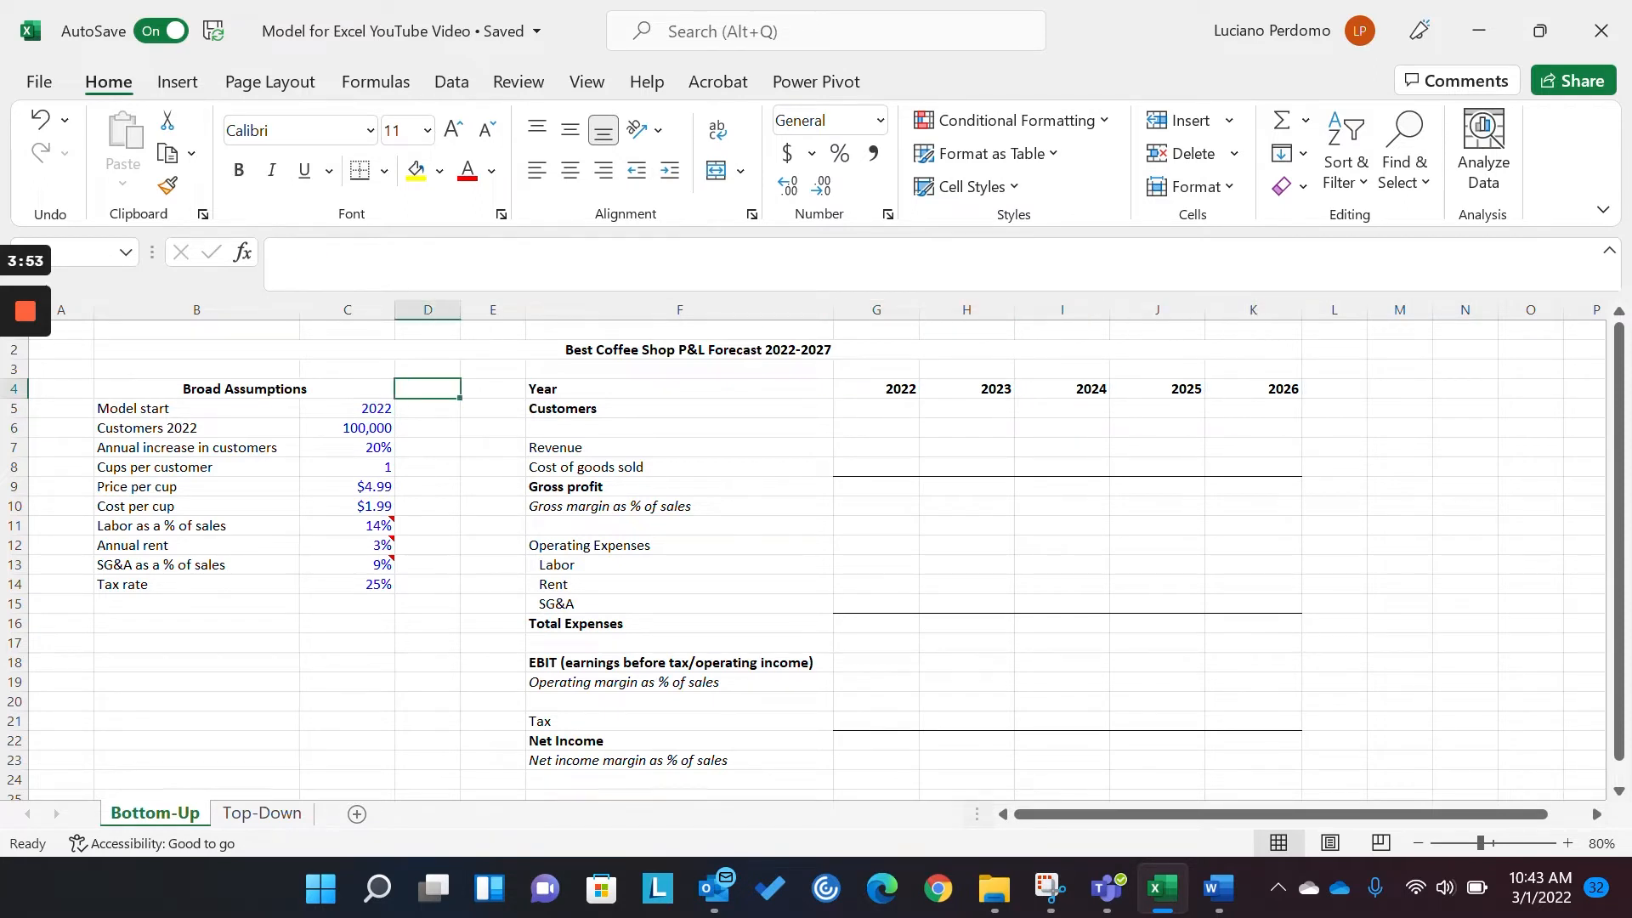
left_click(347, 407)
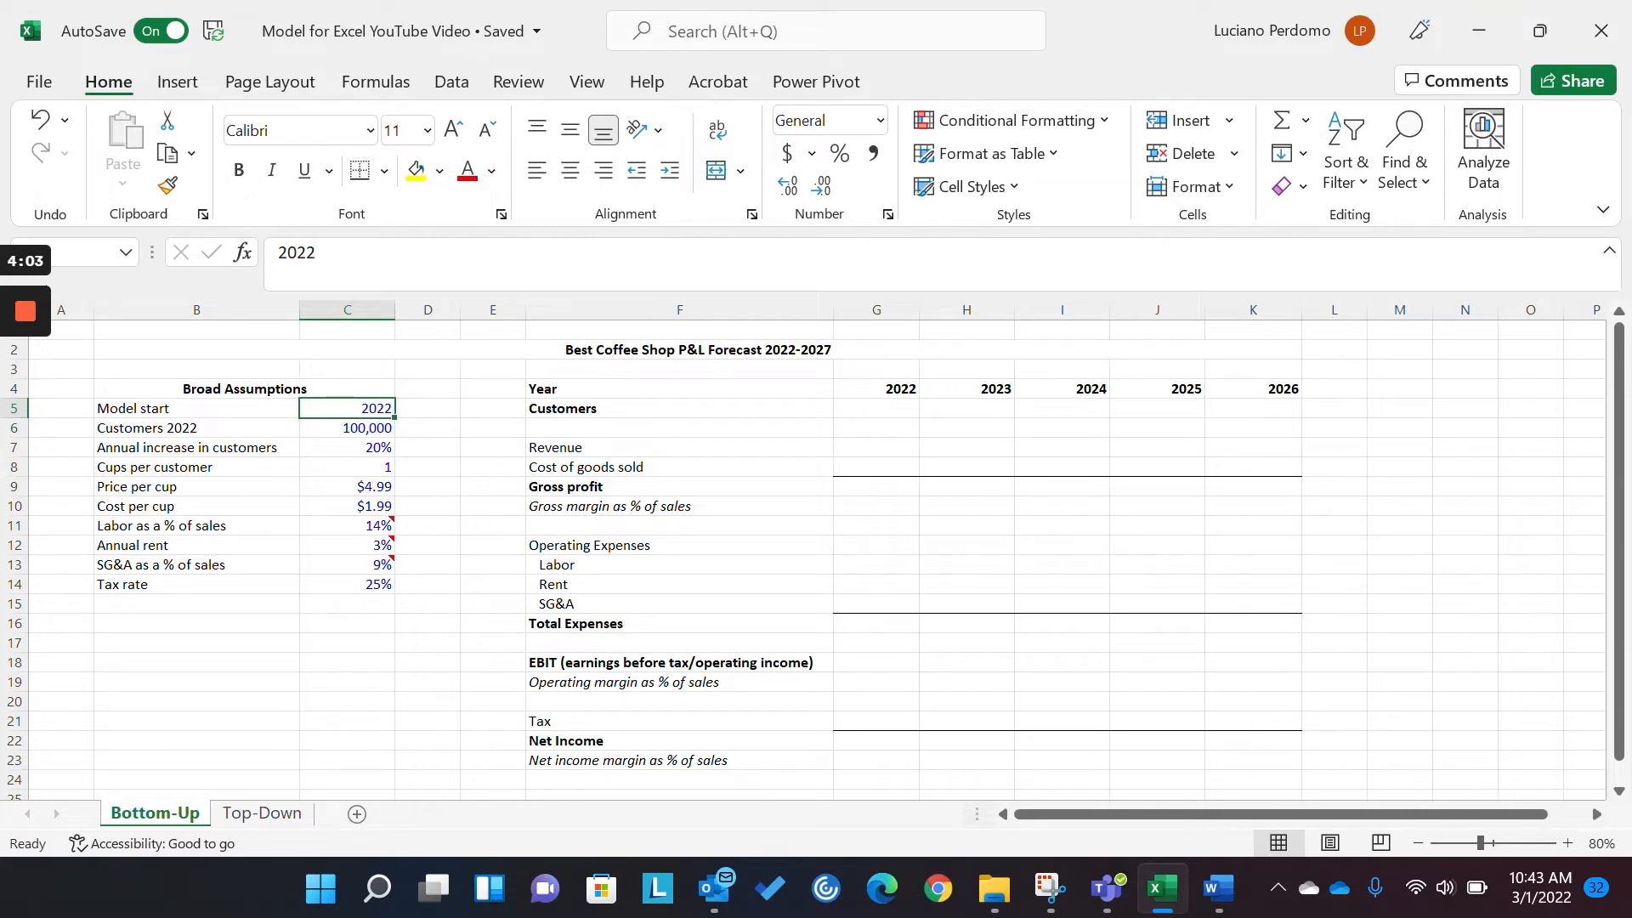
- Link 2022 Customers in G5 to the 100,000 starting customers assumption (=C6)
left_click(346, 428)
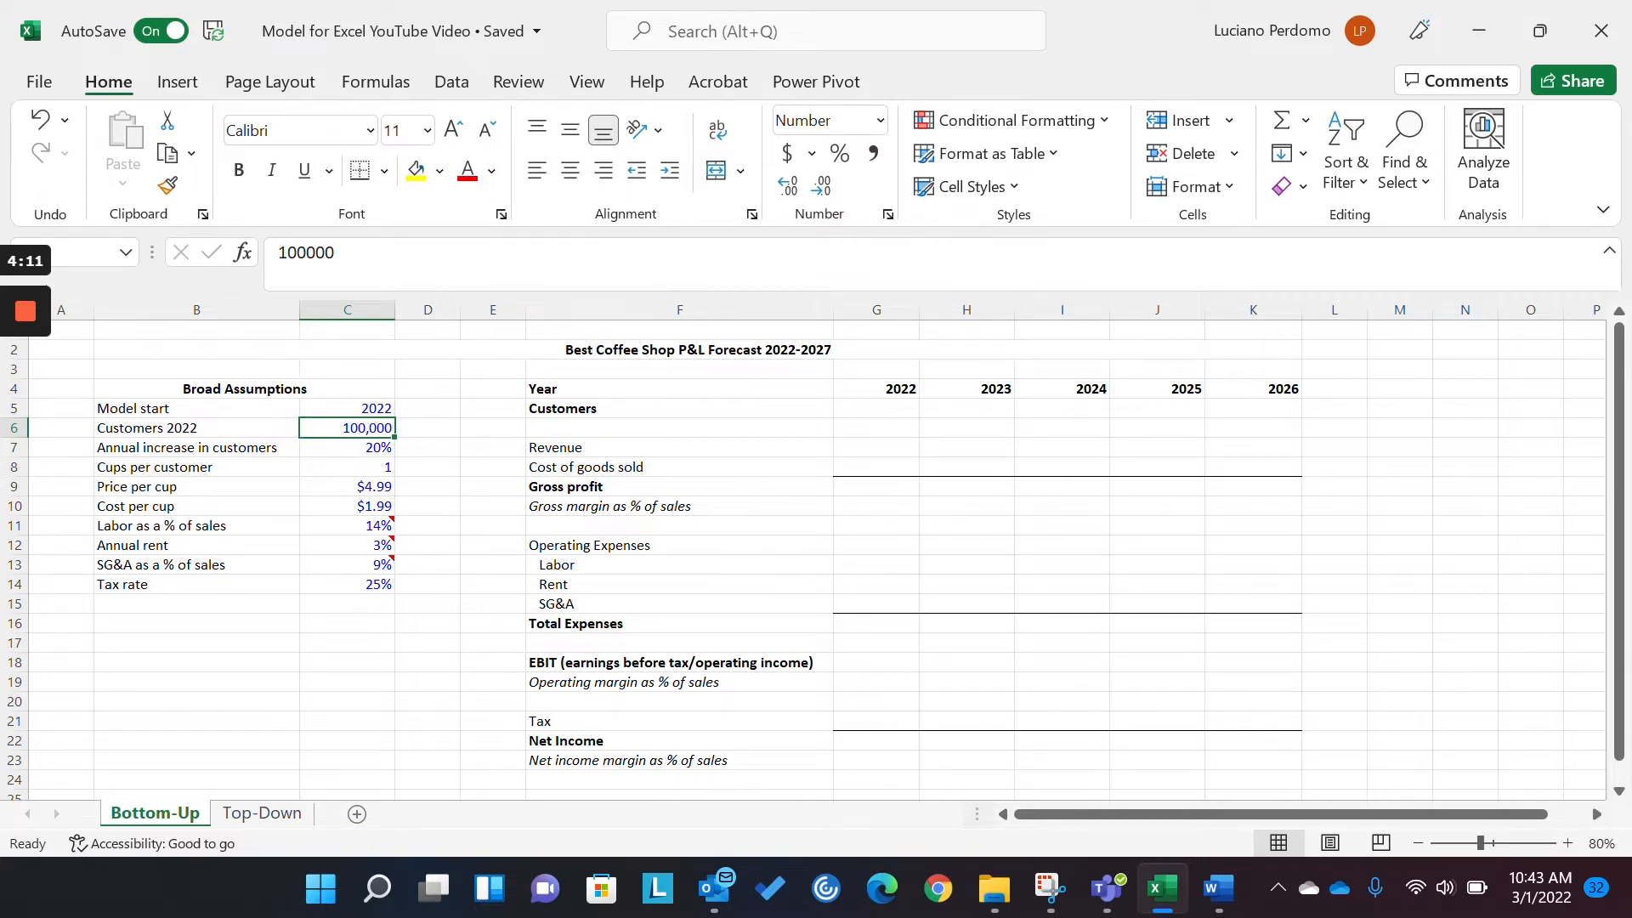
left_click(347, 448)
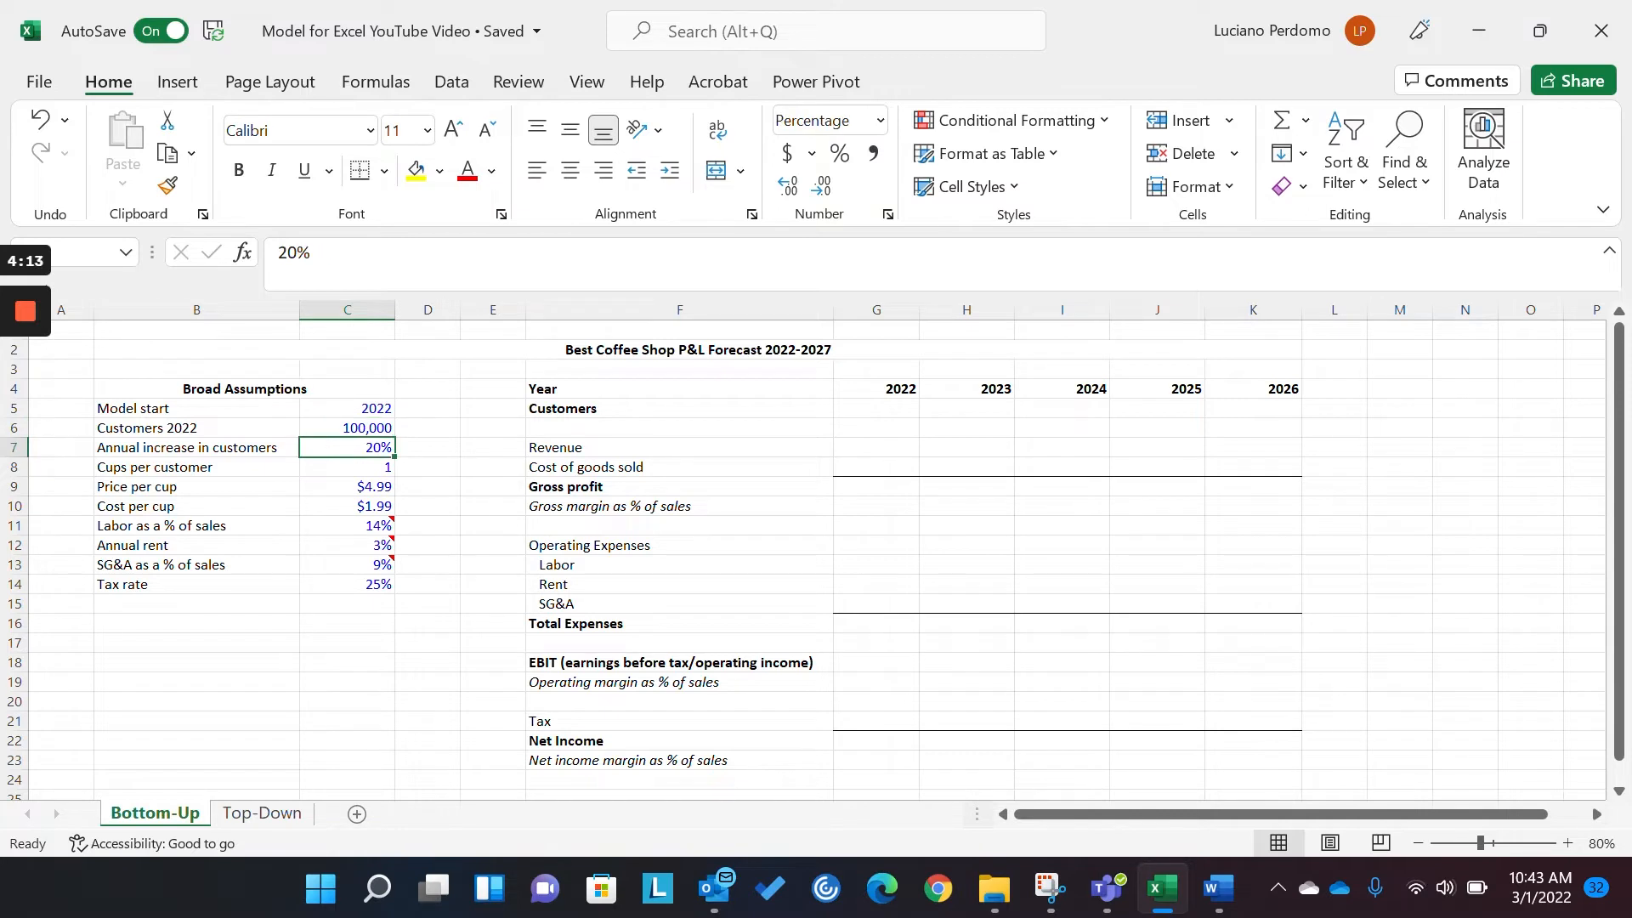
left_click(426, 407)
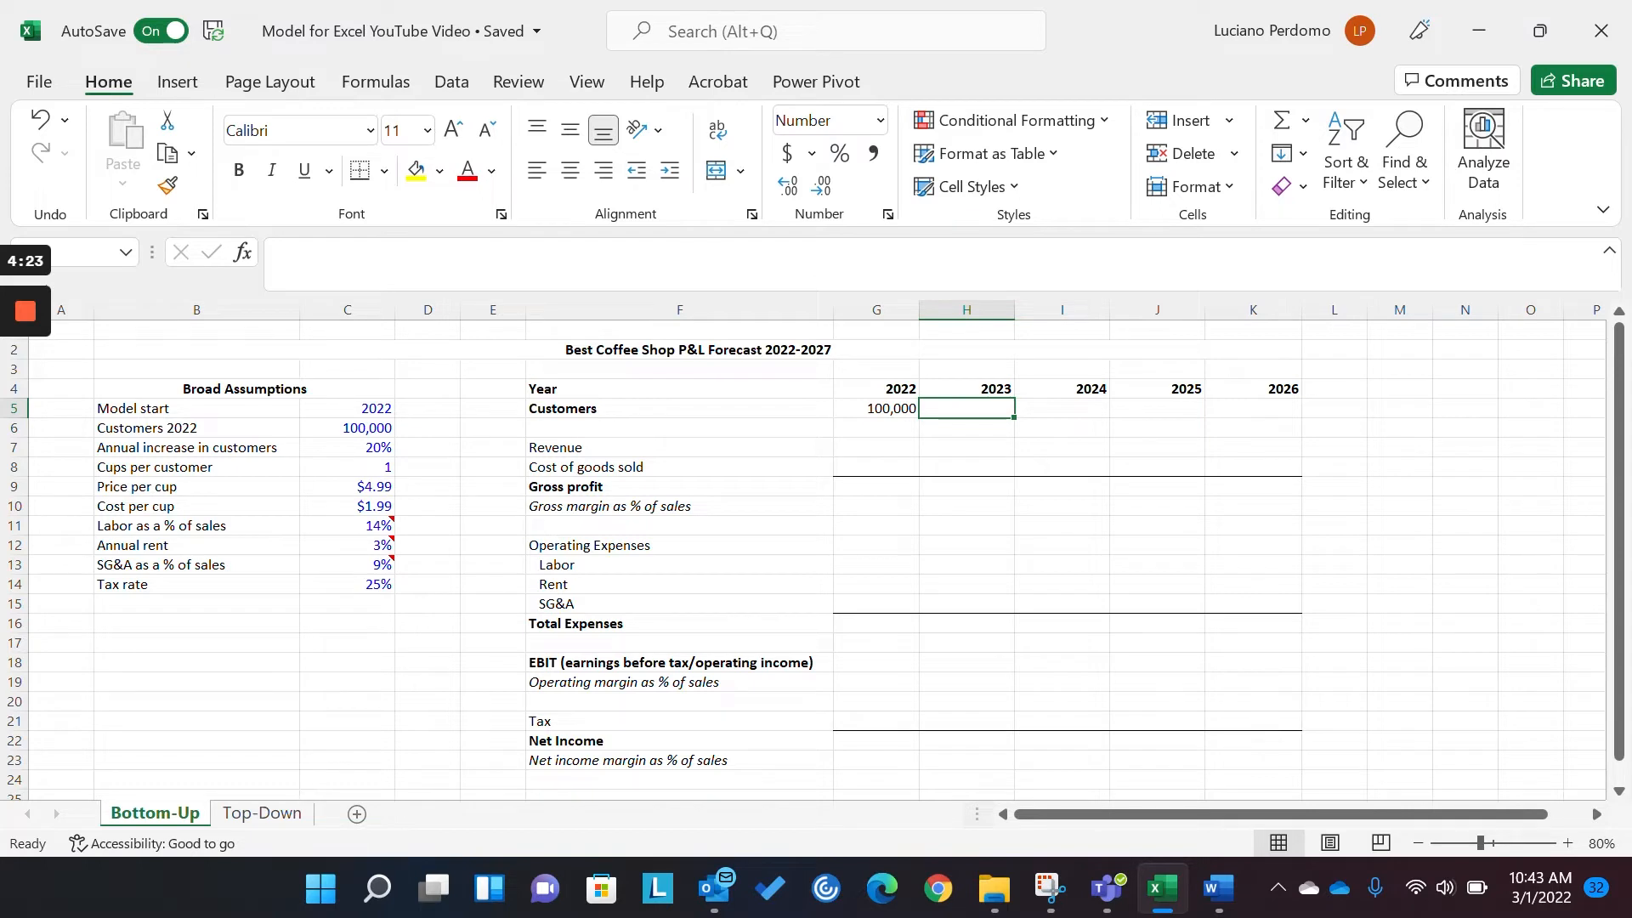
left_click(346, 448)
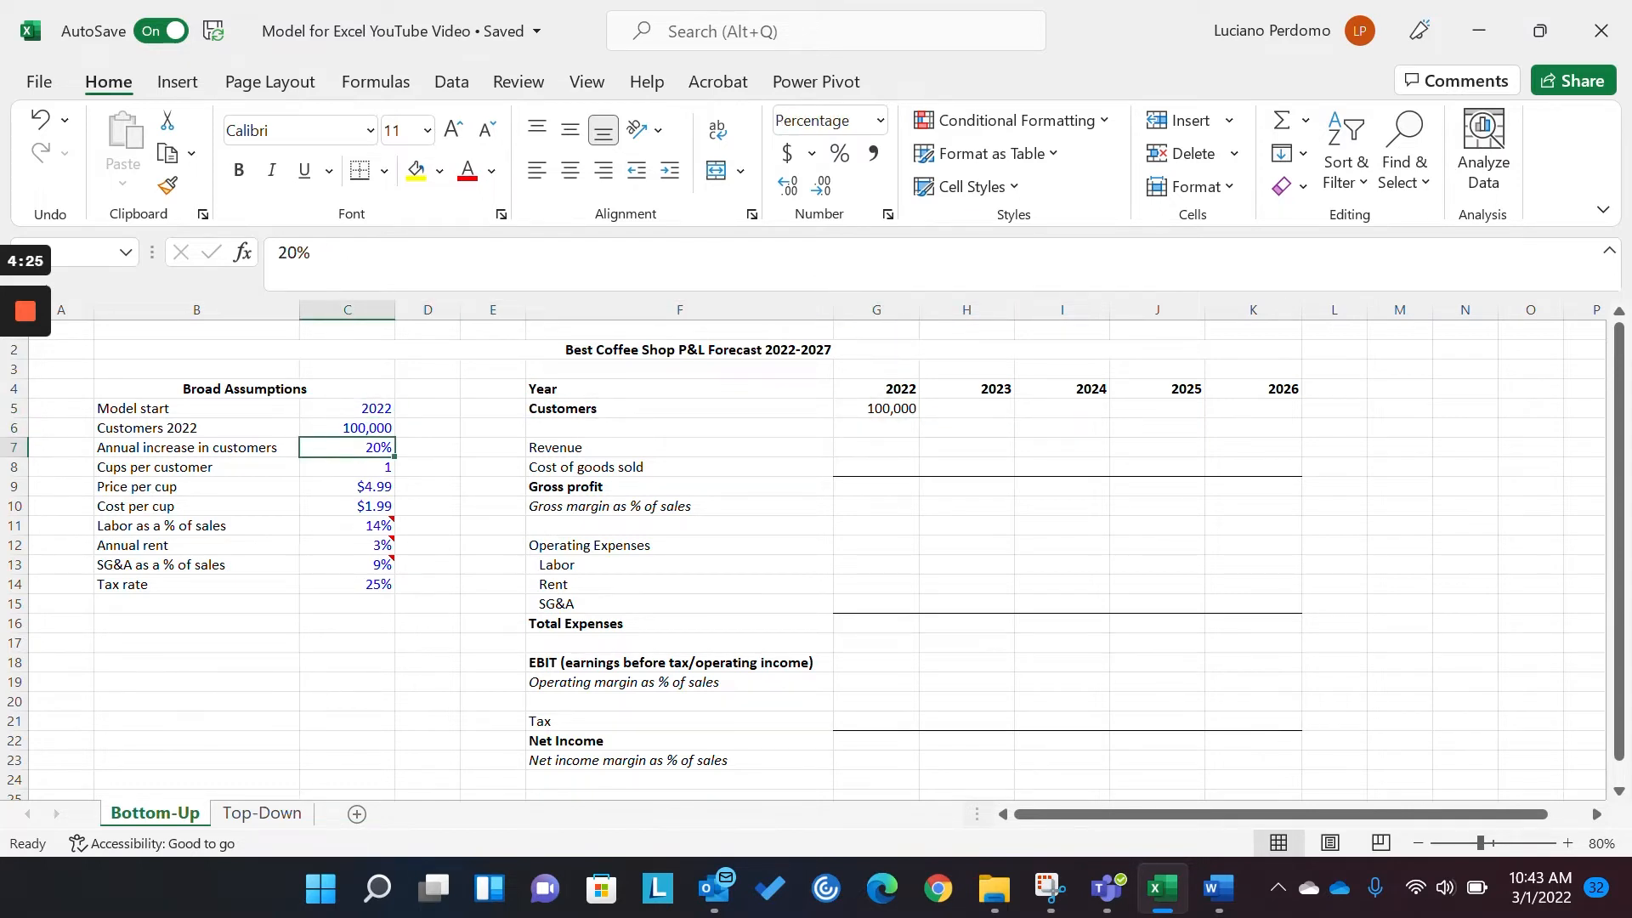
- Fill 2023–2026 Customers with the growth formula =G5*(1+C7)
left_click(964, 427)
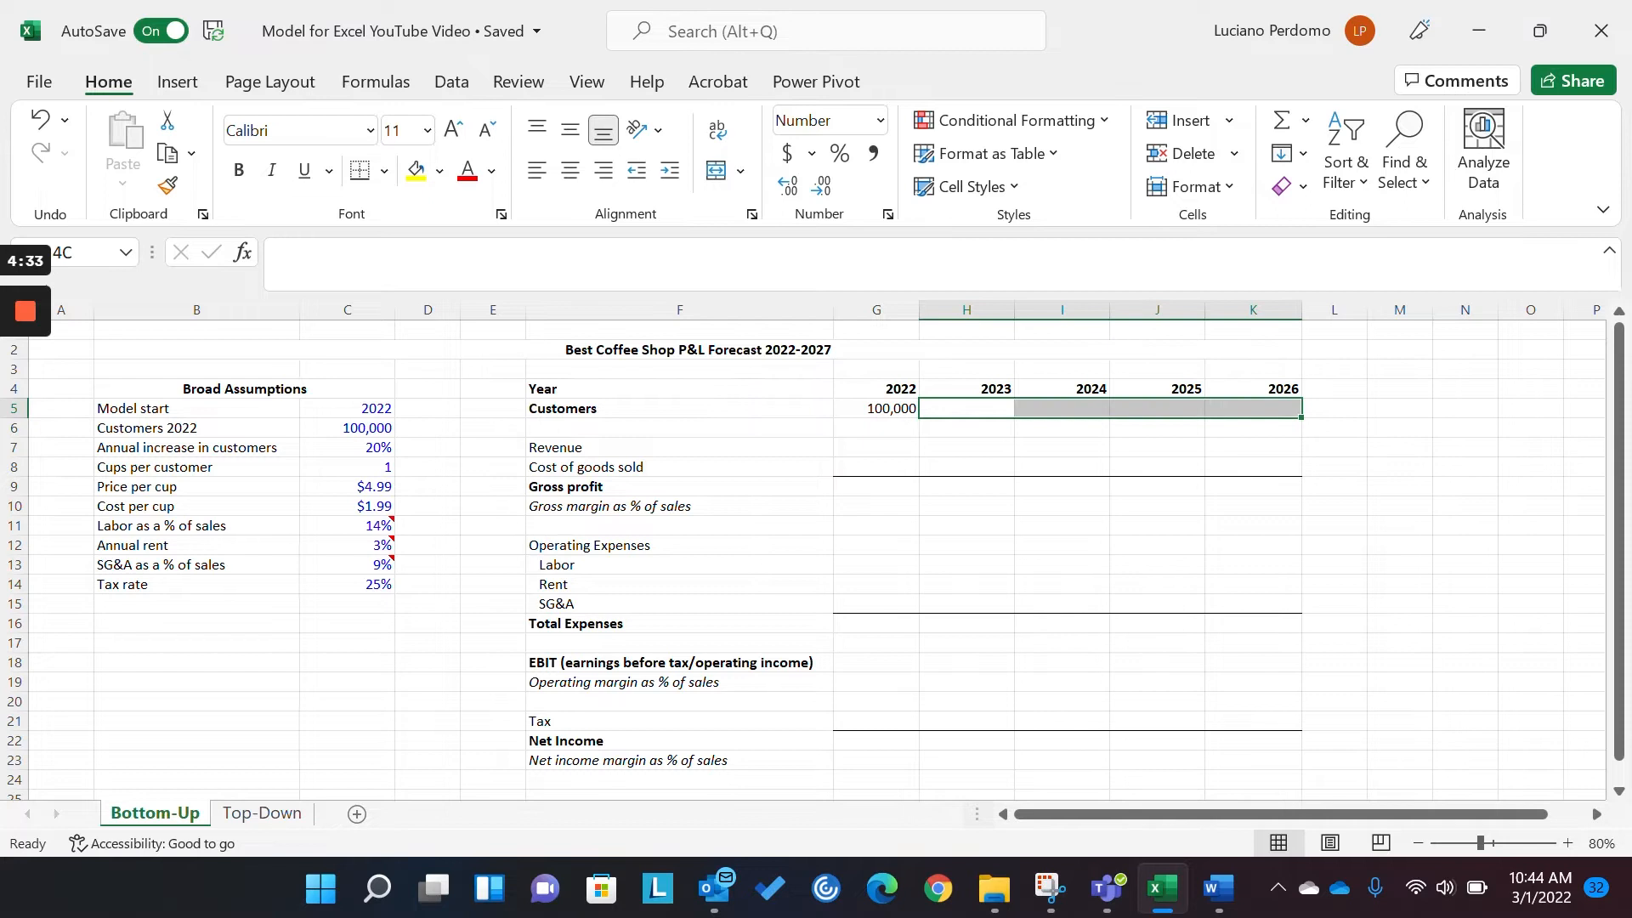
type("=G5*")
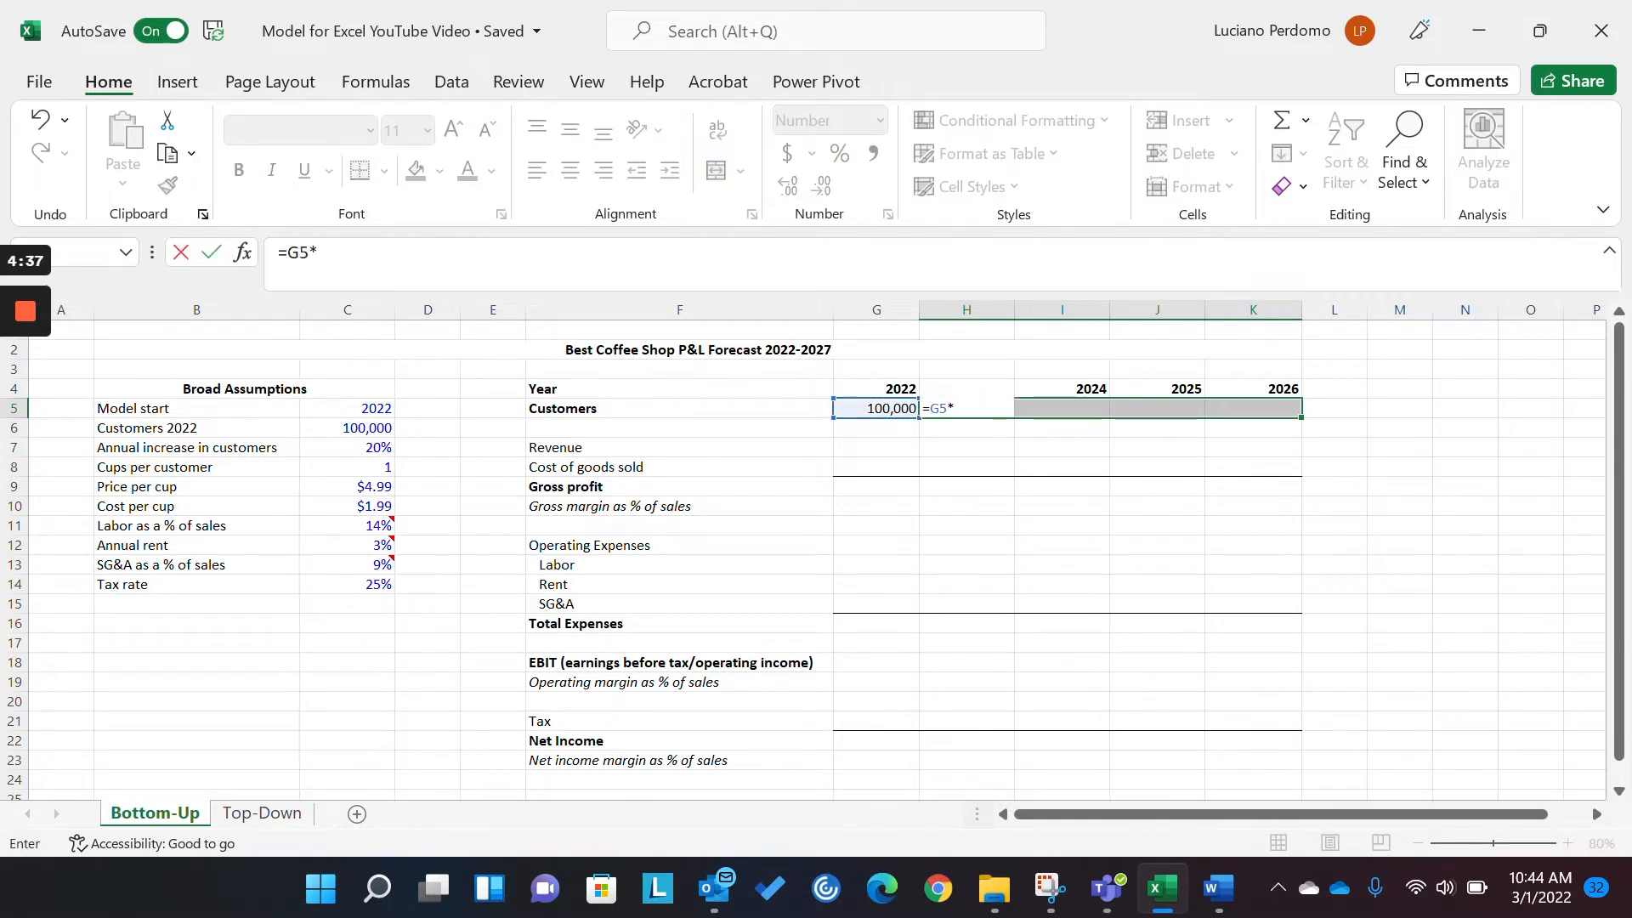
type("(1+")
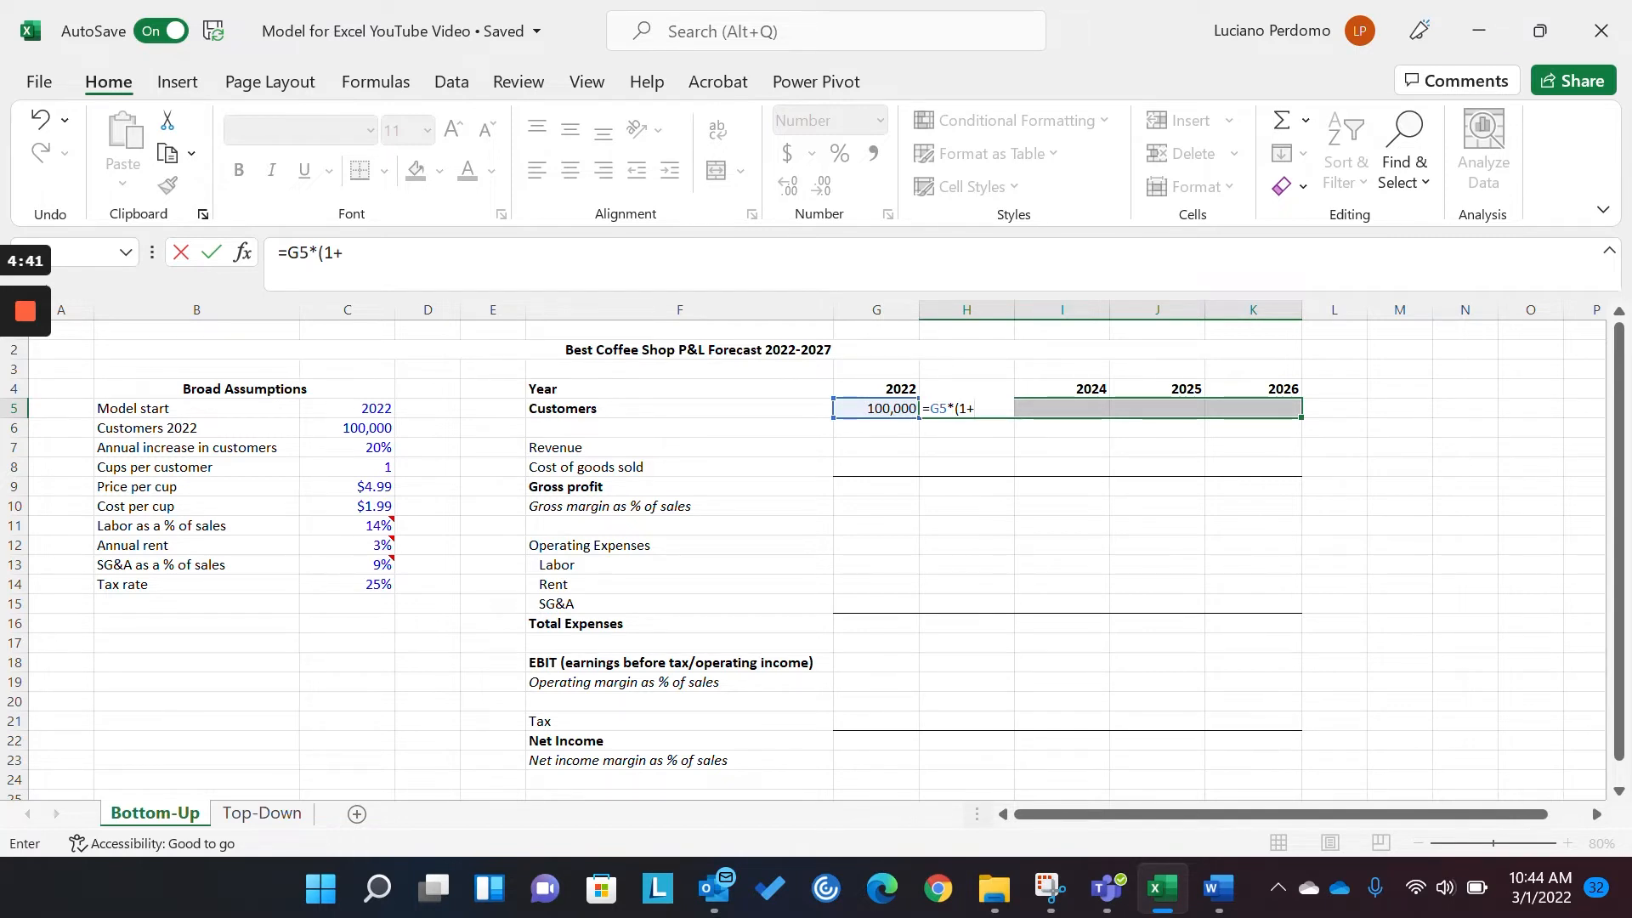
left_click(346, 448)
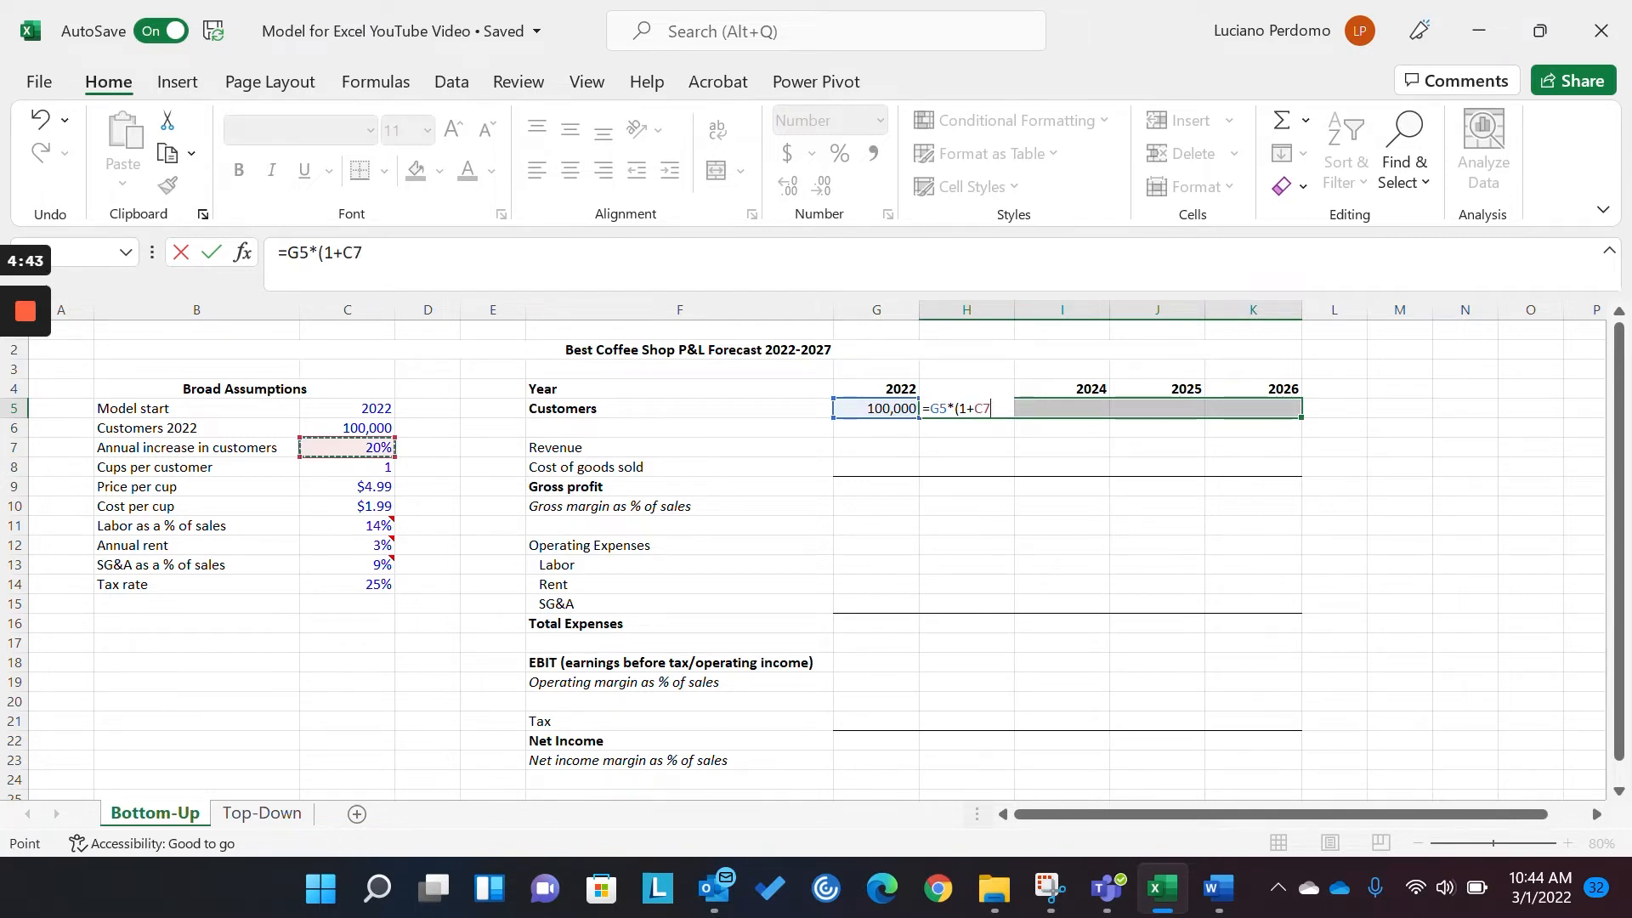
type(")")
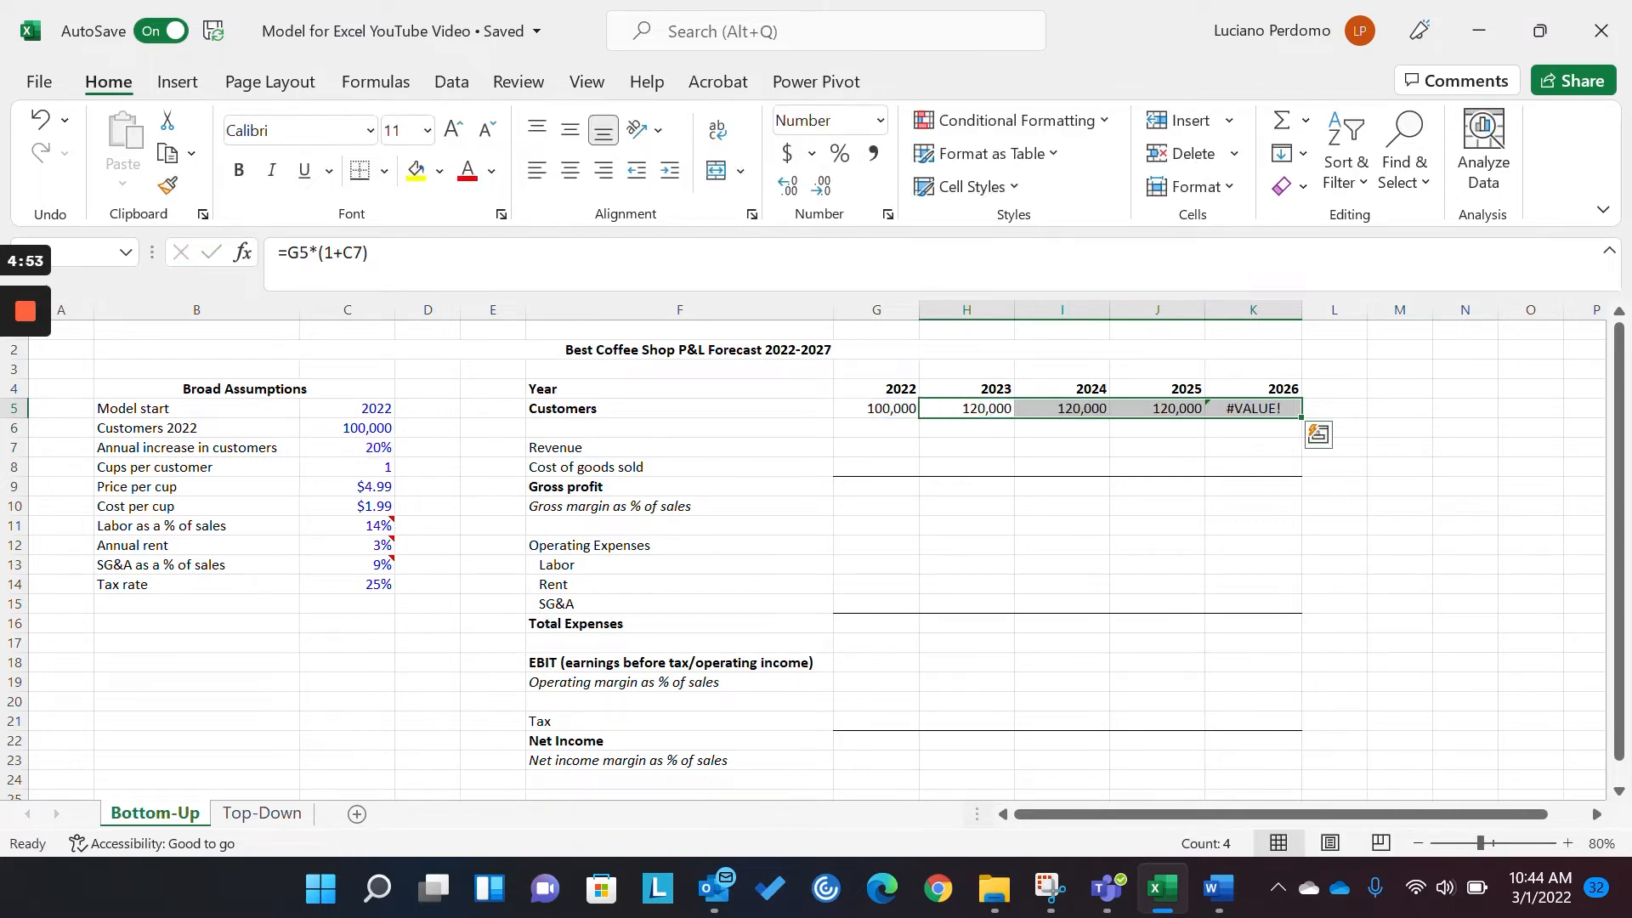
- Inspect the shifting growth-rate references in the 2023–2025 Customers formulas and reselect H5:K5
left_click(1155, 408)
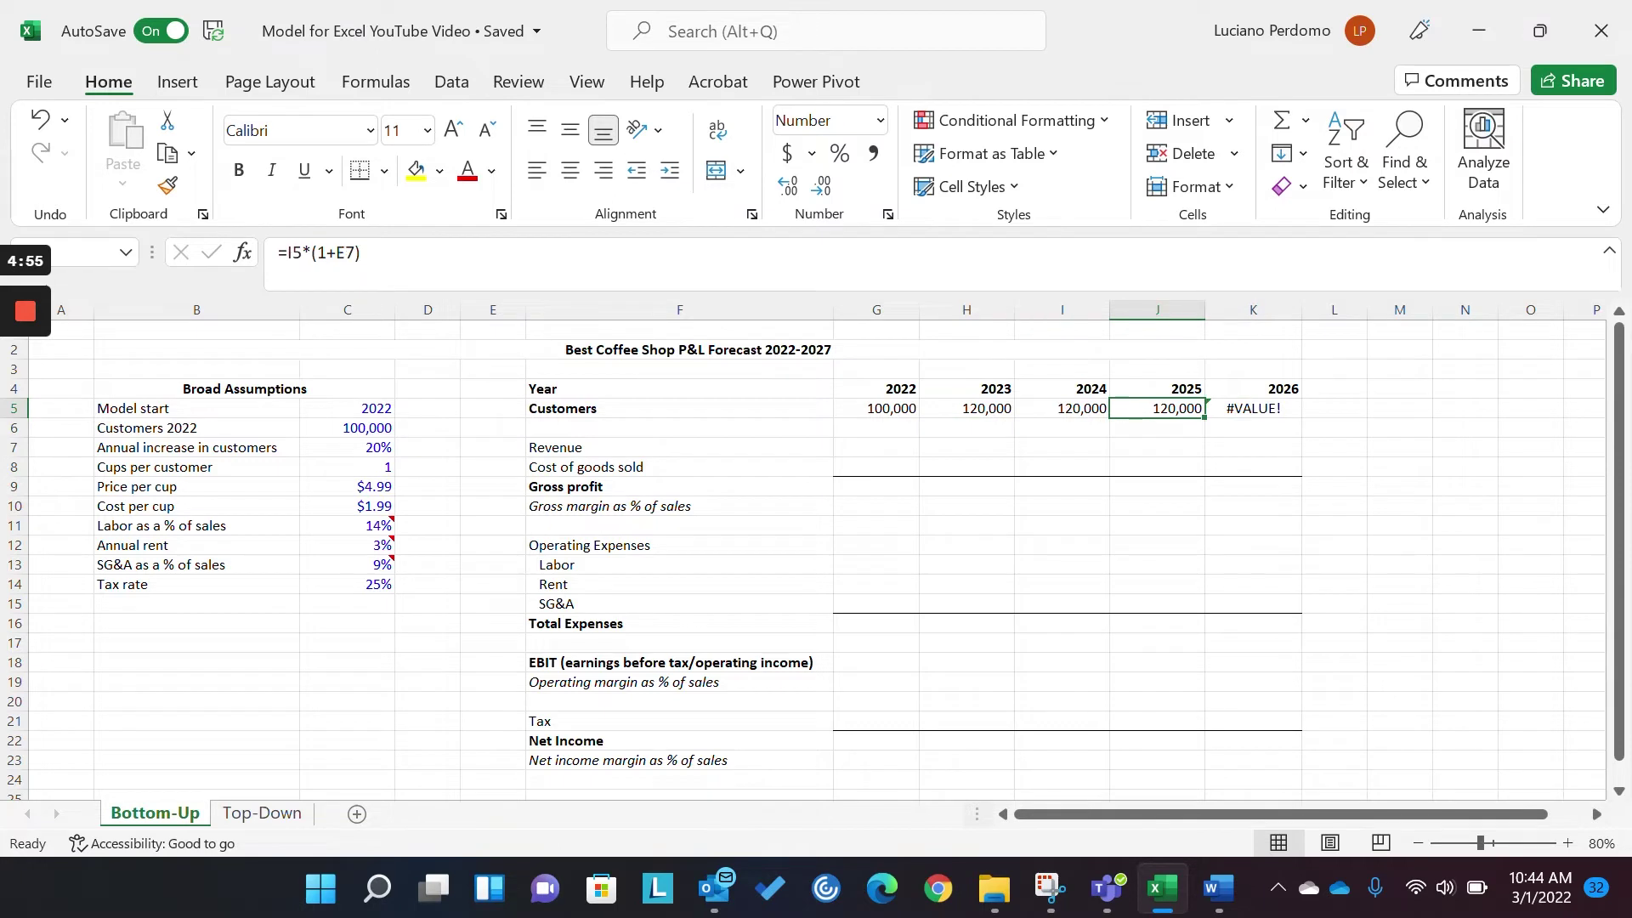
left_click(965, 408)
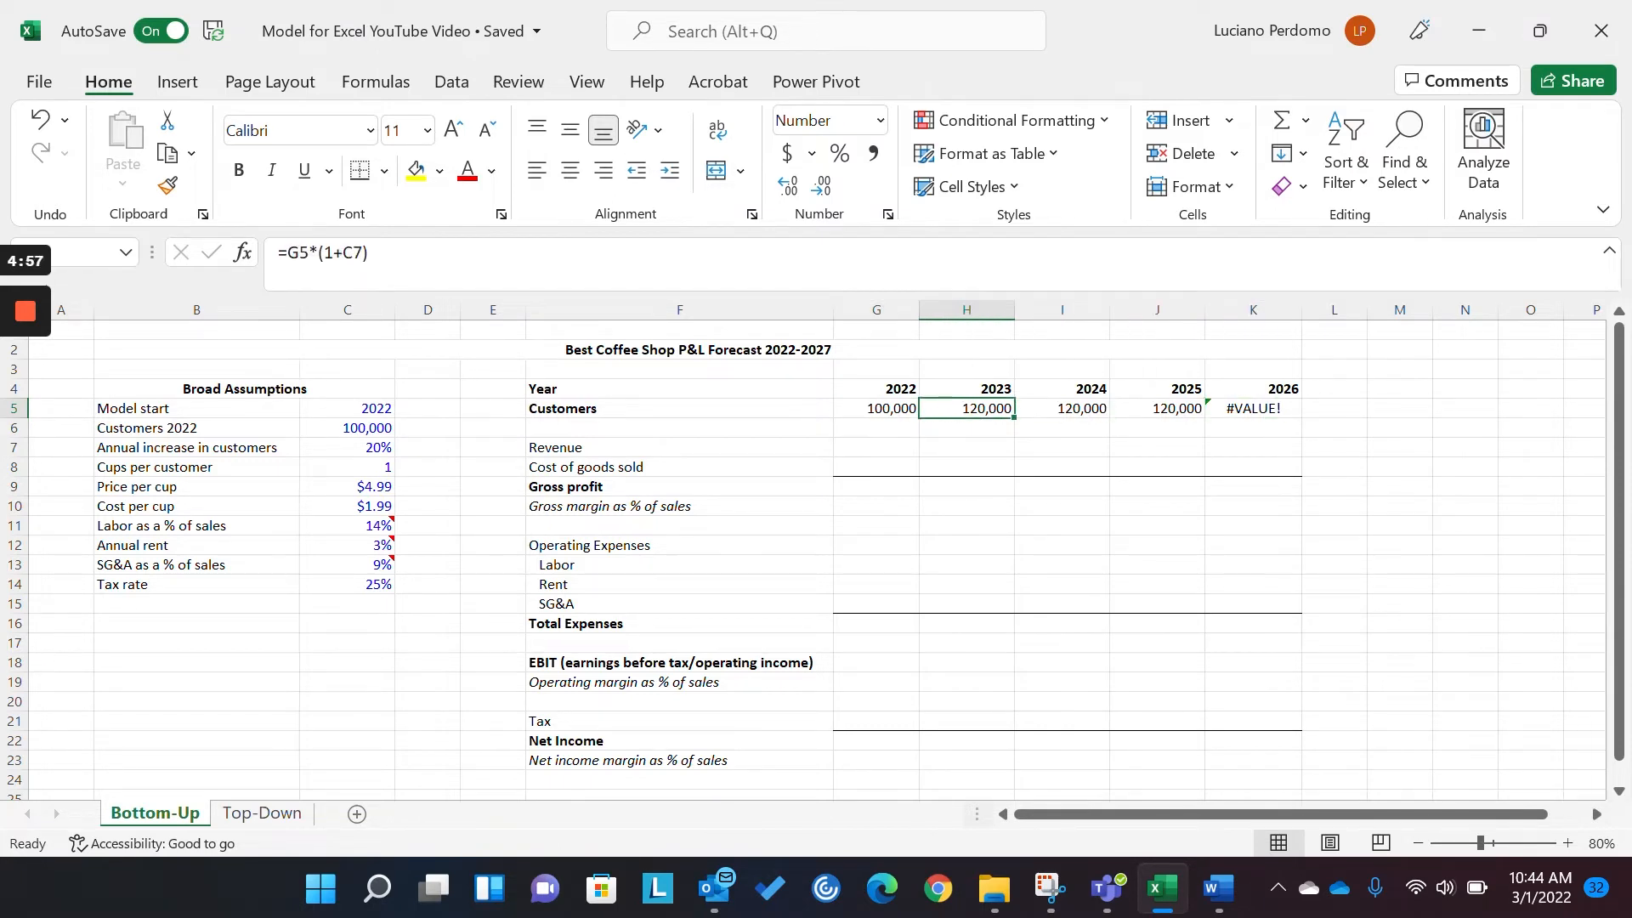
left_click(1061, 408)
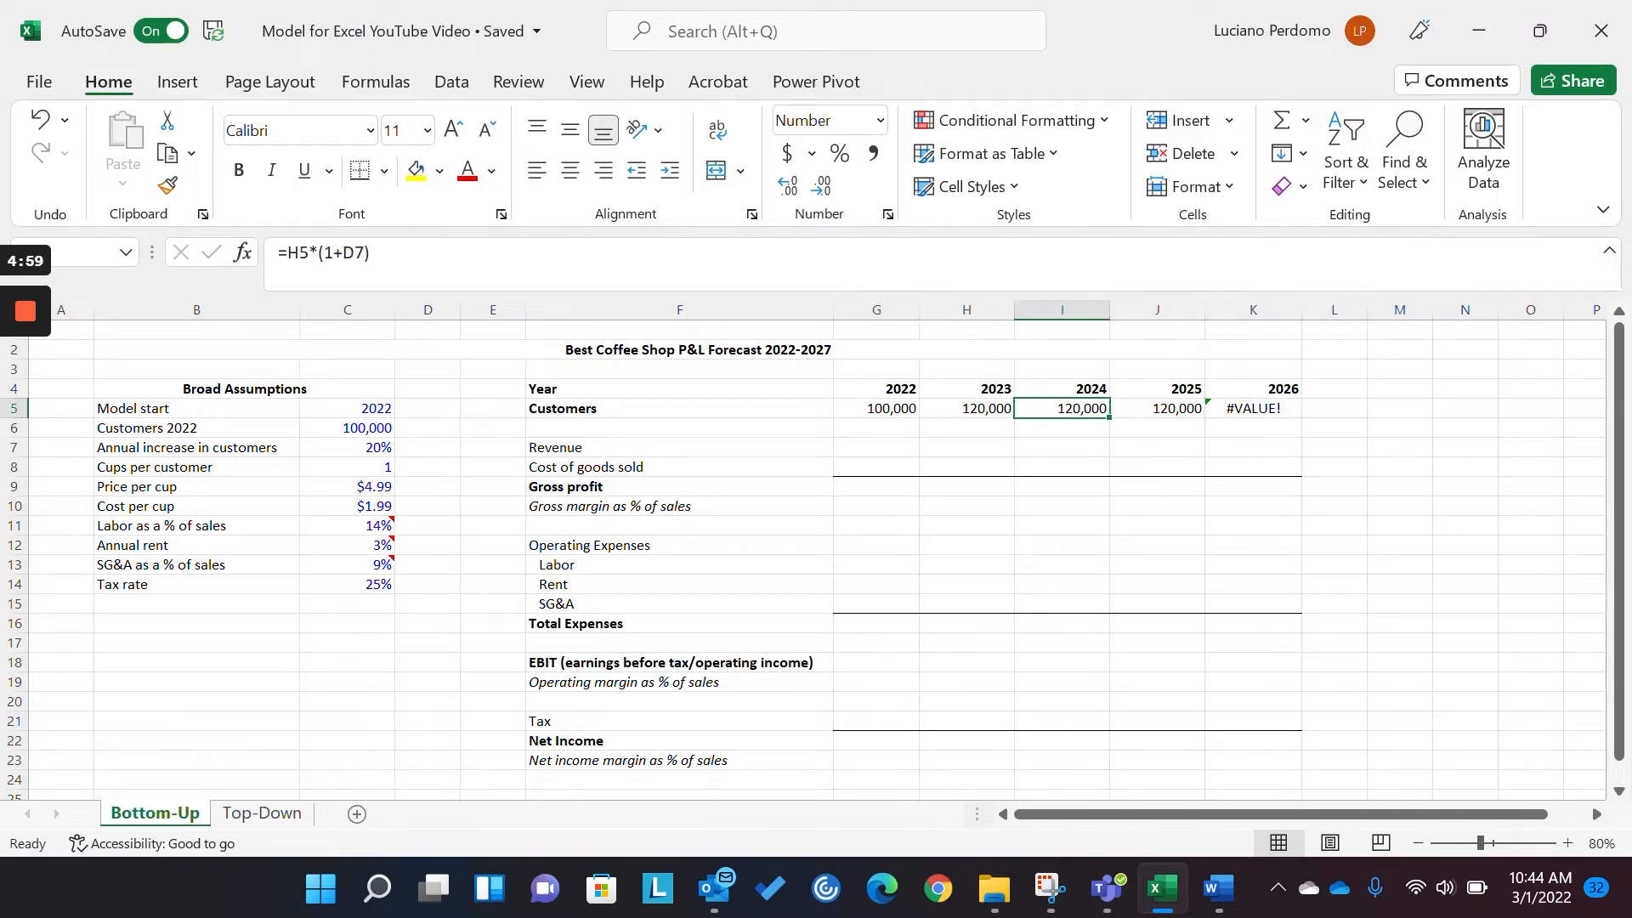
left_click(964, 407)
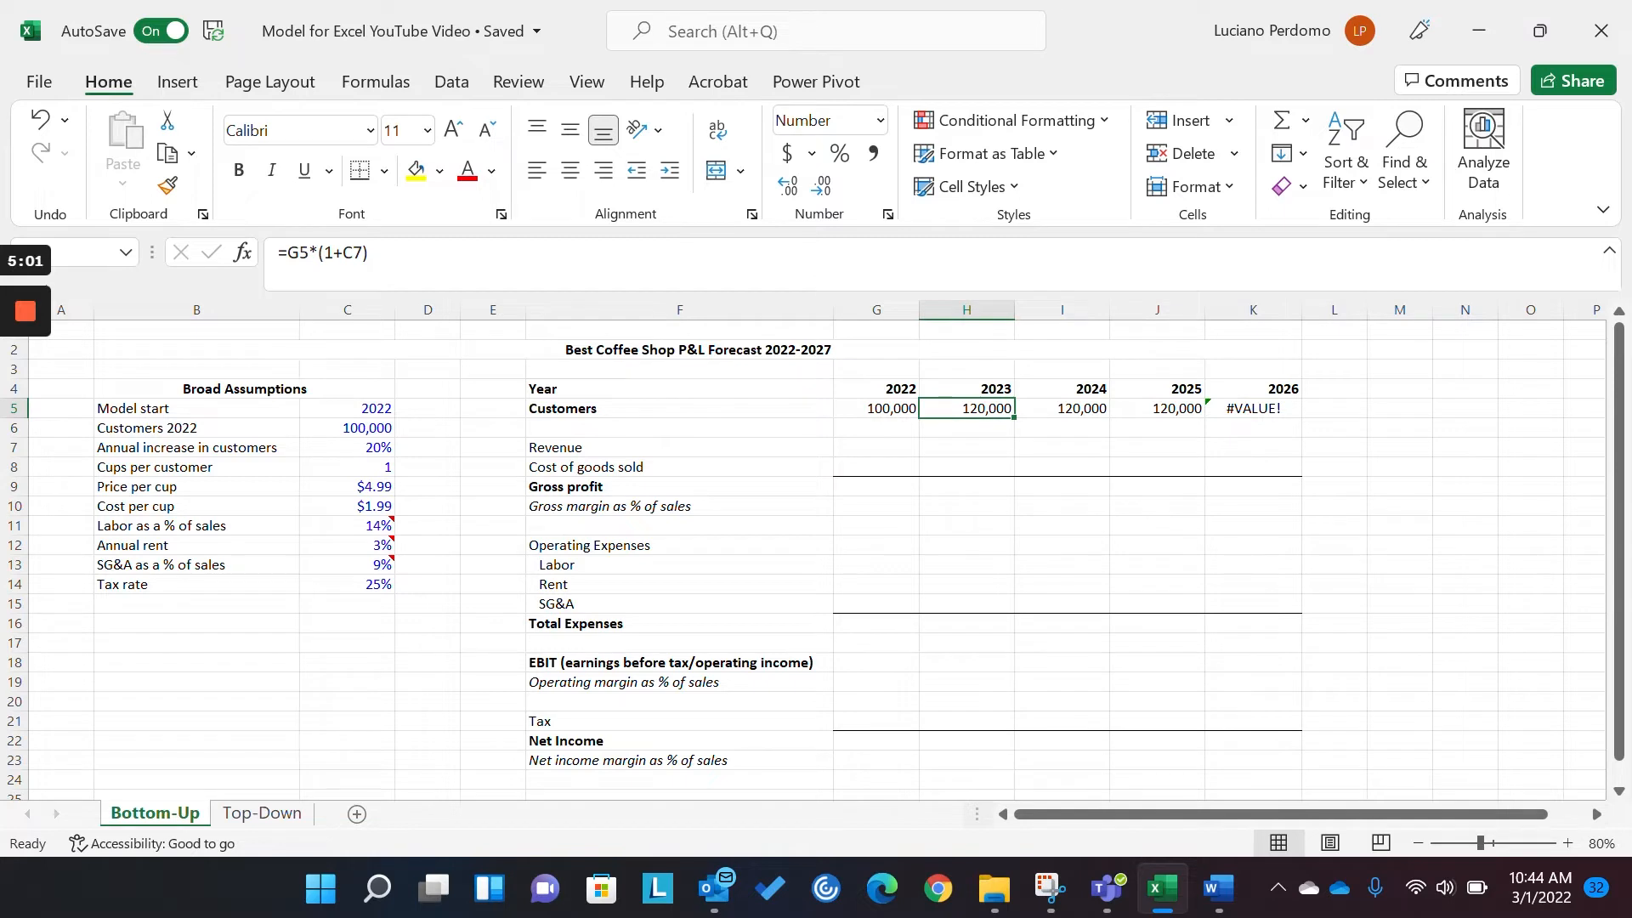
left_click(963, 427)
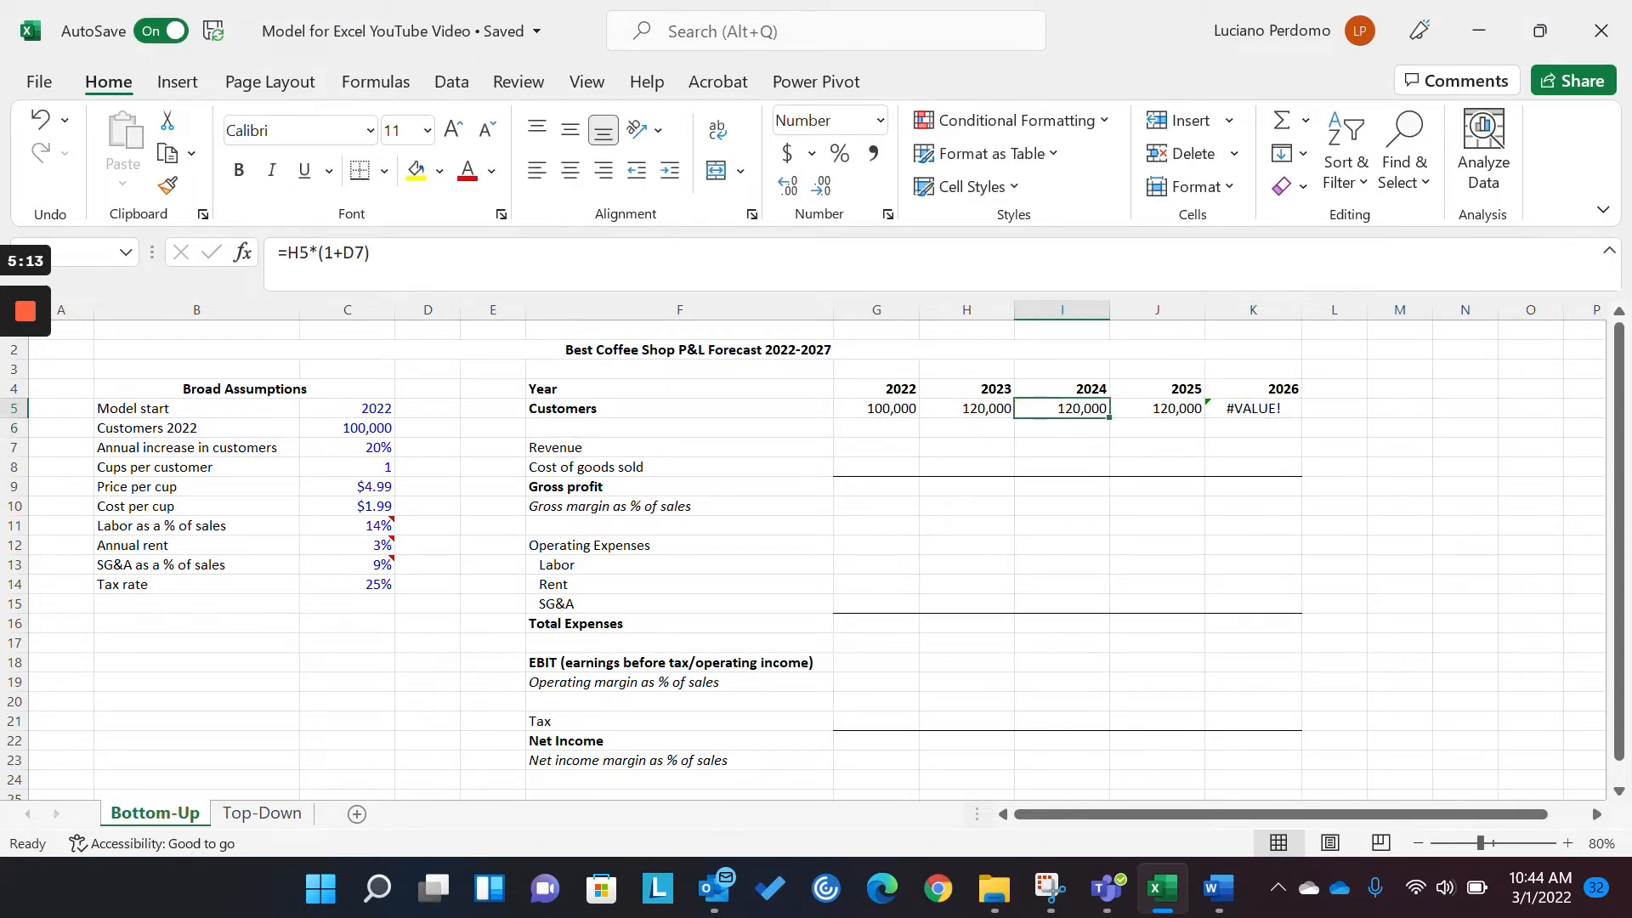
left_click(965, 407)
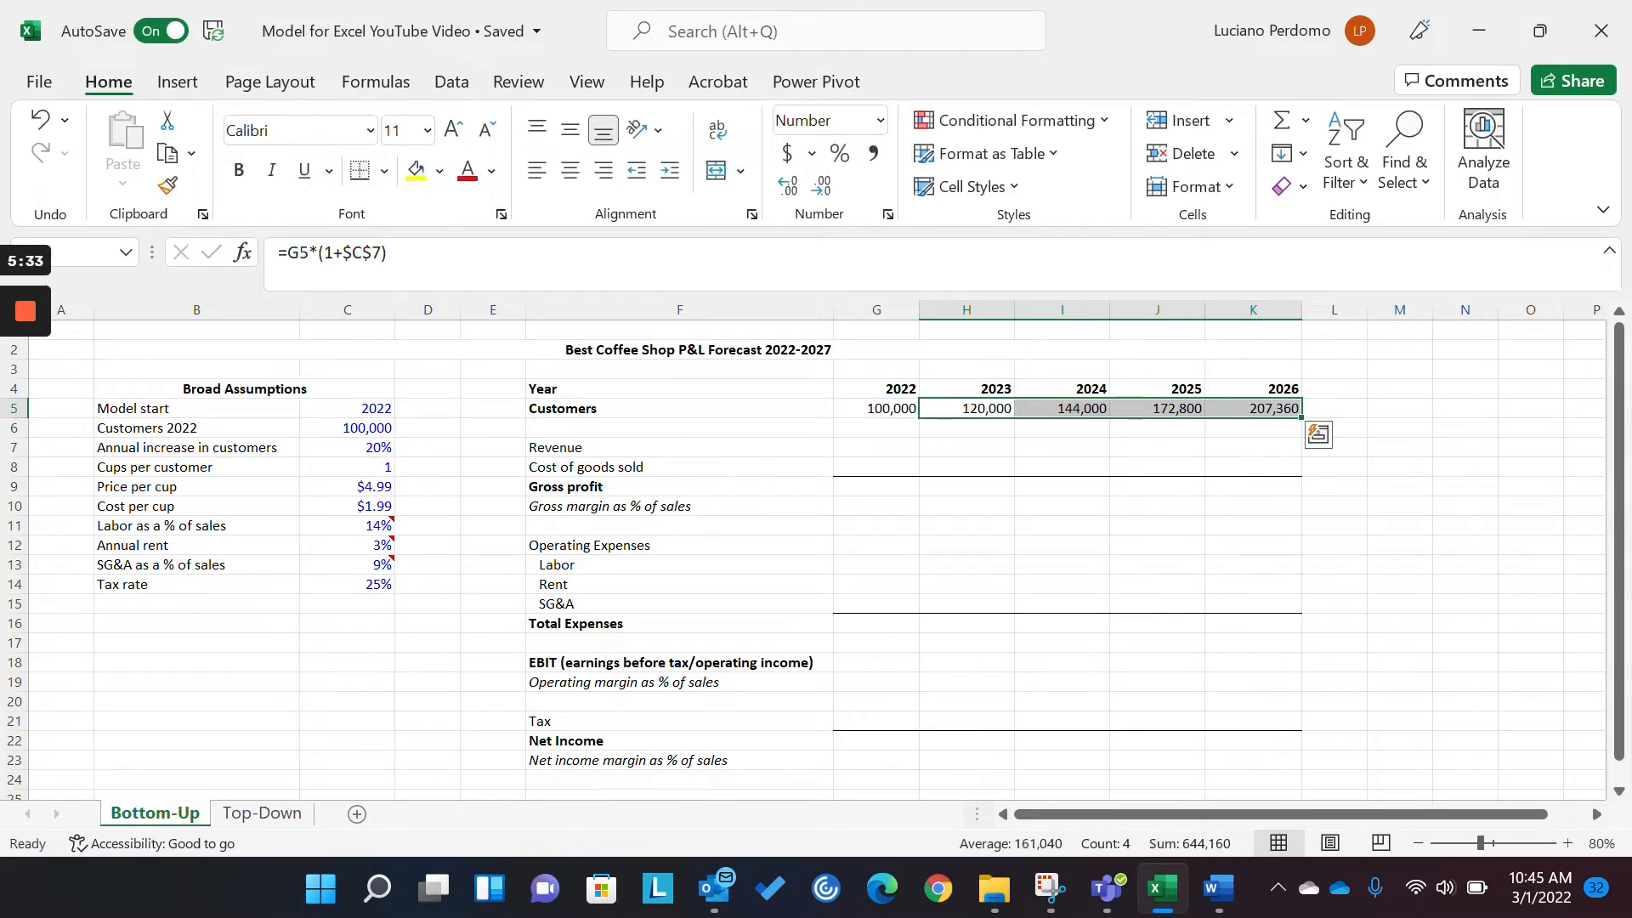
left_click(964, 408)
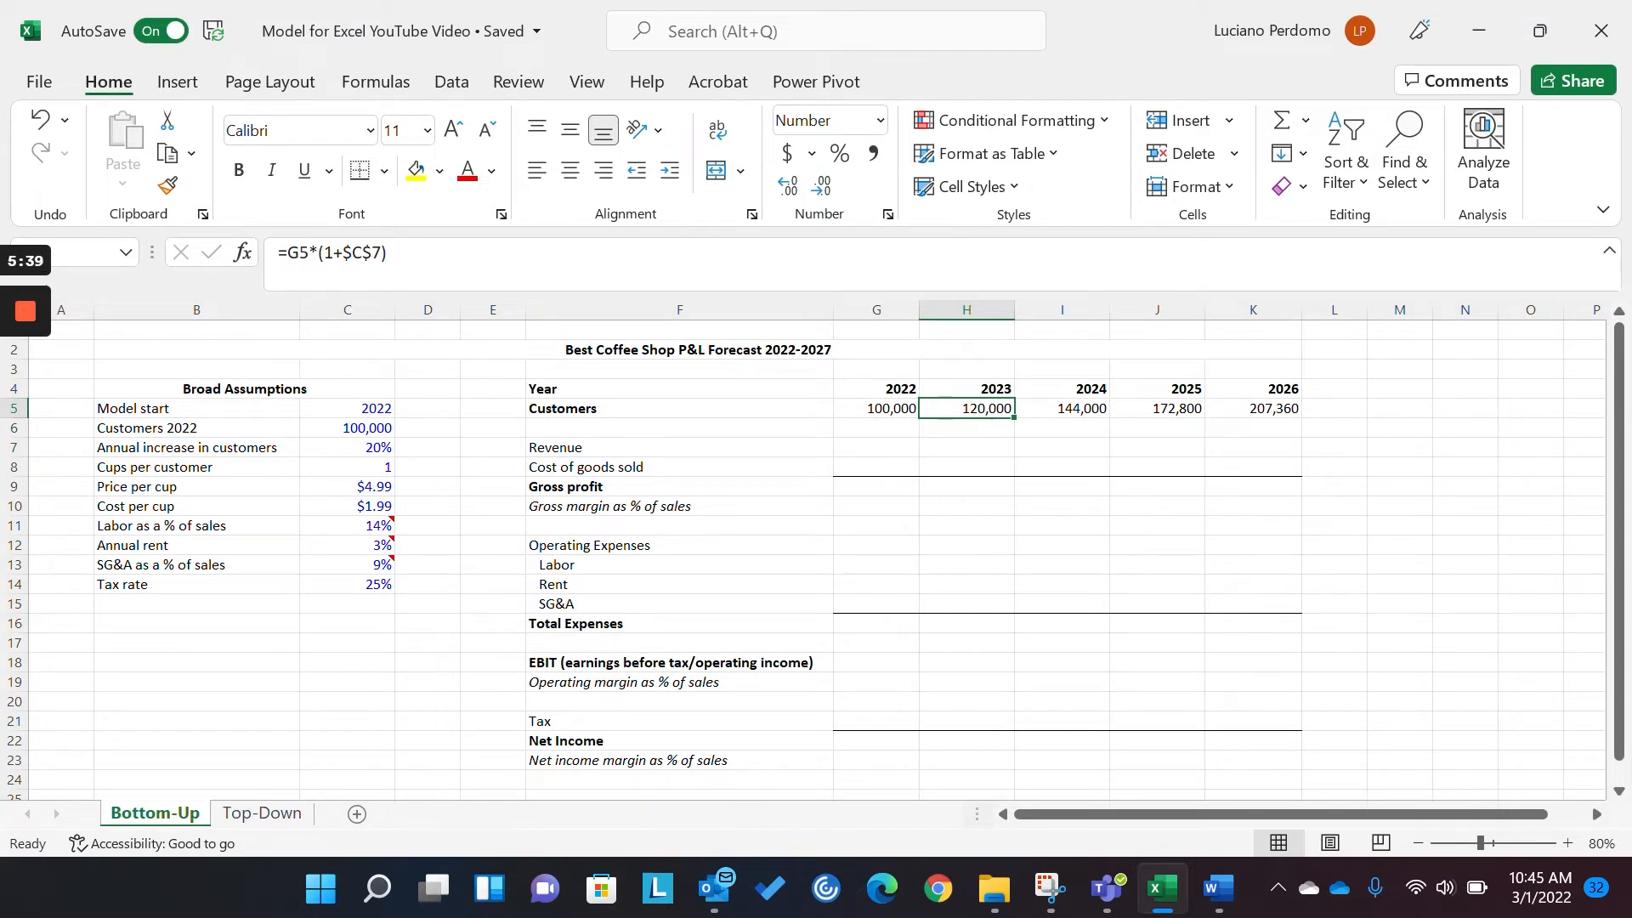
left_click(1061, 407)
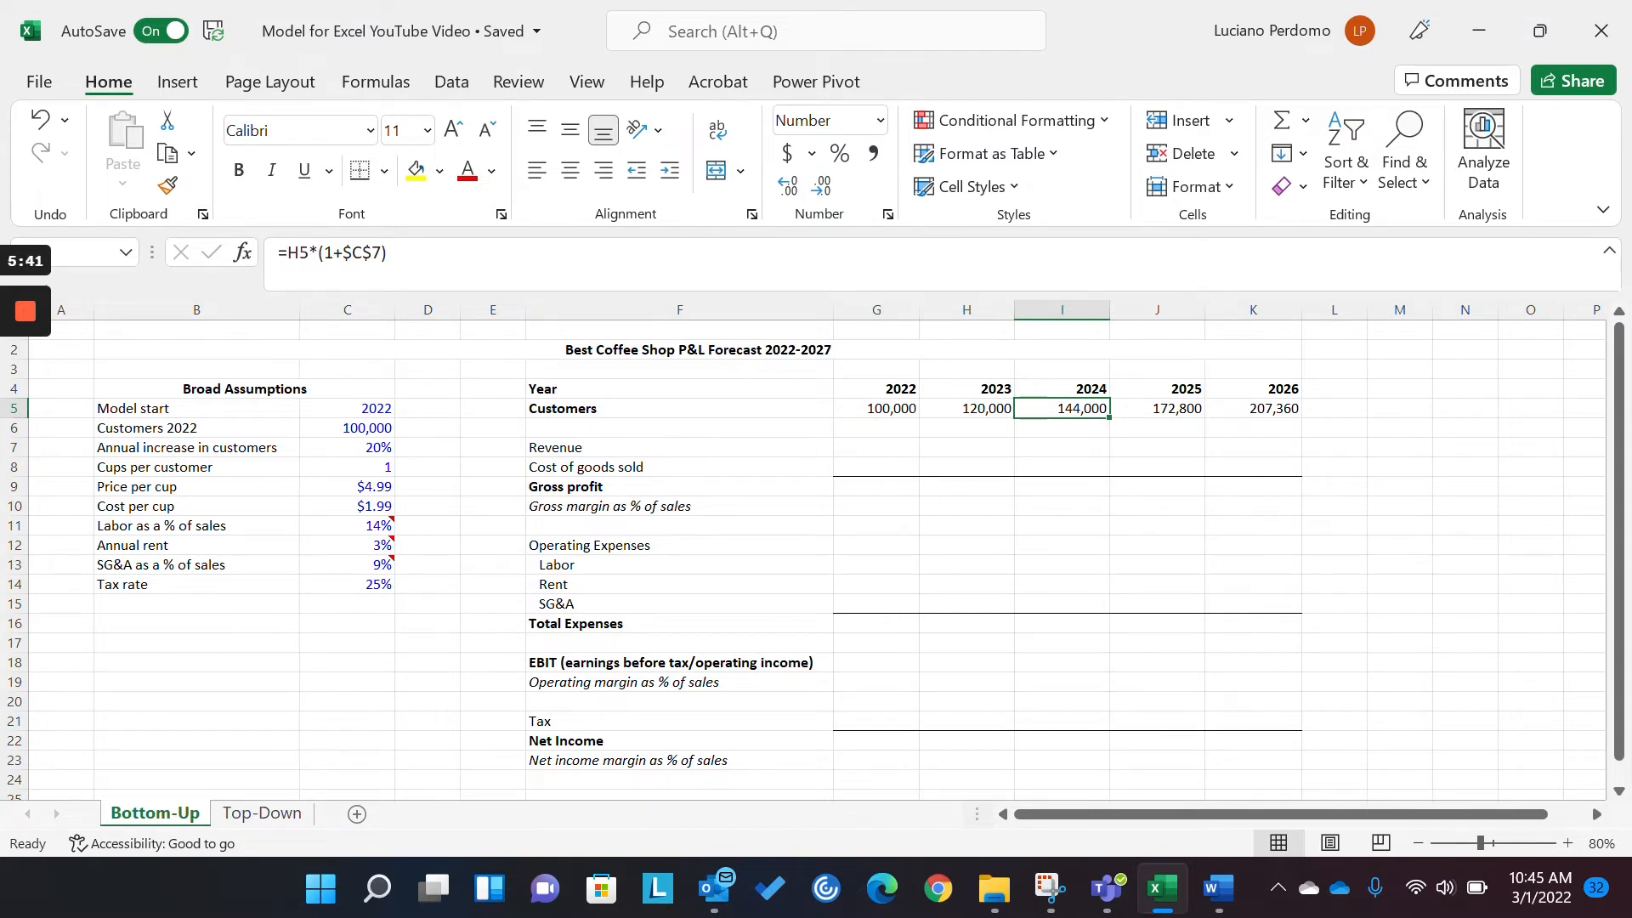
left_click(964, 408)
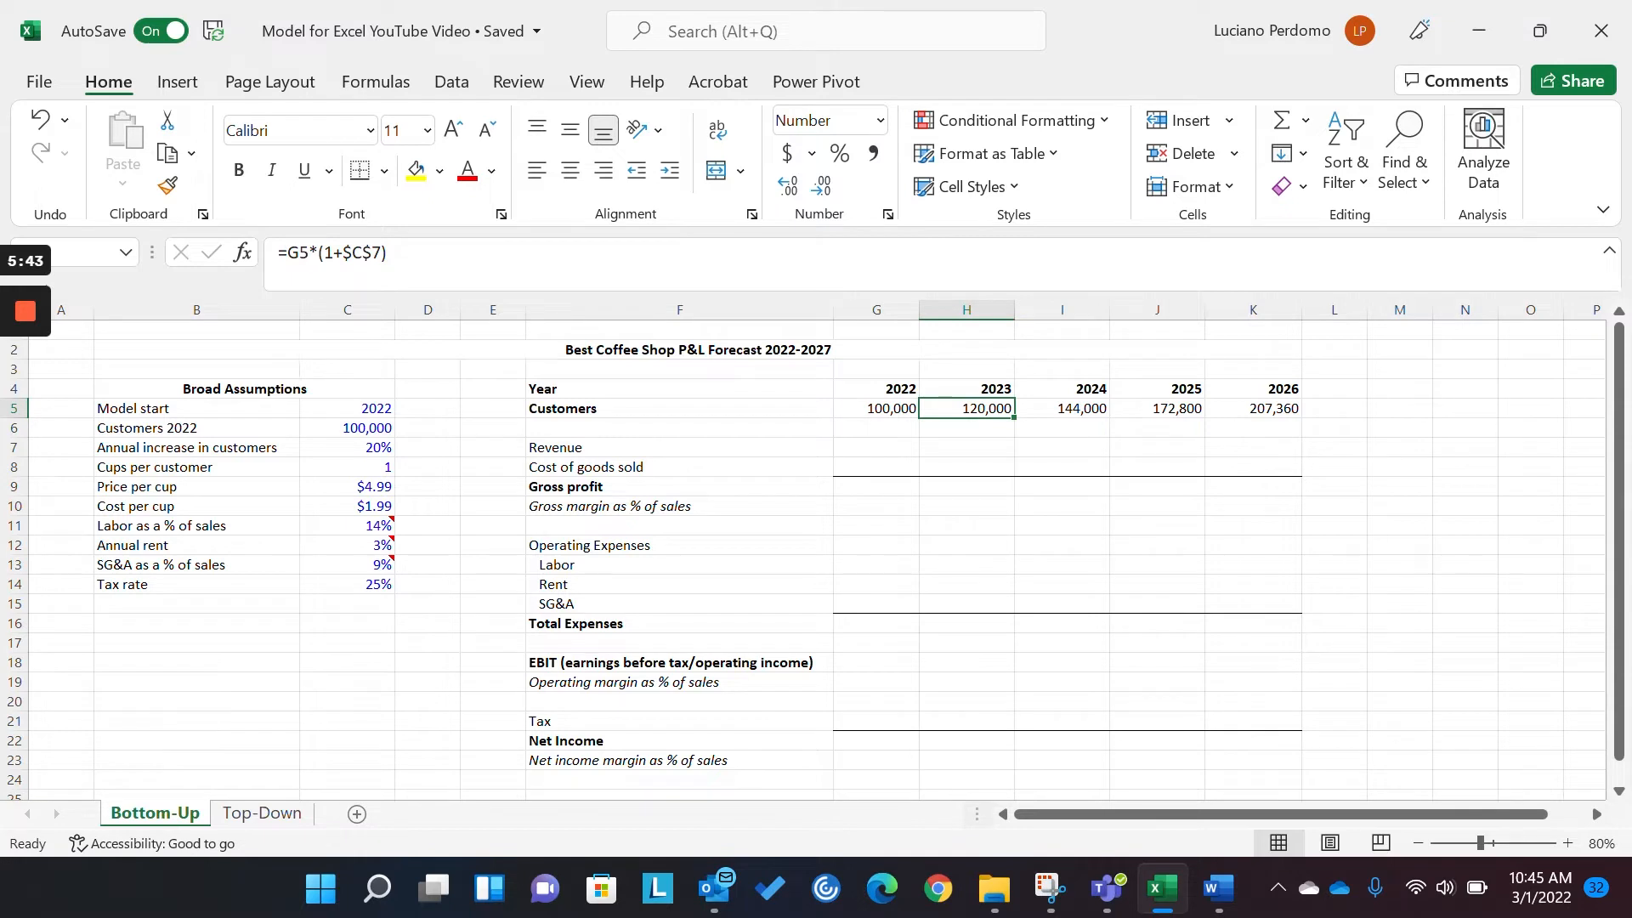
left_click(1061, 407)
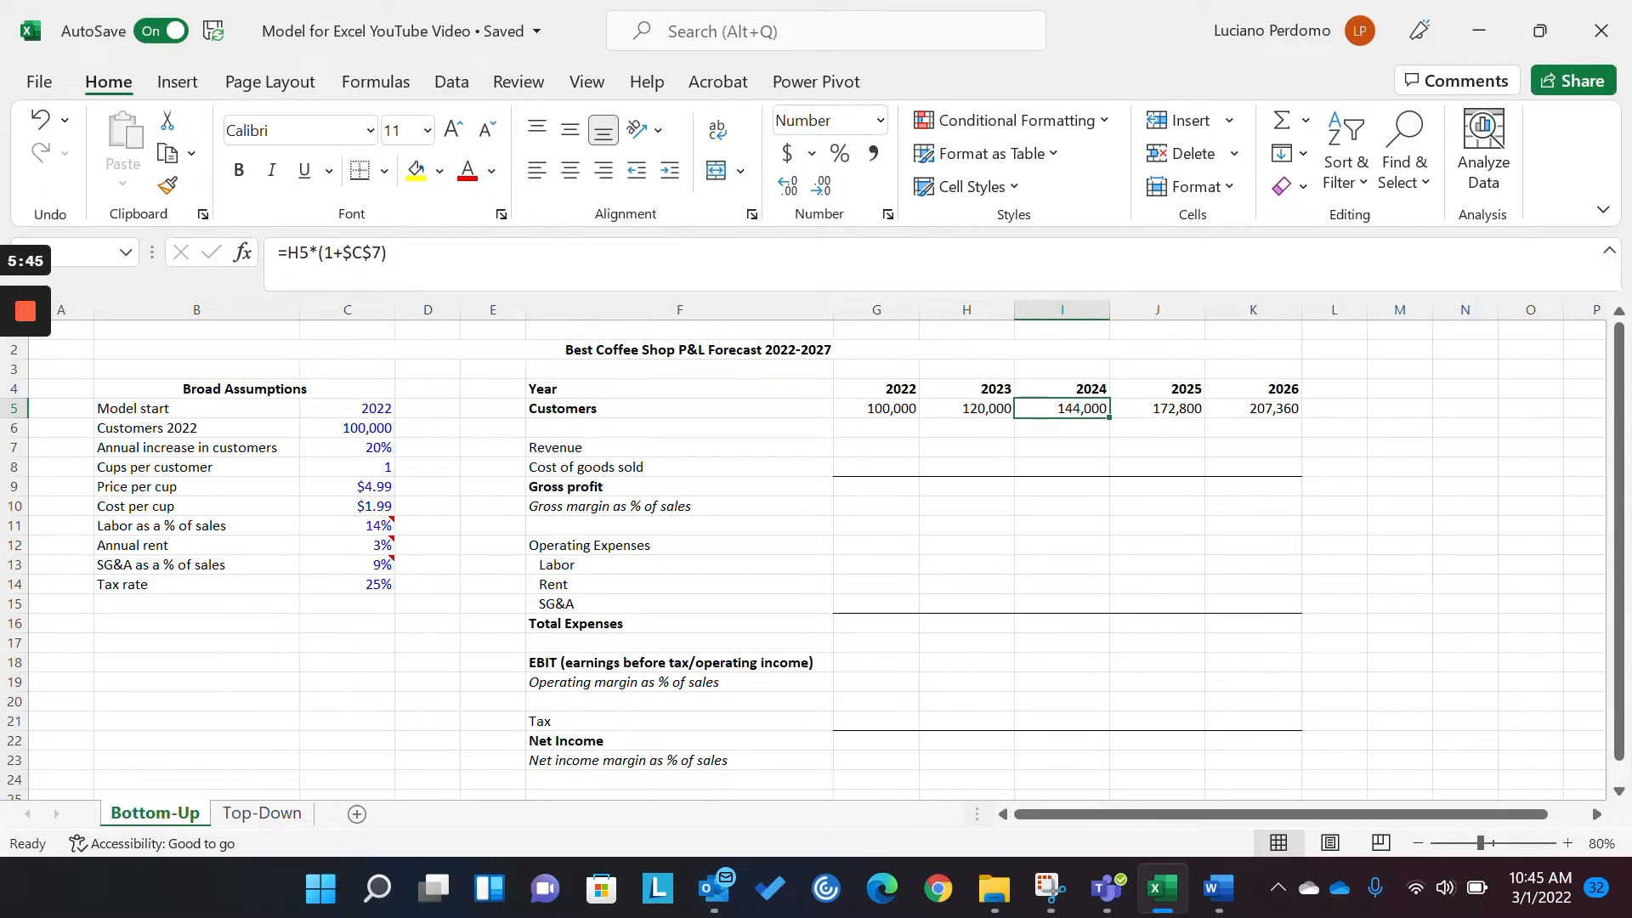
left_click(875, 408)
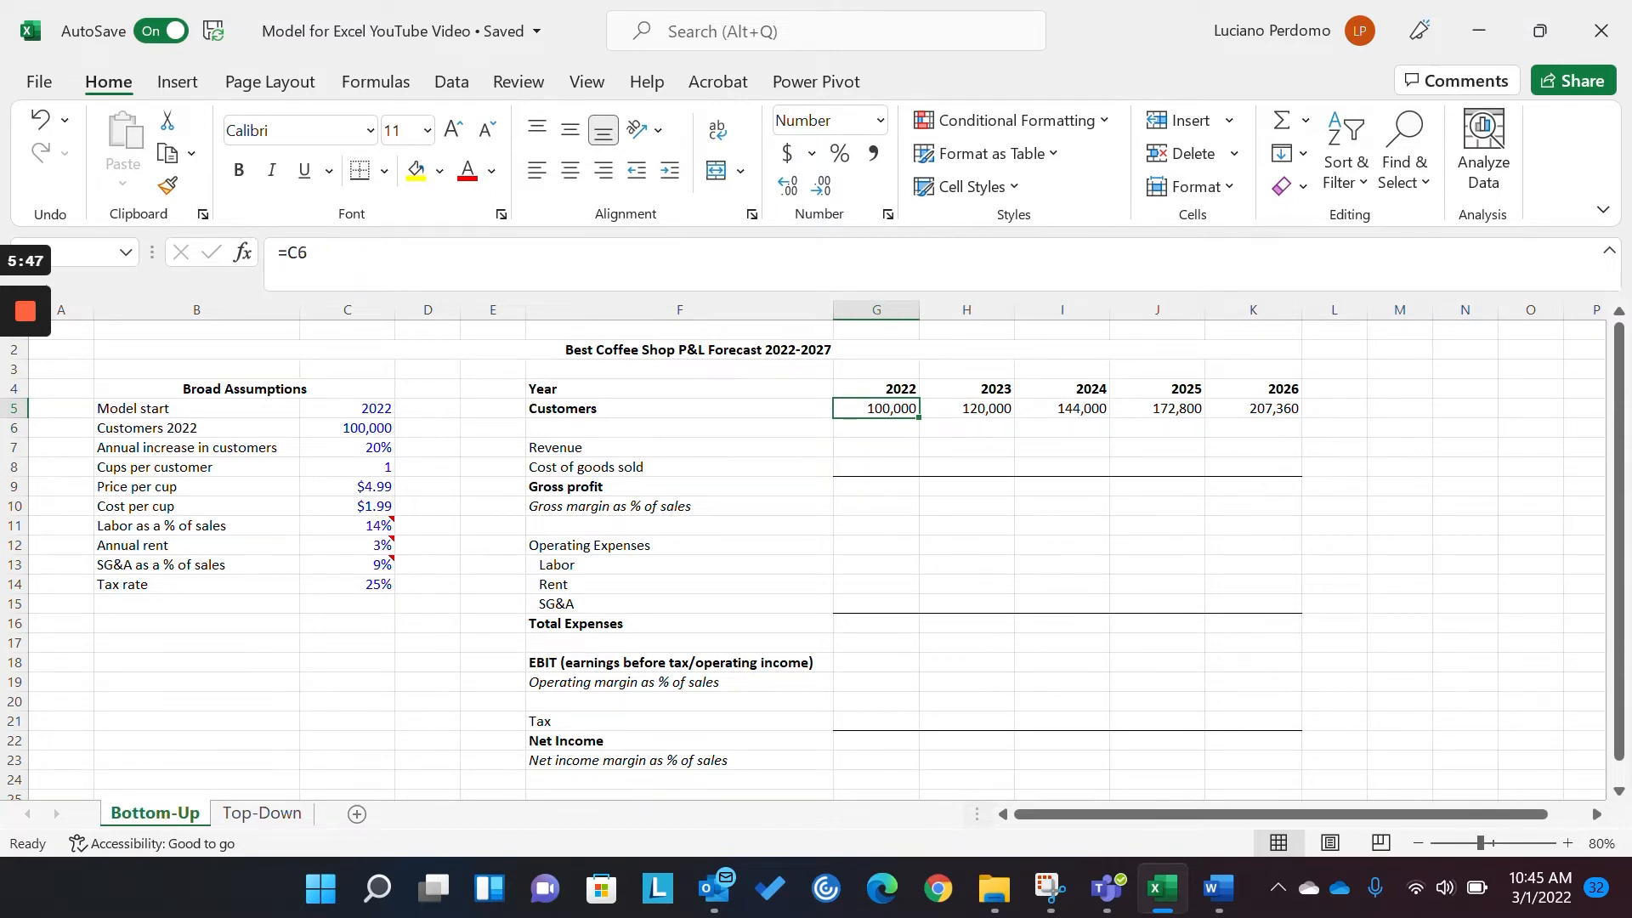
left_click(964, 408)
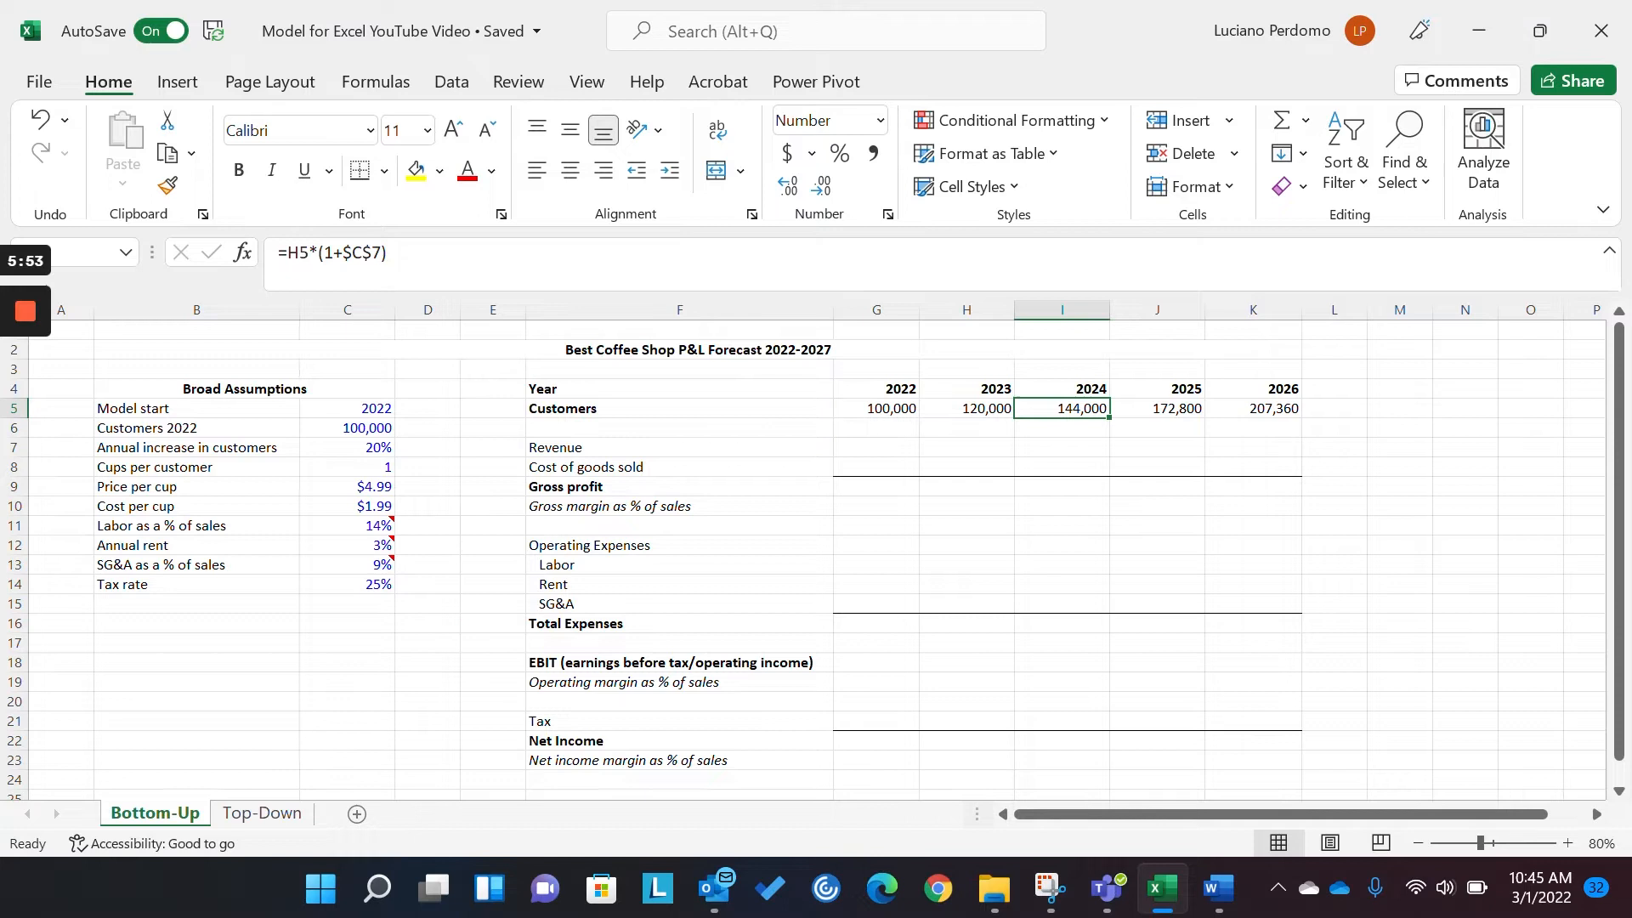
left_click(1155, 408)
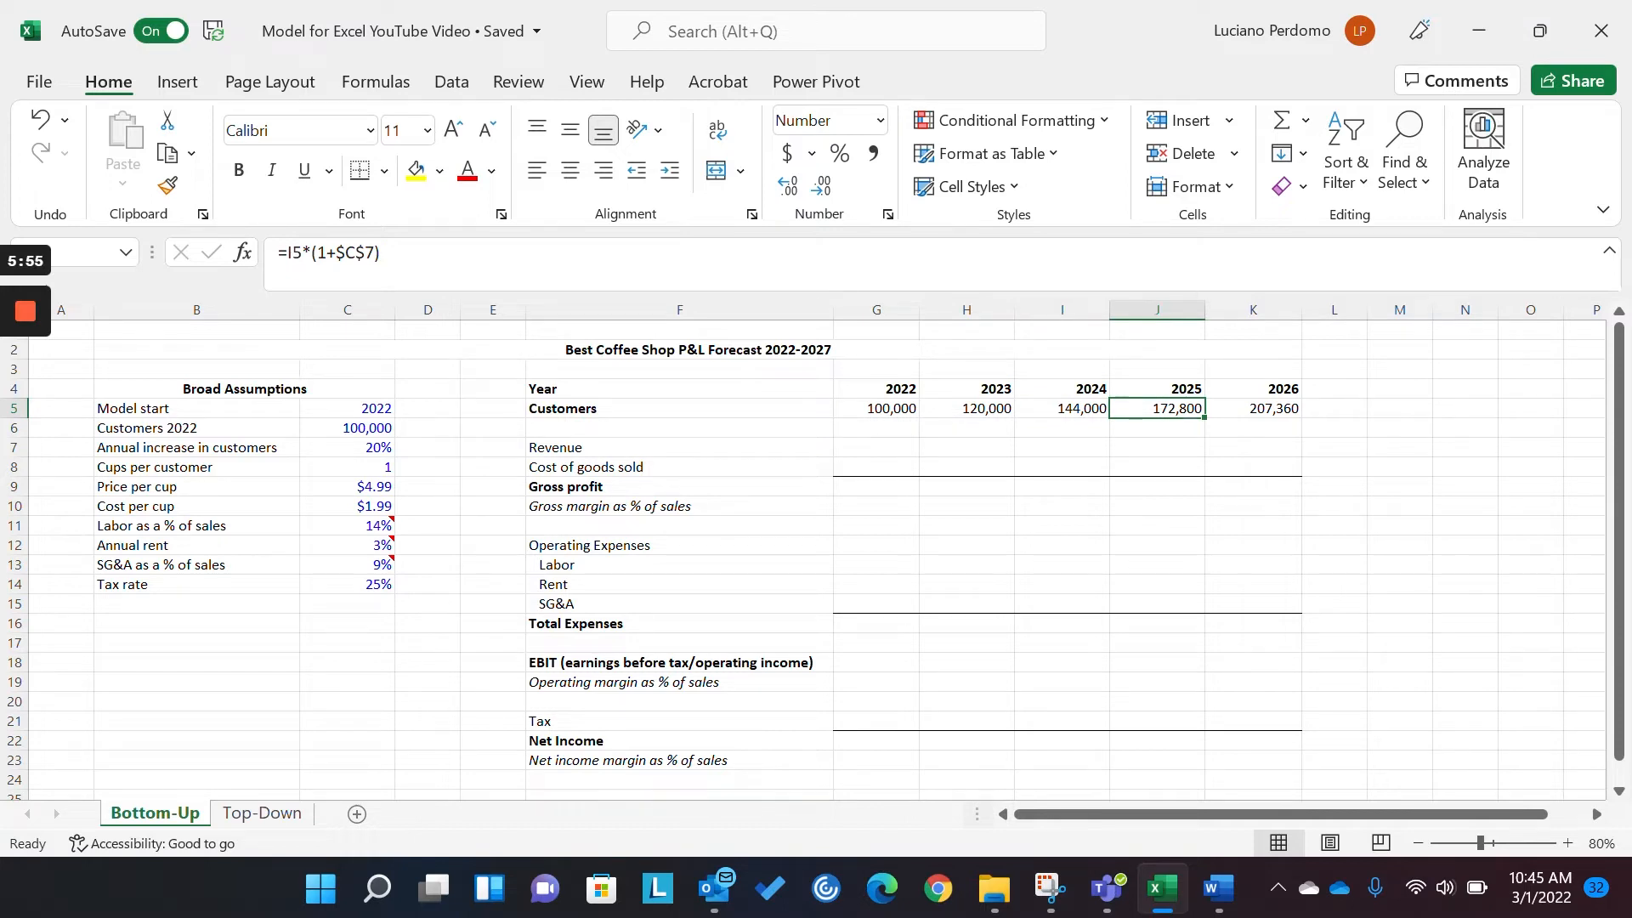
left_click(1252, 407)
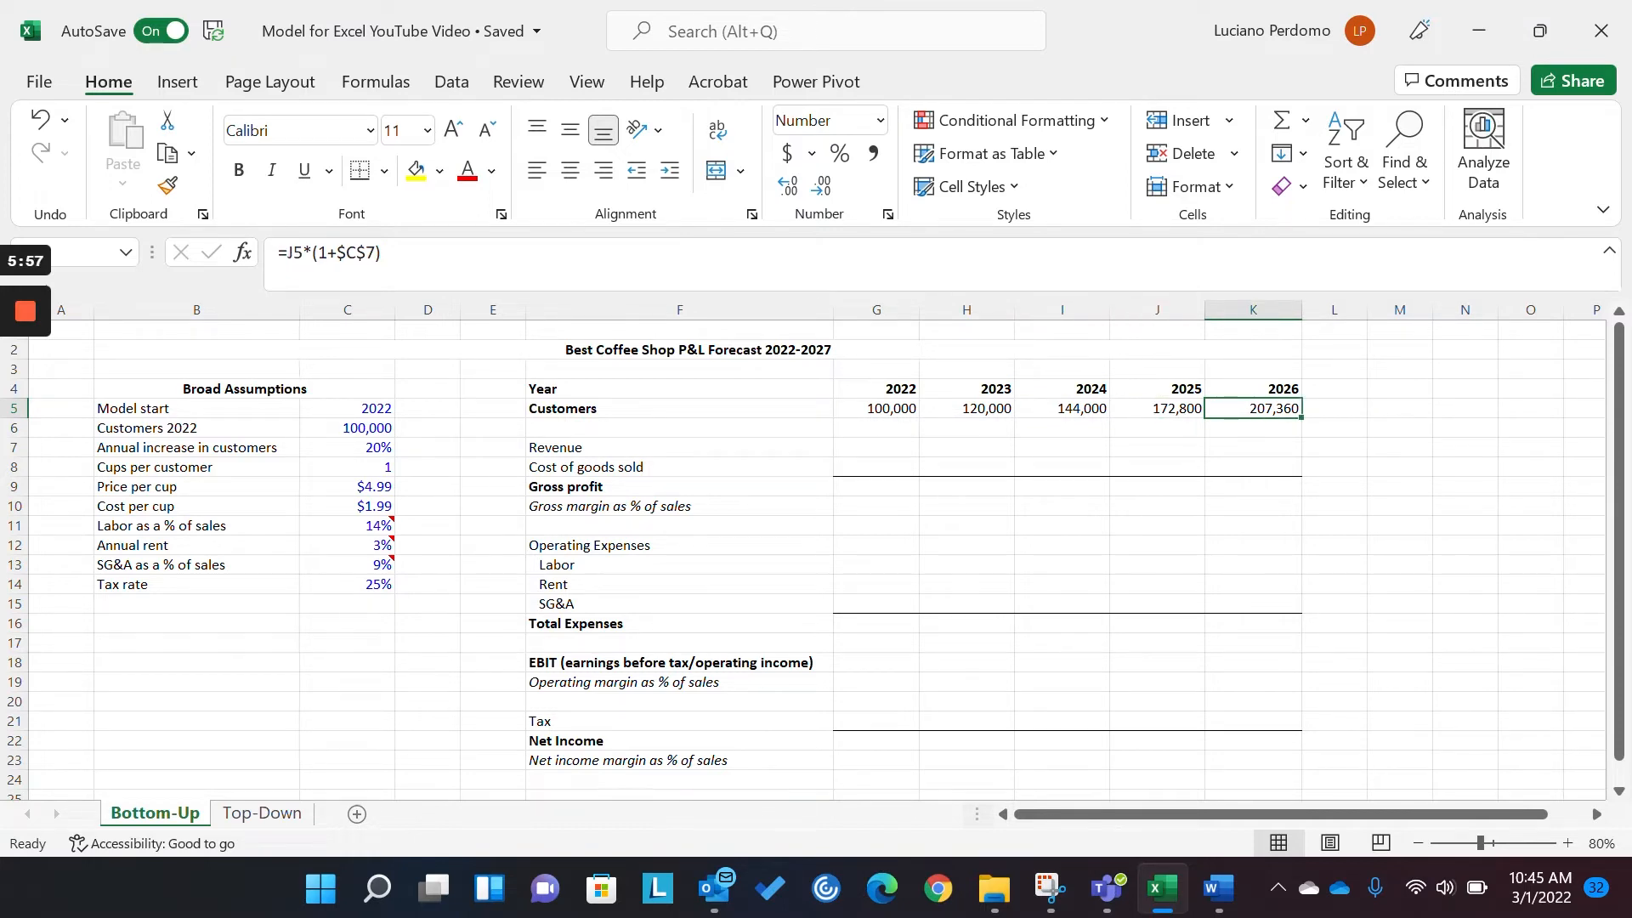
left_click(876, 407)
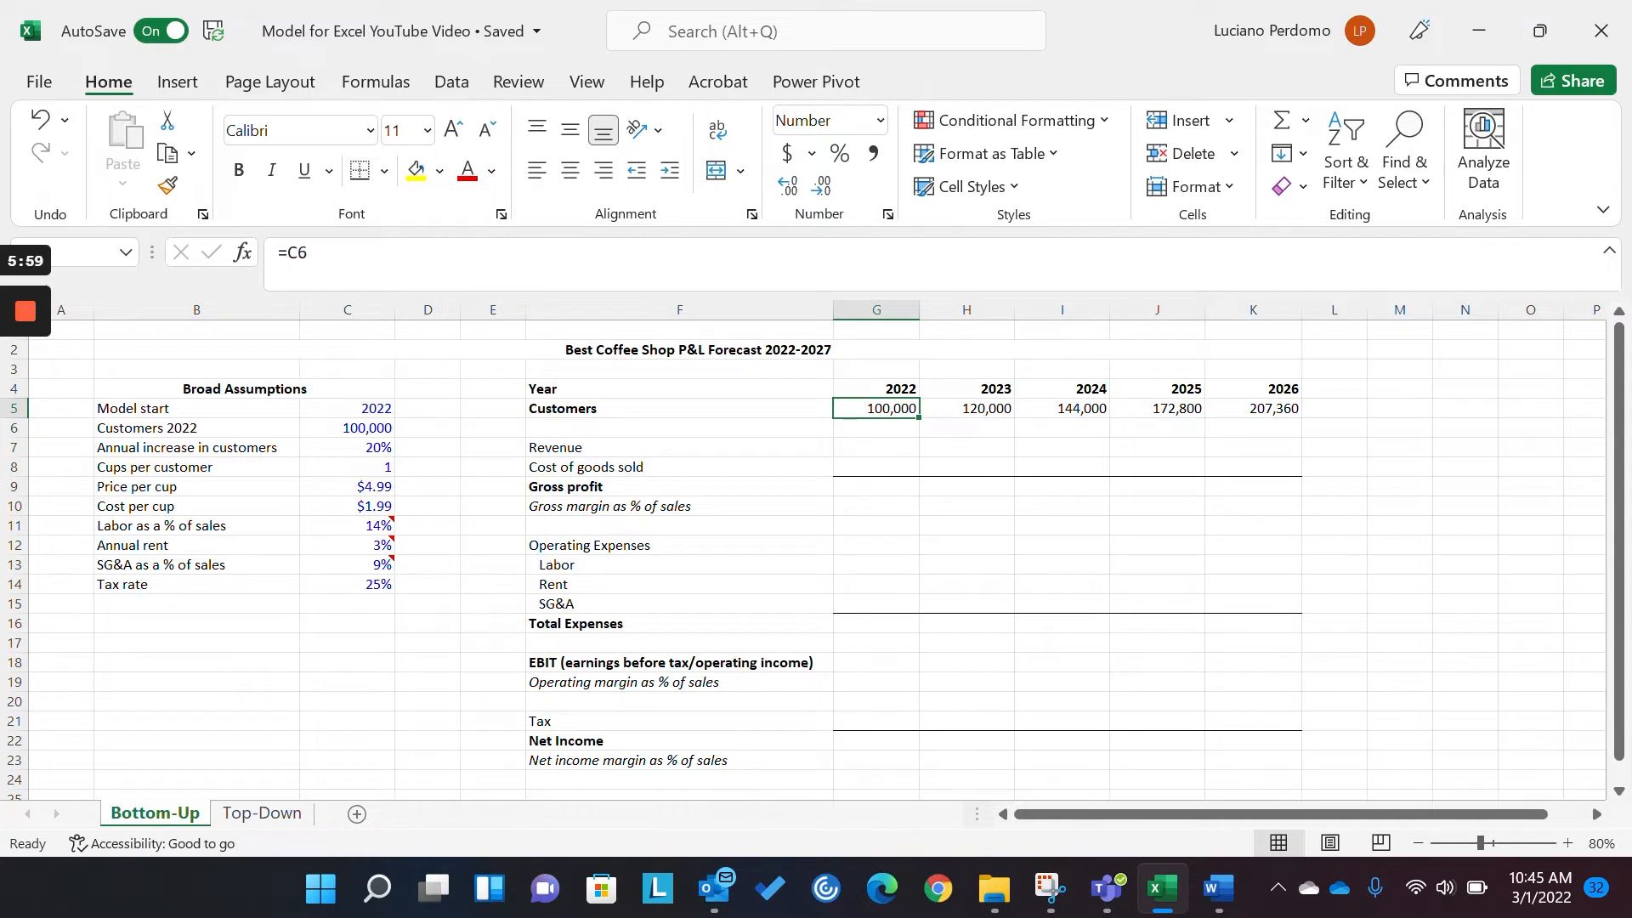
left_click(1156, 407)
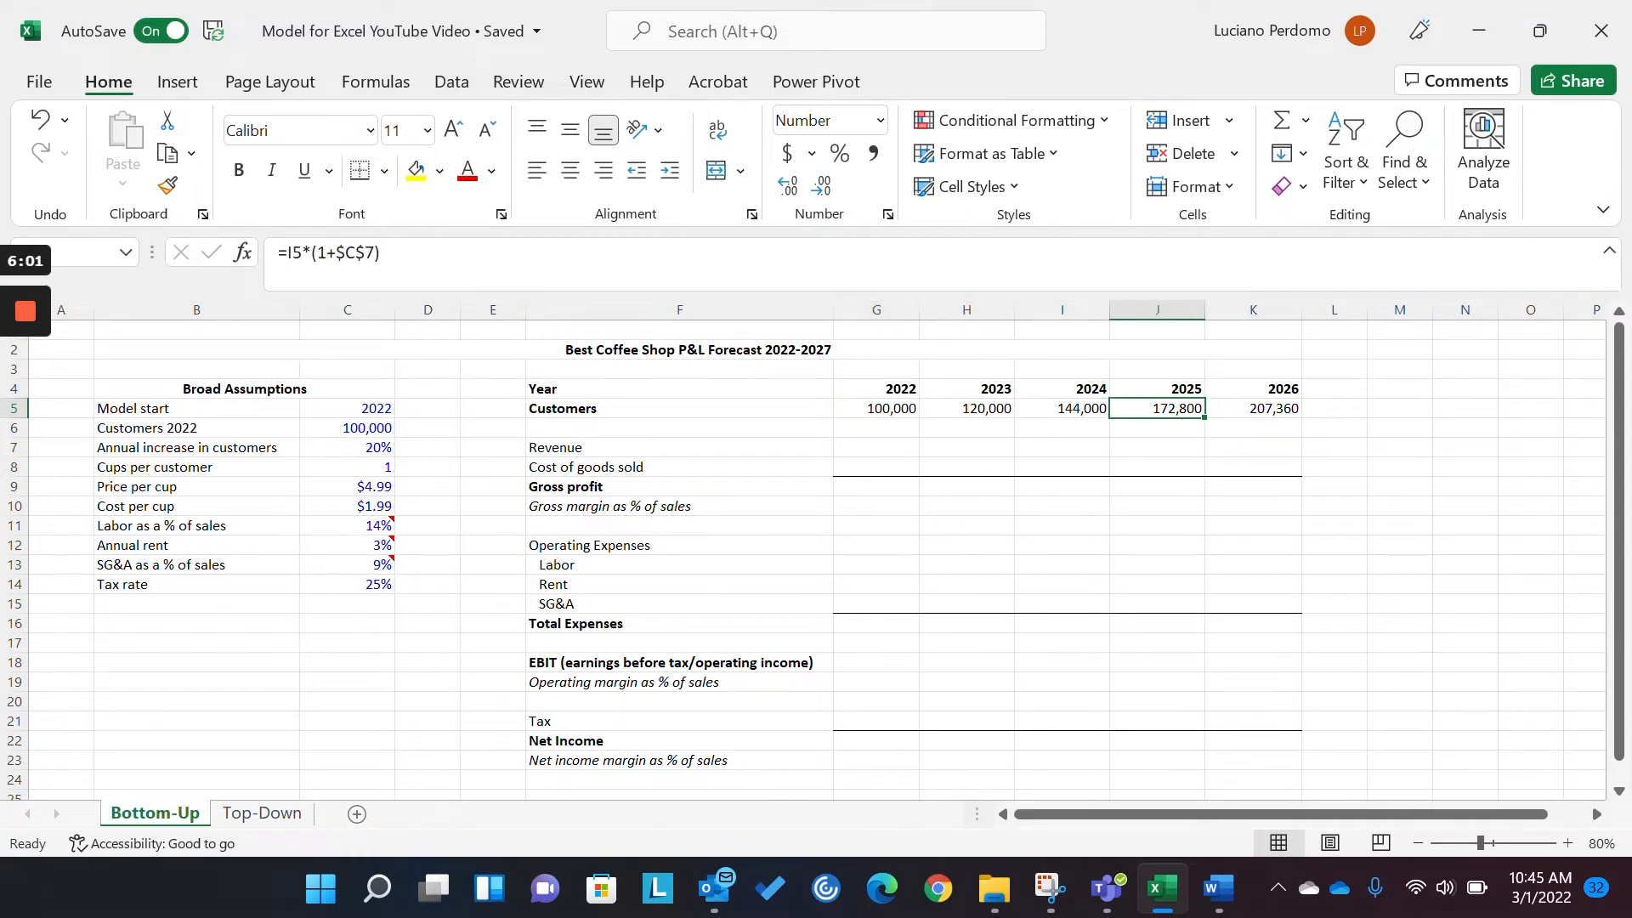
left_click(427, 407)
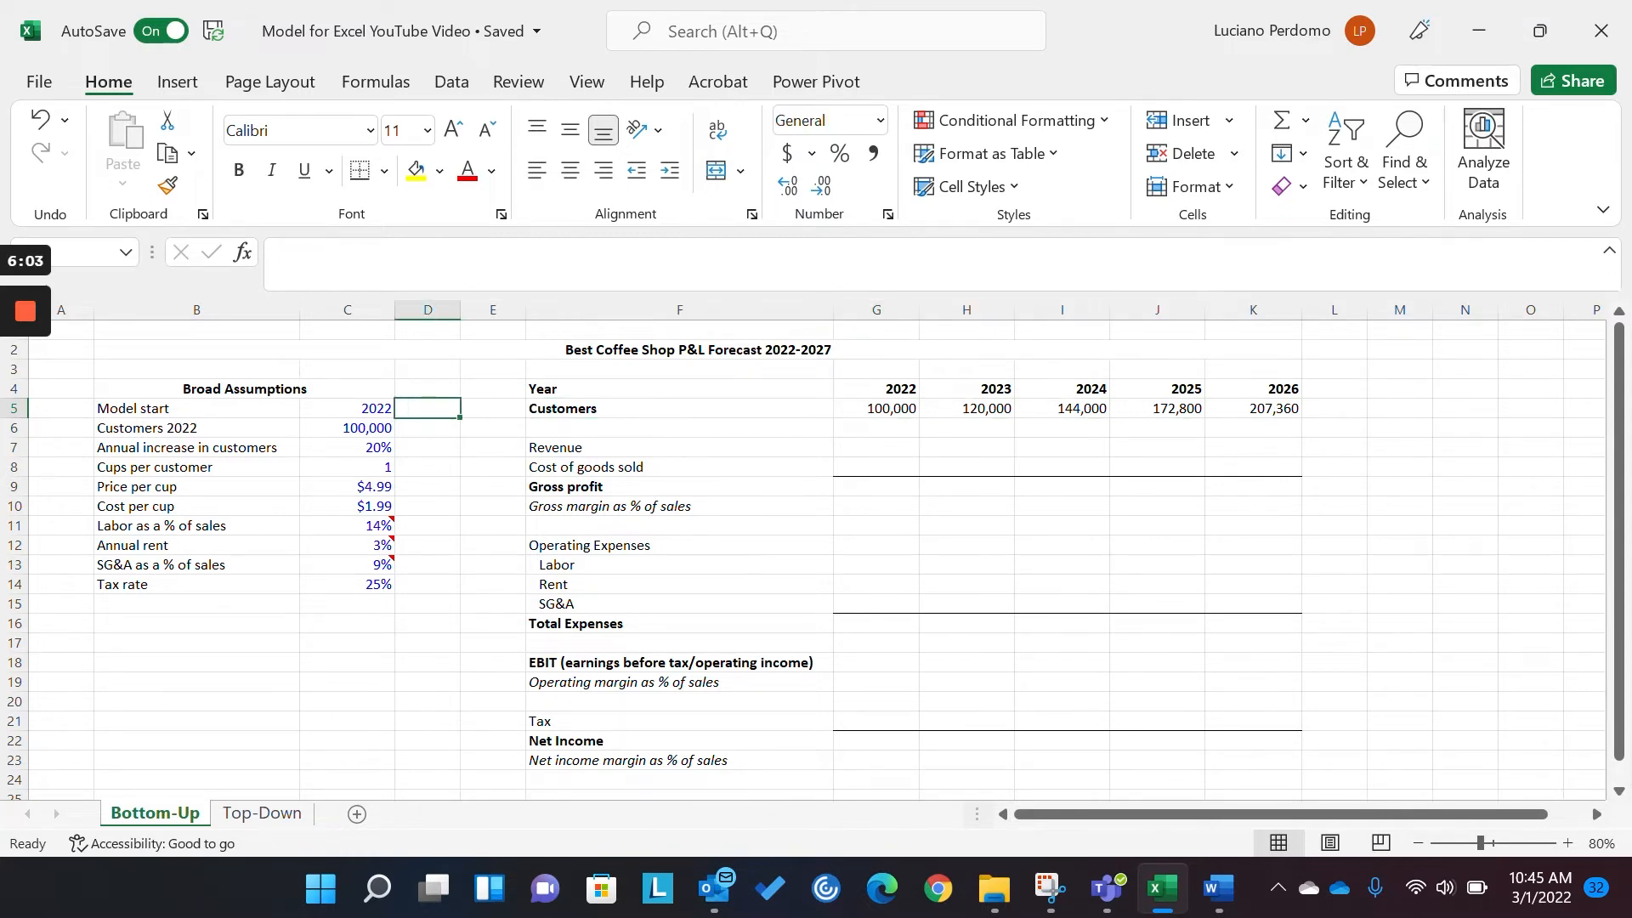
left_click(347, 448)
type("10")
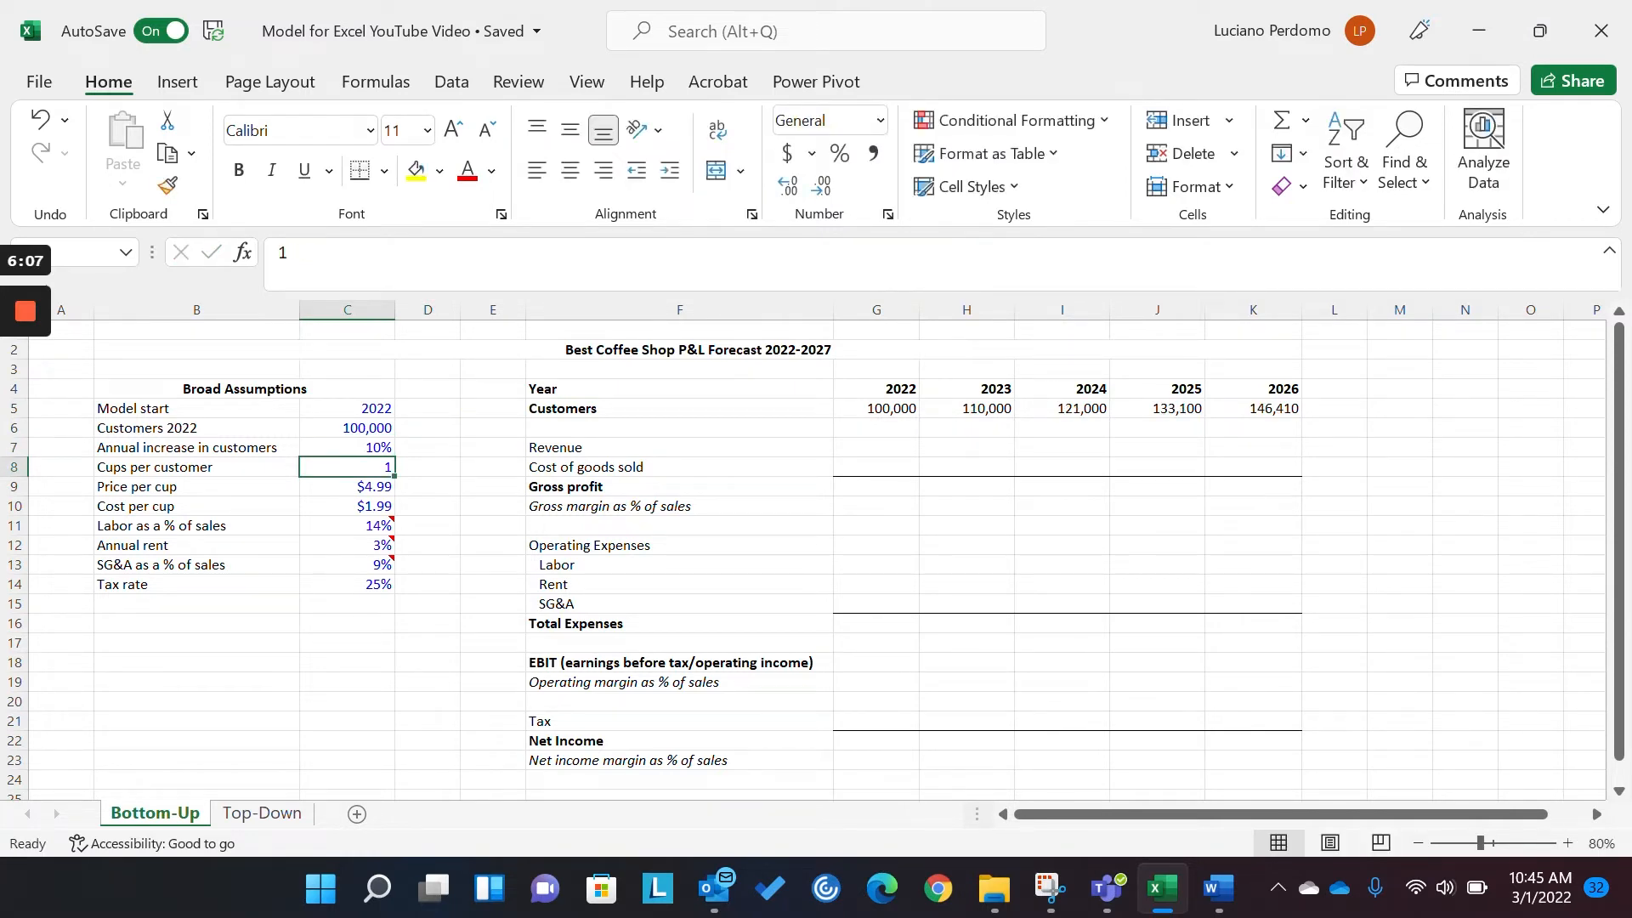
left_click(347, 448)
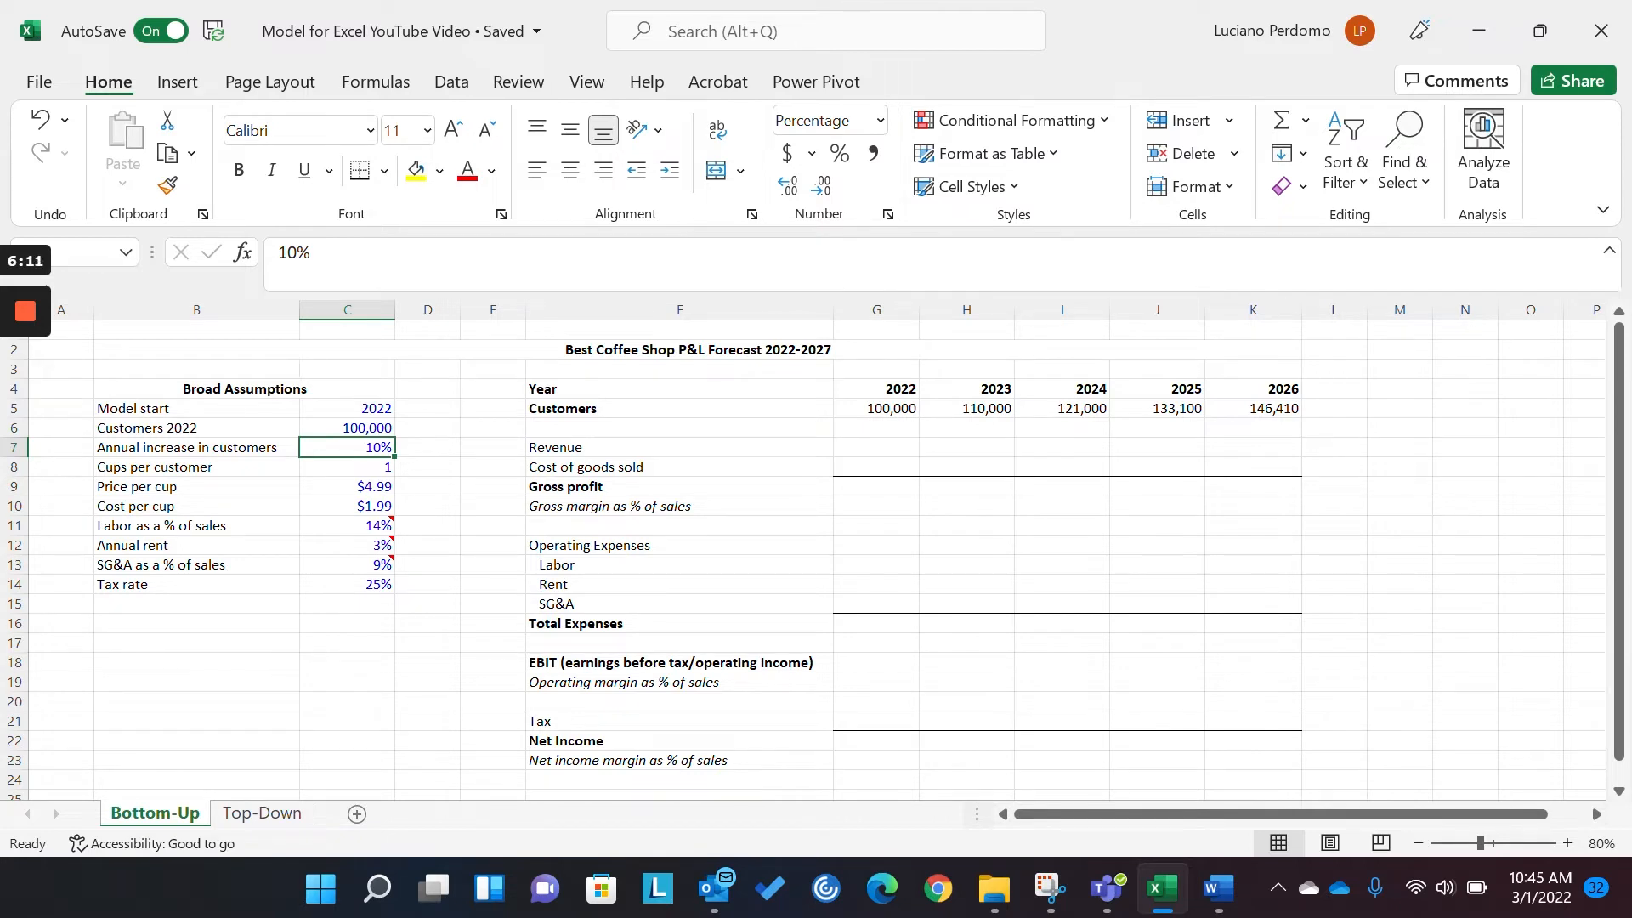
type("20")
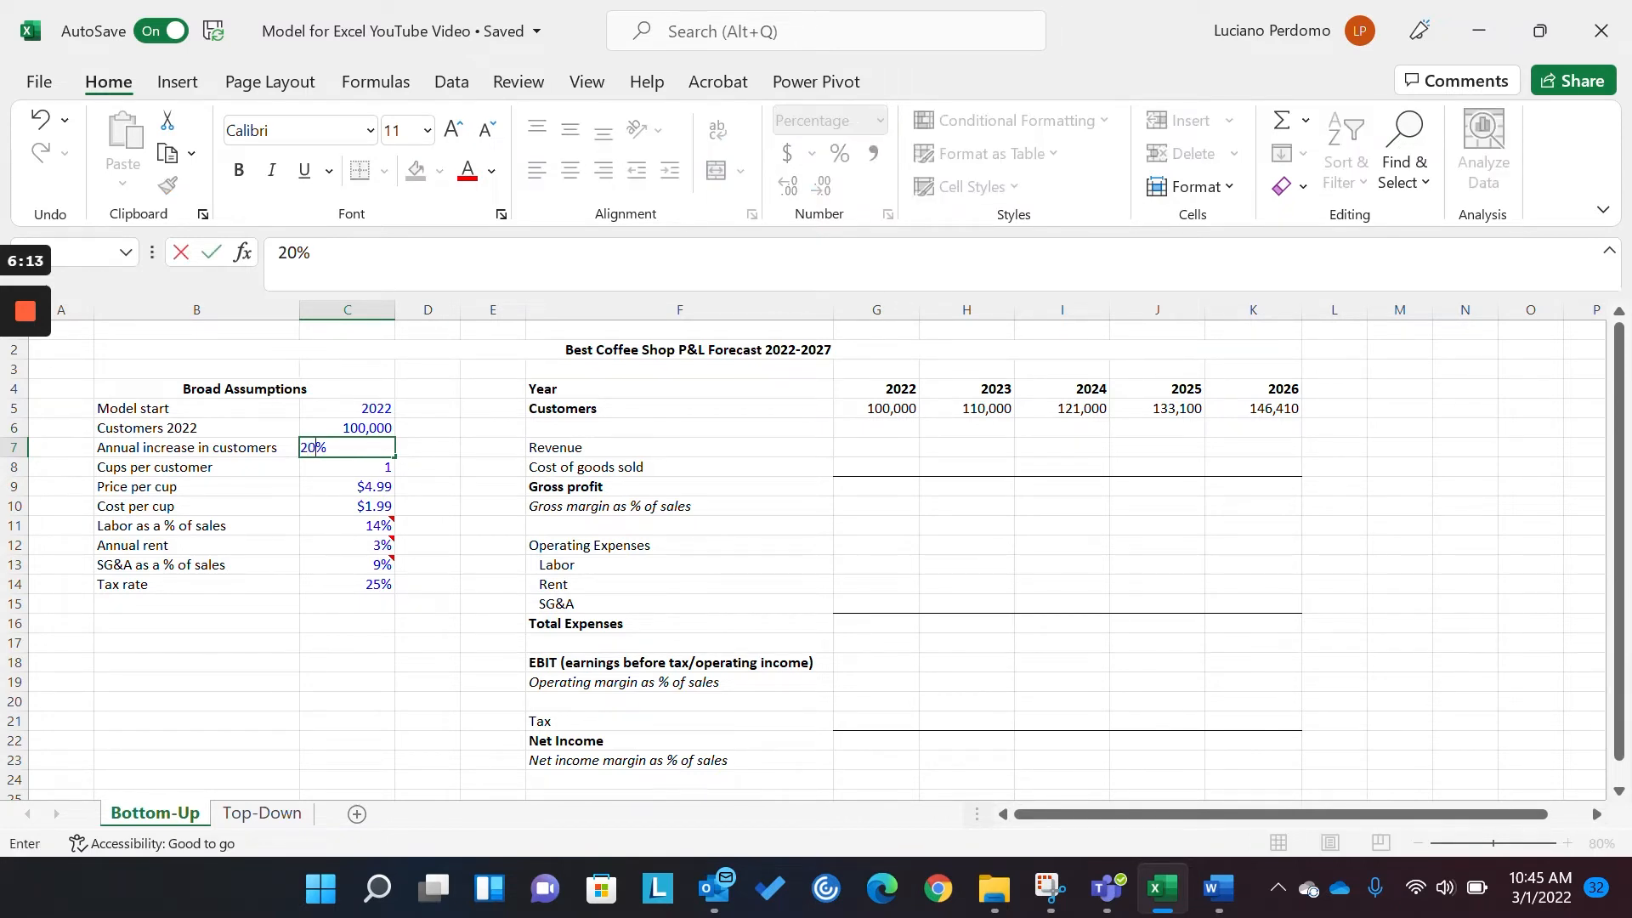
left_click(678, 448)
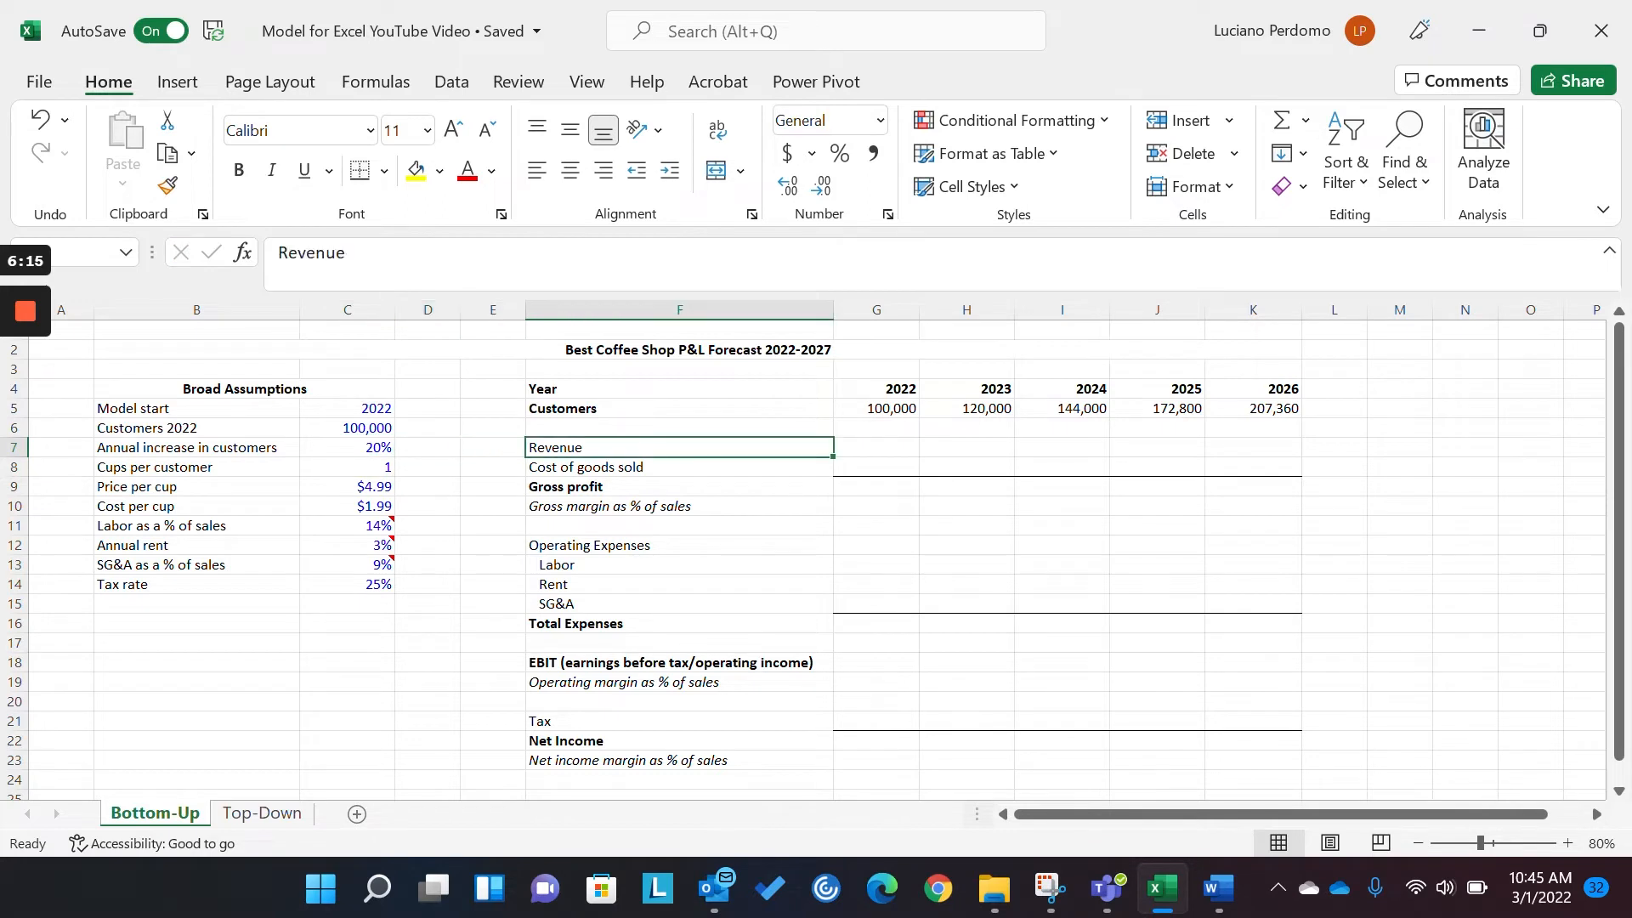
left_click(876, 446)
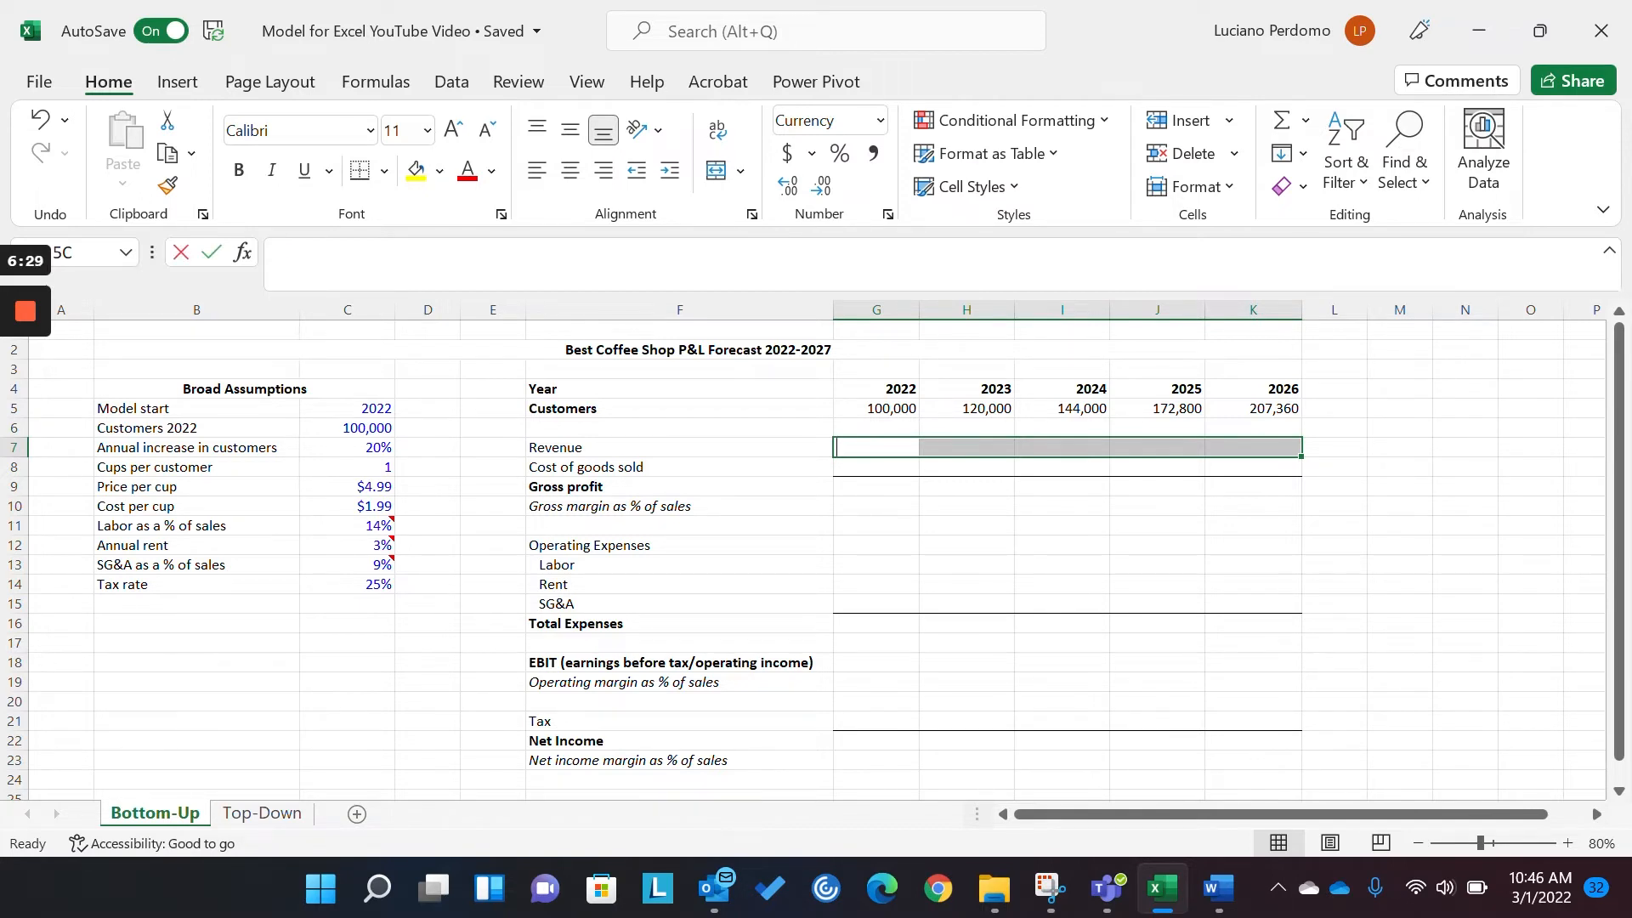
- Fill Revenue G7:K7 with =G$5*$C9*$C8: customers × price × cups per customer
type("=")
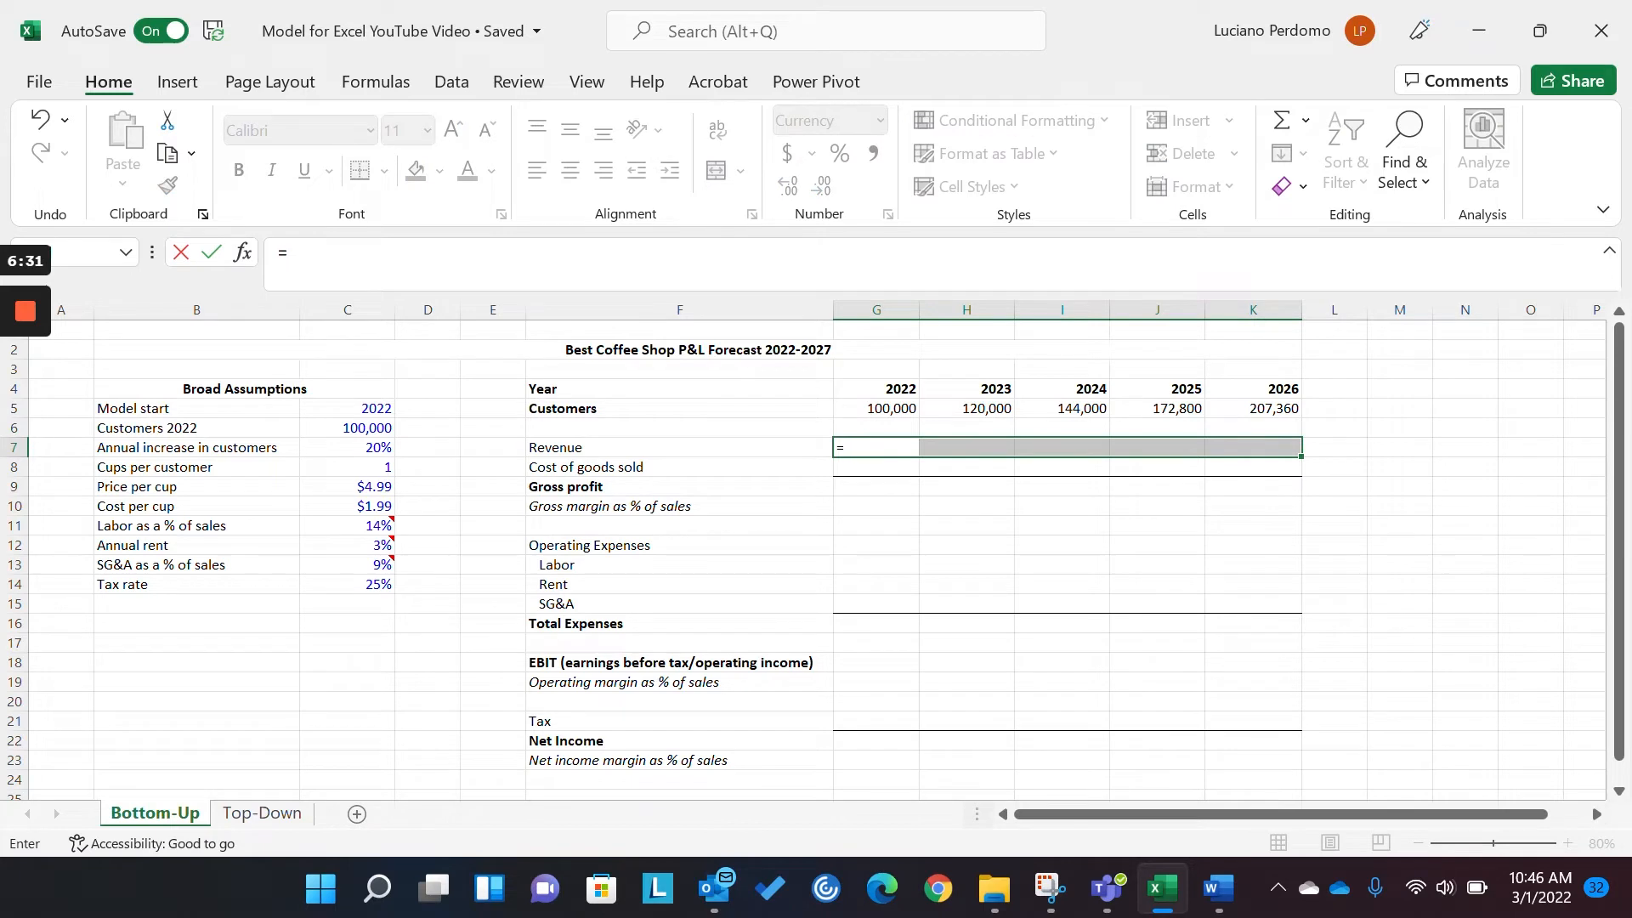
left_click(874, 407)
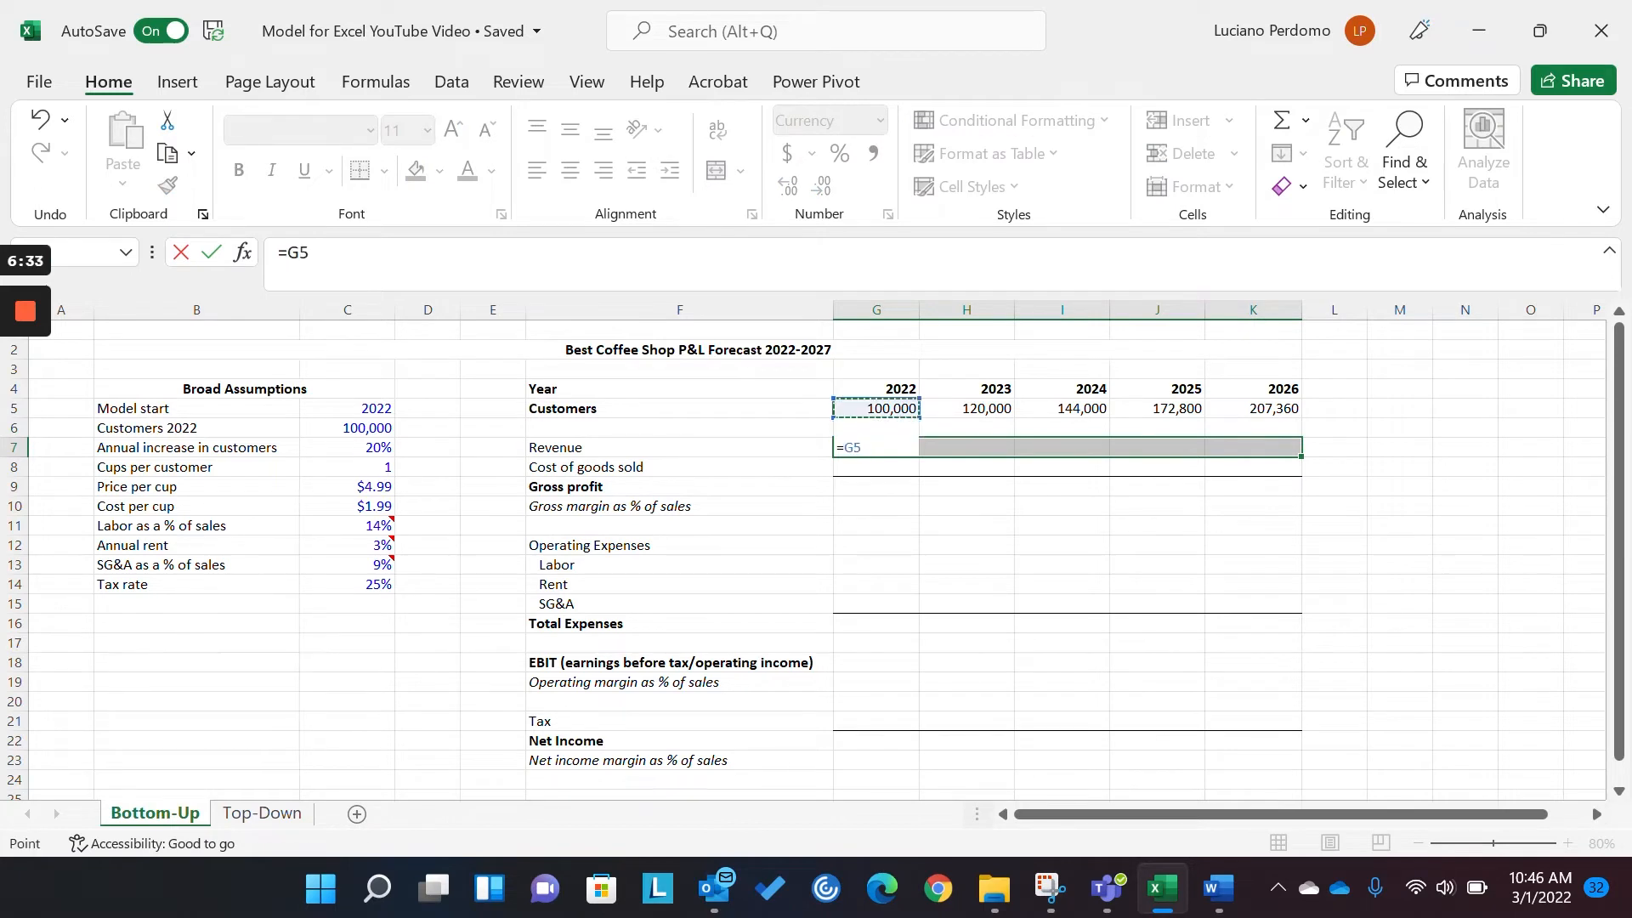
type("*")
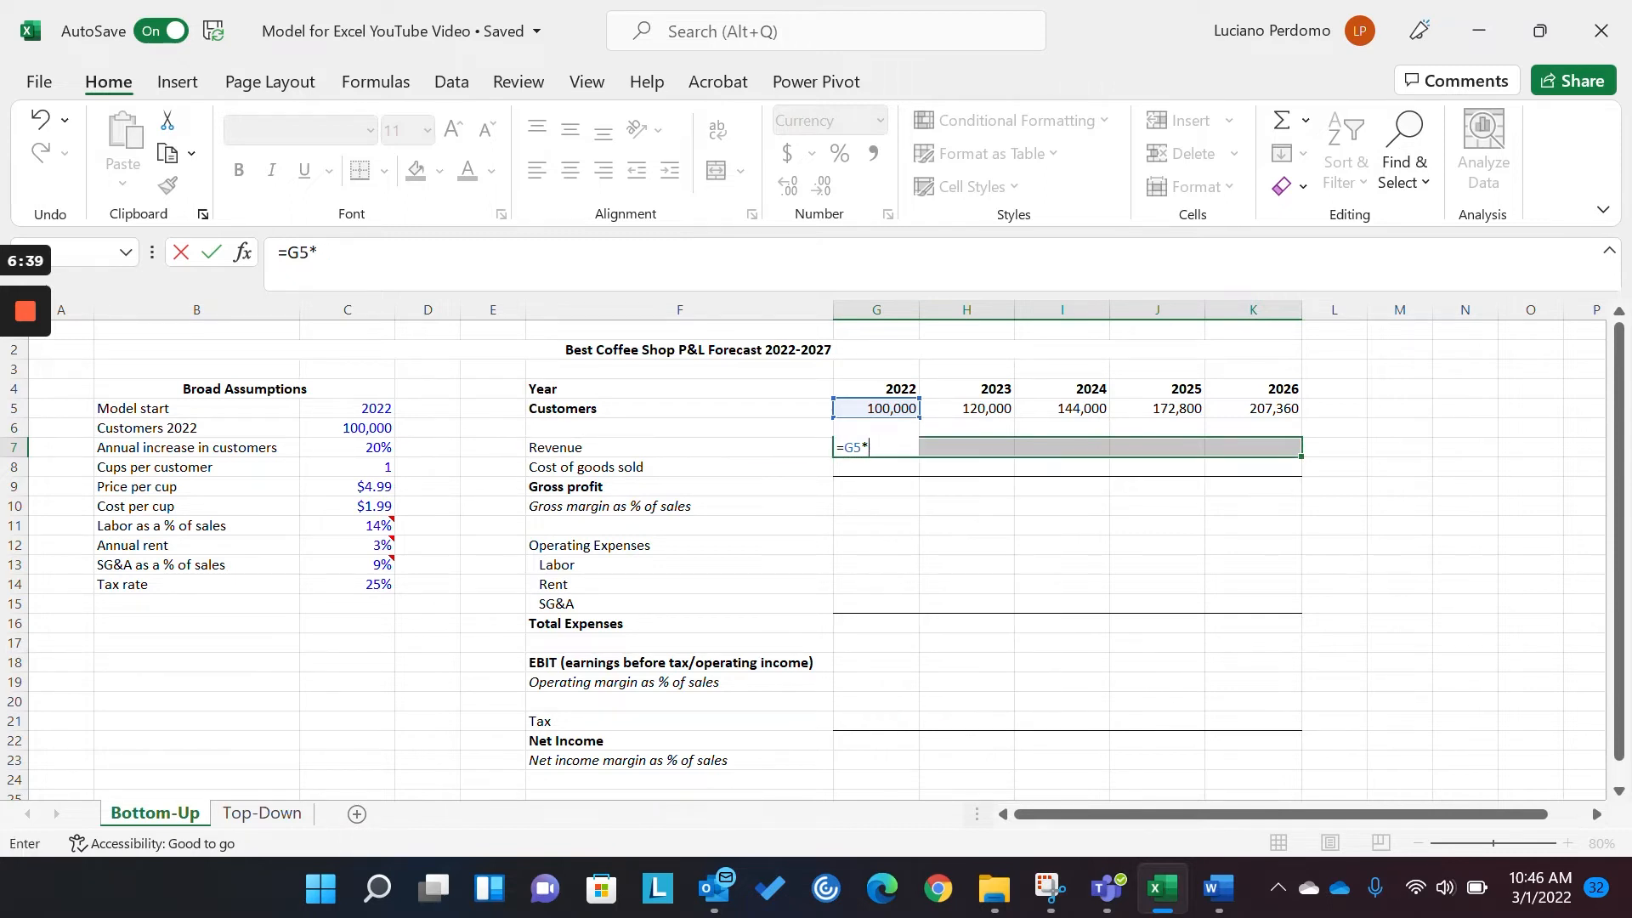
key("Backspace")
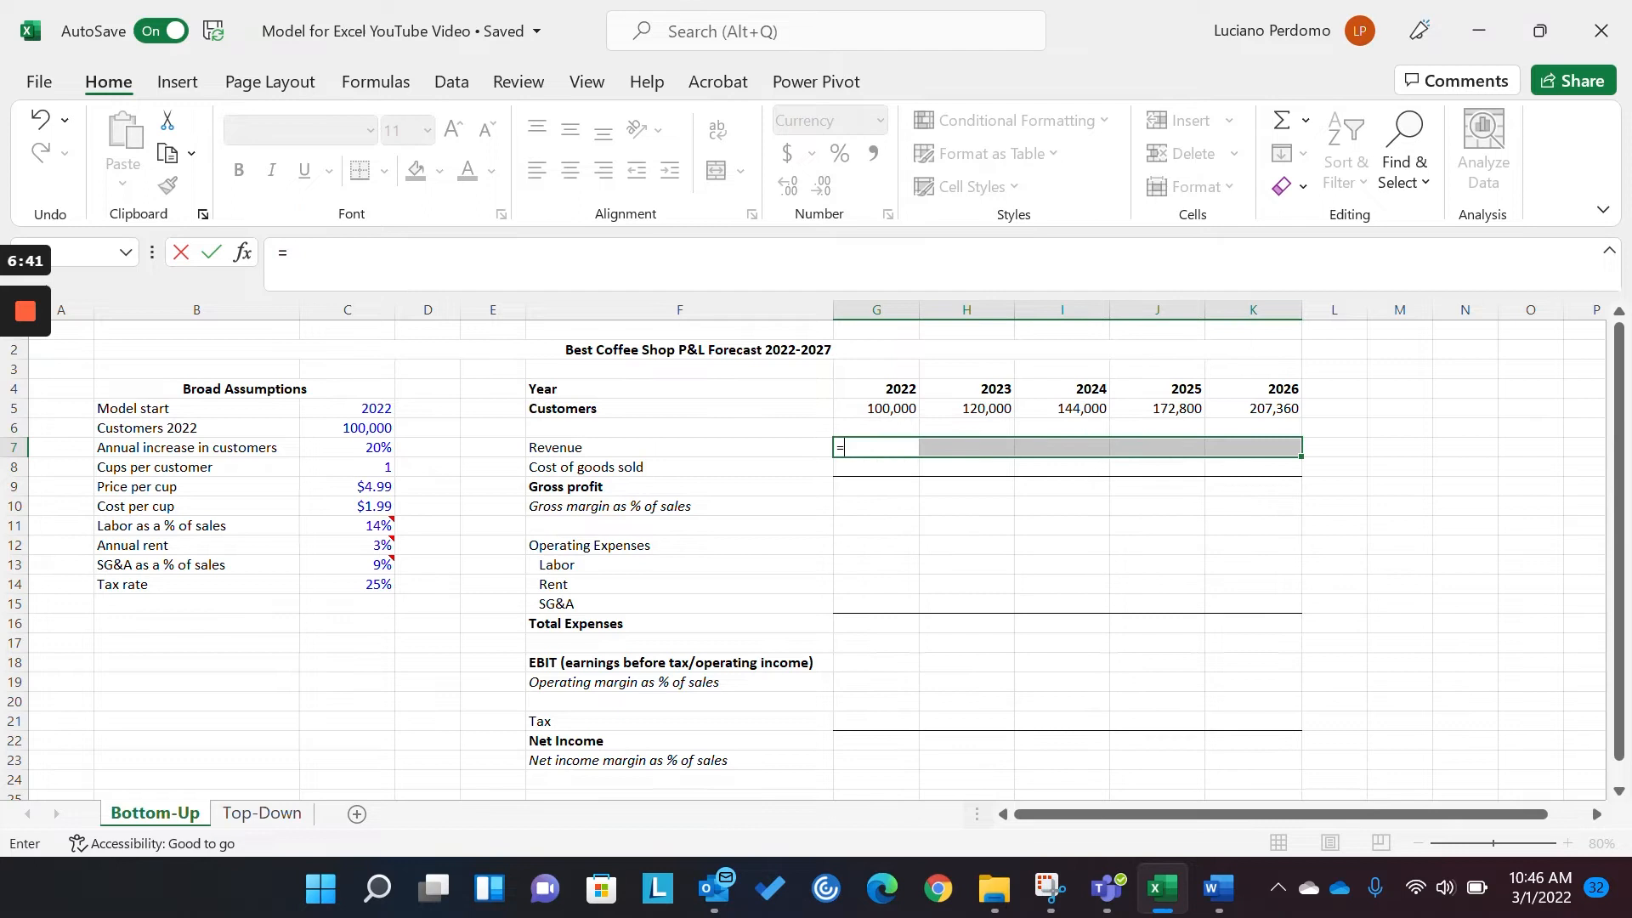
left_click(875, 407)
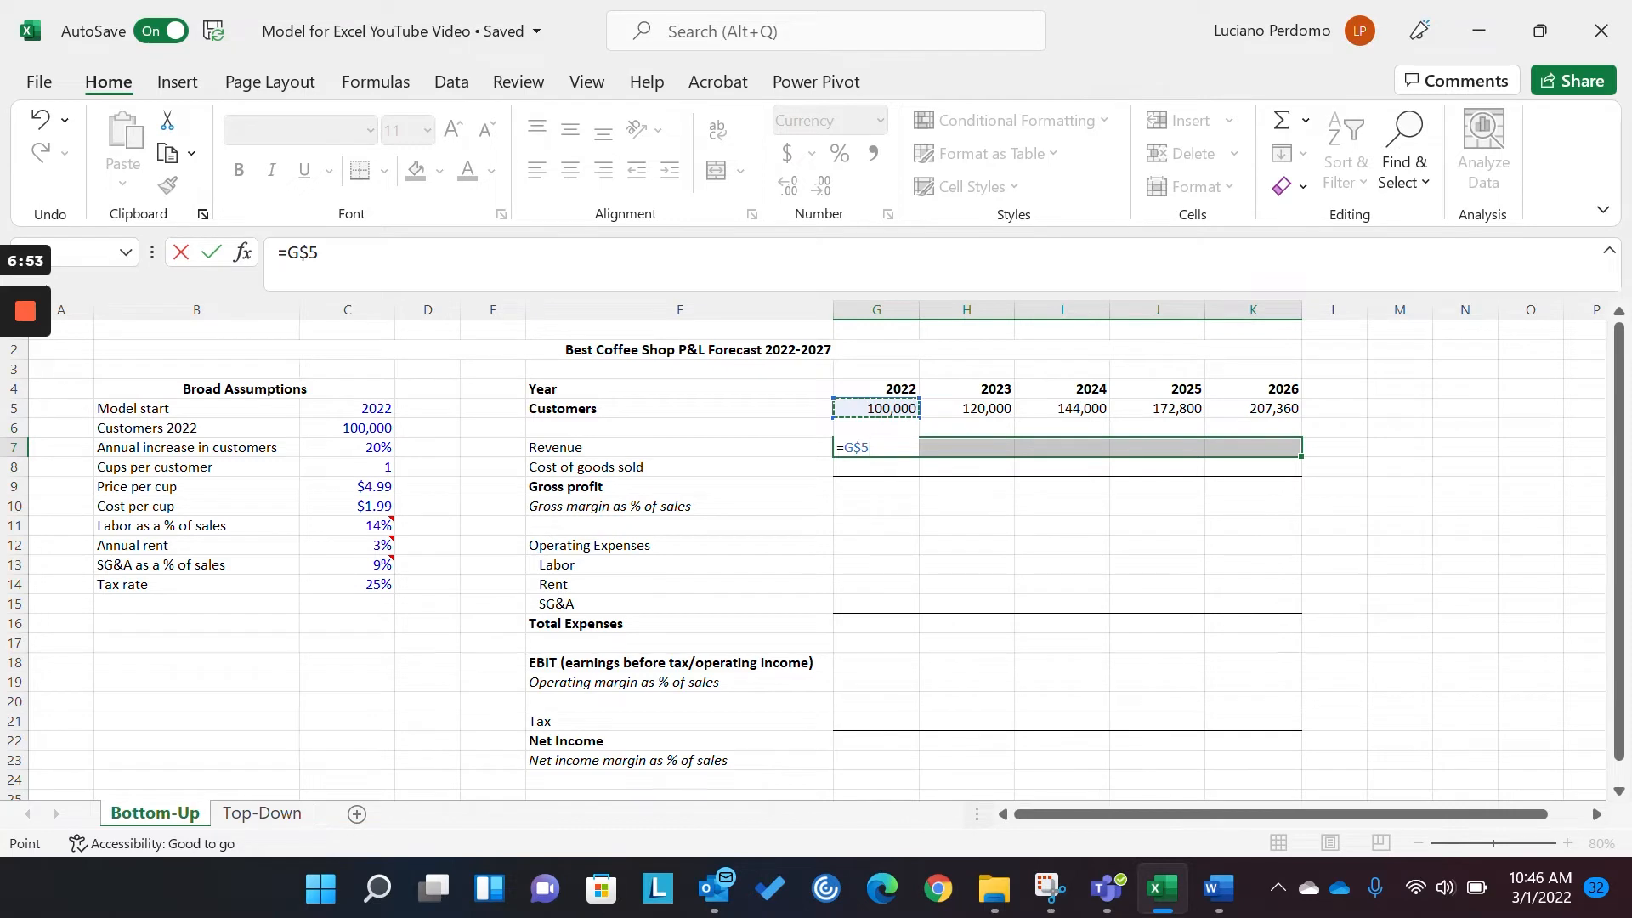
type("*")
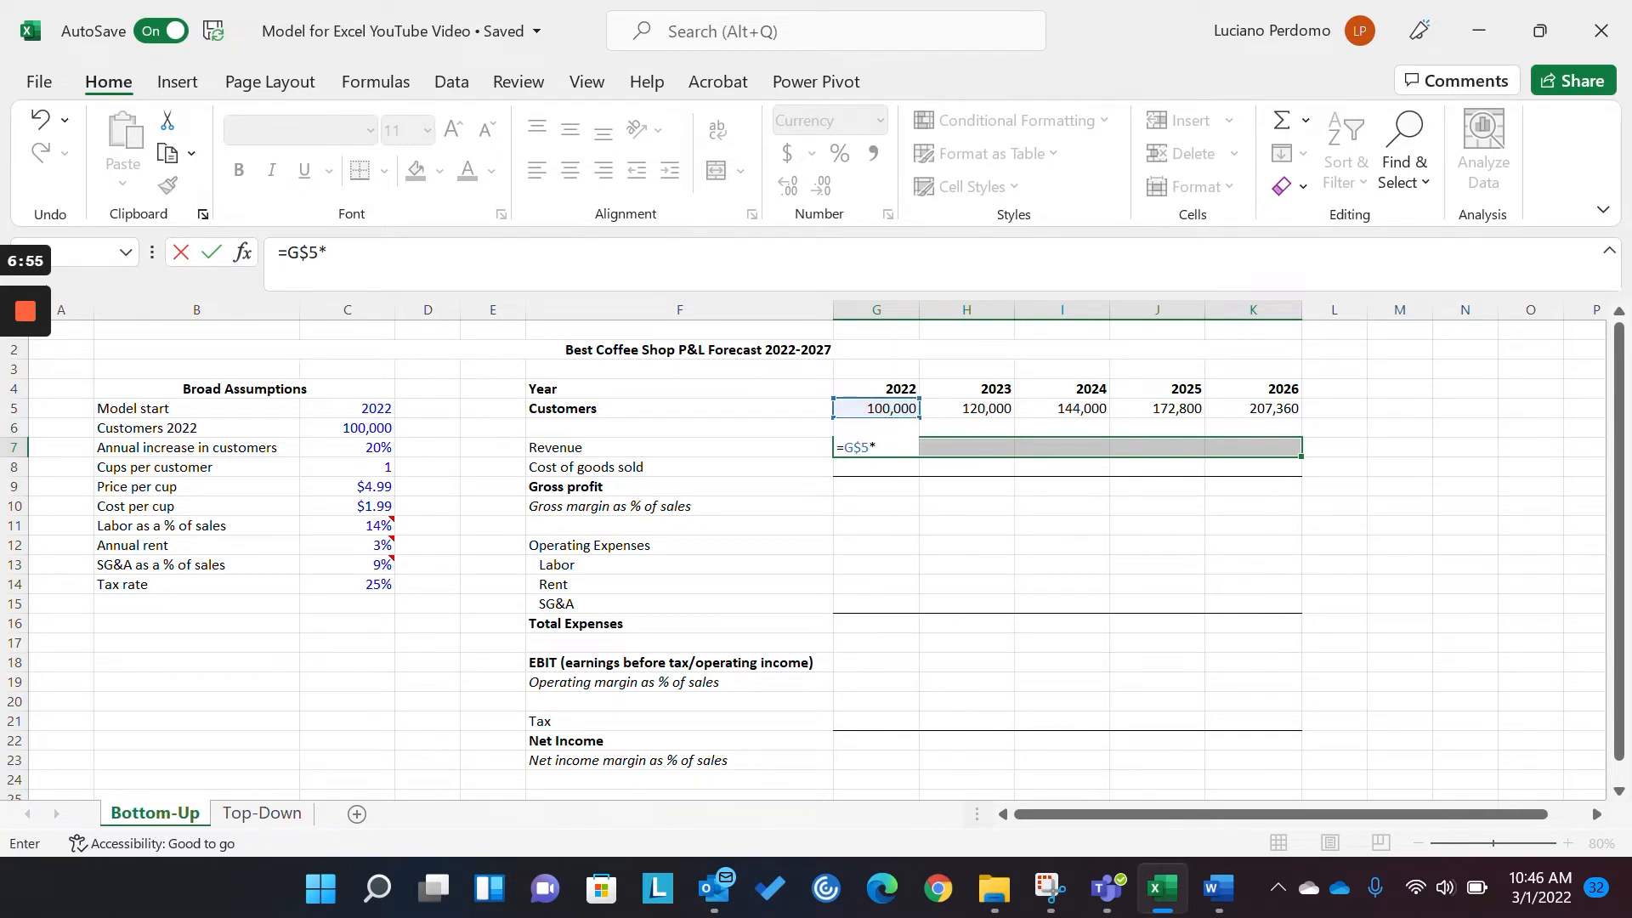
left_click(346, 486)
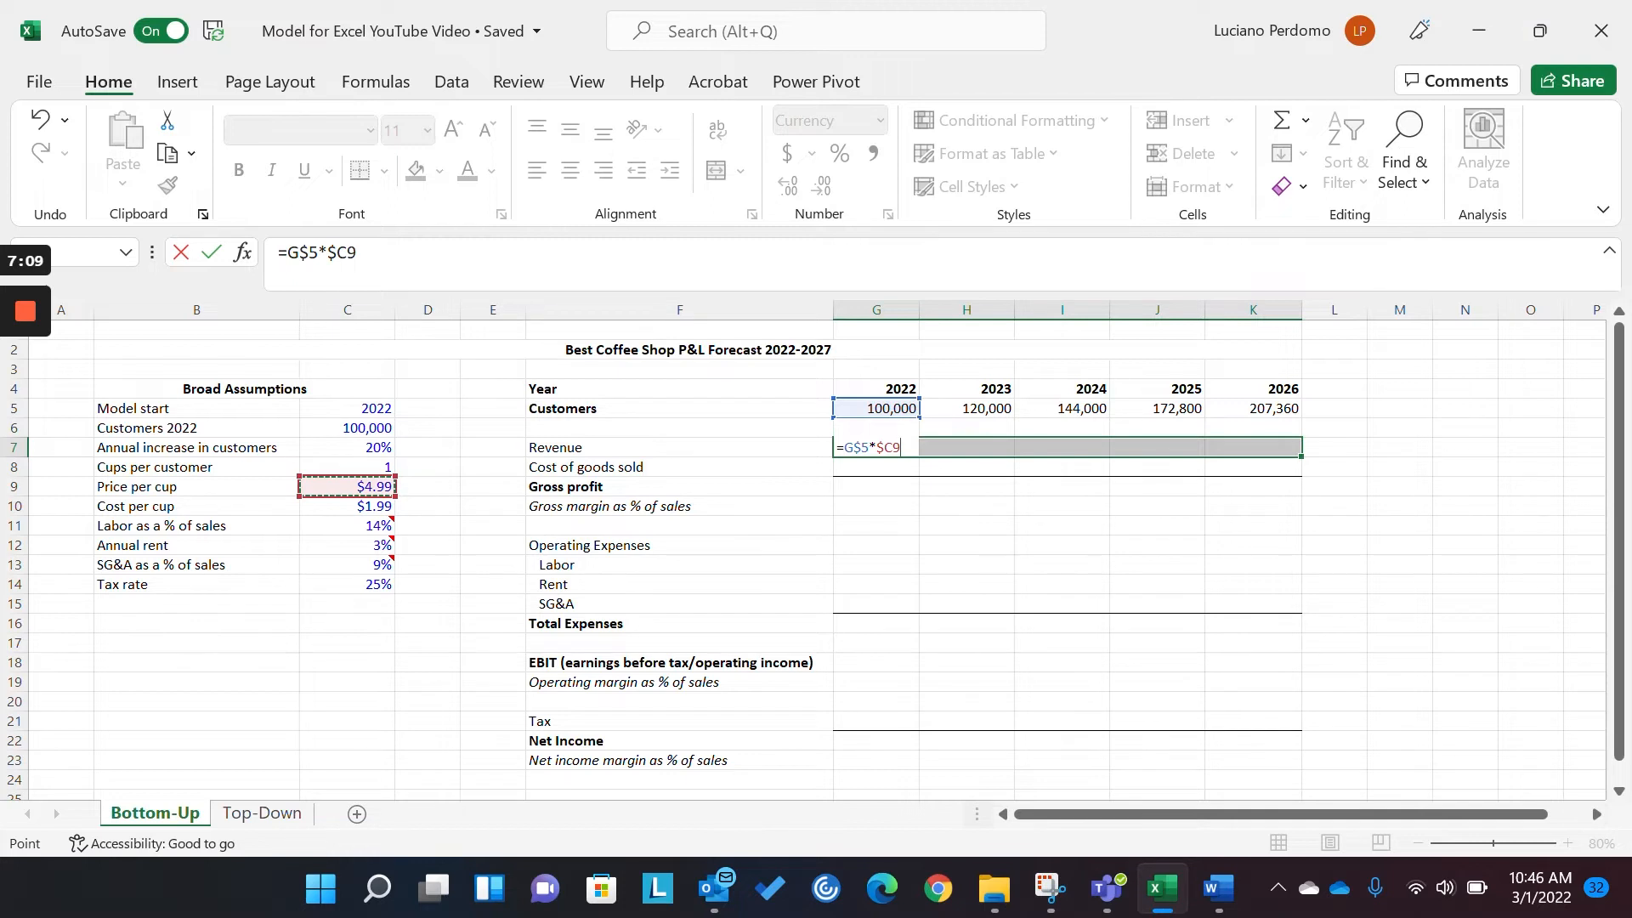
type("*")
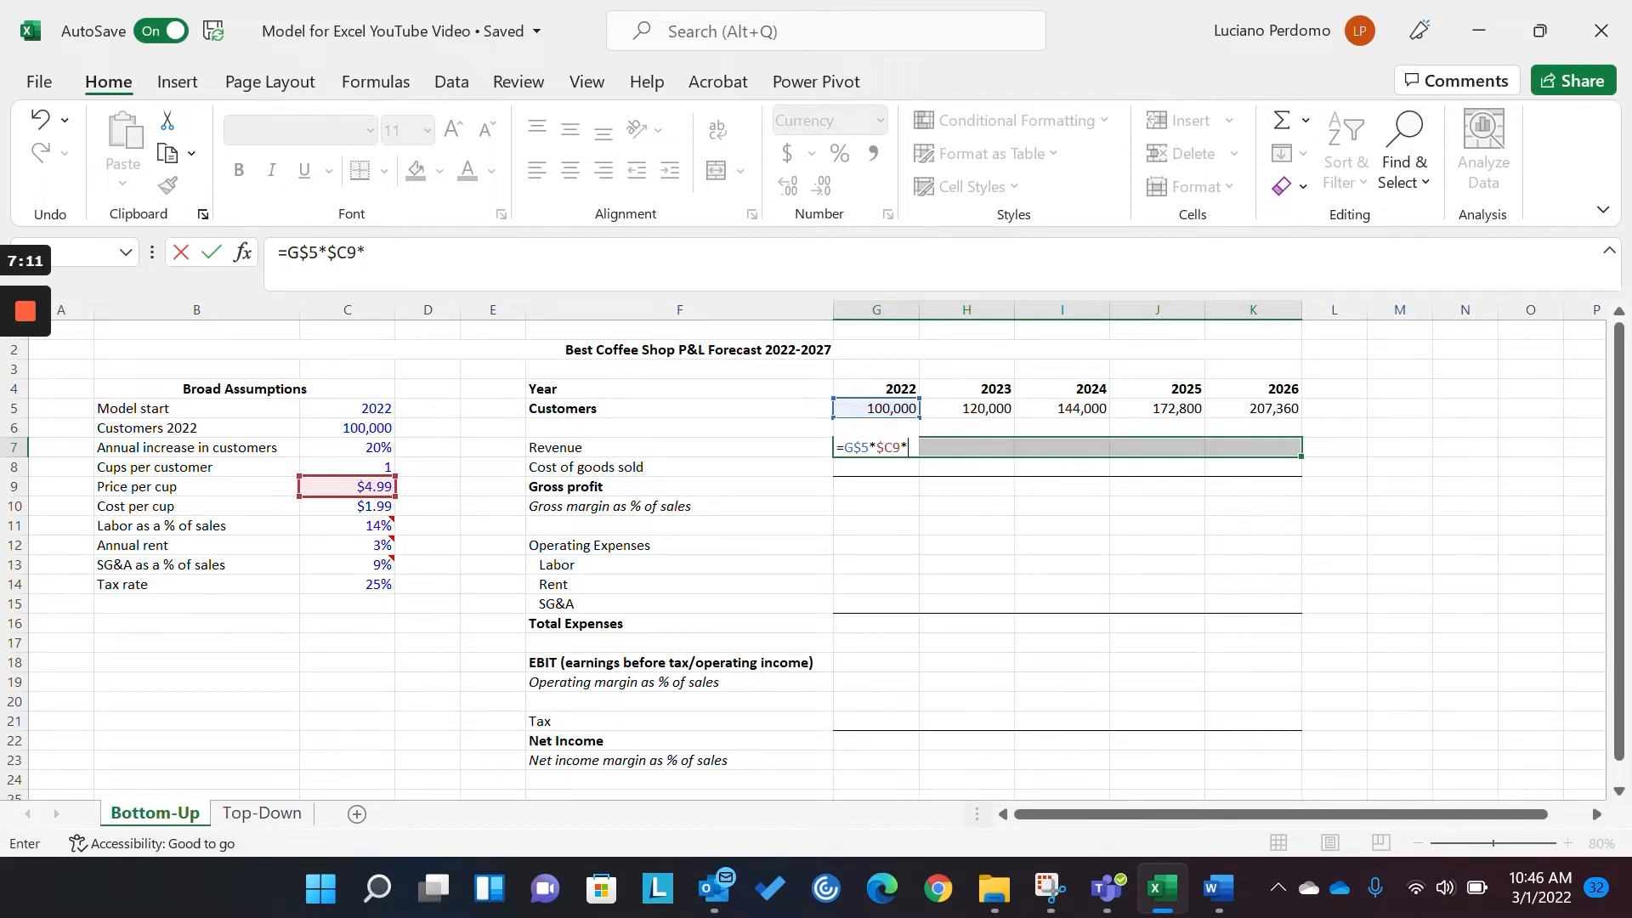
left_click(346, 467)
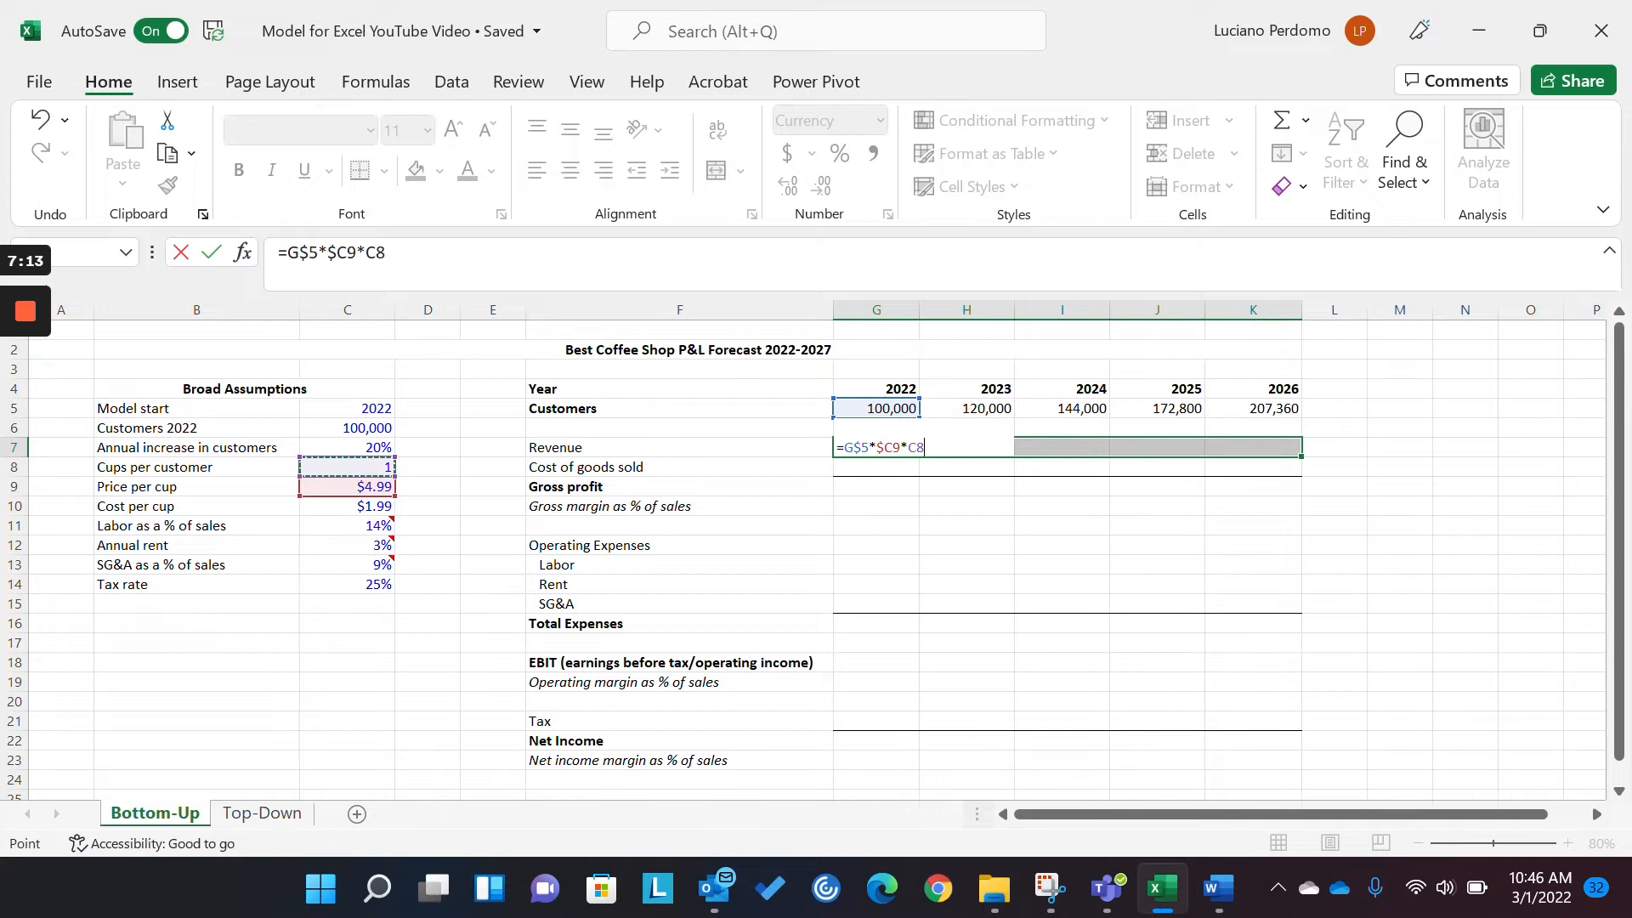
key("f4")
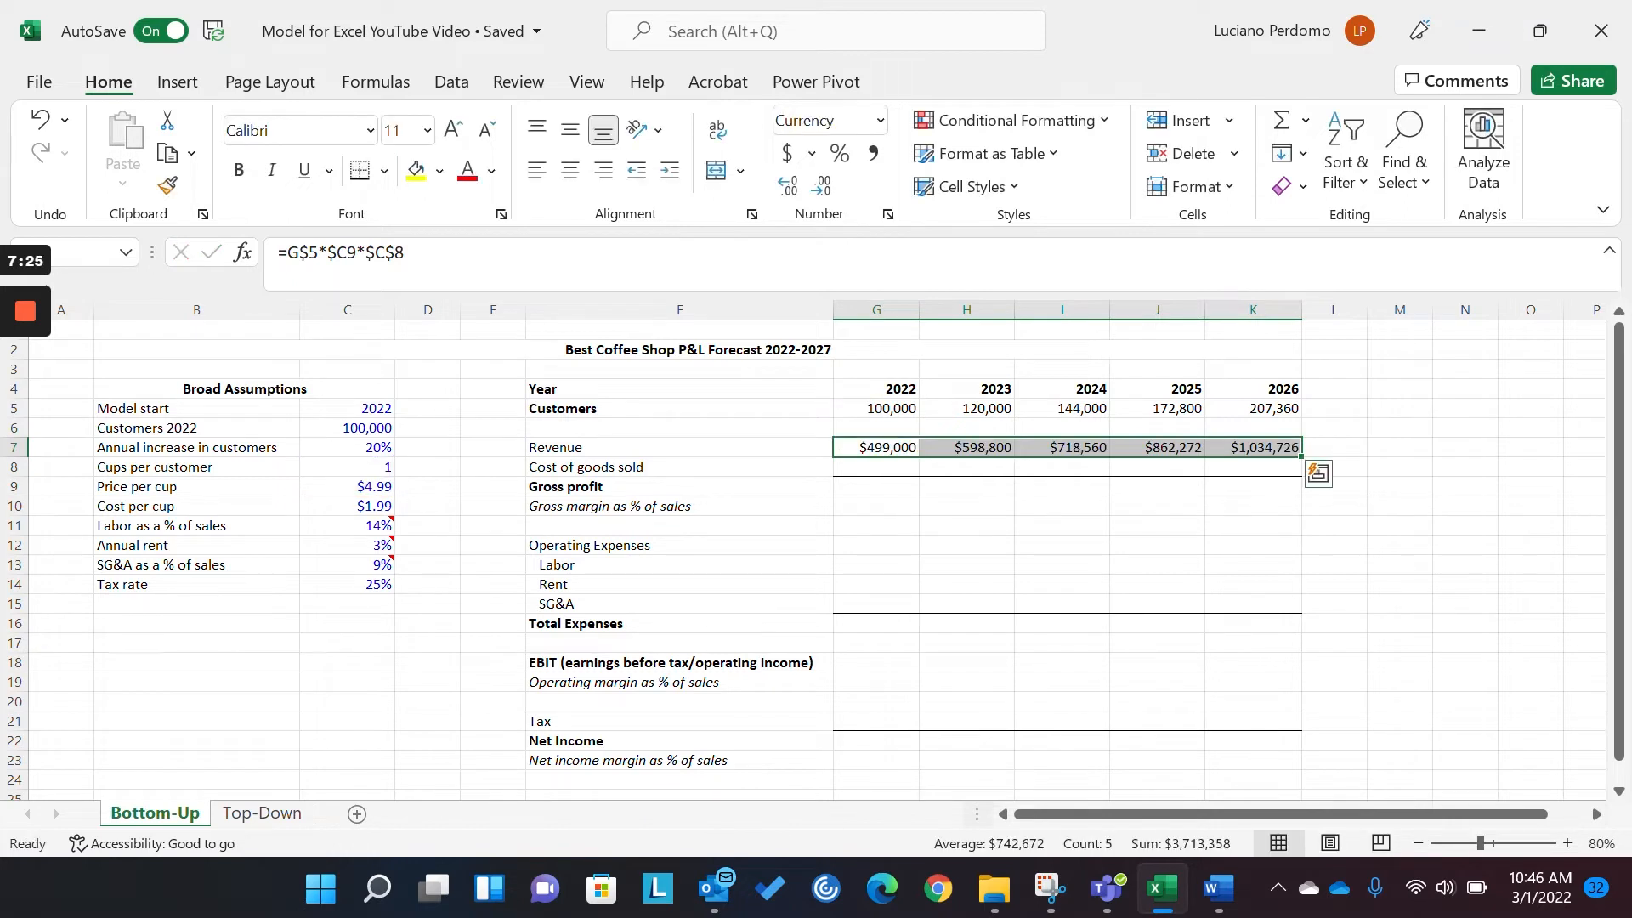
left_click(1252, 448)
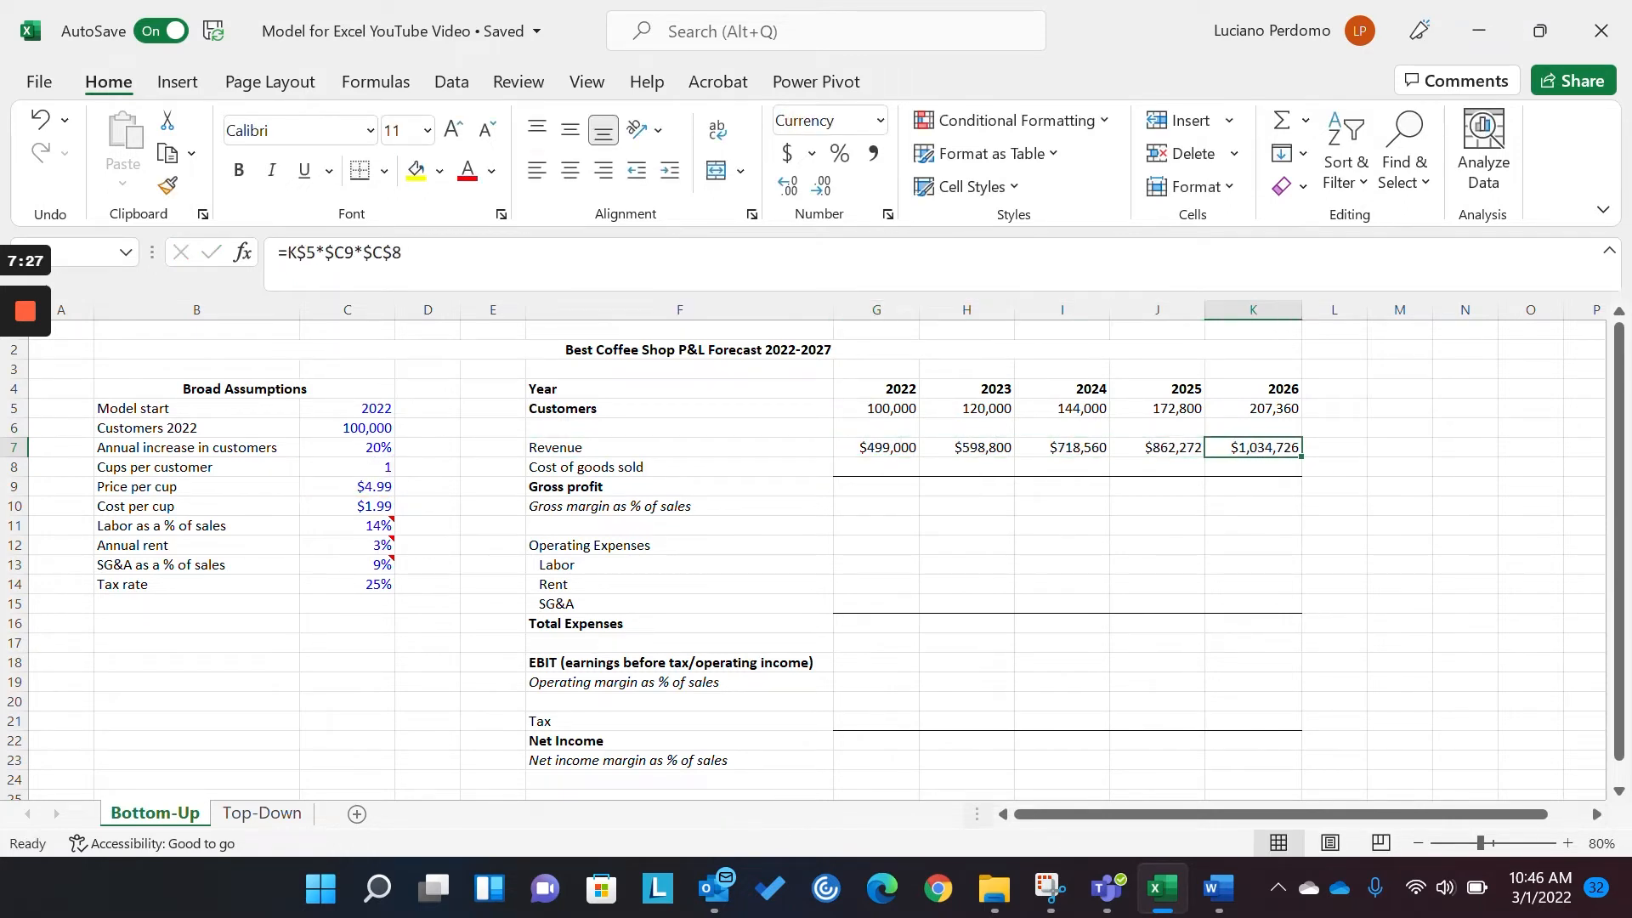
left_click(876, 448)
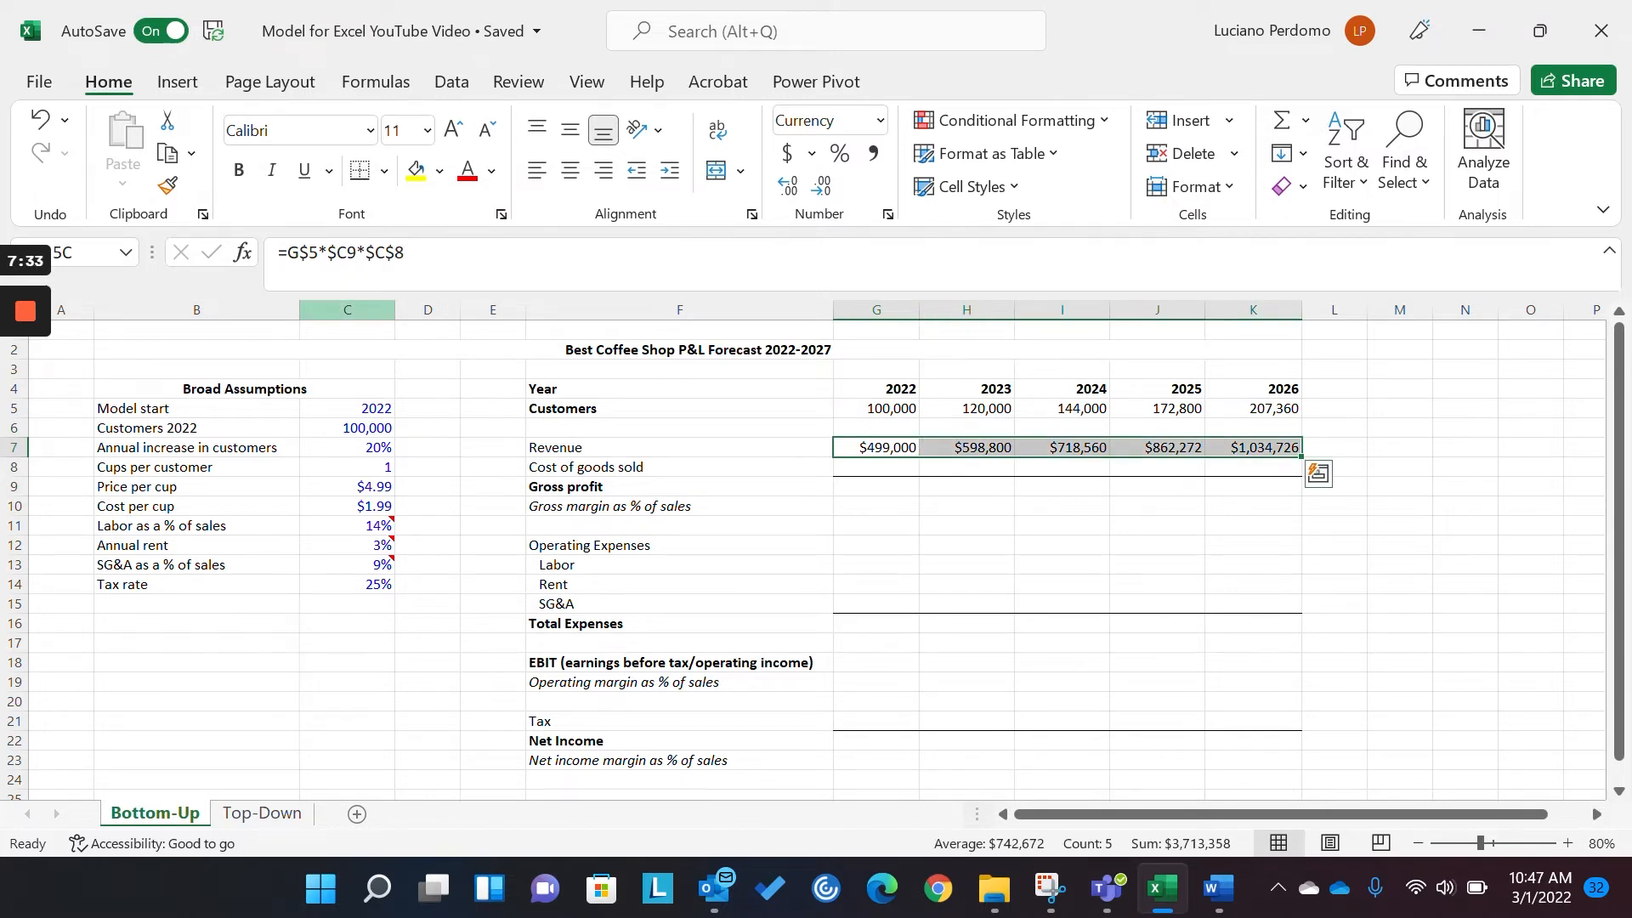
mouse_move(354, 278)
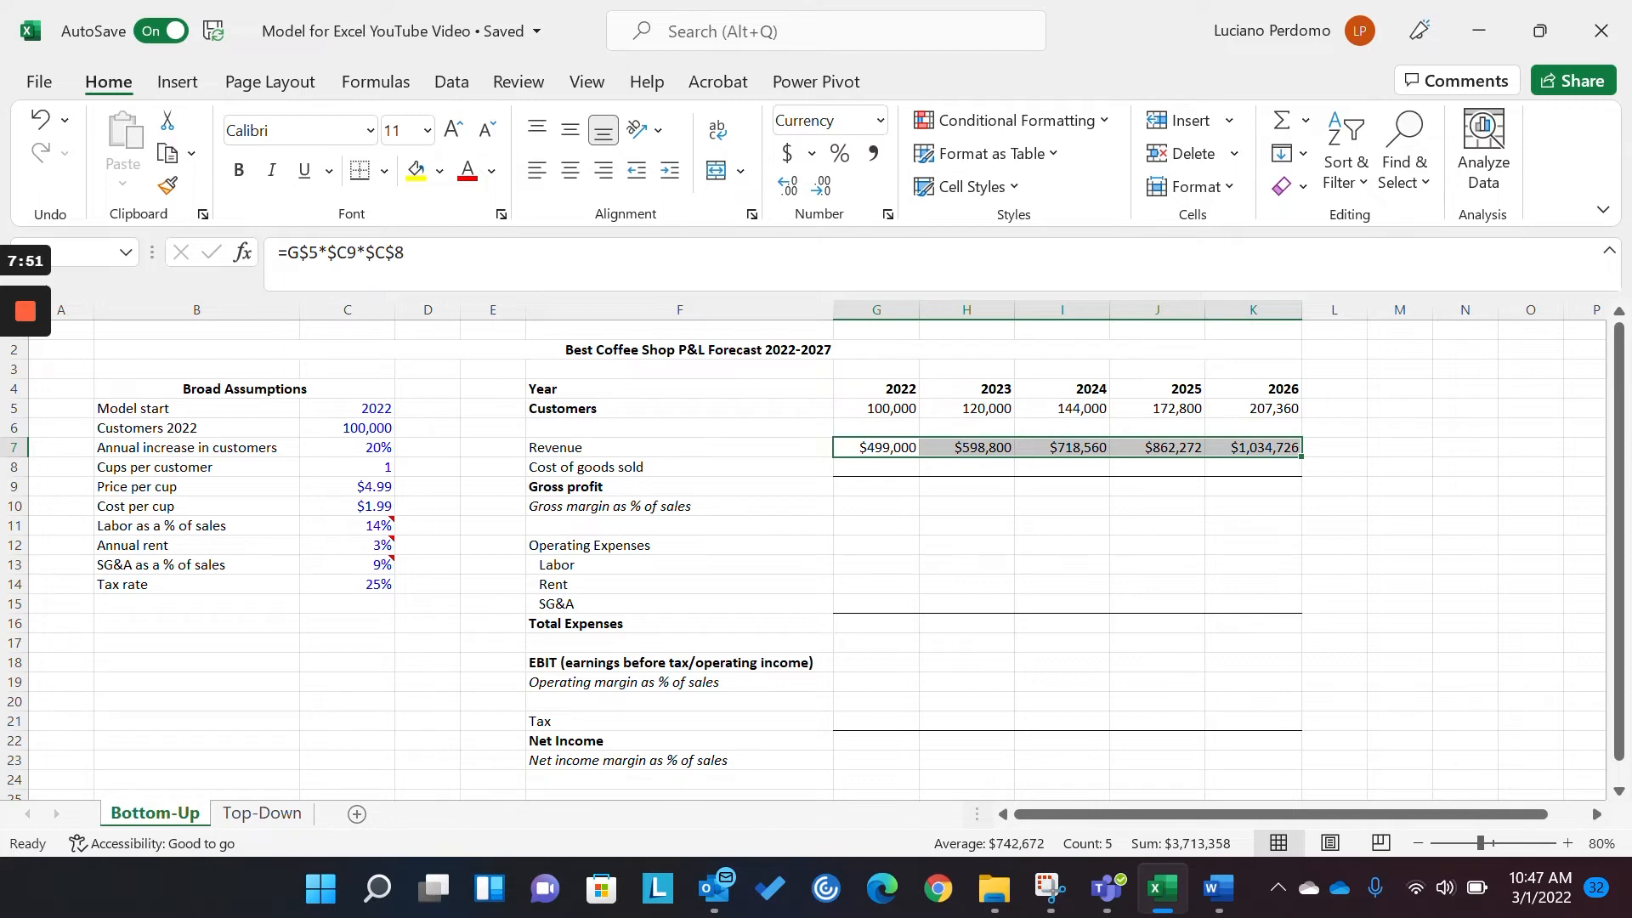
mouse_move(370, 302)
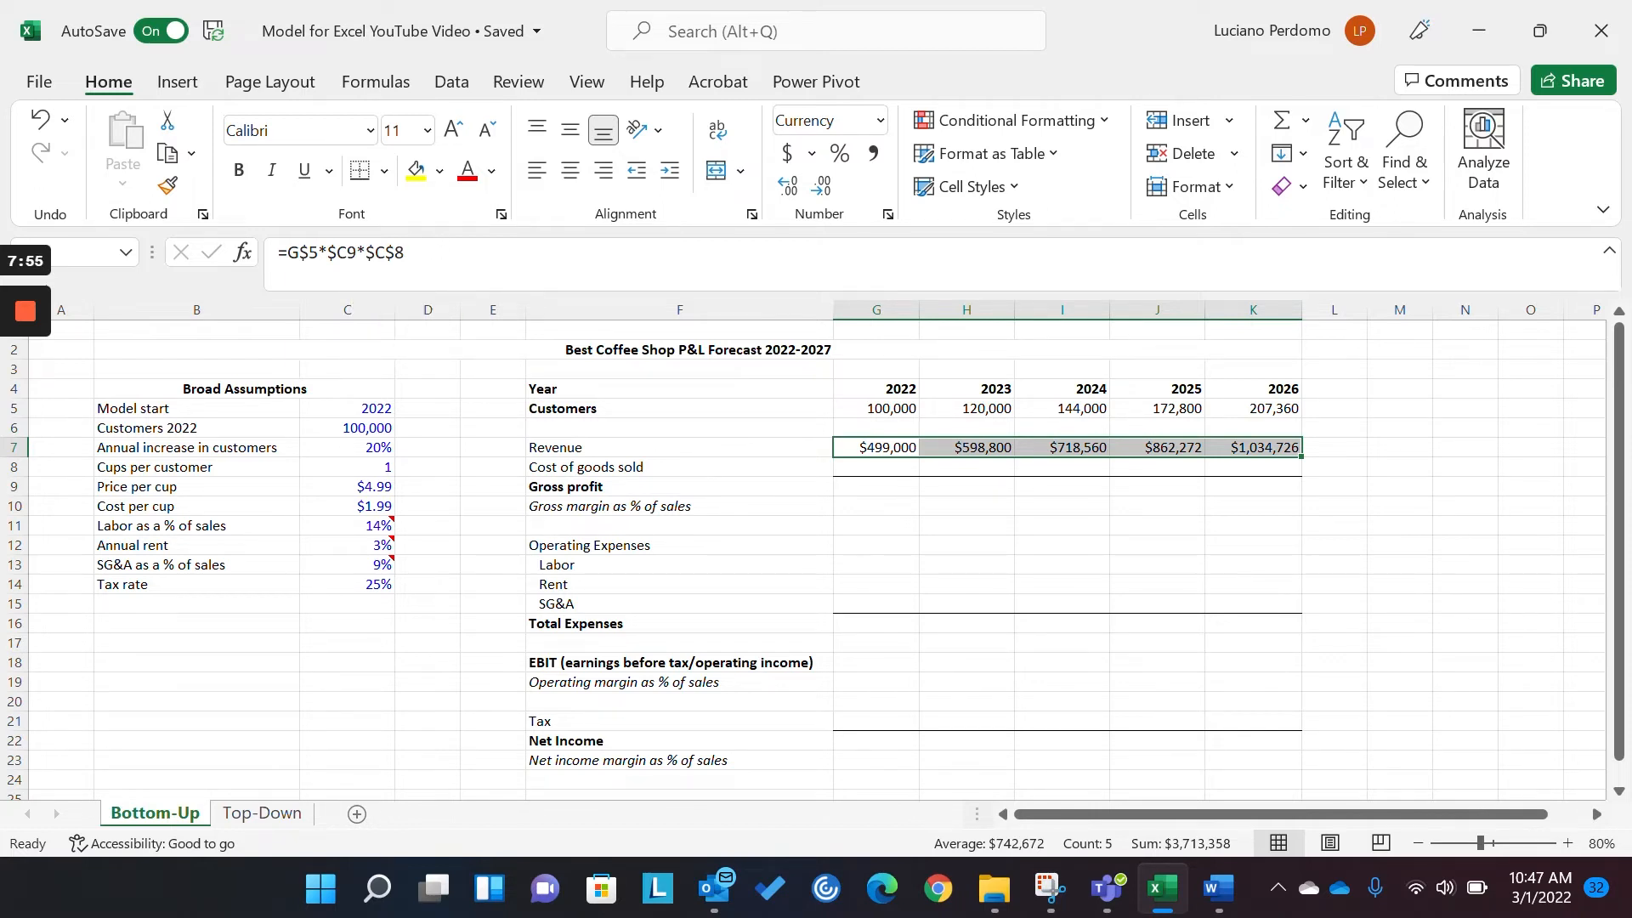
mouse_move(459, 305)
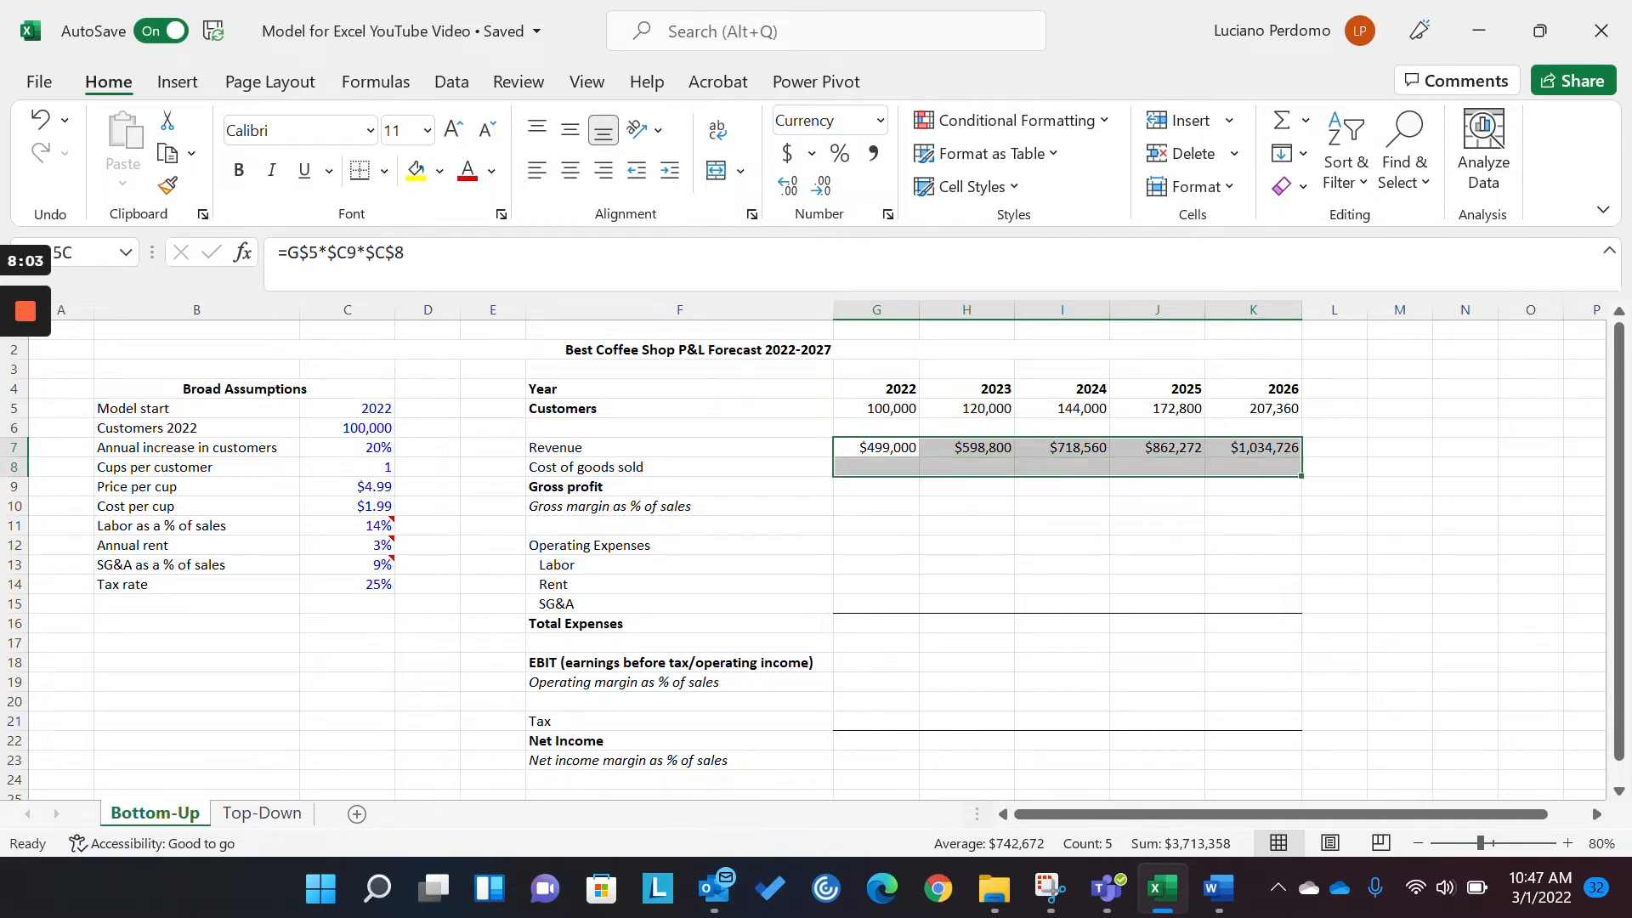
- Reopen the 2022 Revenue formula in G7 to view its references
left_click(875, 447)
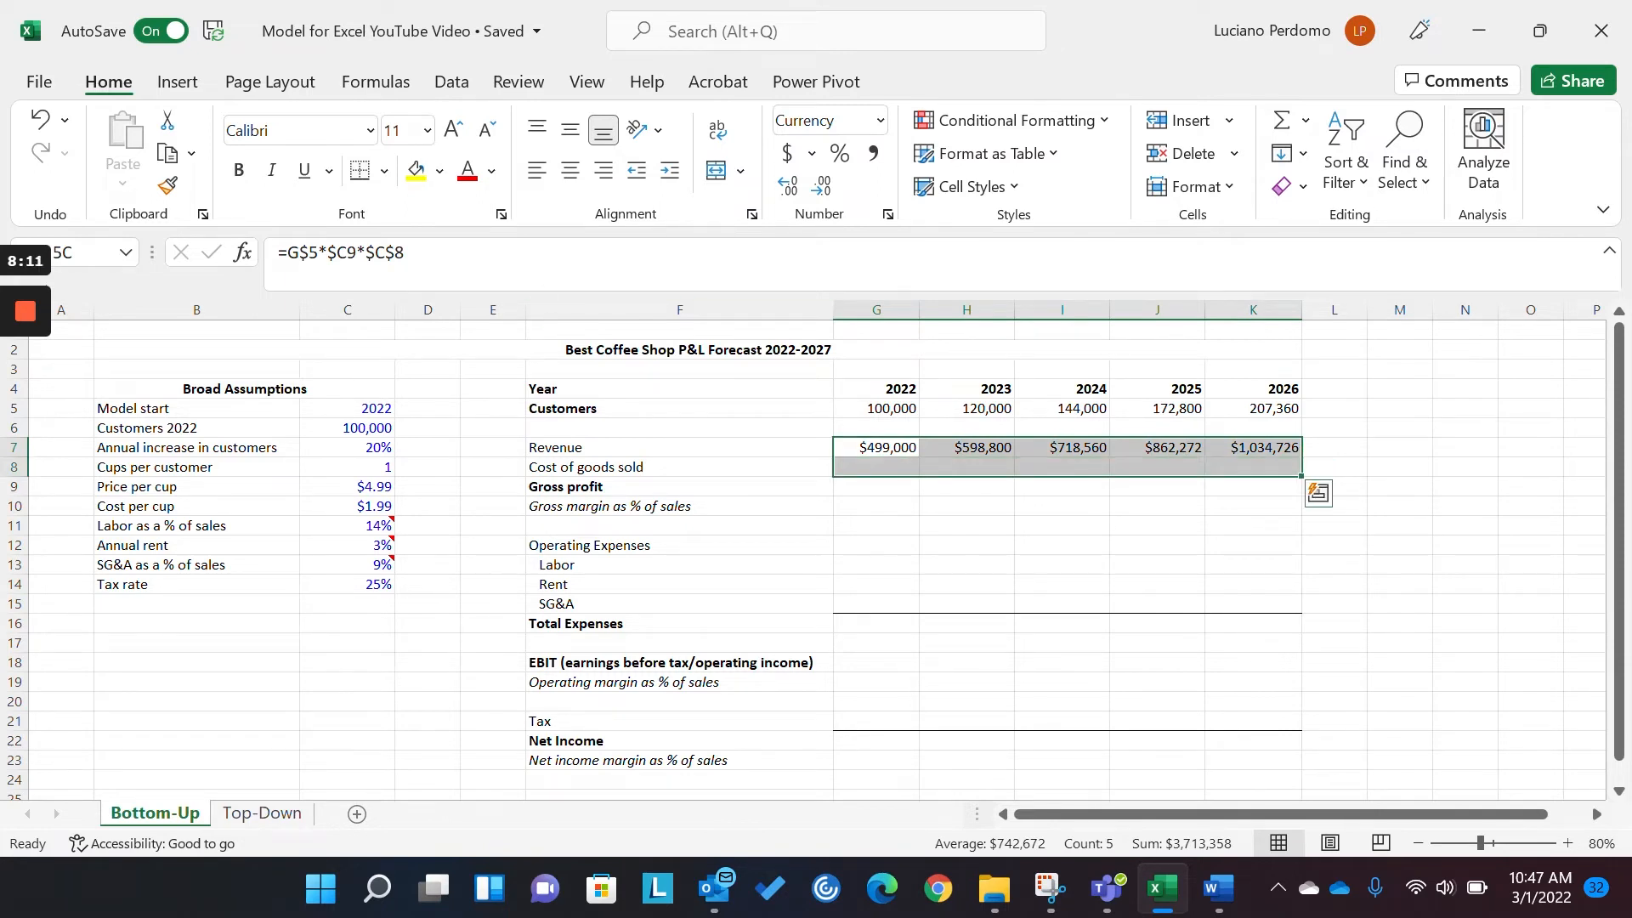
double_click(876, 446)
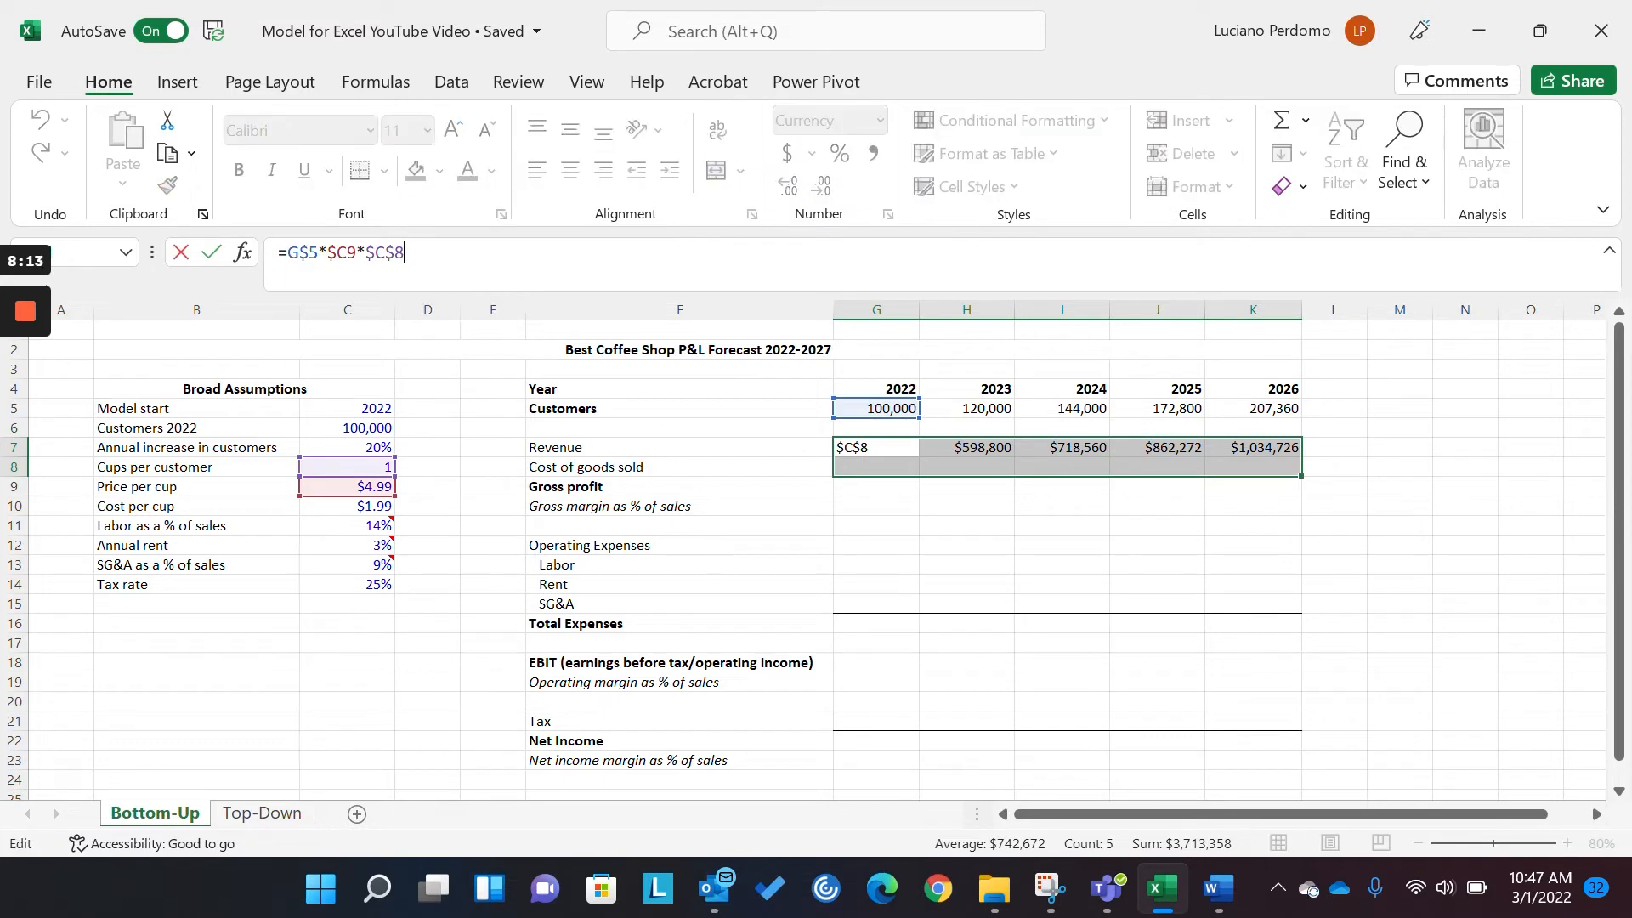
key("Return")
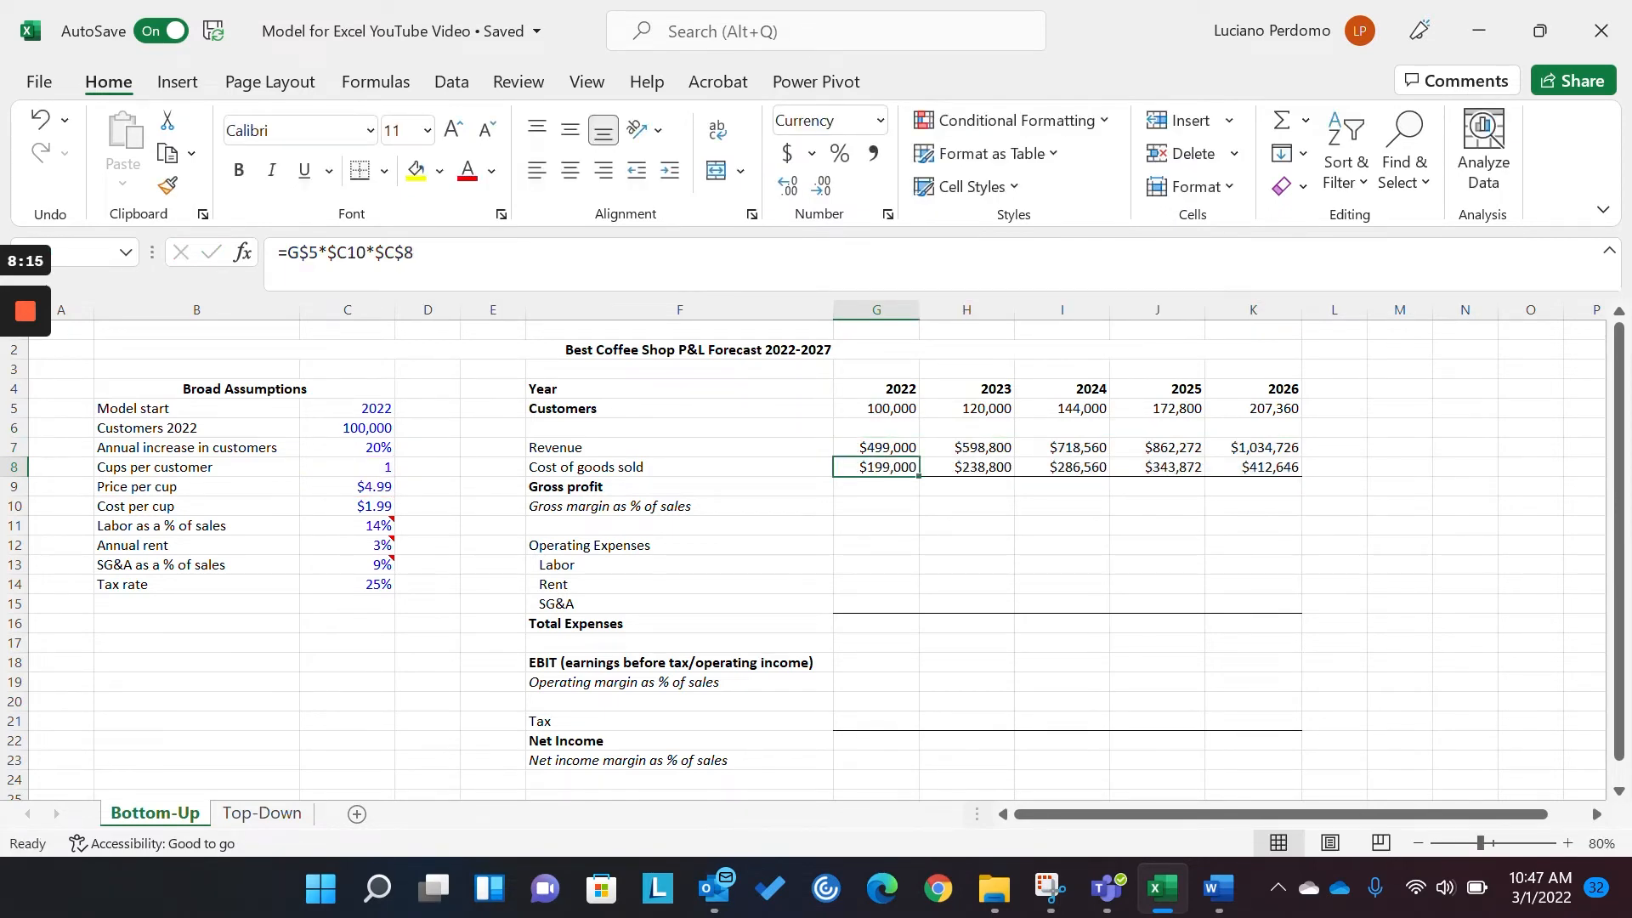
left_click(1252, 466)
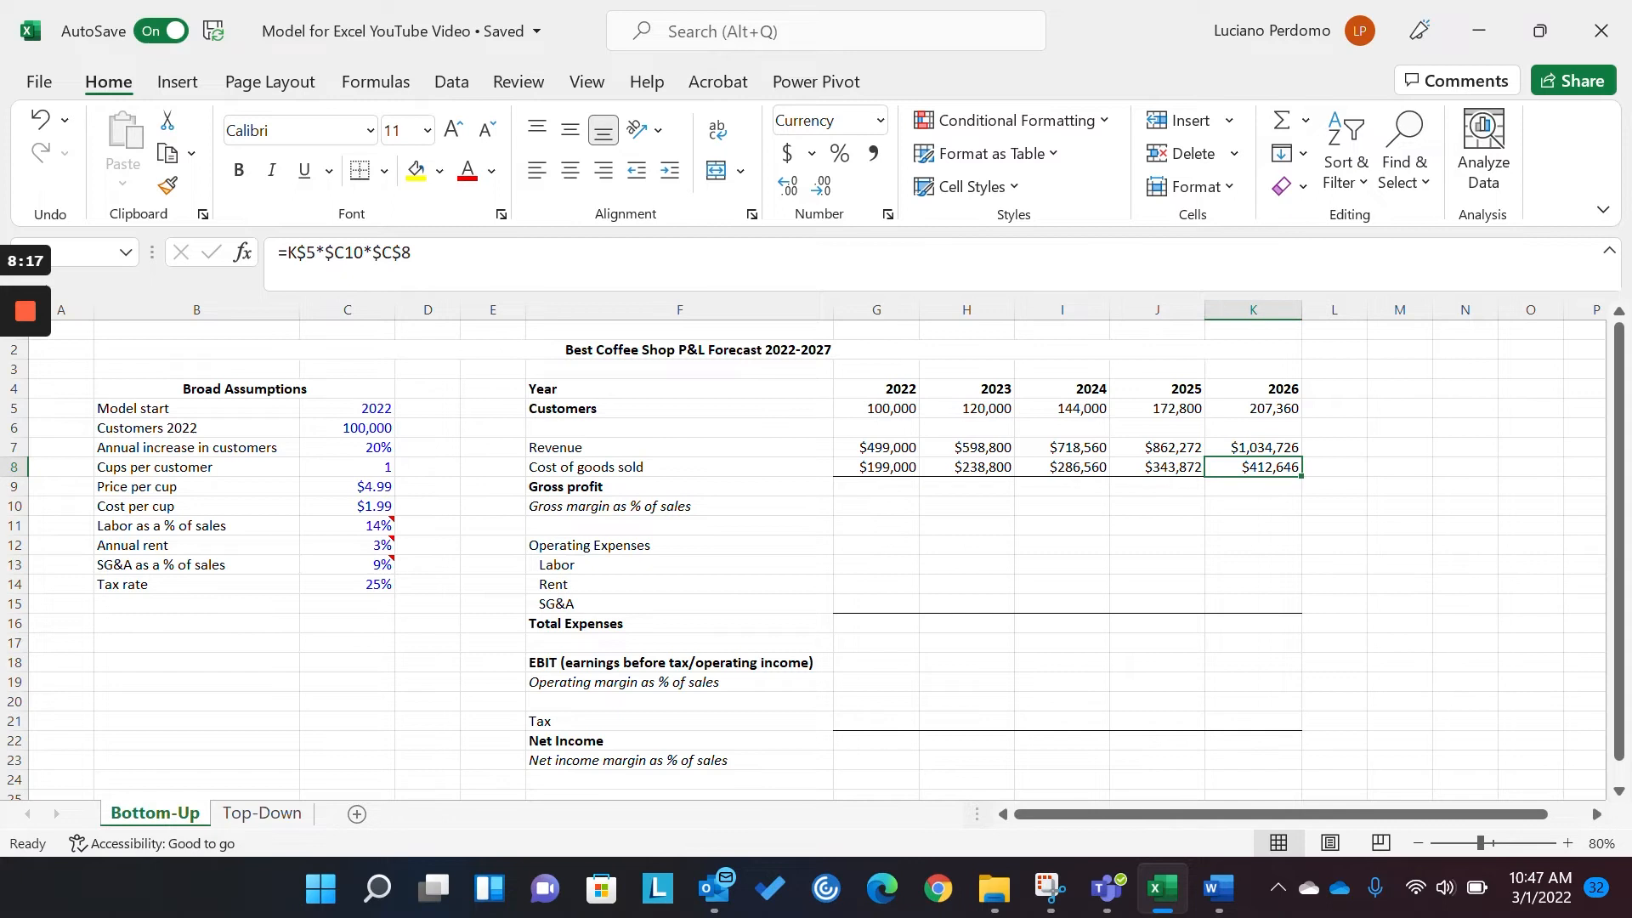
left_click(876, 486)
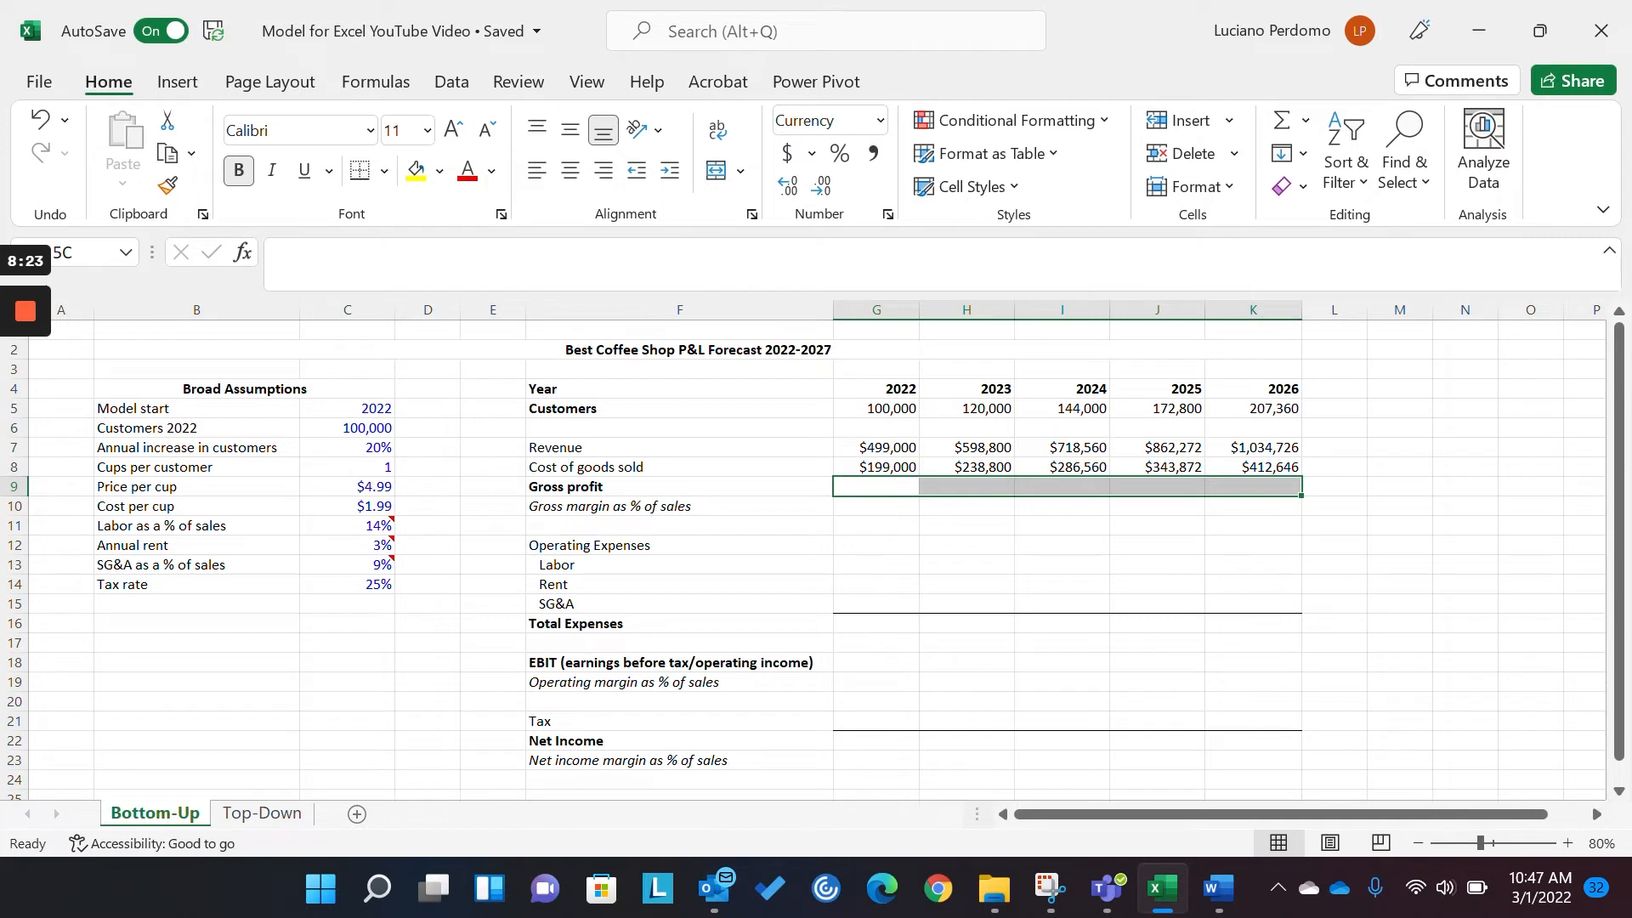
- Enter Gross profit =G7-G8 for 2022–2026, then select the gross margin row
type("=")
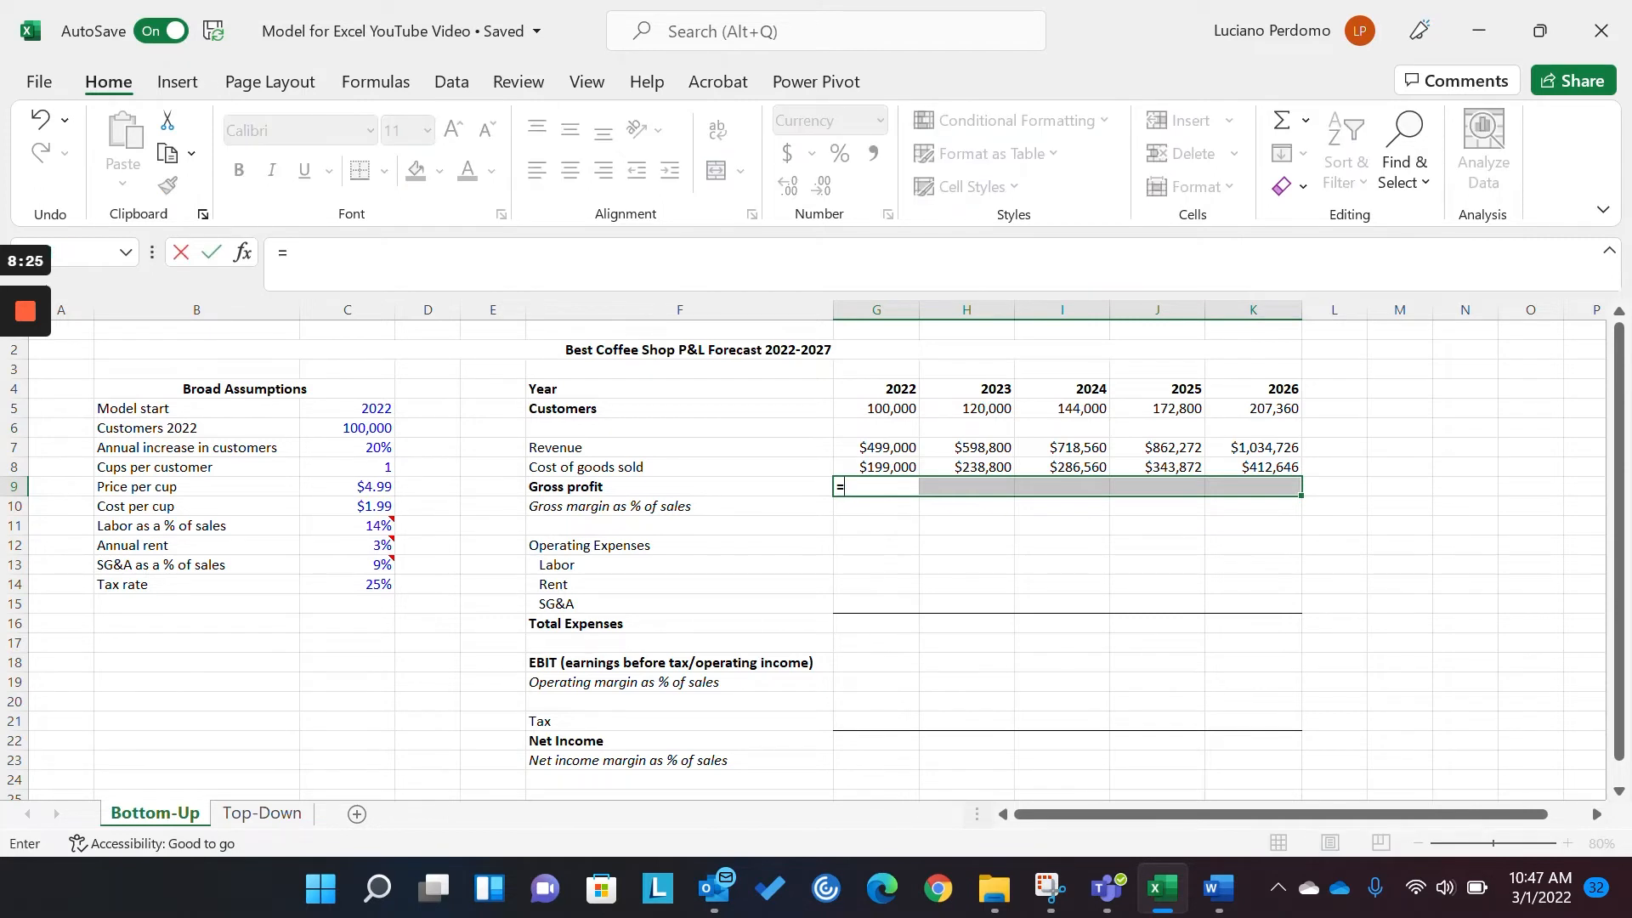
left_click(875, 448)
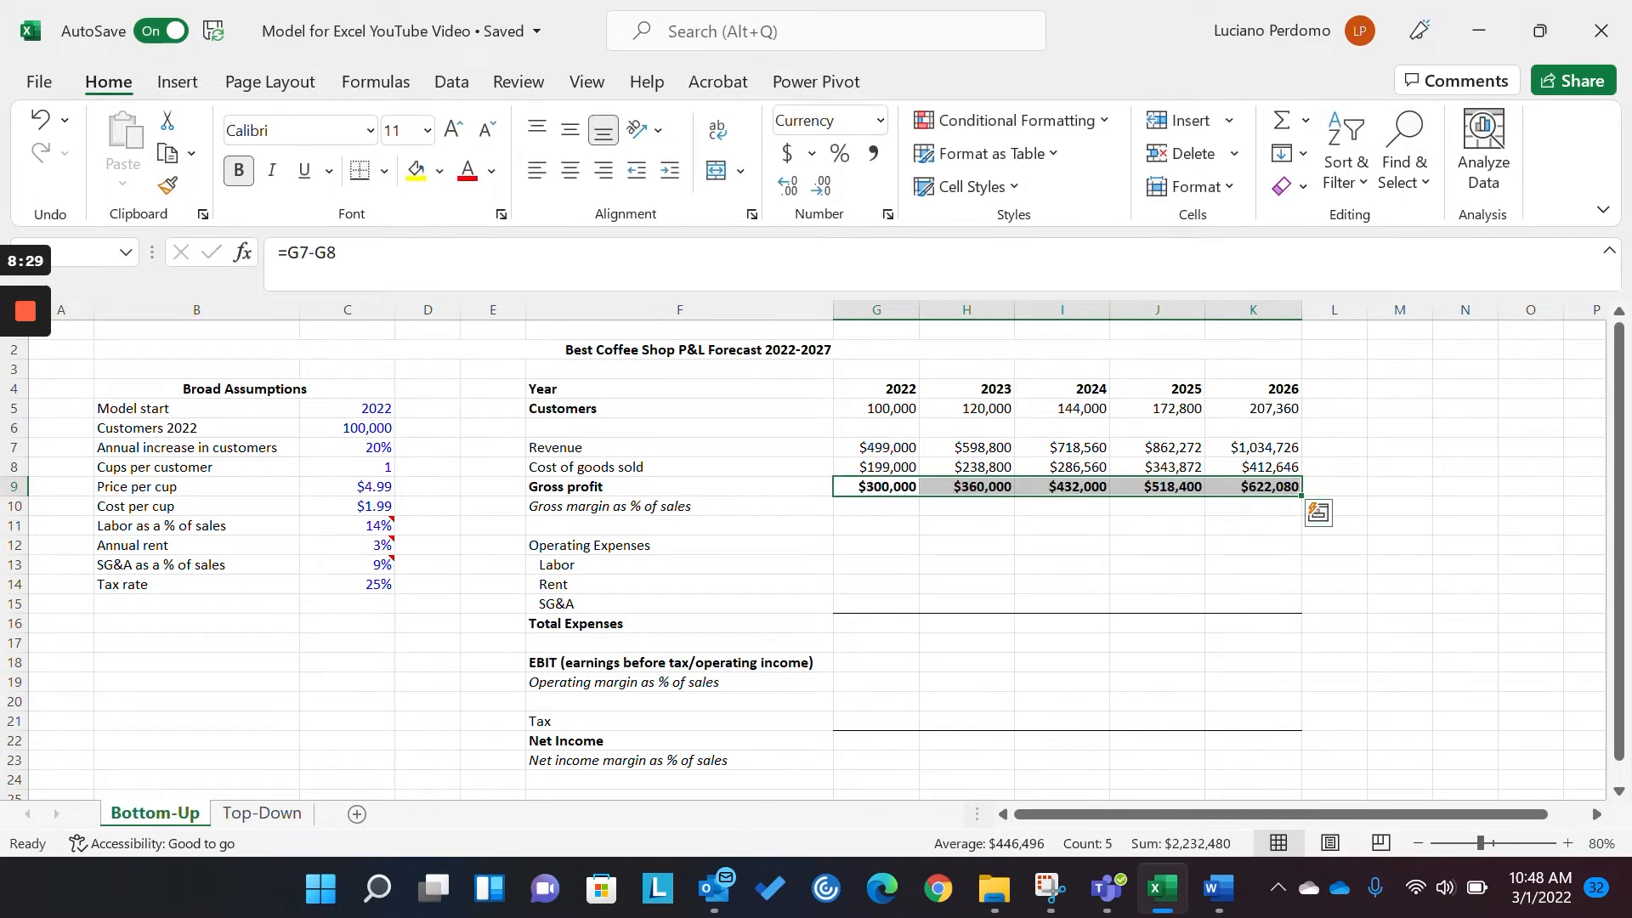
left_click(875, 506)
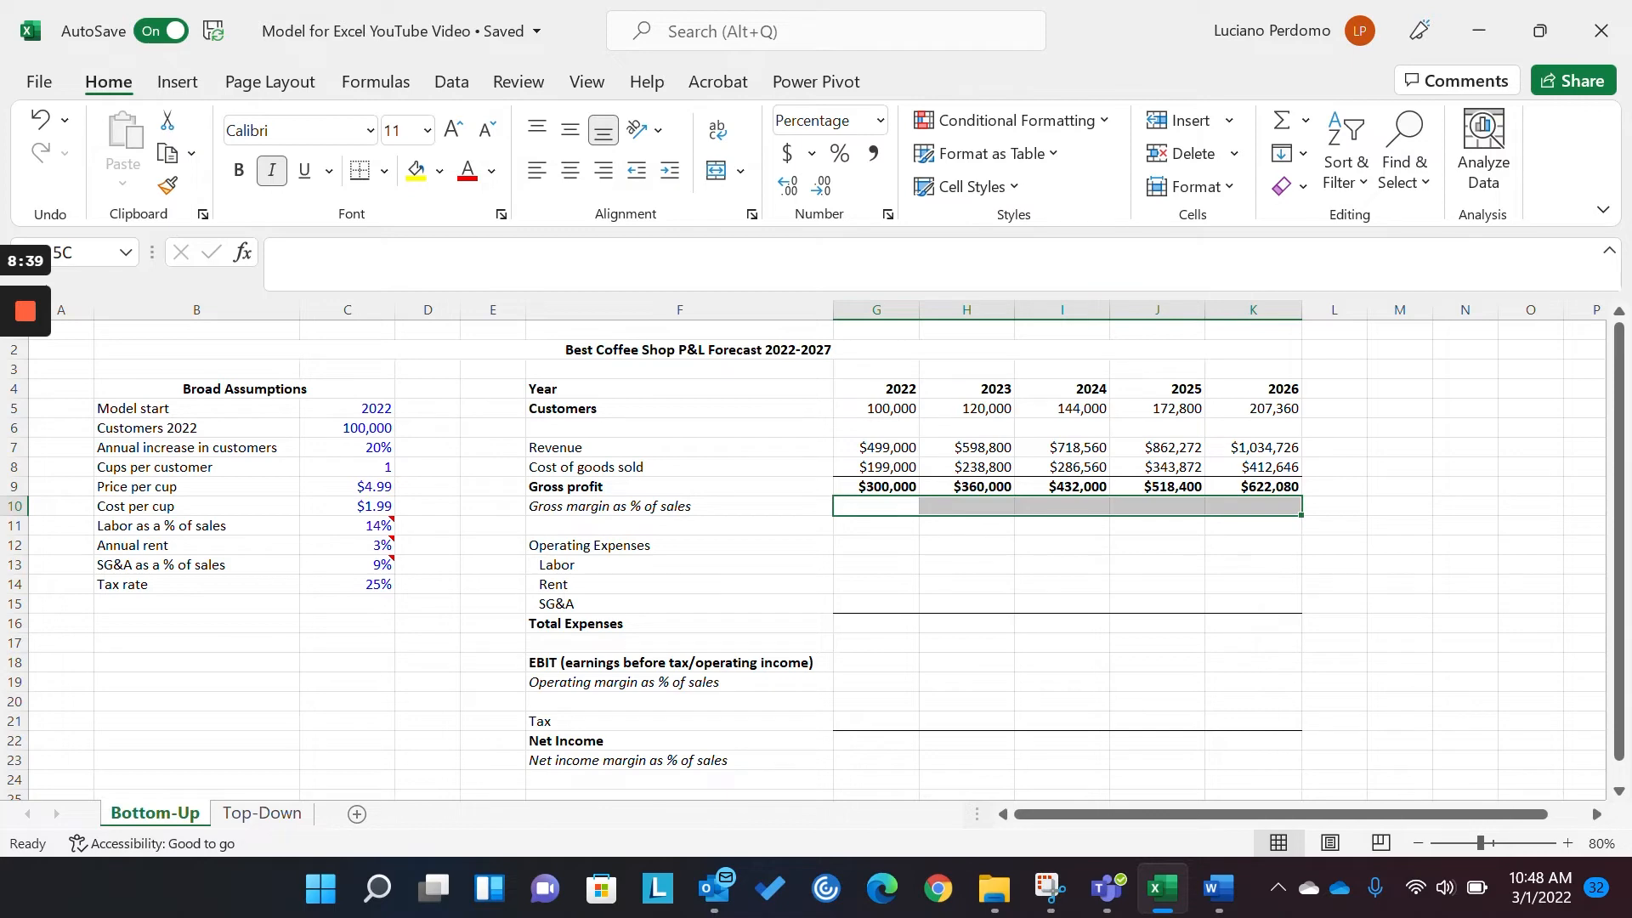
- Enter gross margin =G9/G7 across G10:K10 and check the 2024 formula
type("=G9")
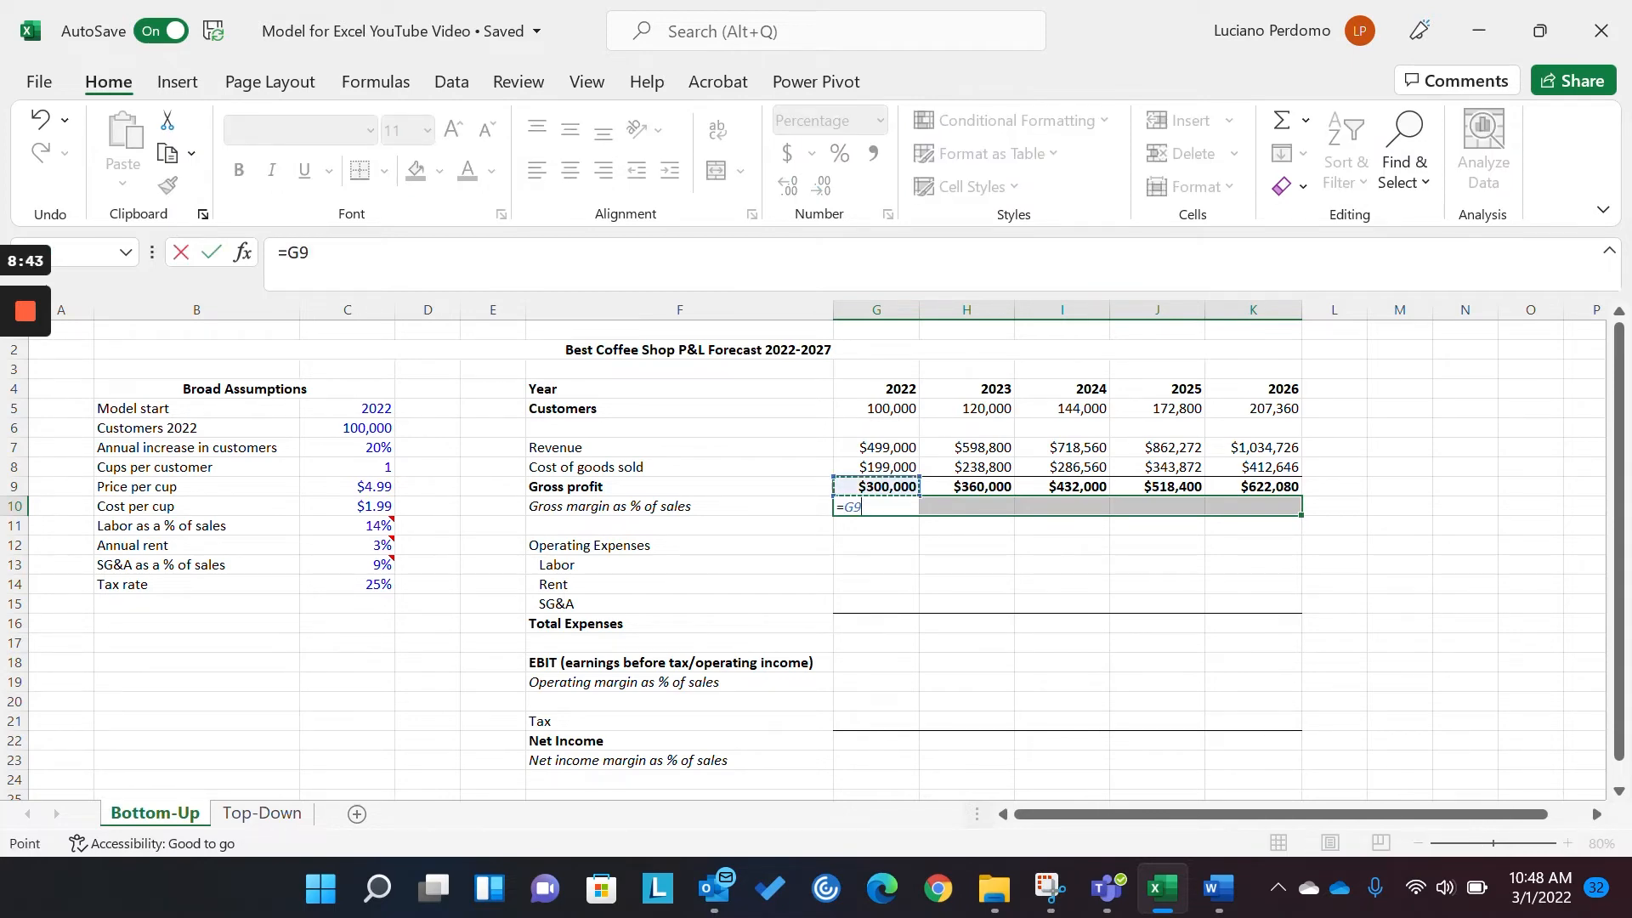
type("/G8")
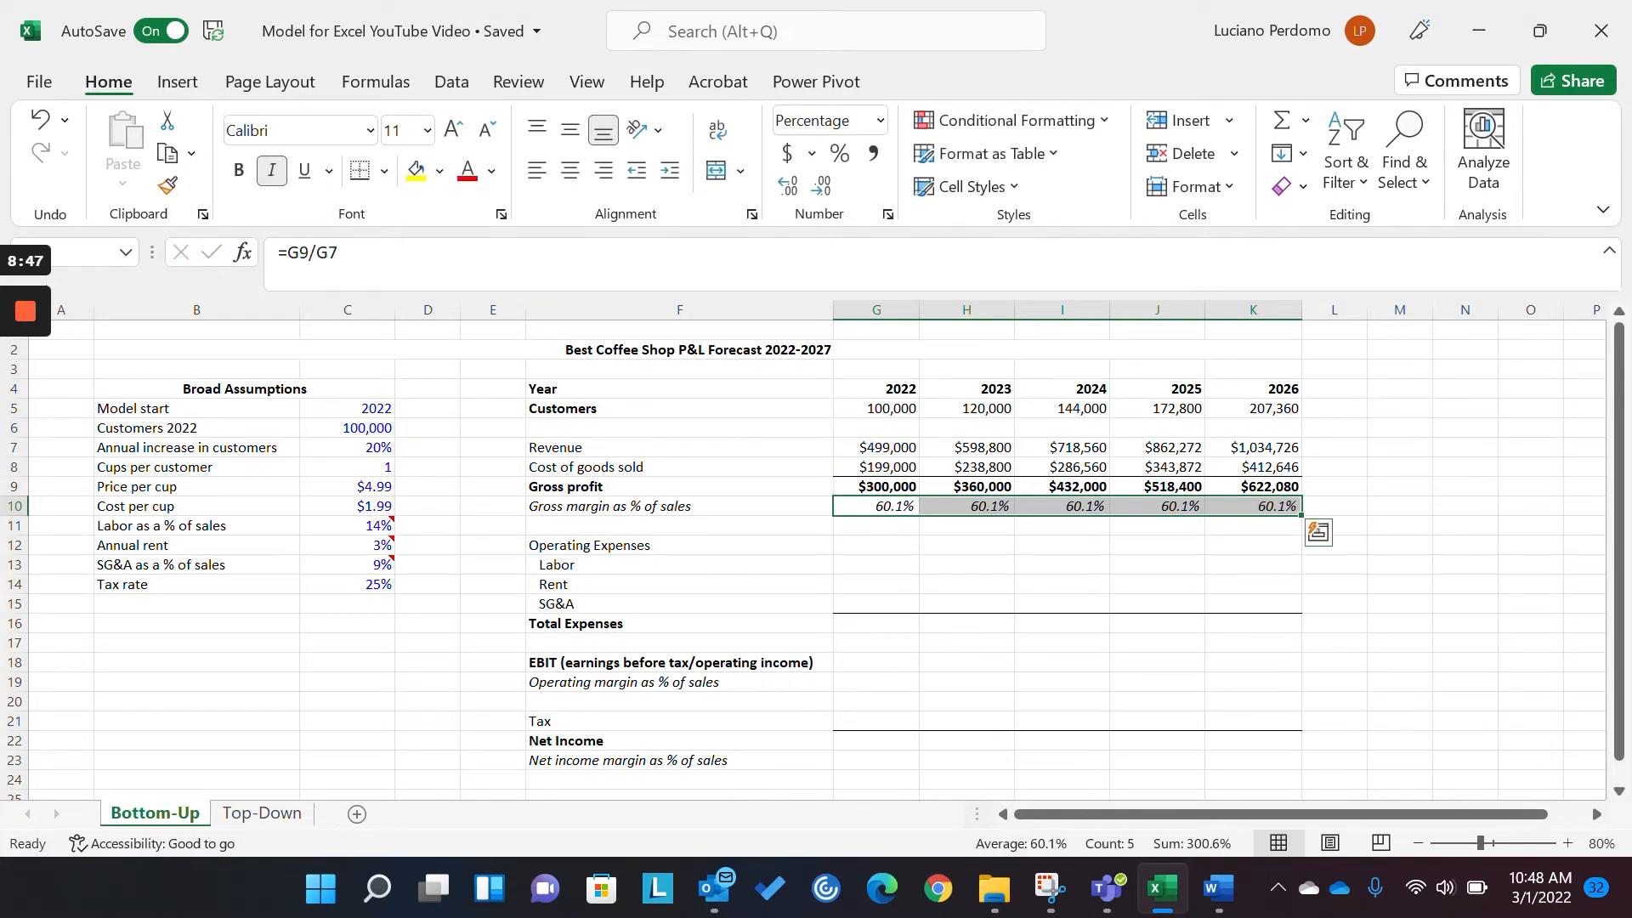
left_click(678, 506)
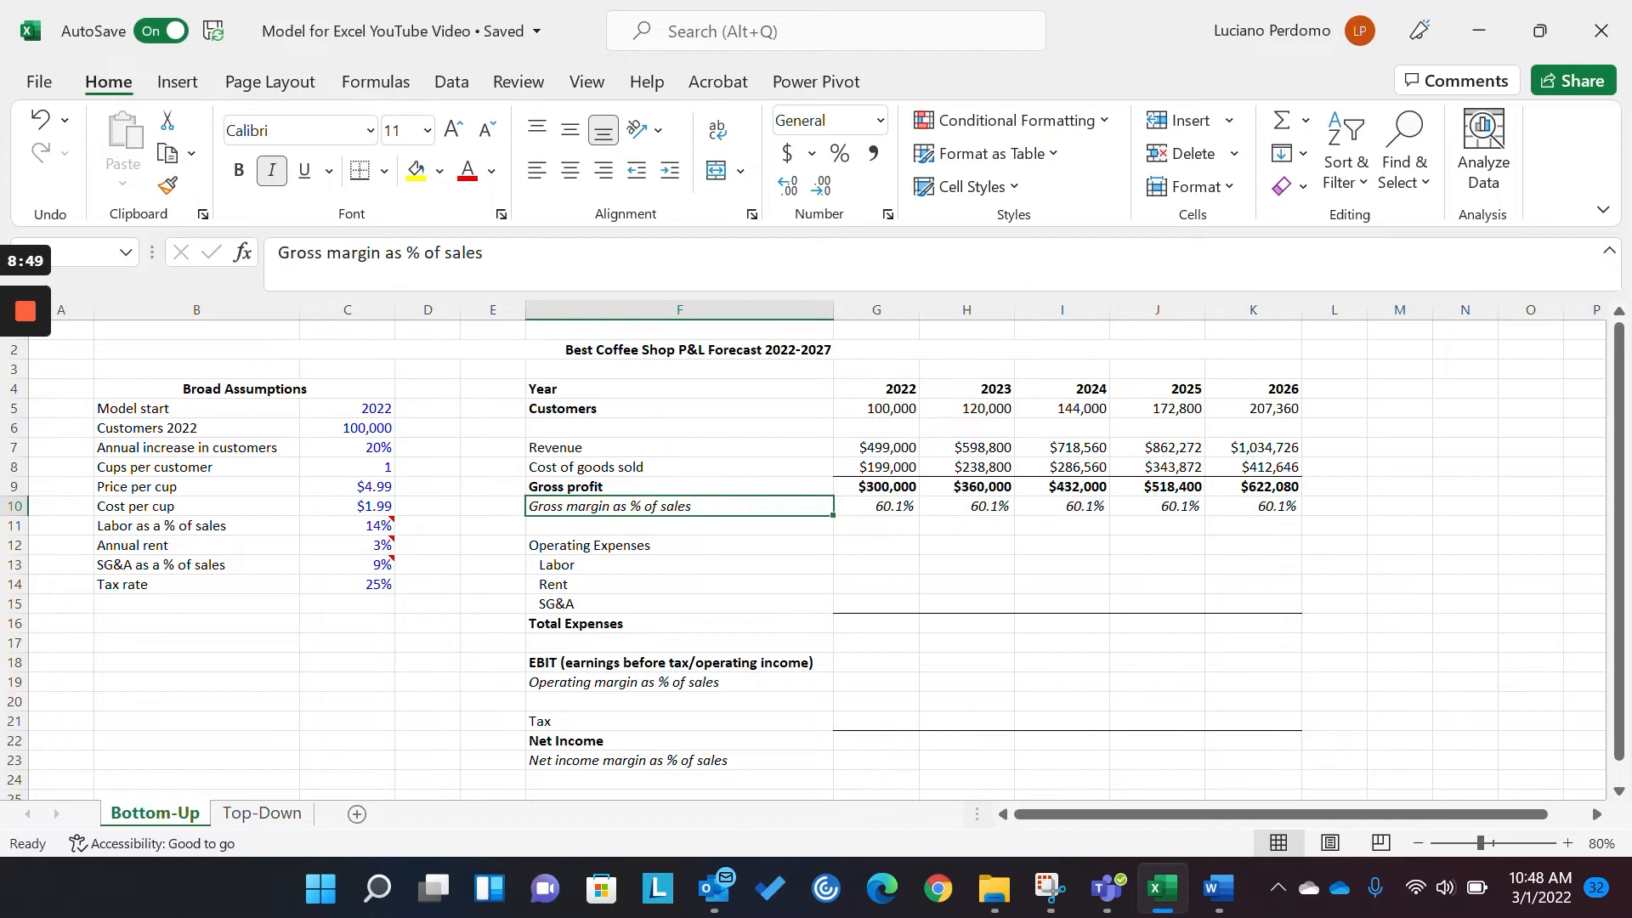
left_click(1061, 506)
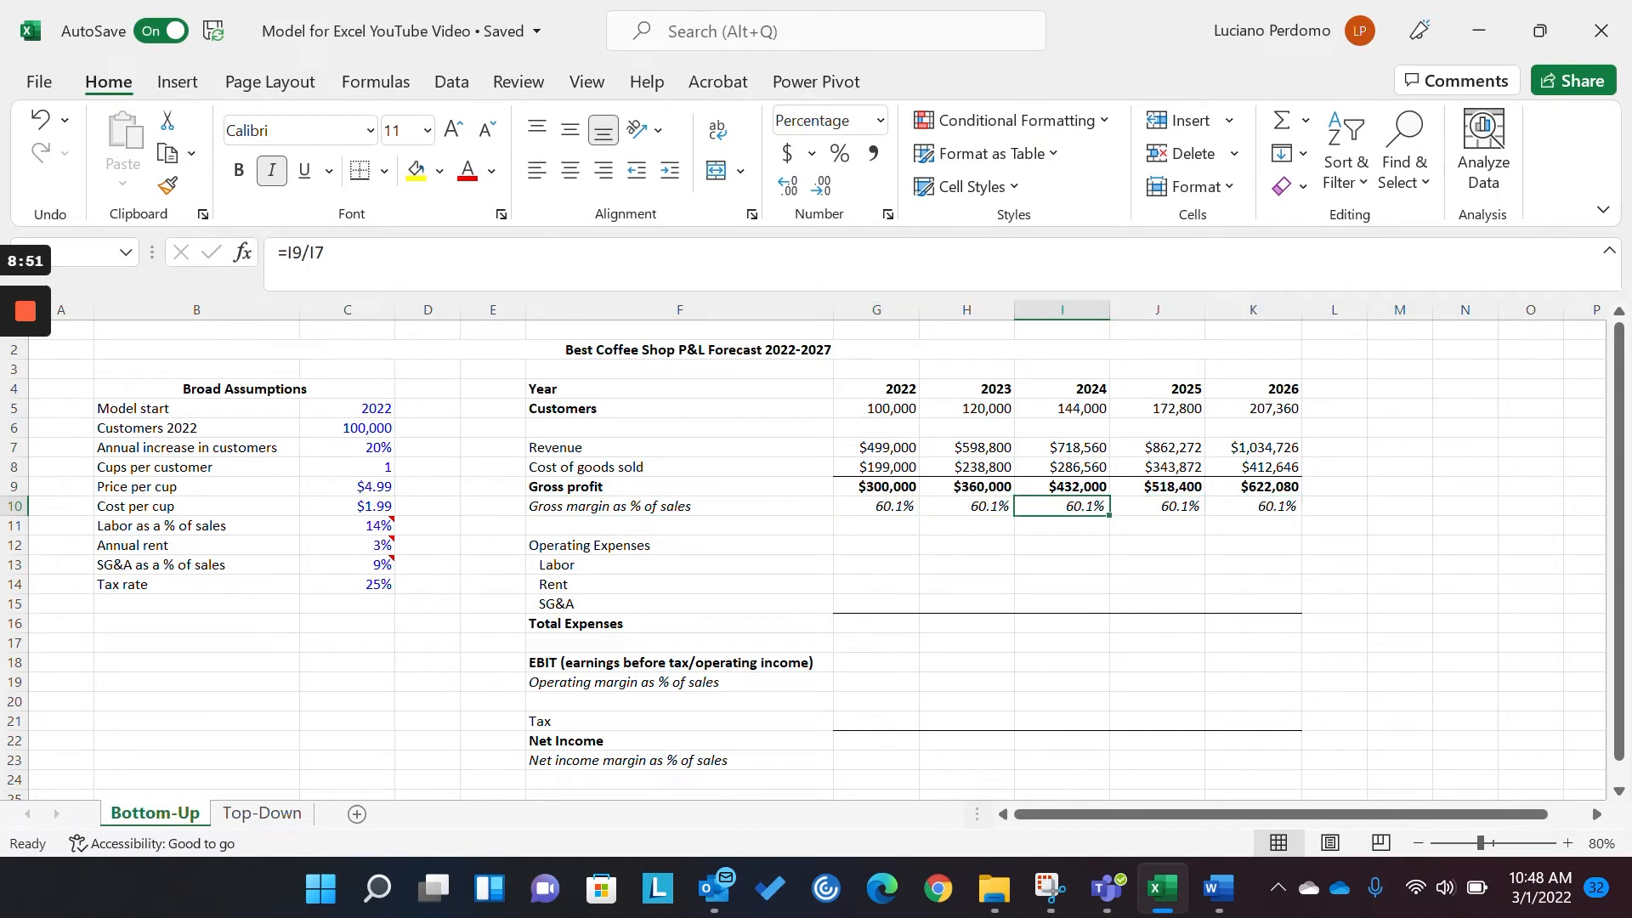
- Recheck the revenue formula, price and cost-per-cup assumptions, and gross margin cells
left_click(875, 448)
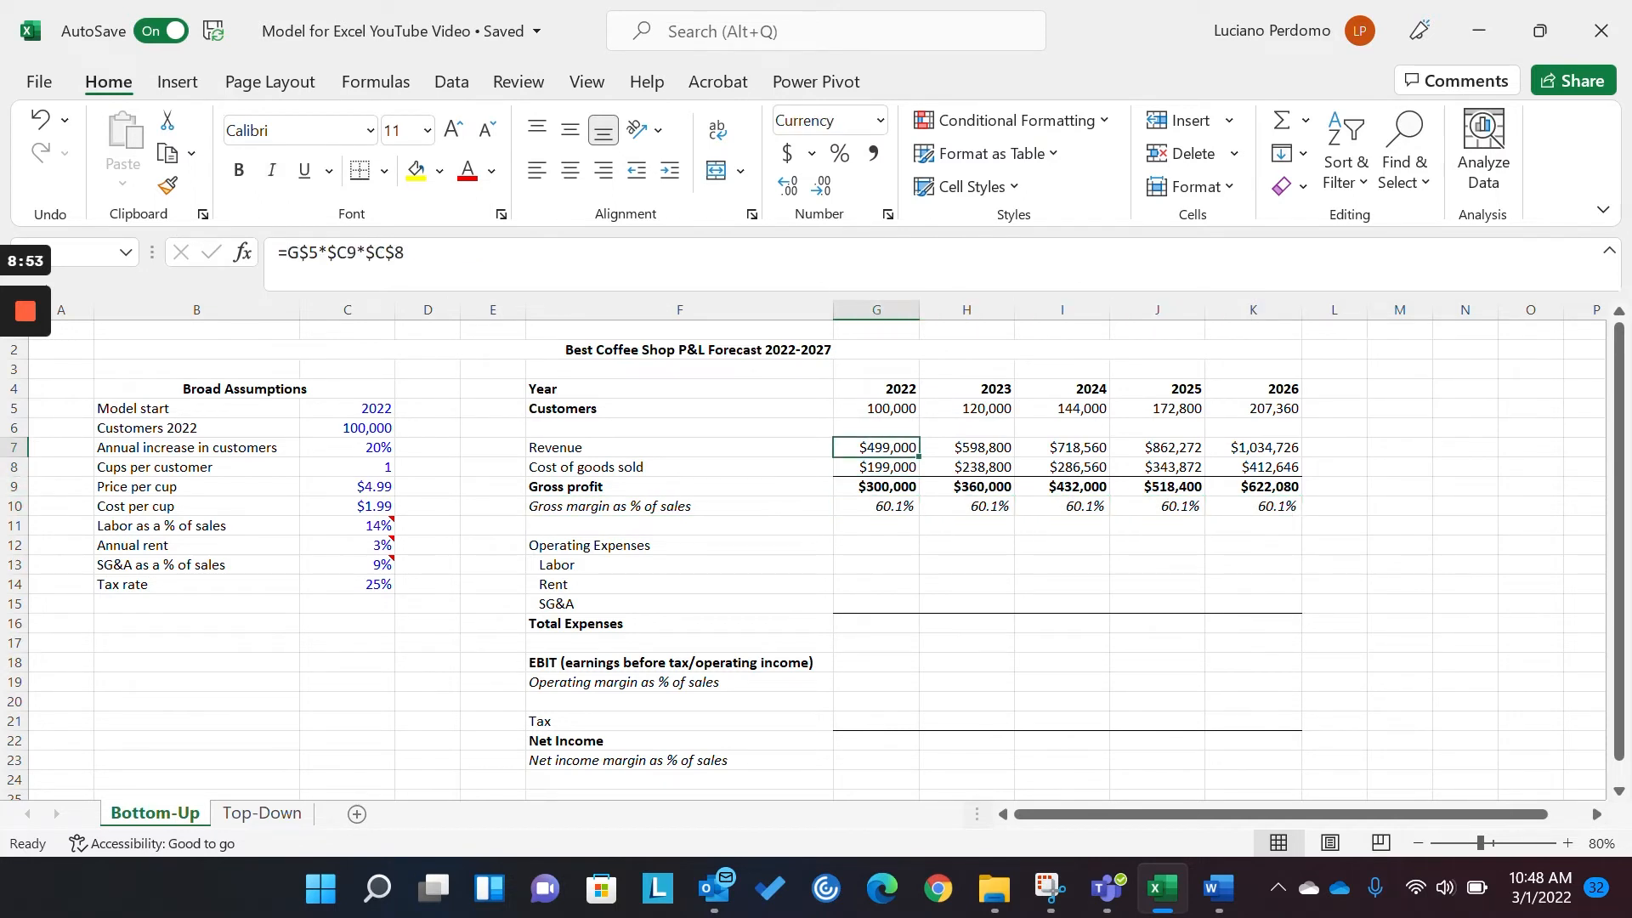
left_click(427, 448)
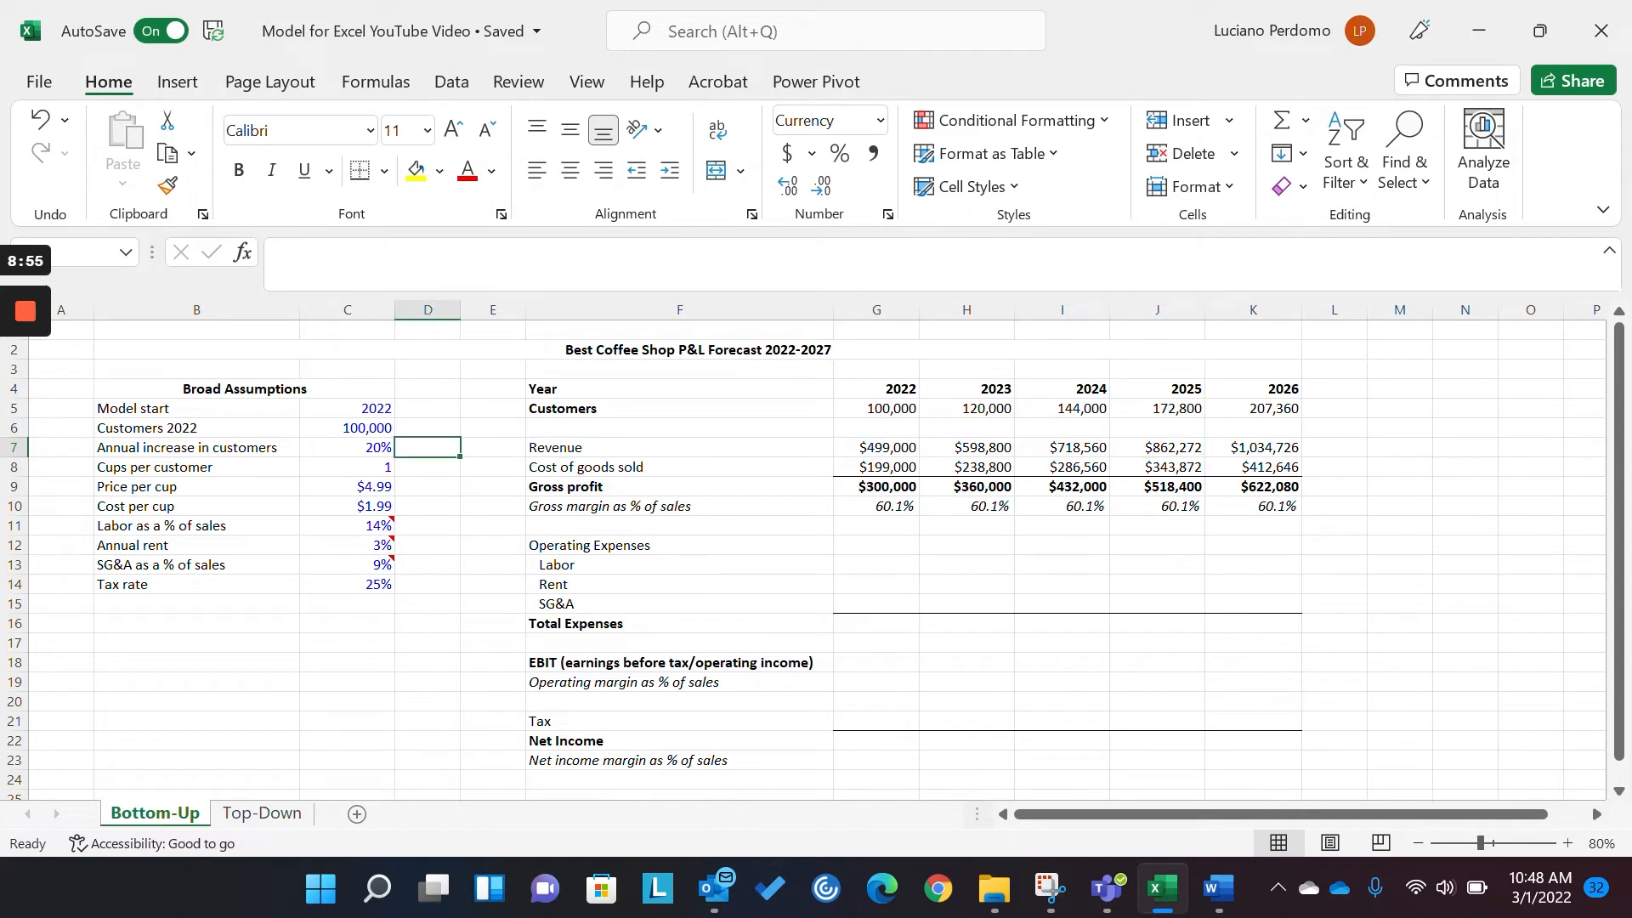
left_click(346, 486)
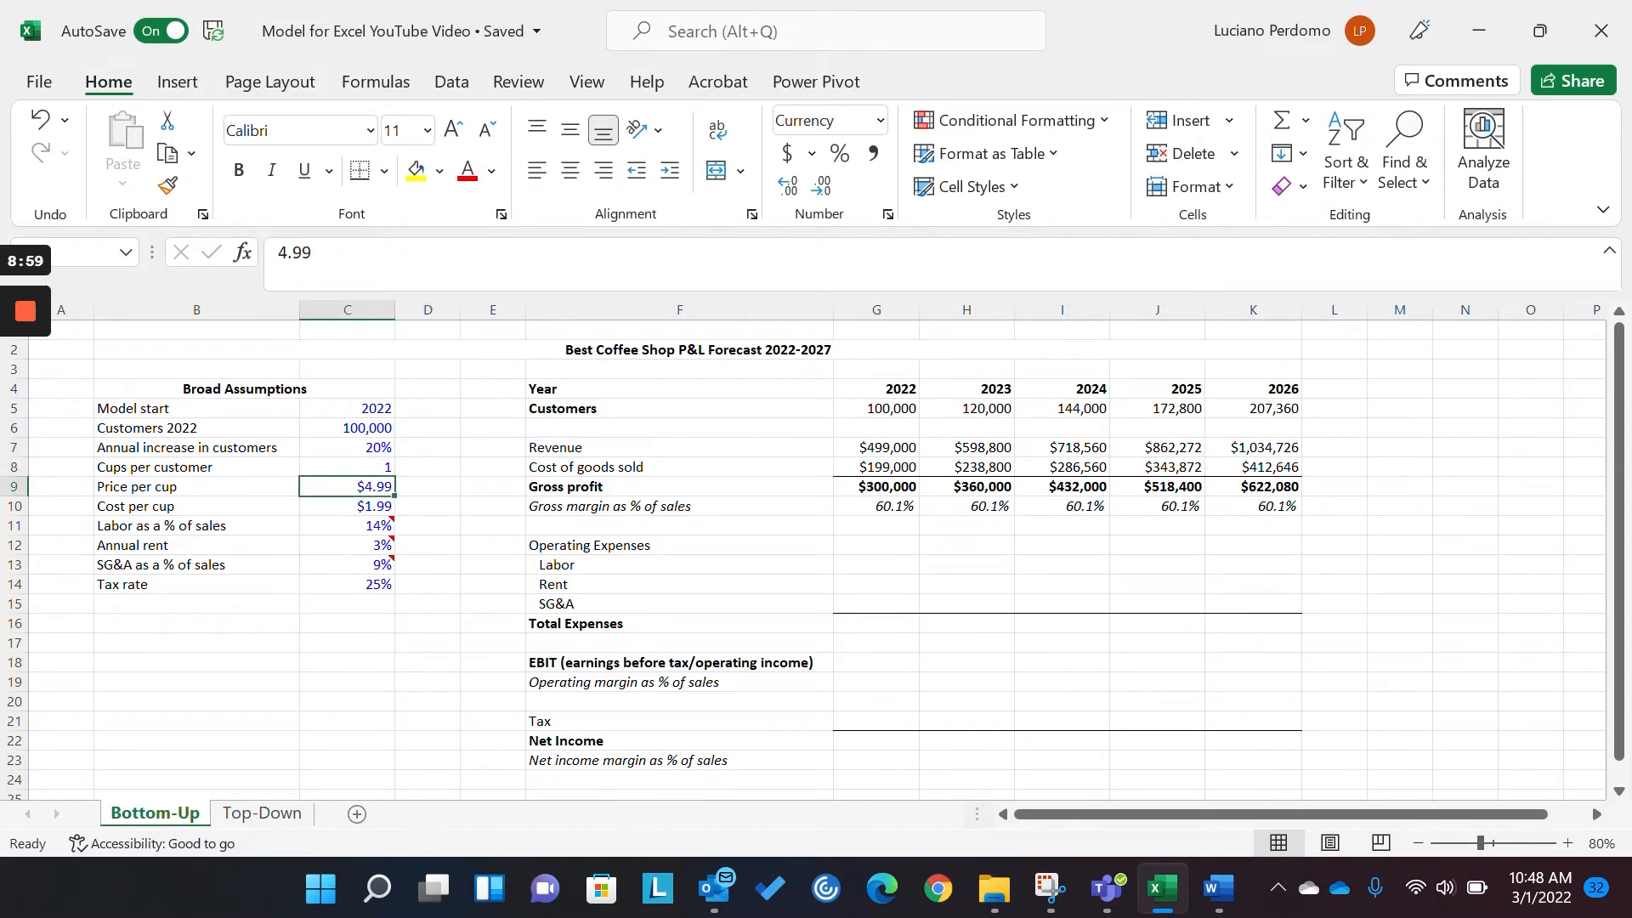
left_click(347, 505)
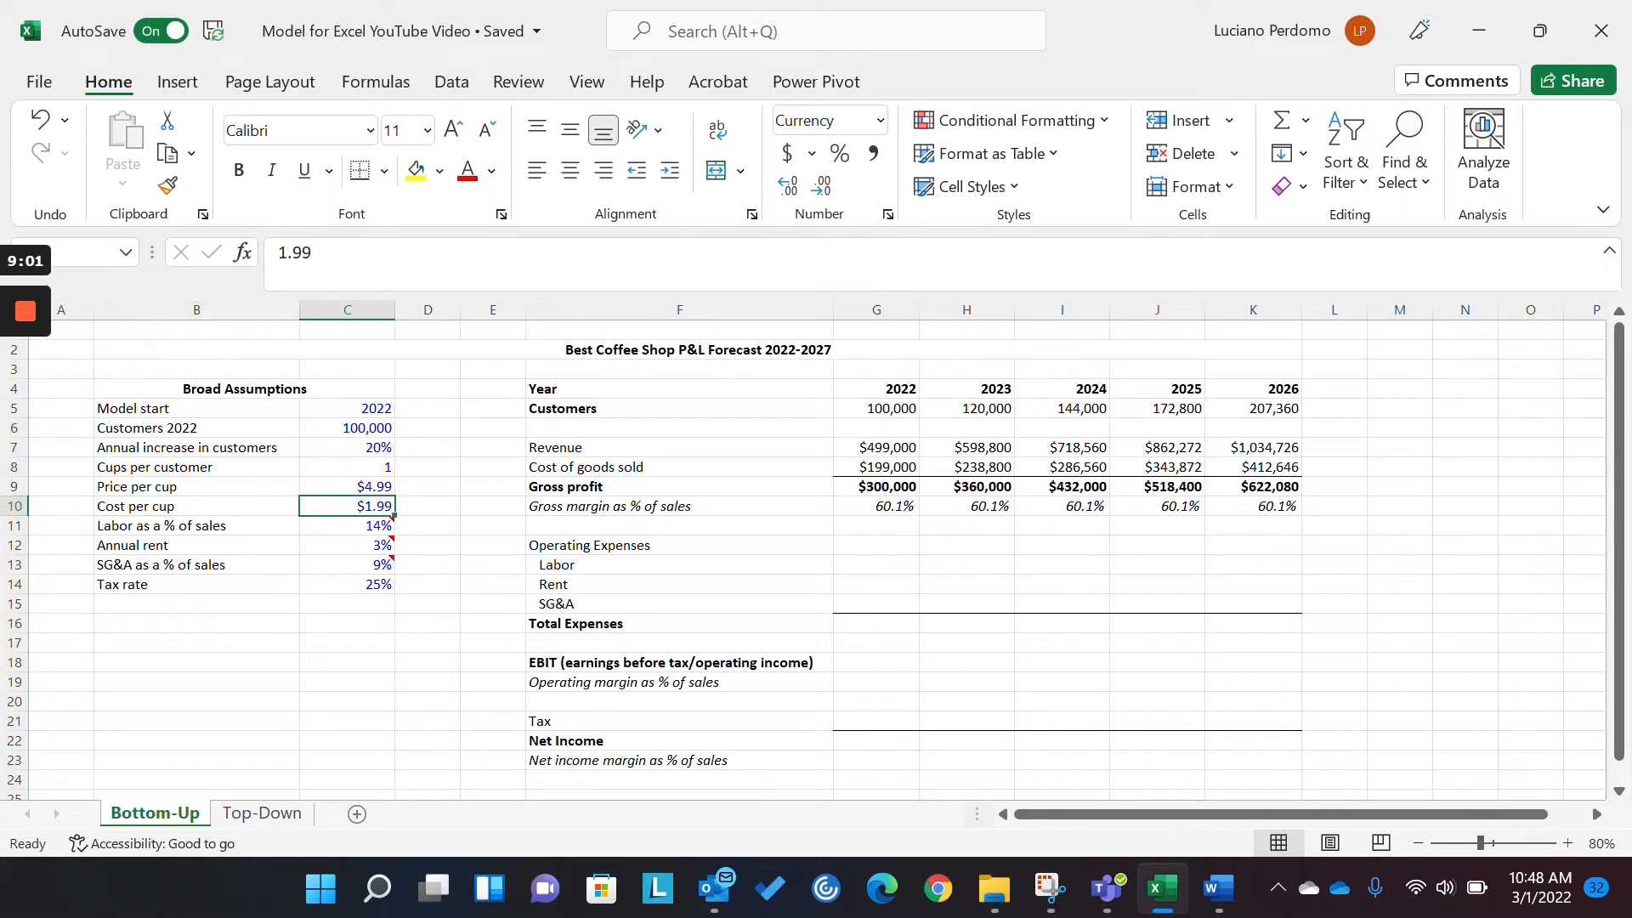
left_click(1156, 506)
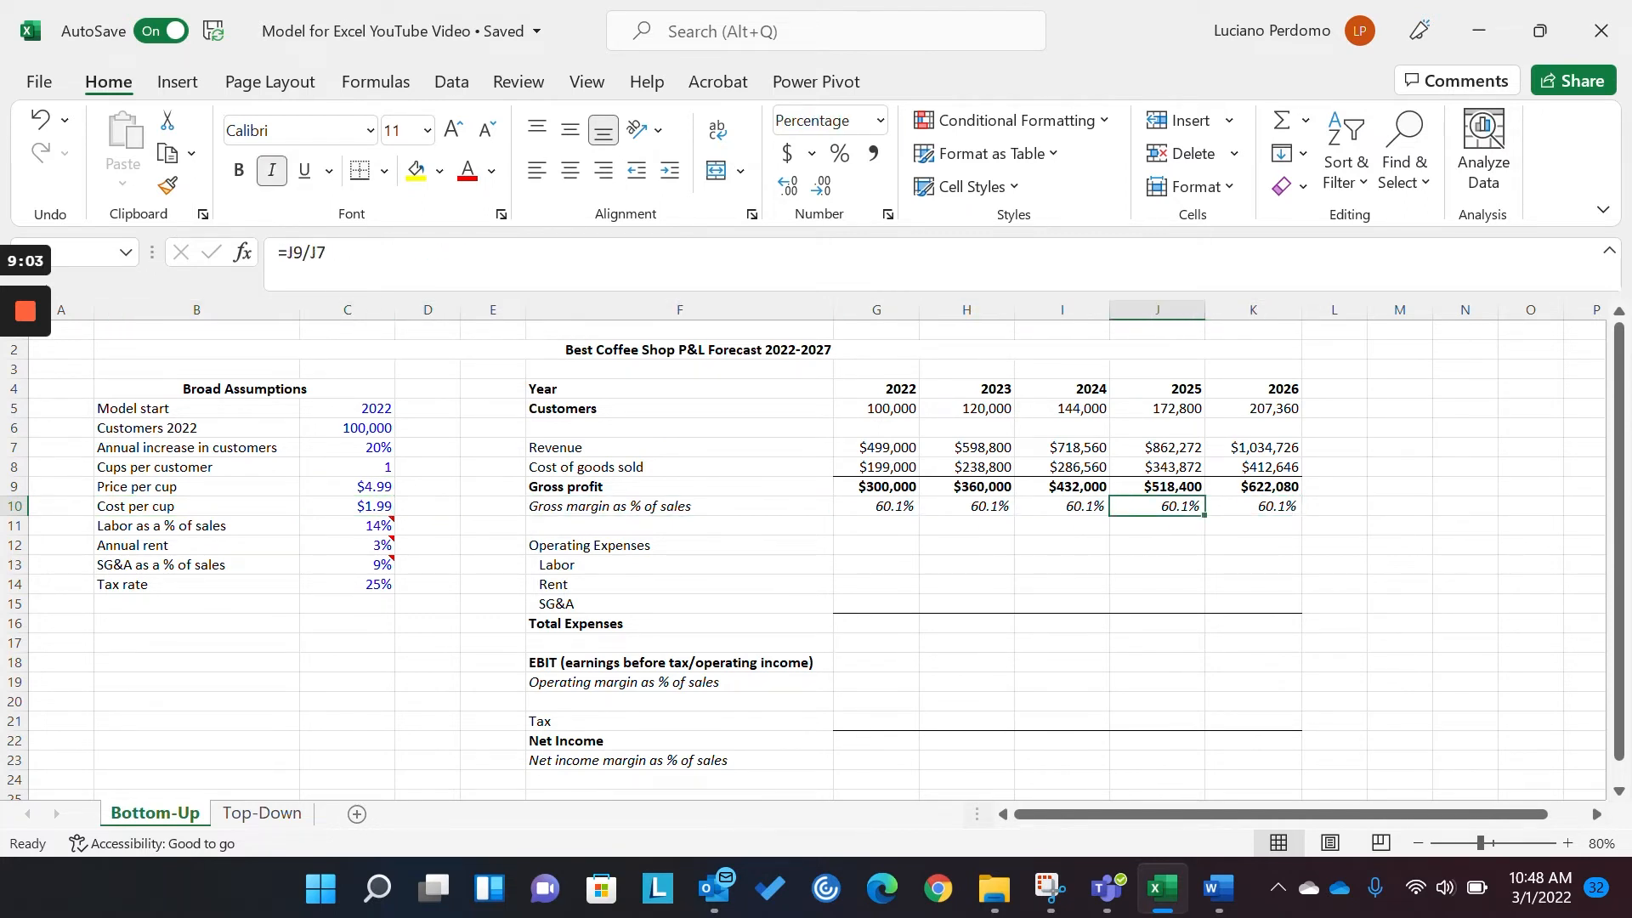
left_click(678, 544)
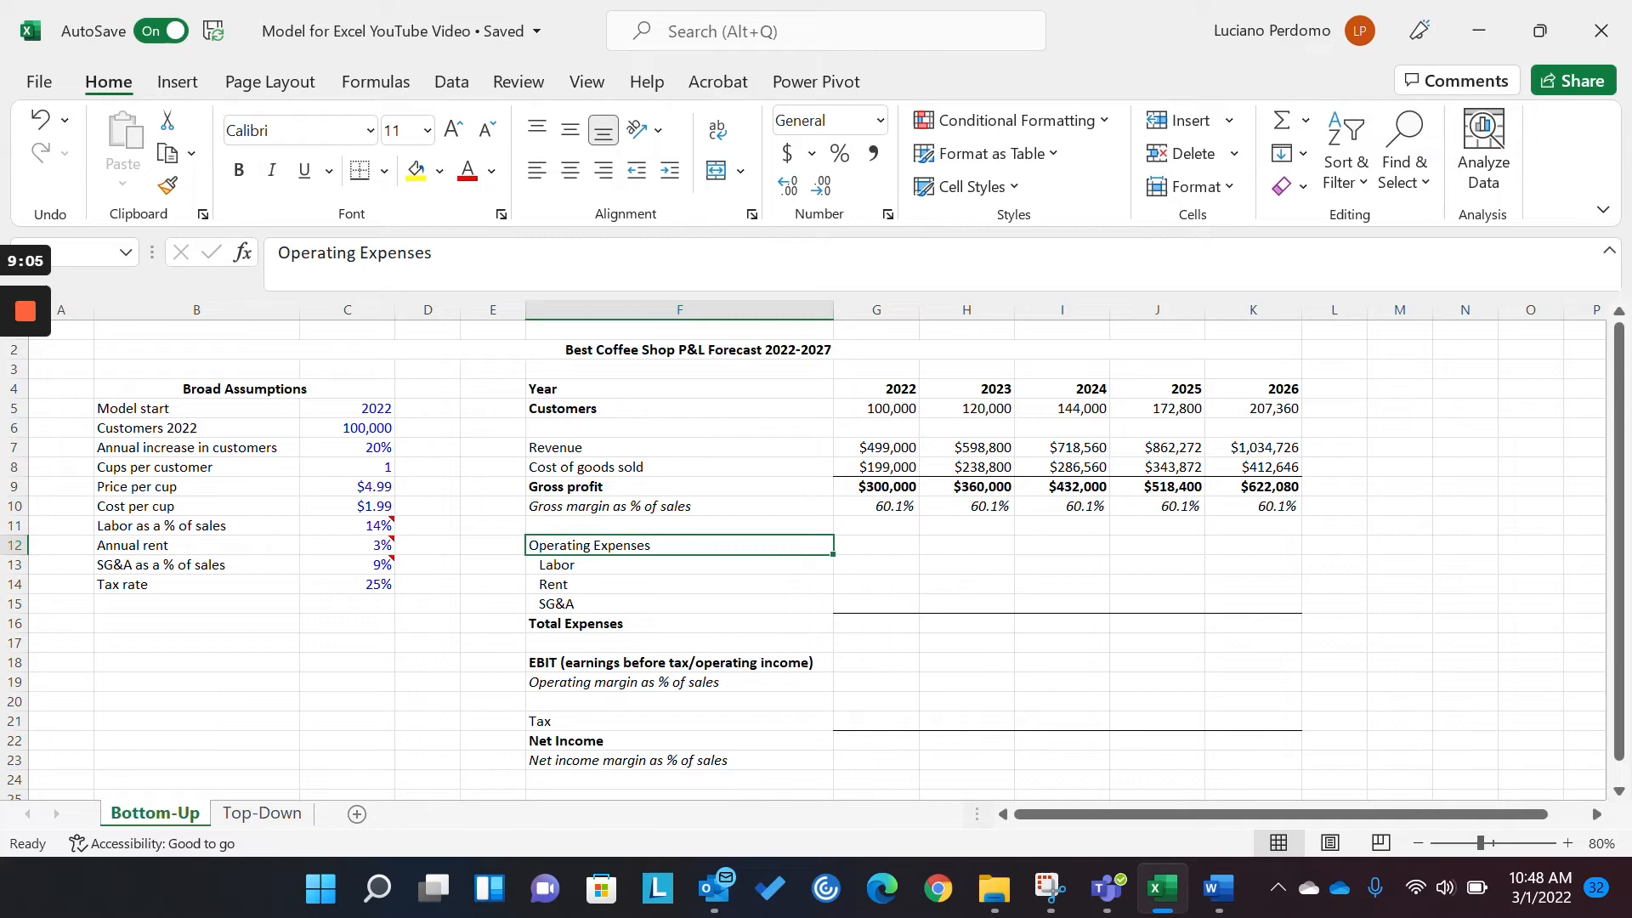
left_click(876, 506)
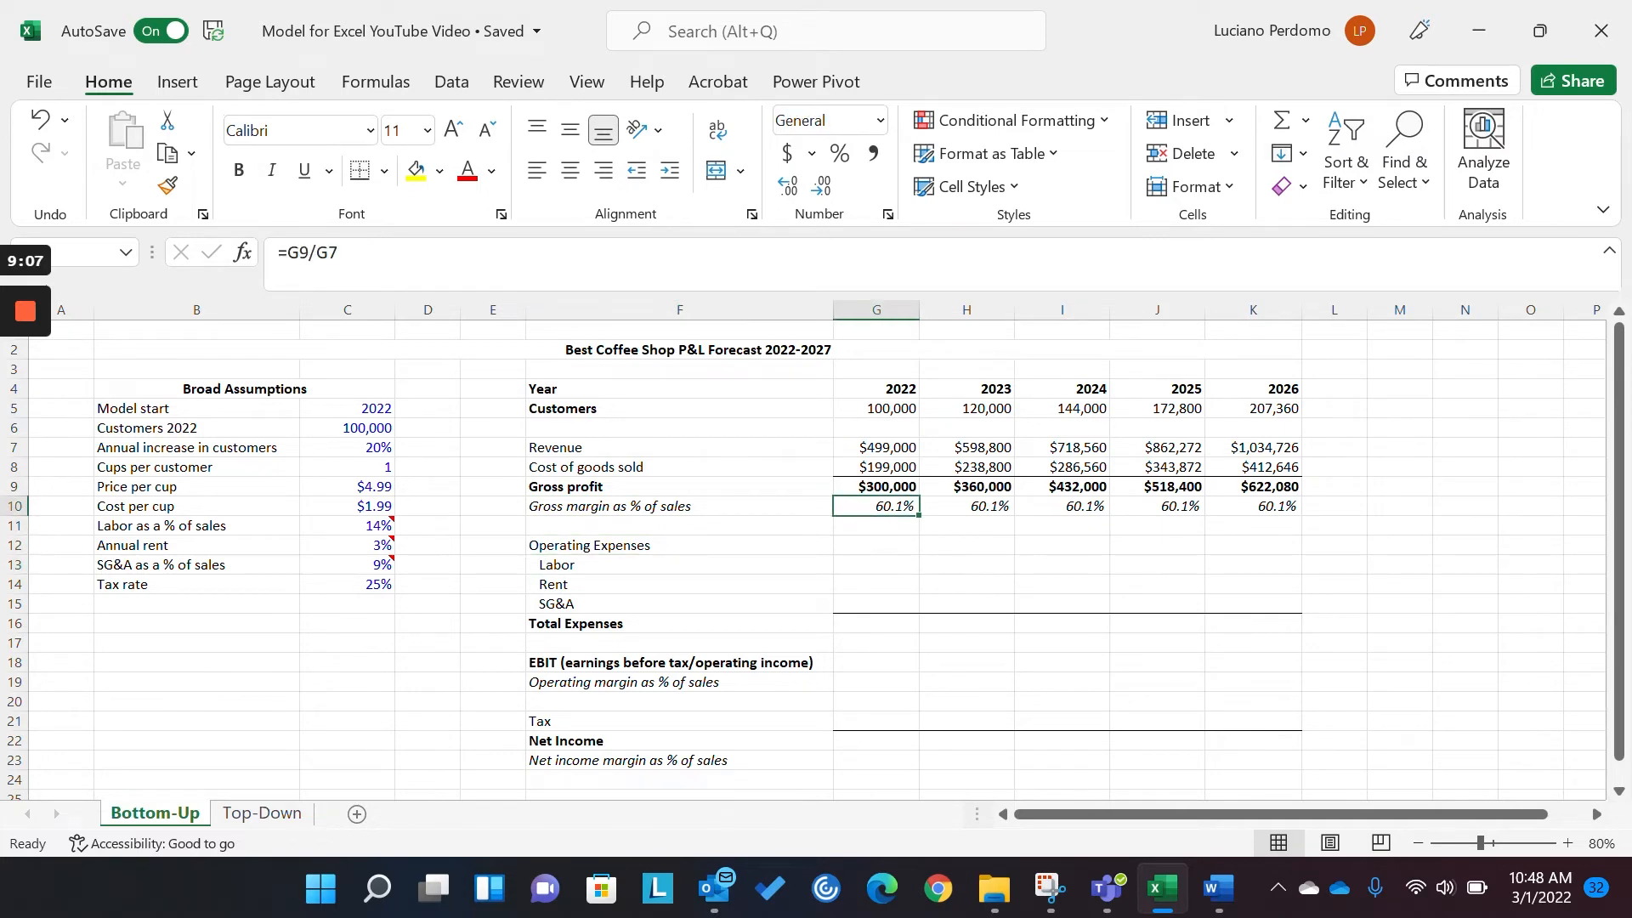
left_click(875, 603)
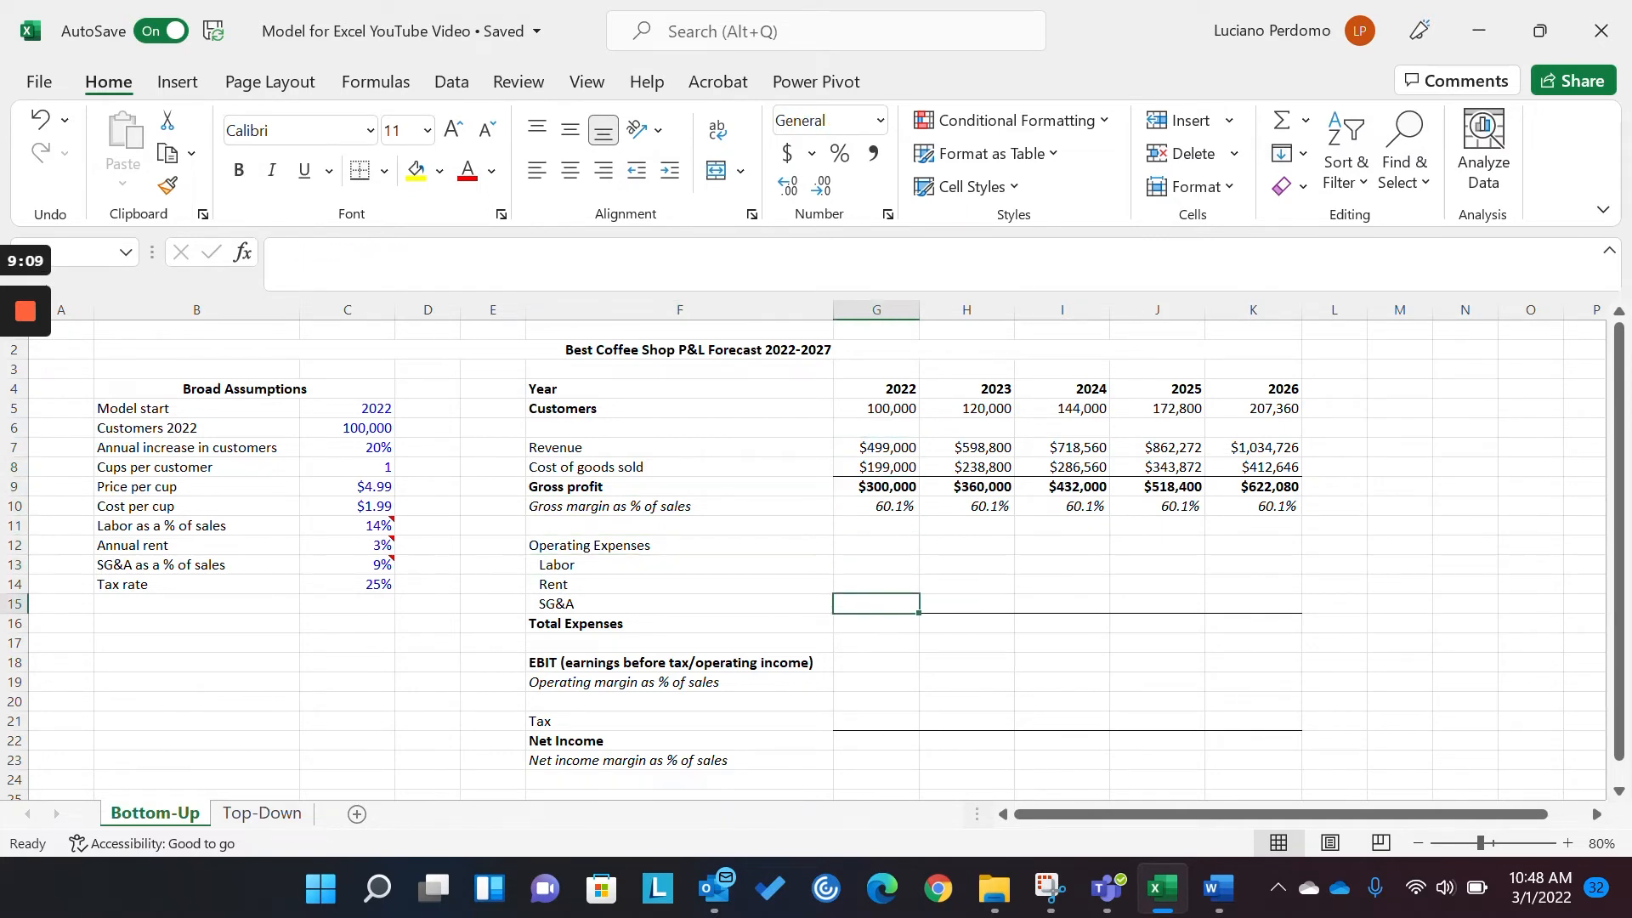
left_click(875, 562)
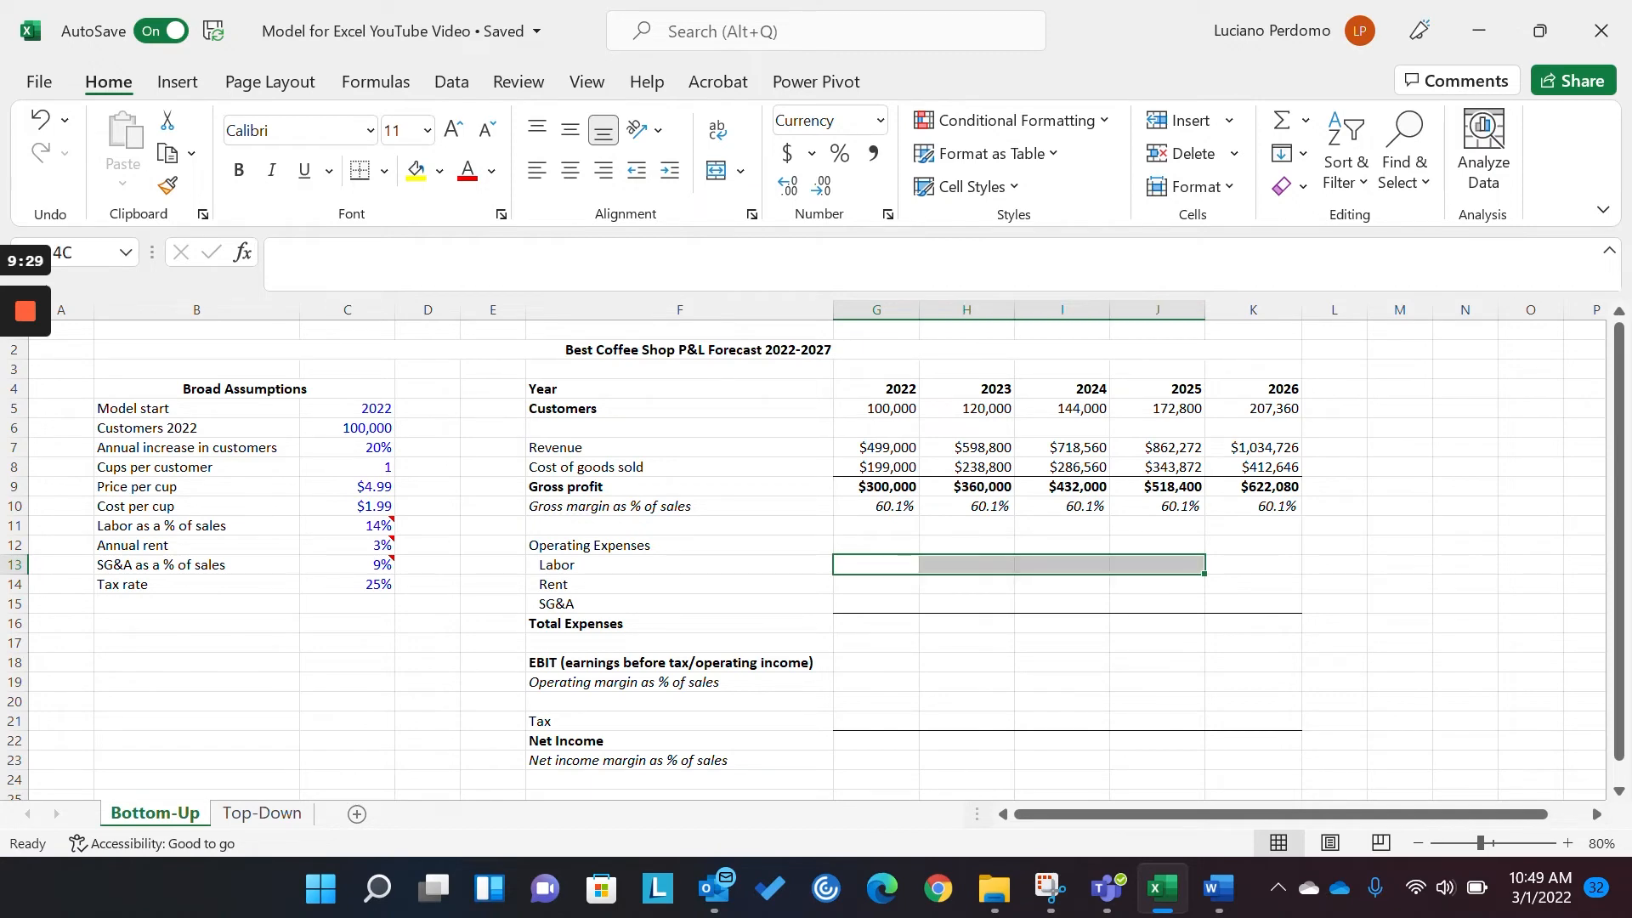
- Fill Labor, Rent and SG&A G13:K15 with =G$7*$C11 revenue-times-percentage formulas
type("=G9")
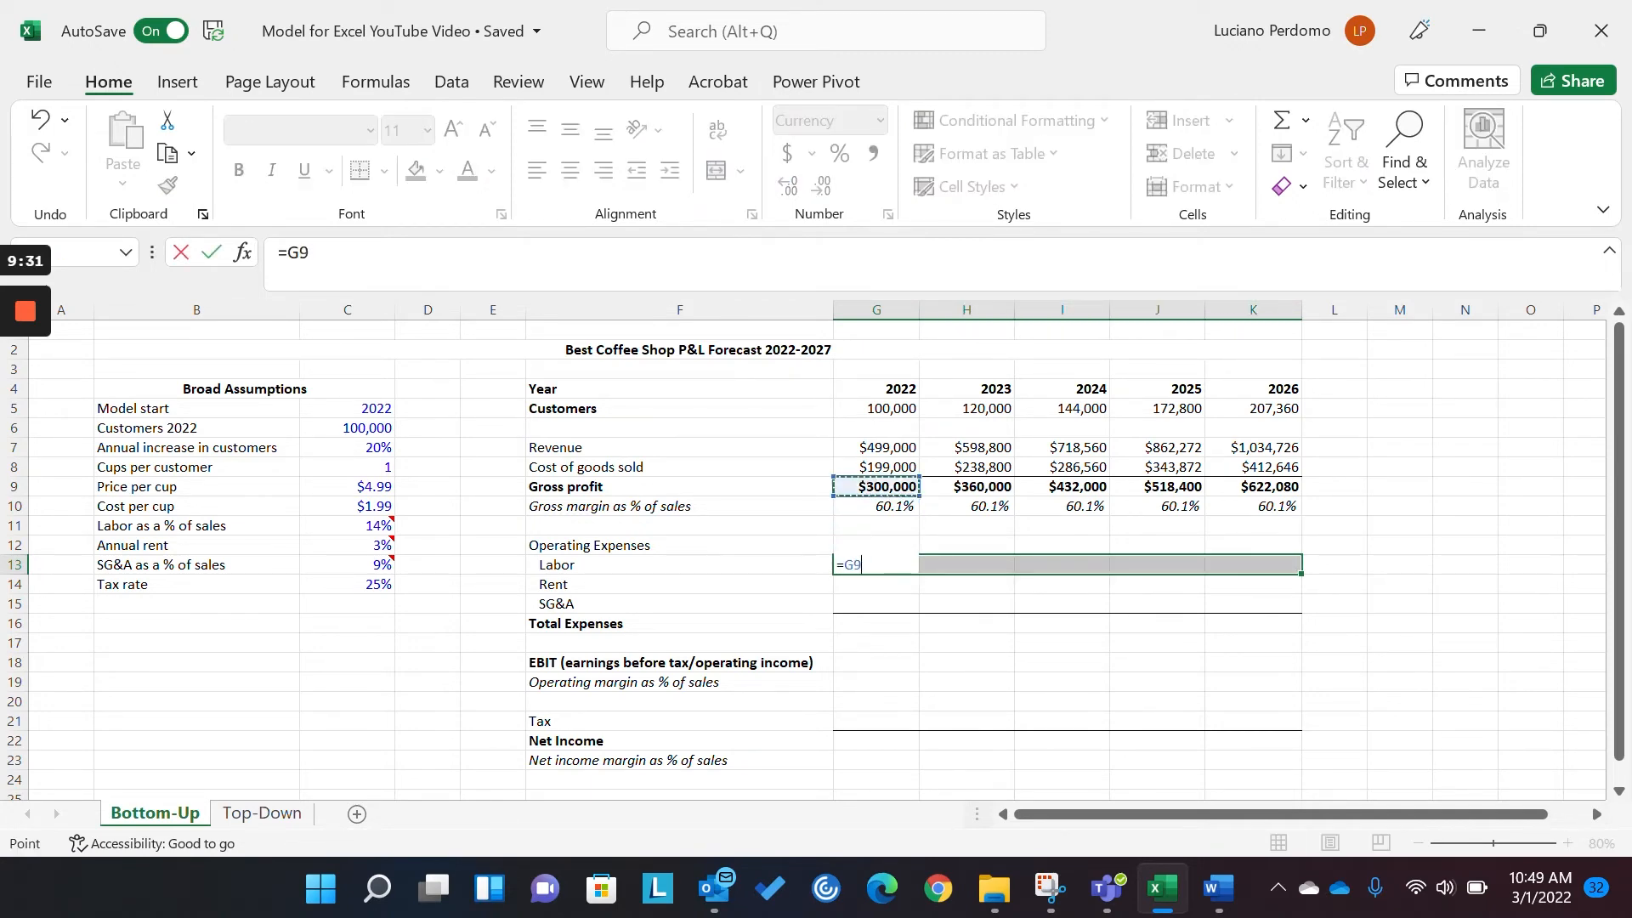
left_click(876, 448)
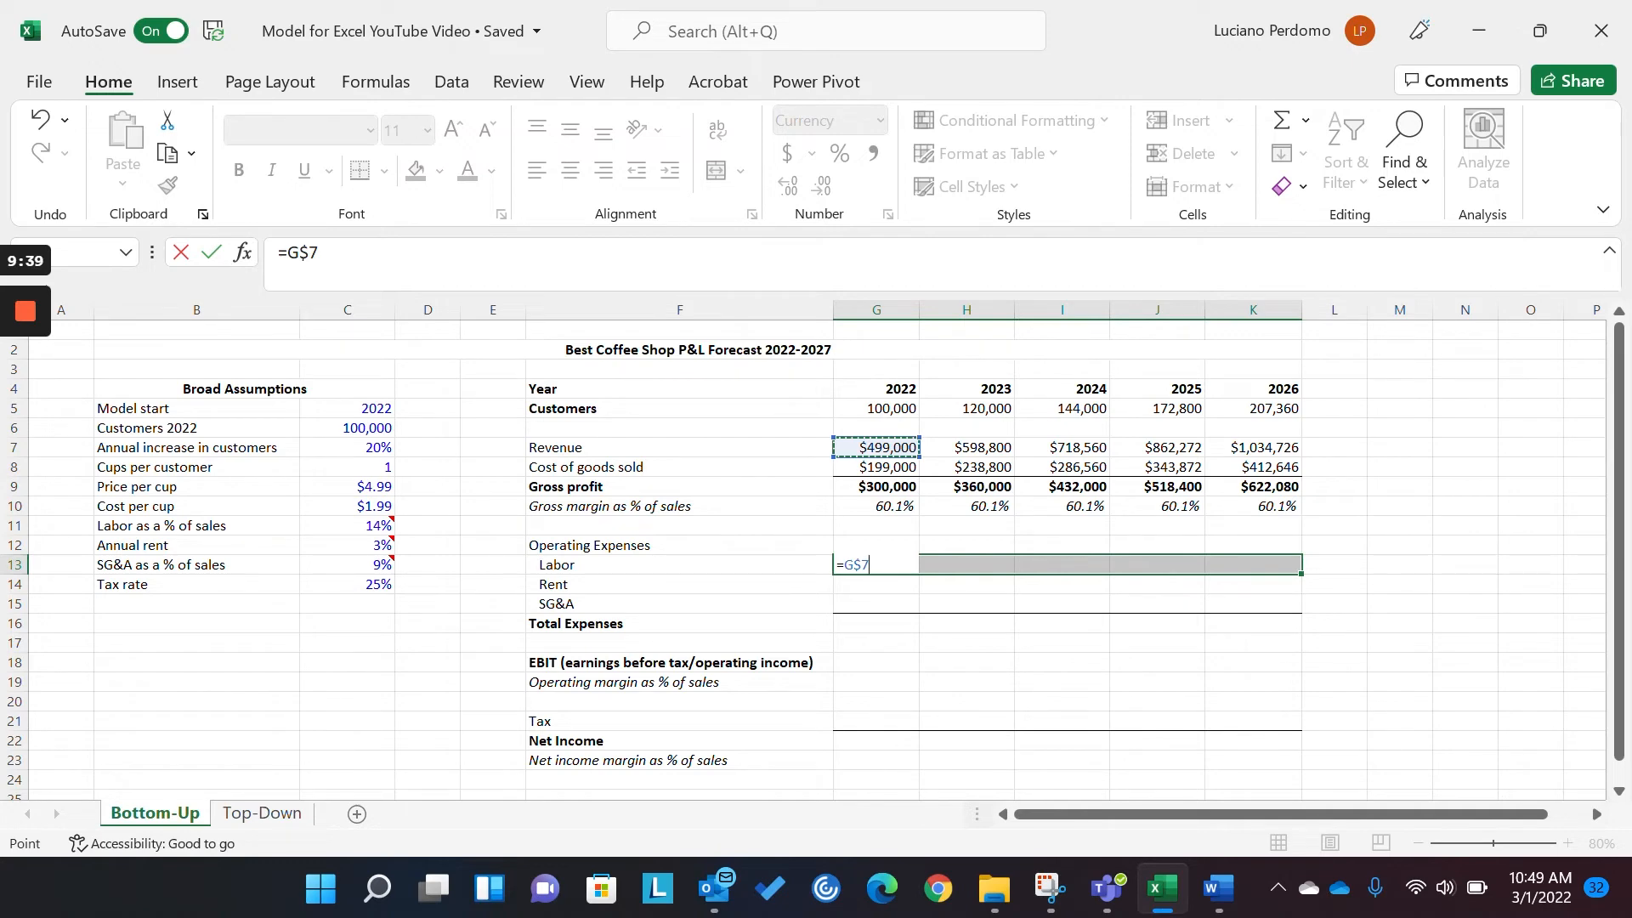
type("*")
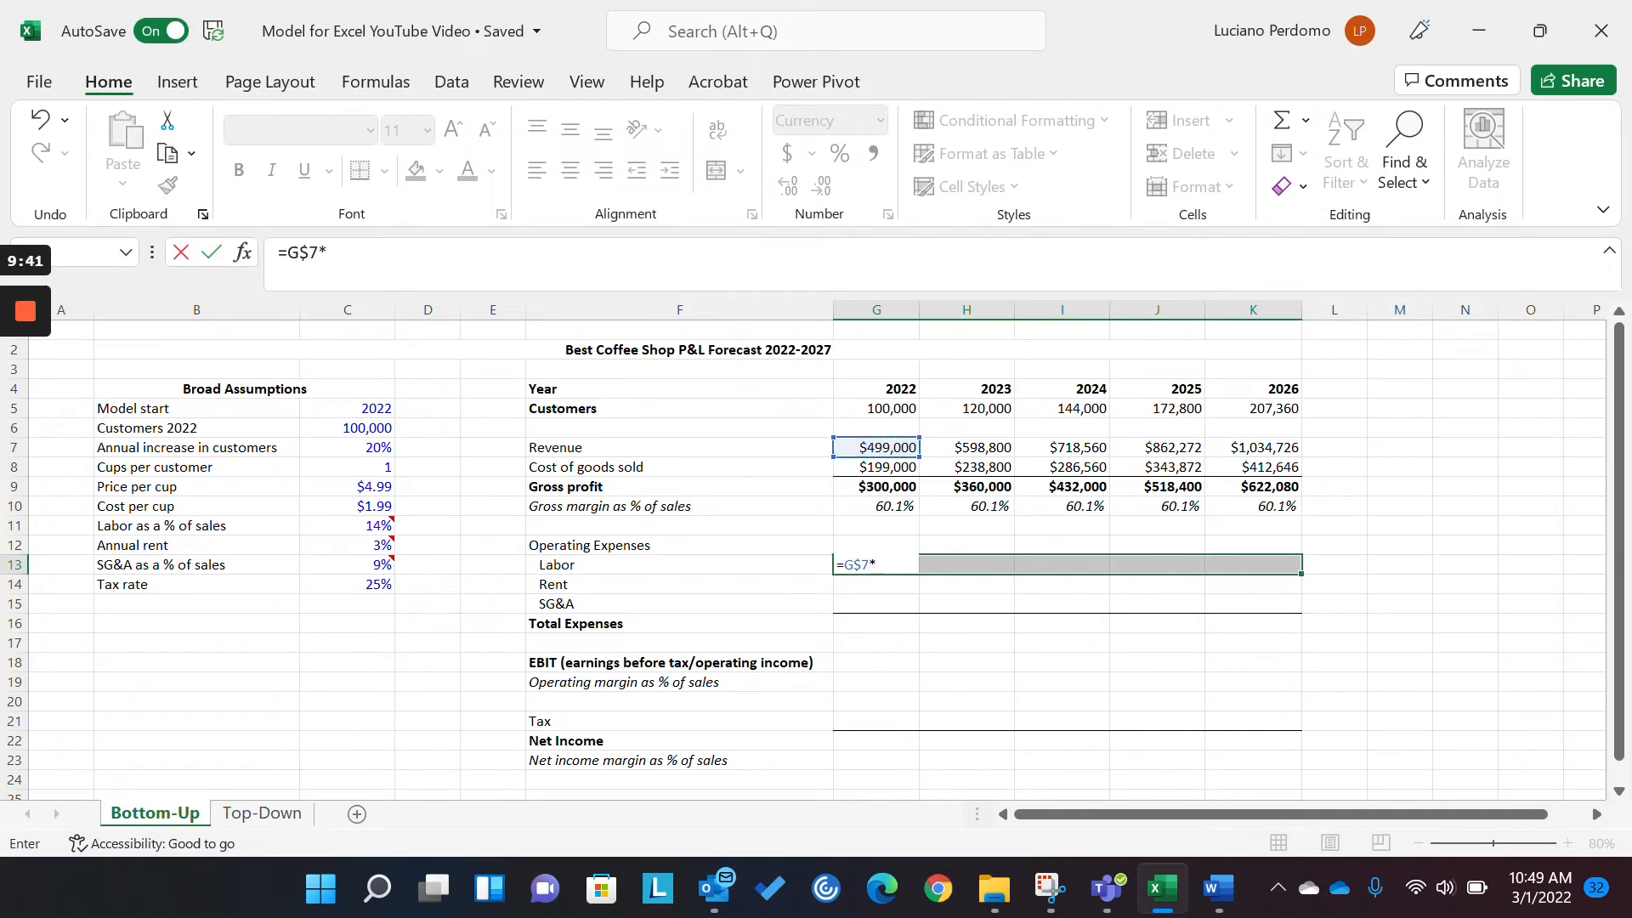
mouse_move(394, 541)
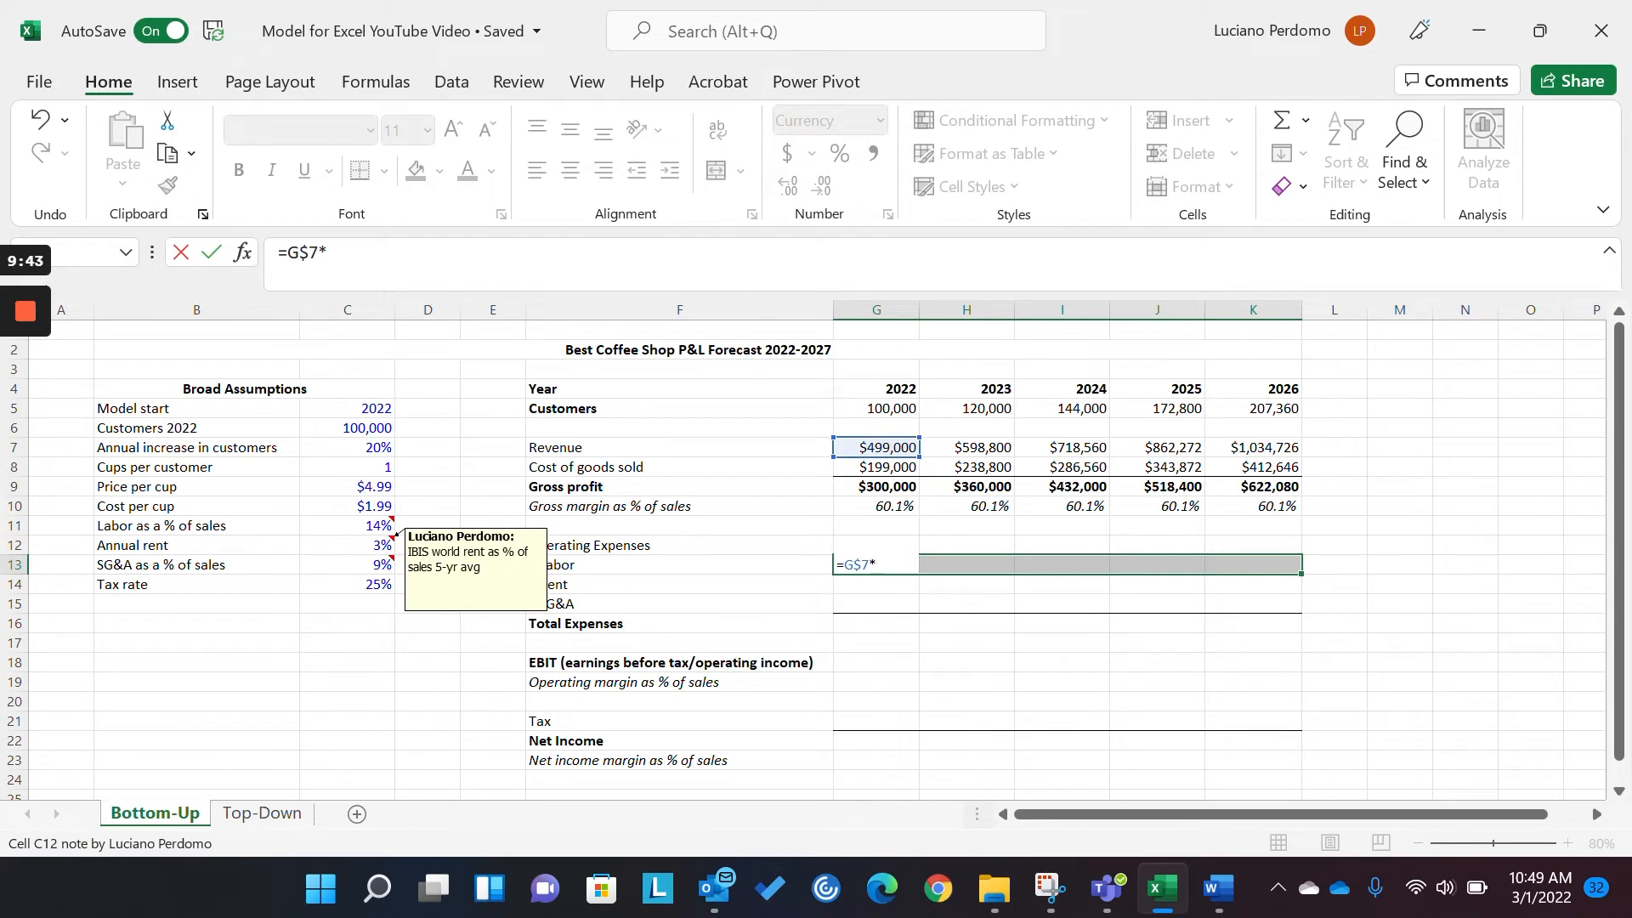
left_click(348, 525)
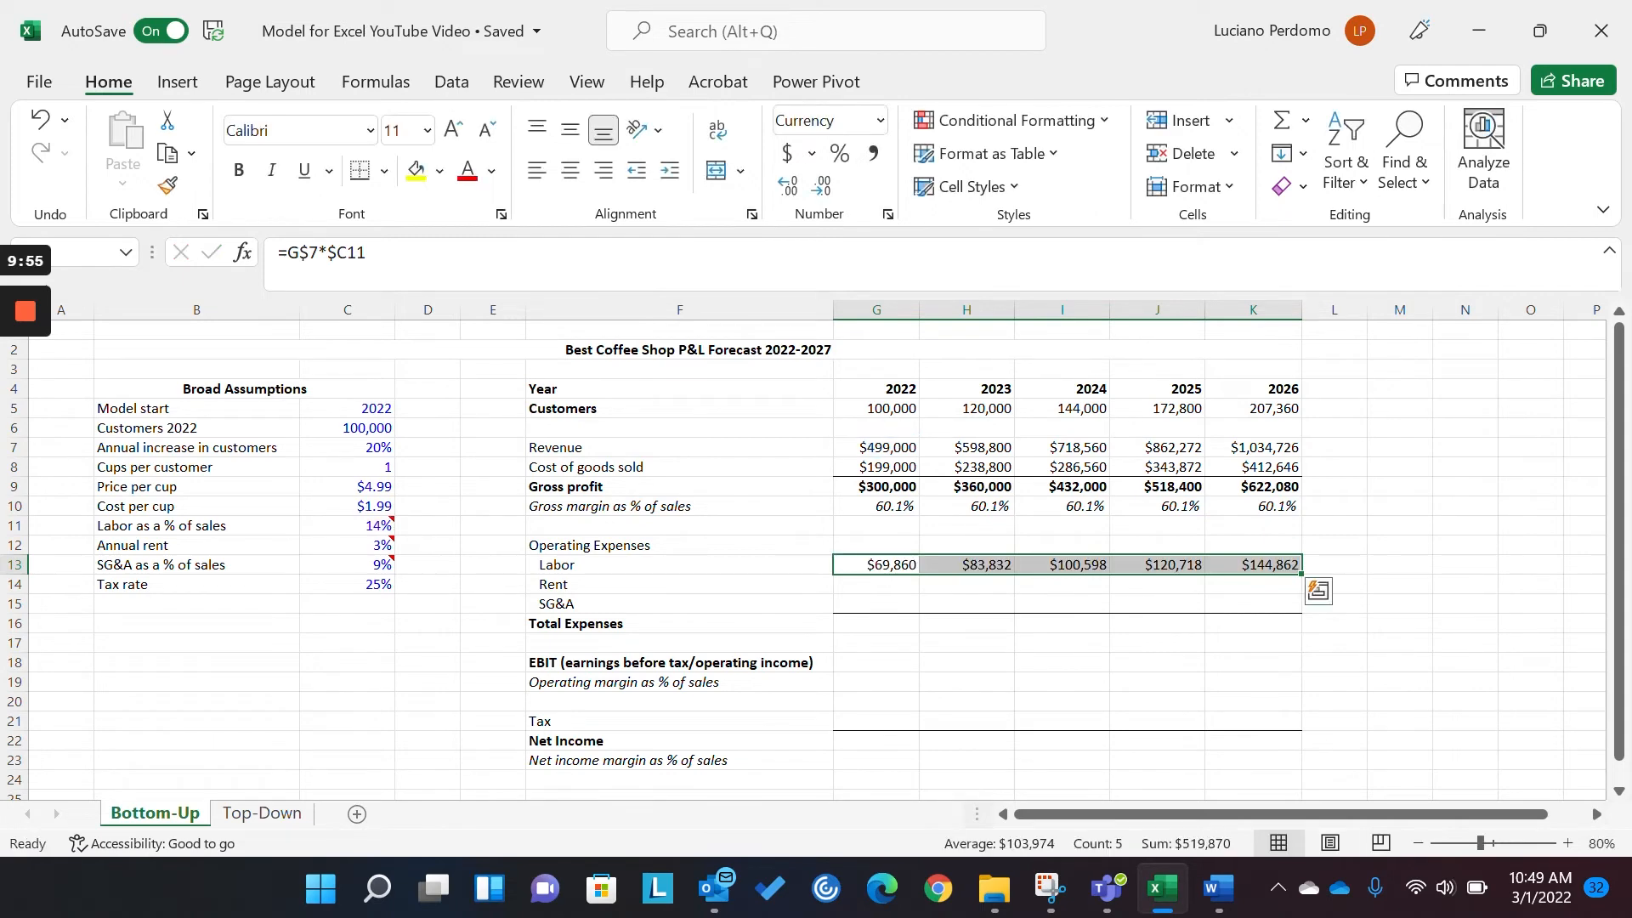
left_click(875, 544)
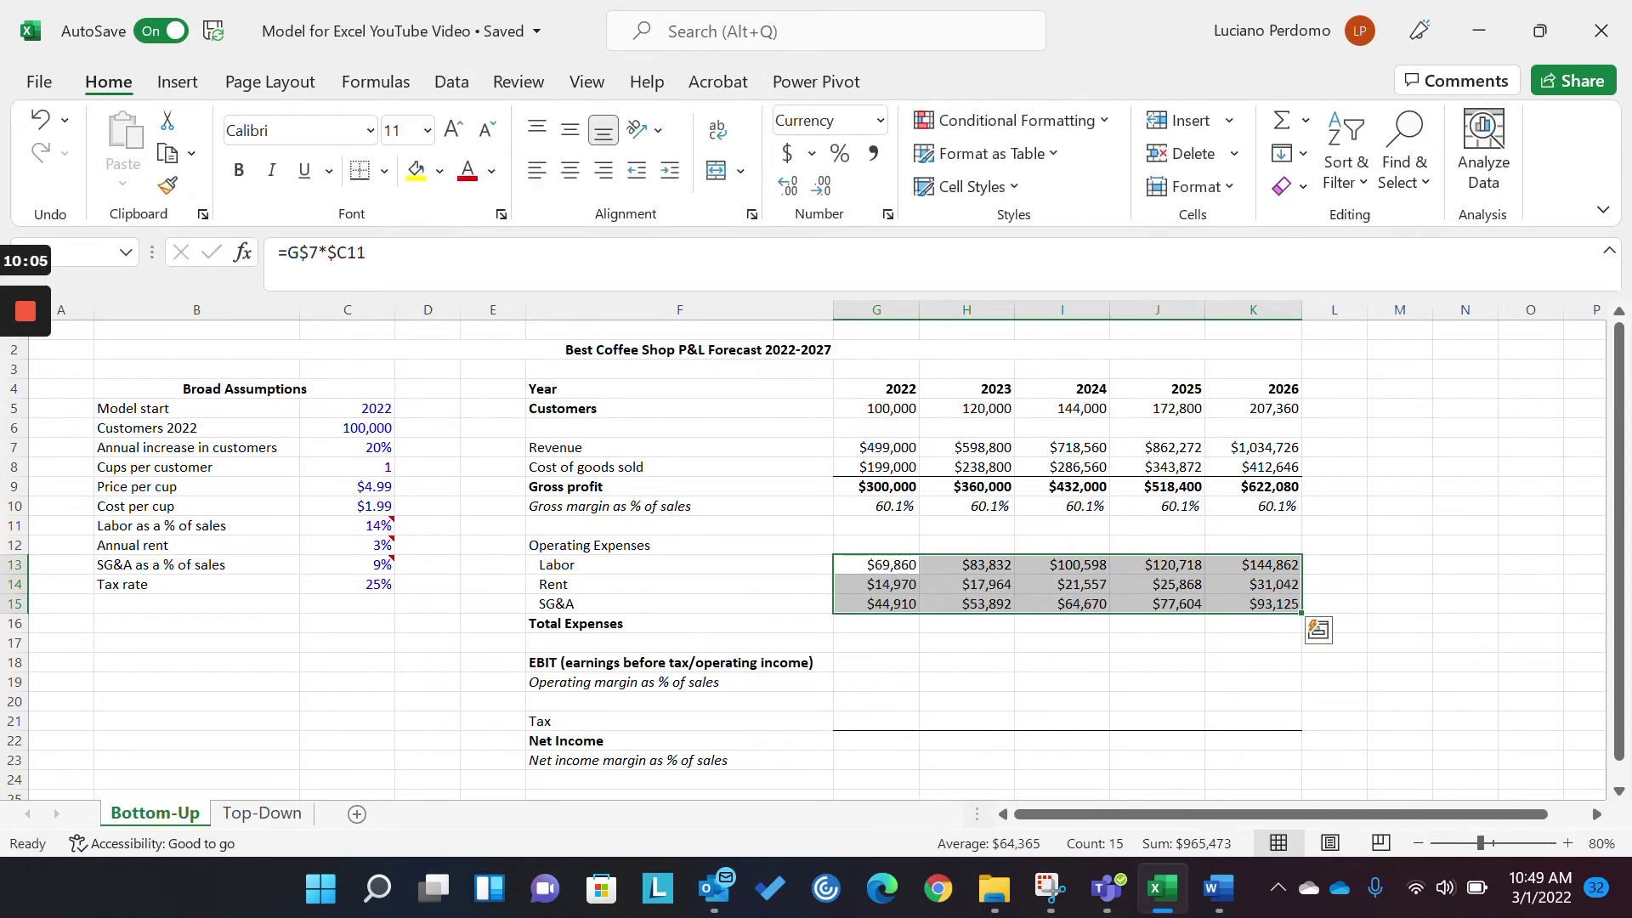
left_click(876, 584)
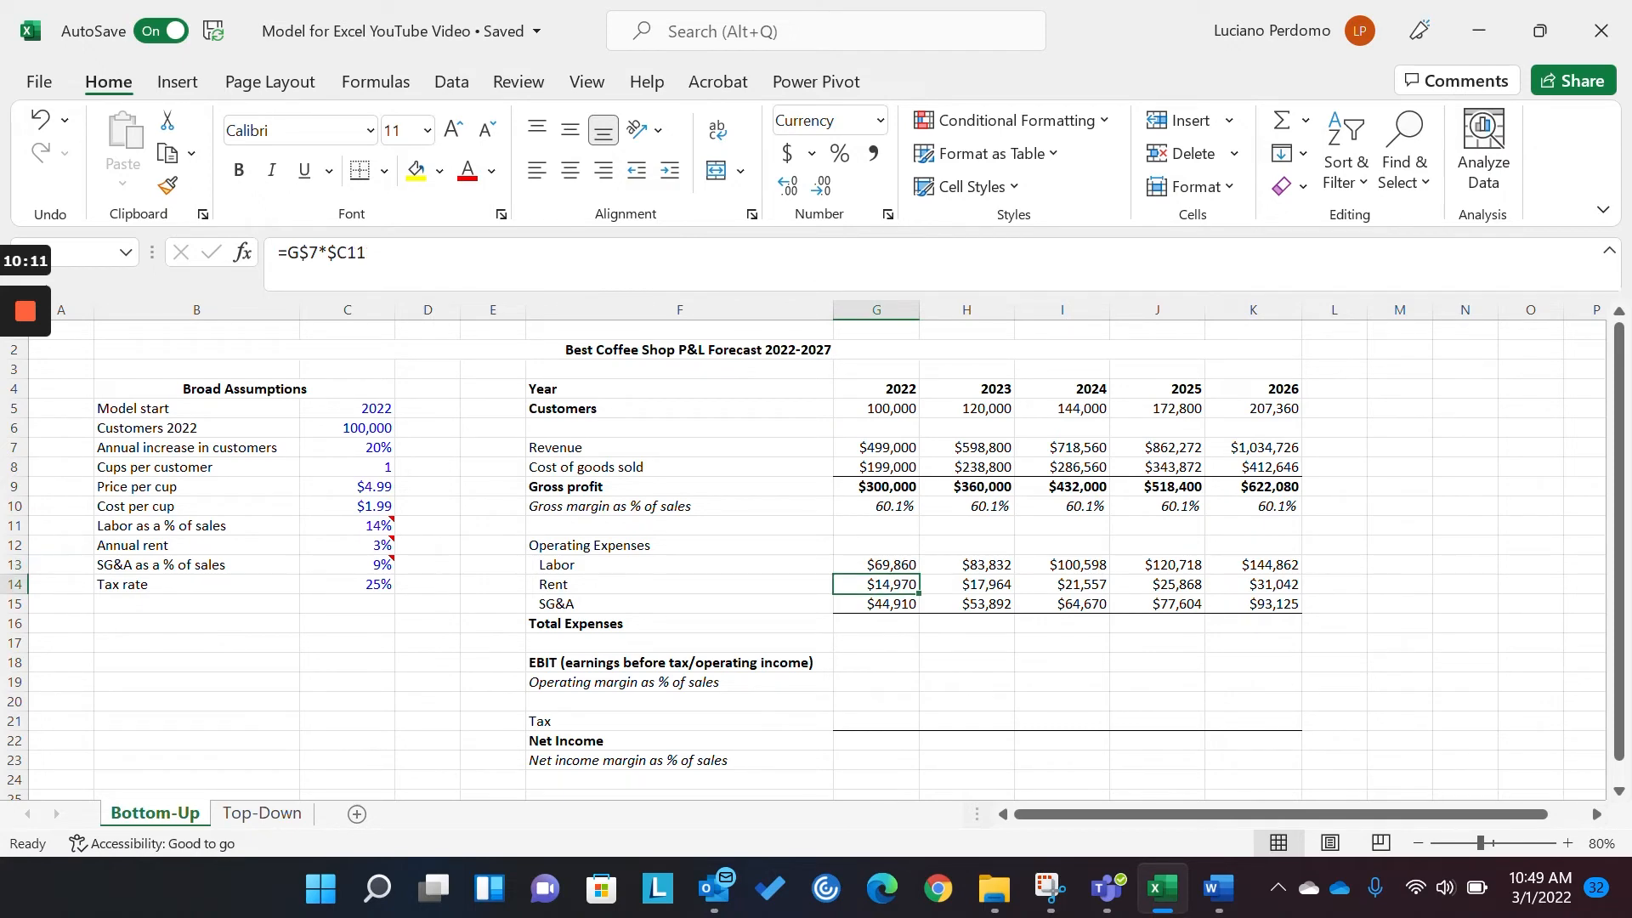
left_click(876, 622)
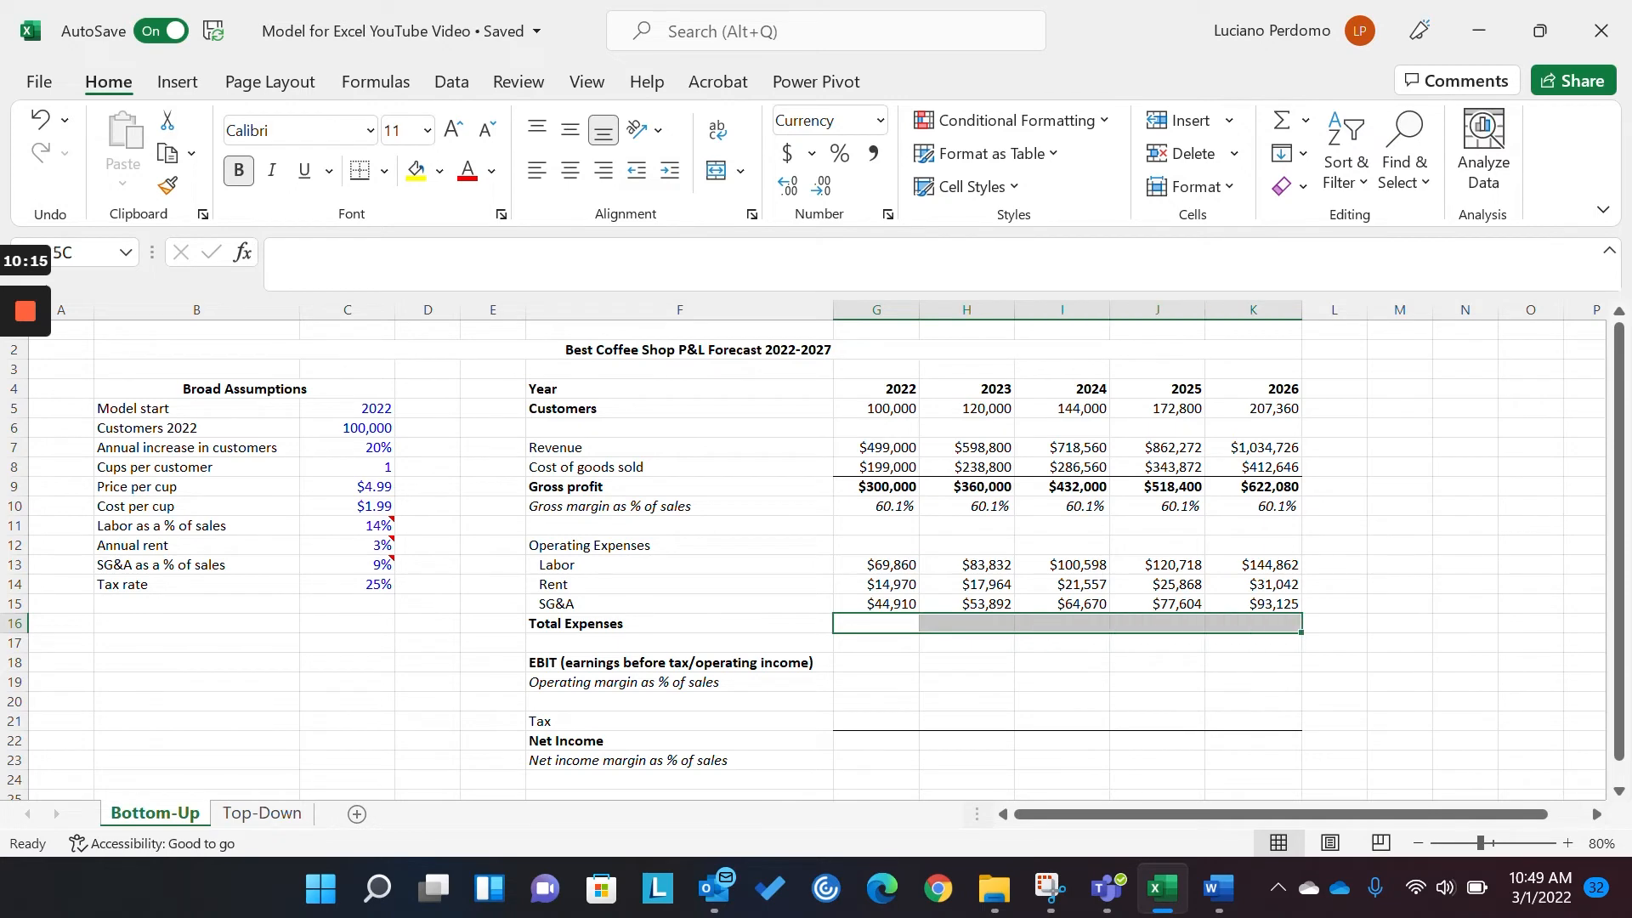
- Sum Labor, Rent and SG&A into Total Expenses and format L13:L15 as percentages
type("=su")
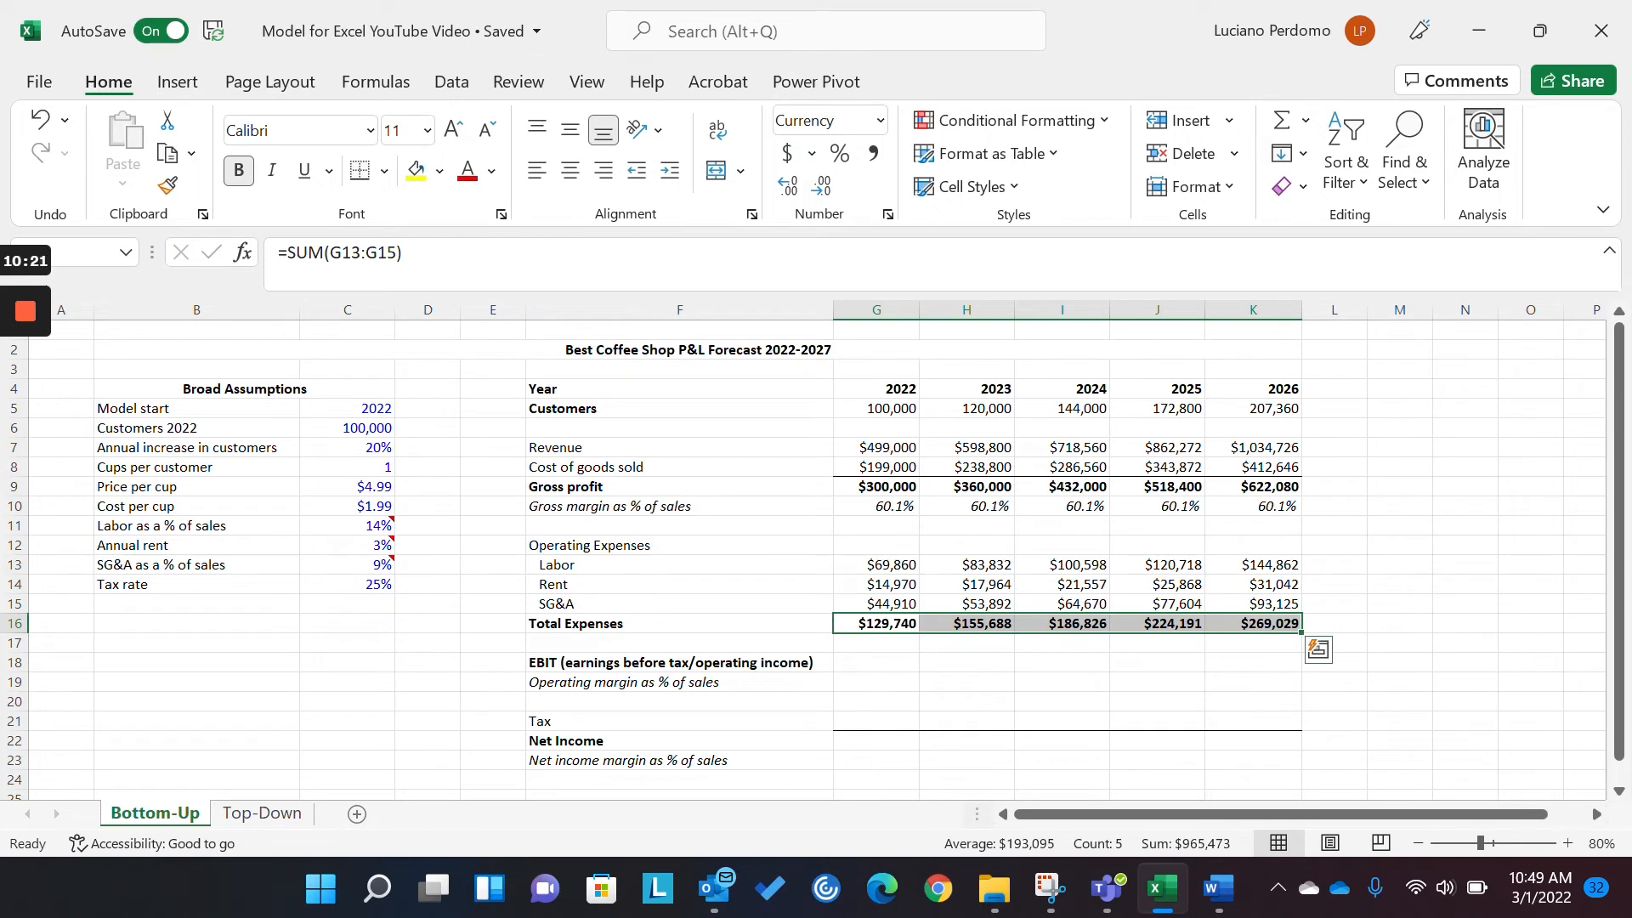
left_click(876, 623)
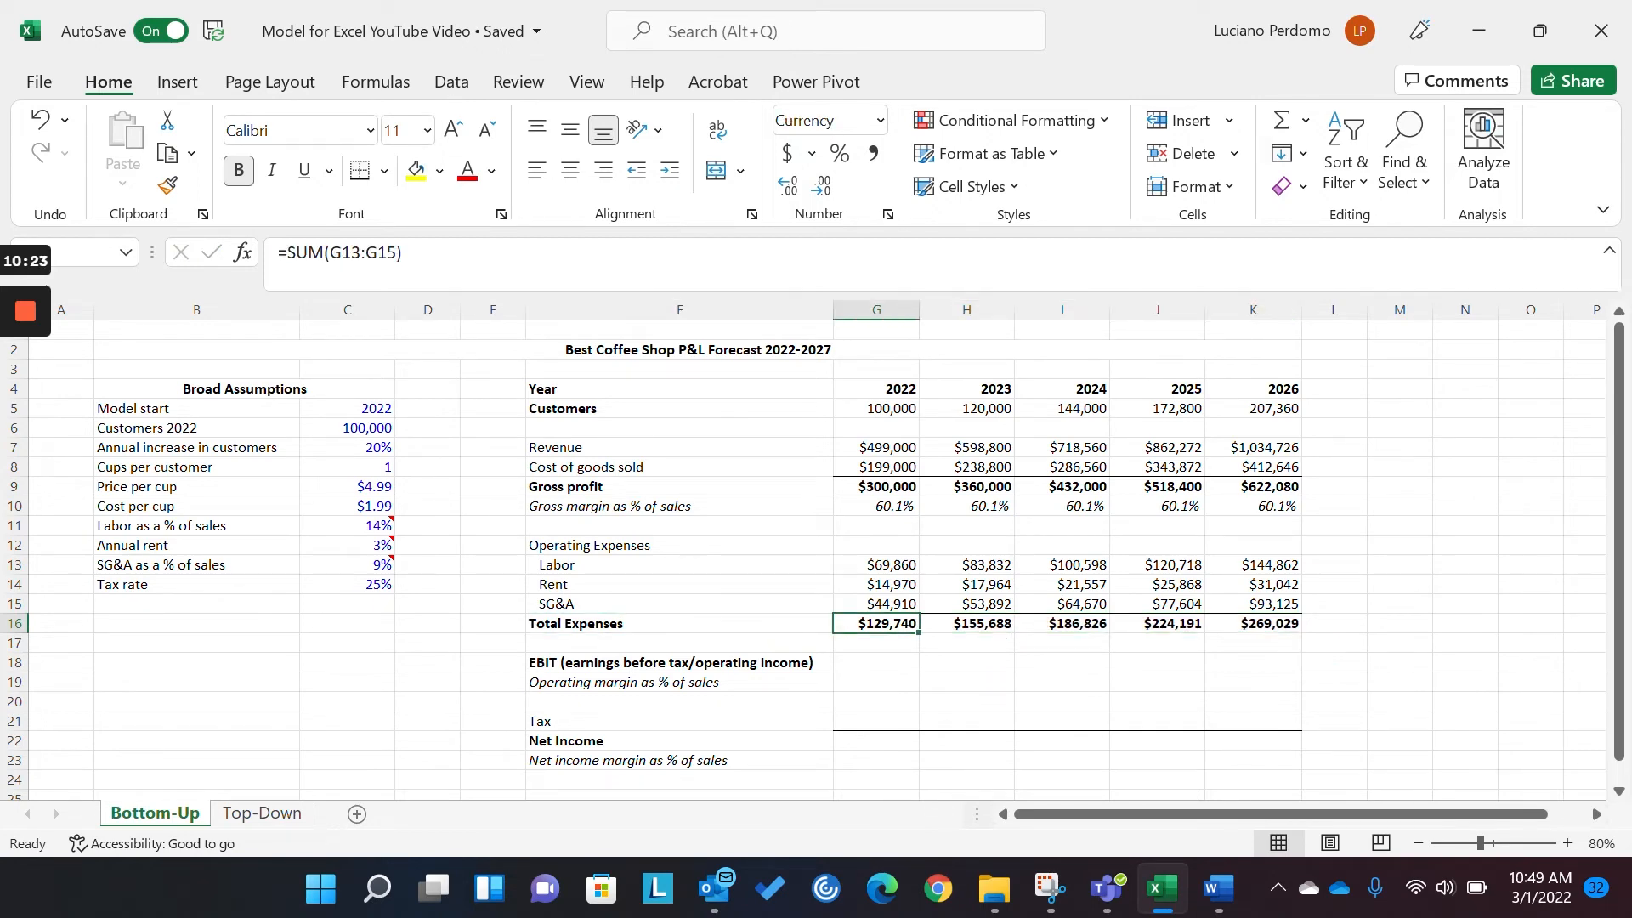
left_click(1334, 623)
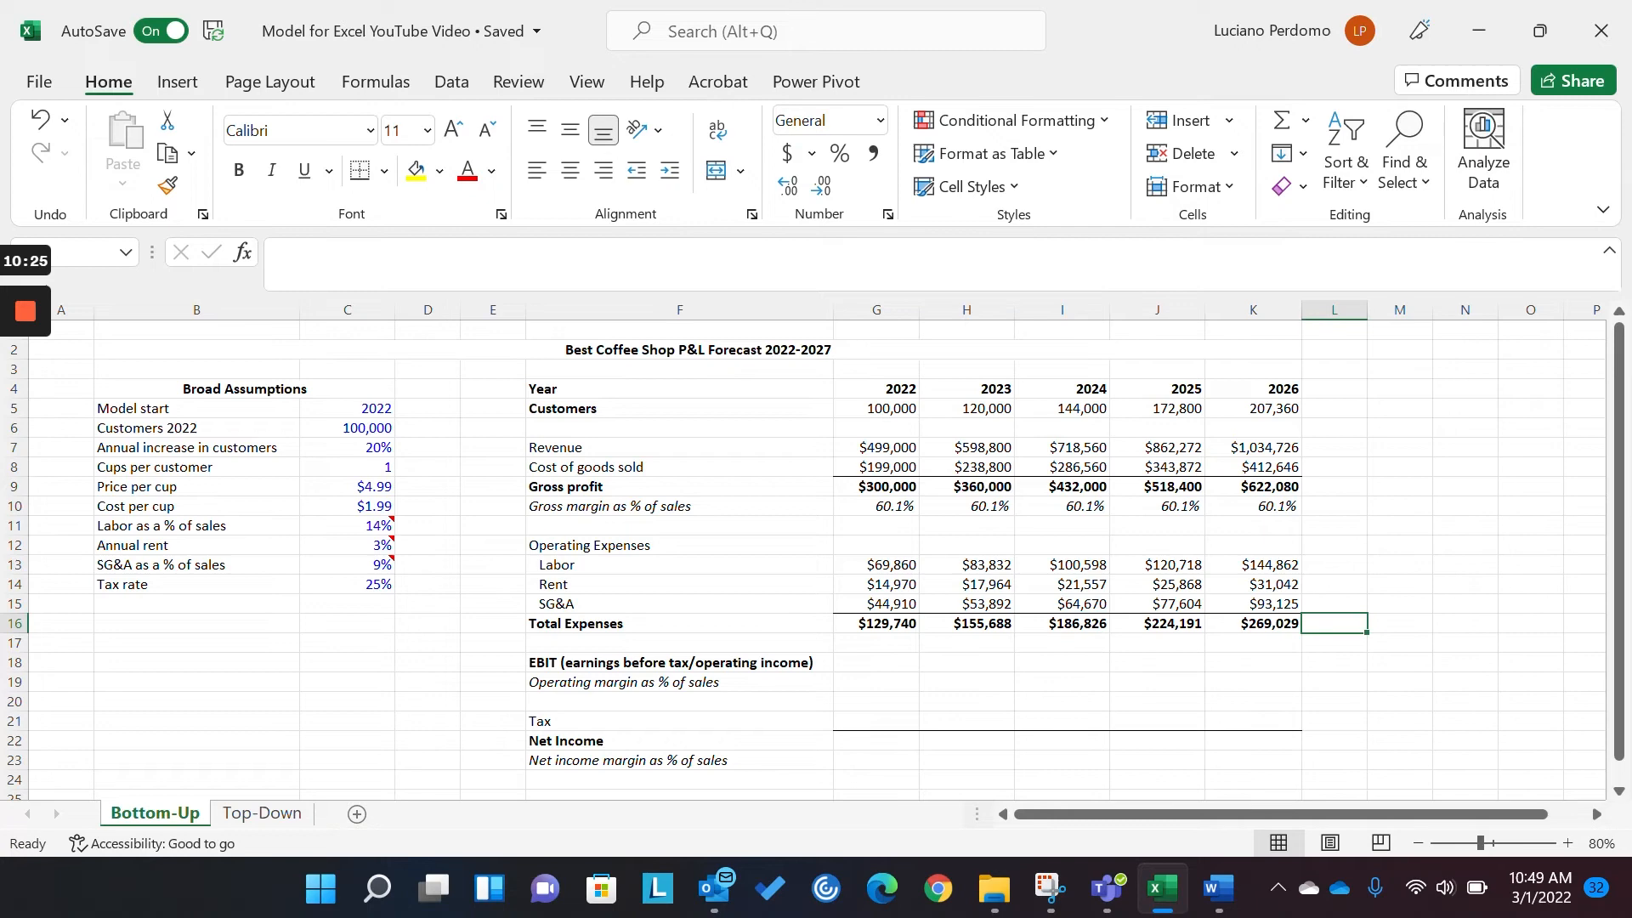
left_click(1252, 565)
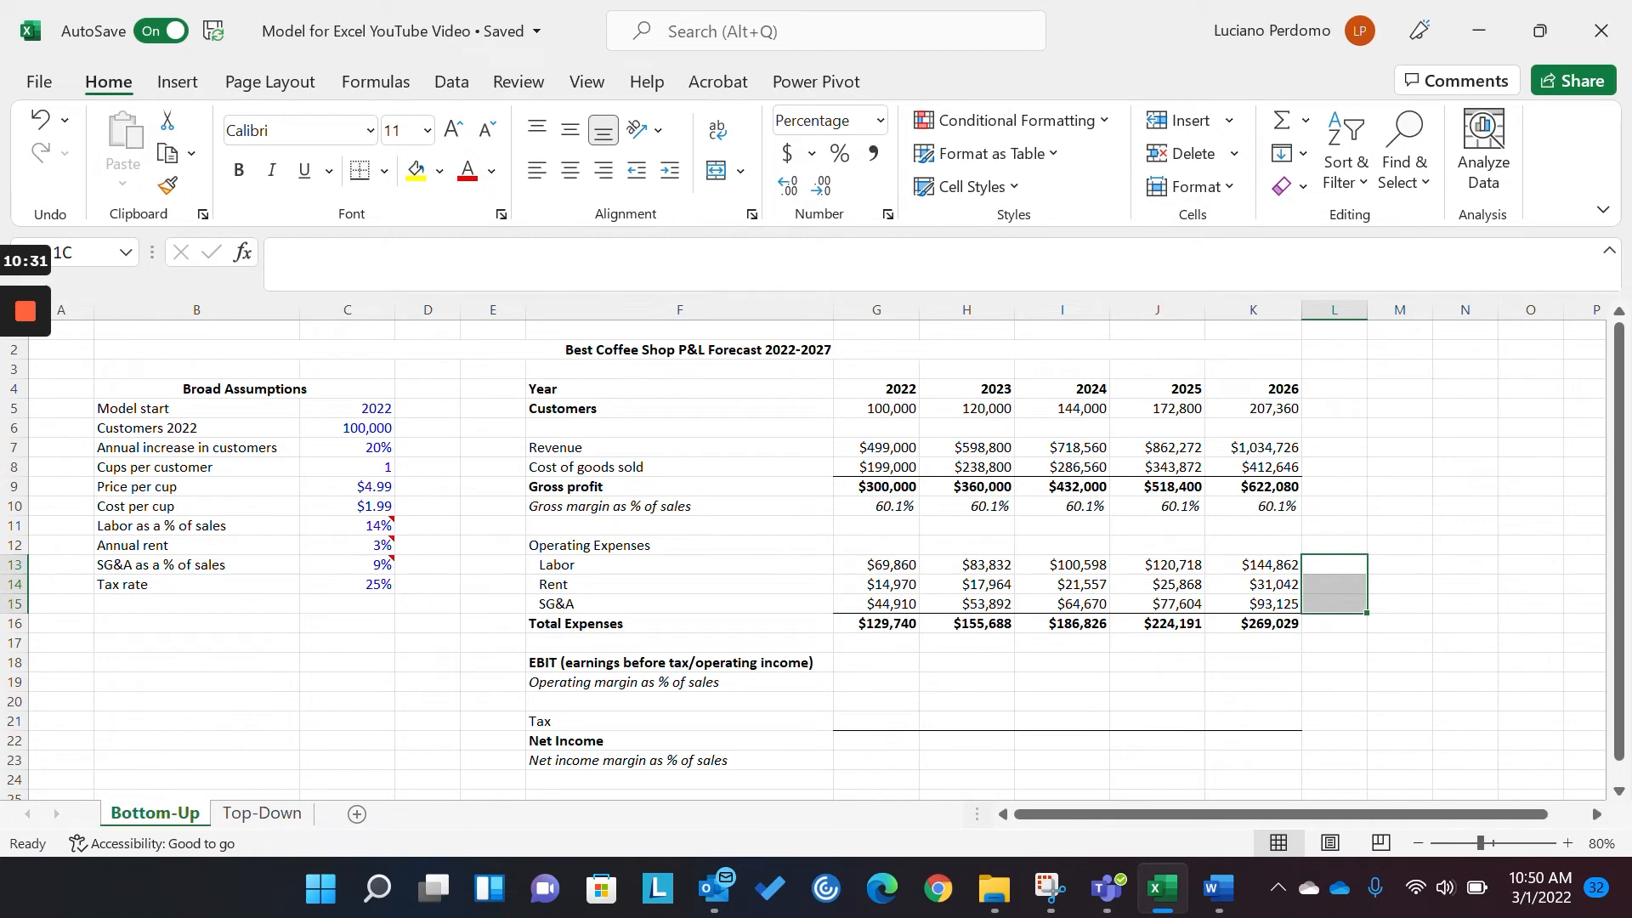
type("=K13/")
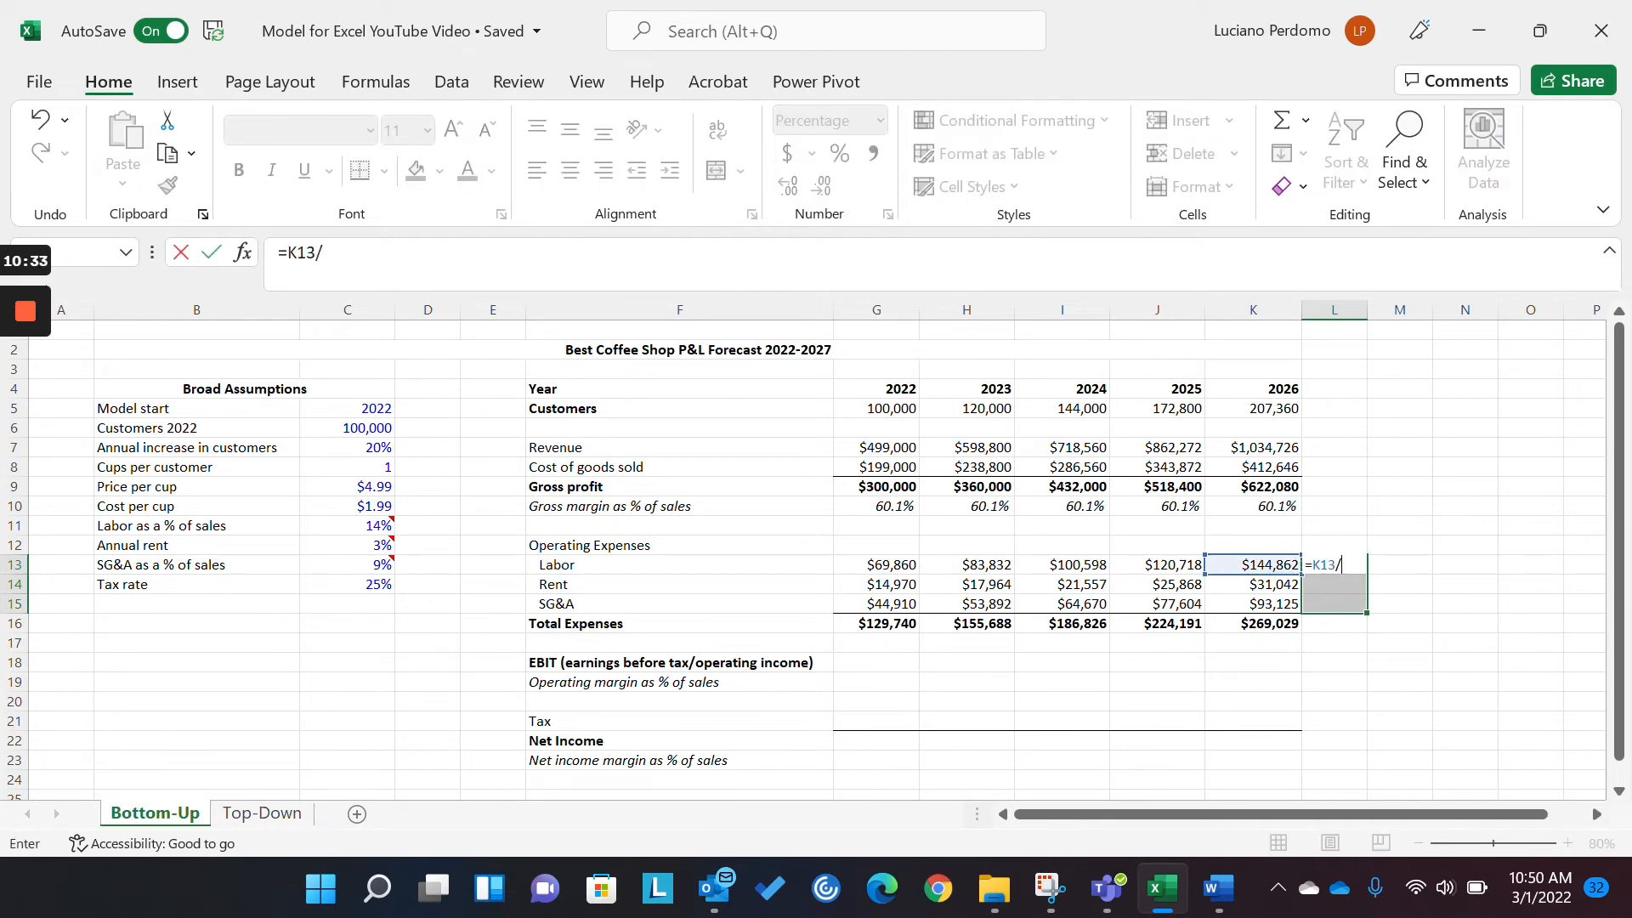
left_click(1335, 505)
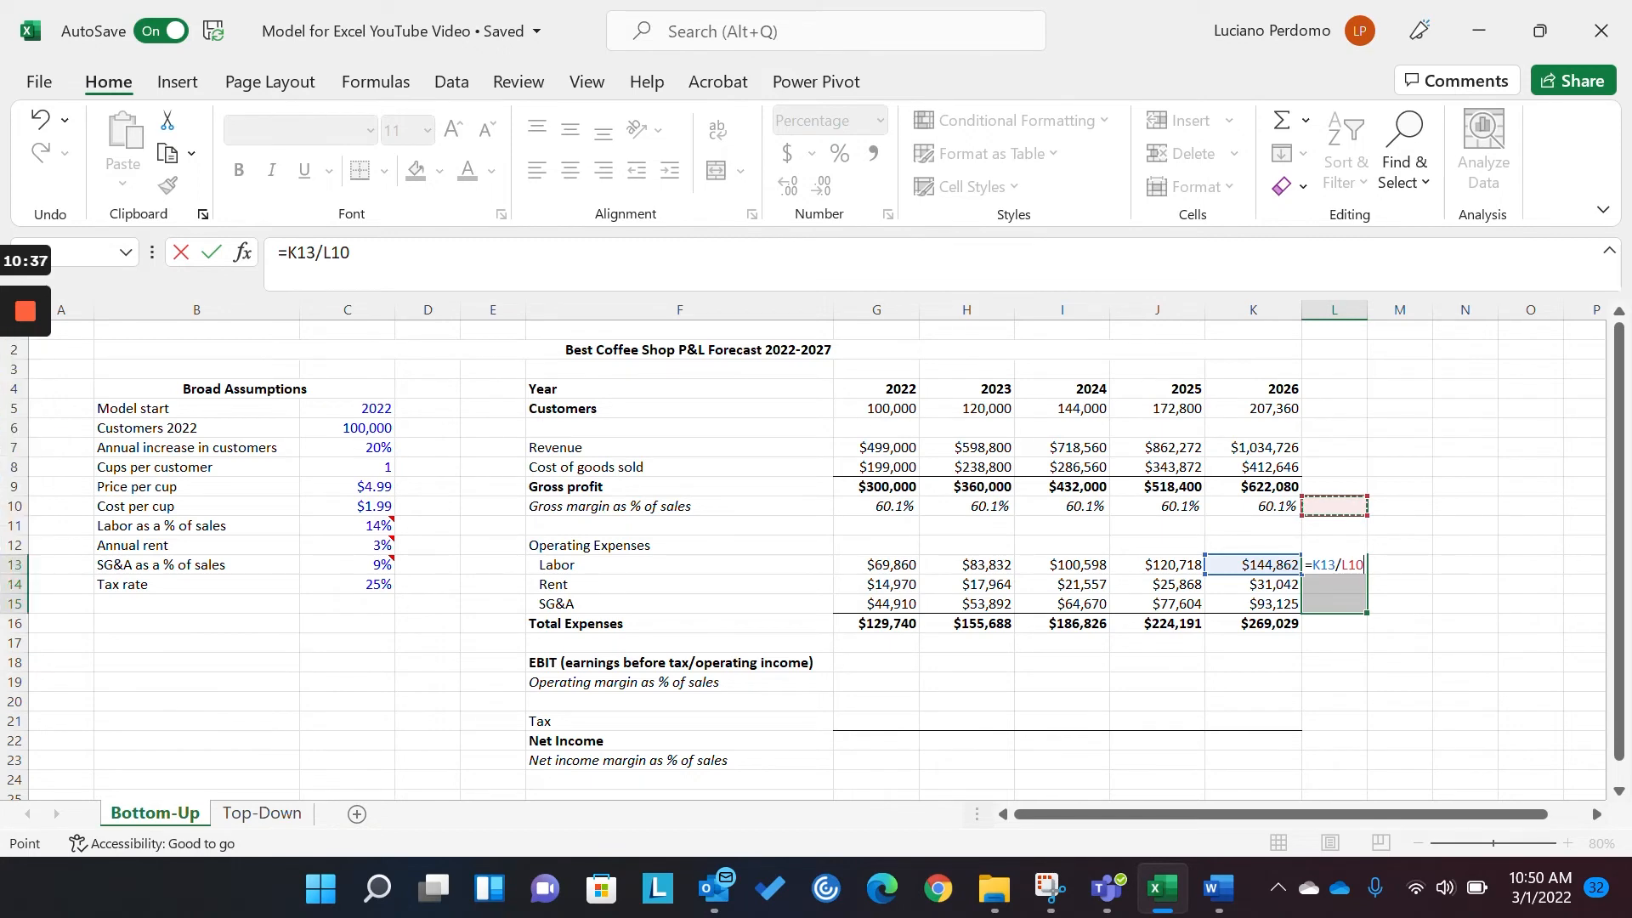
left_click(1252, 446)
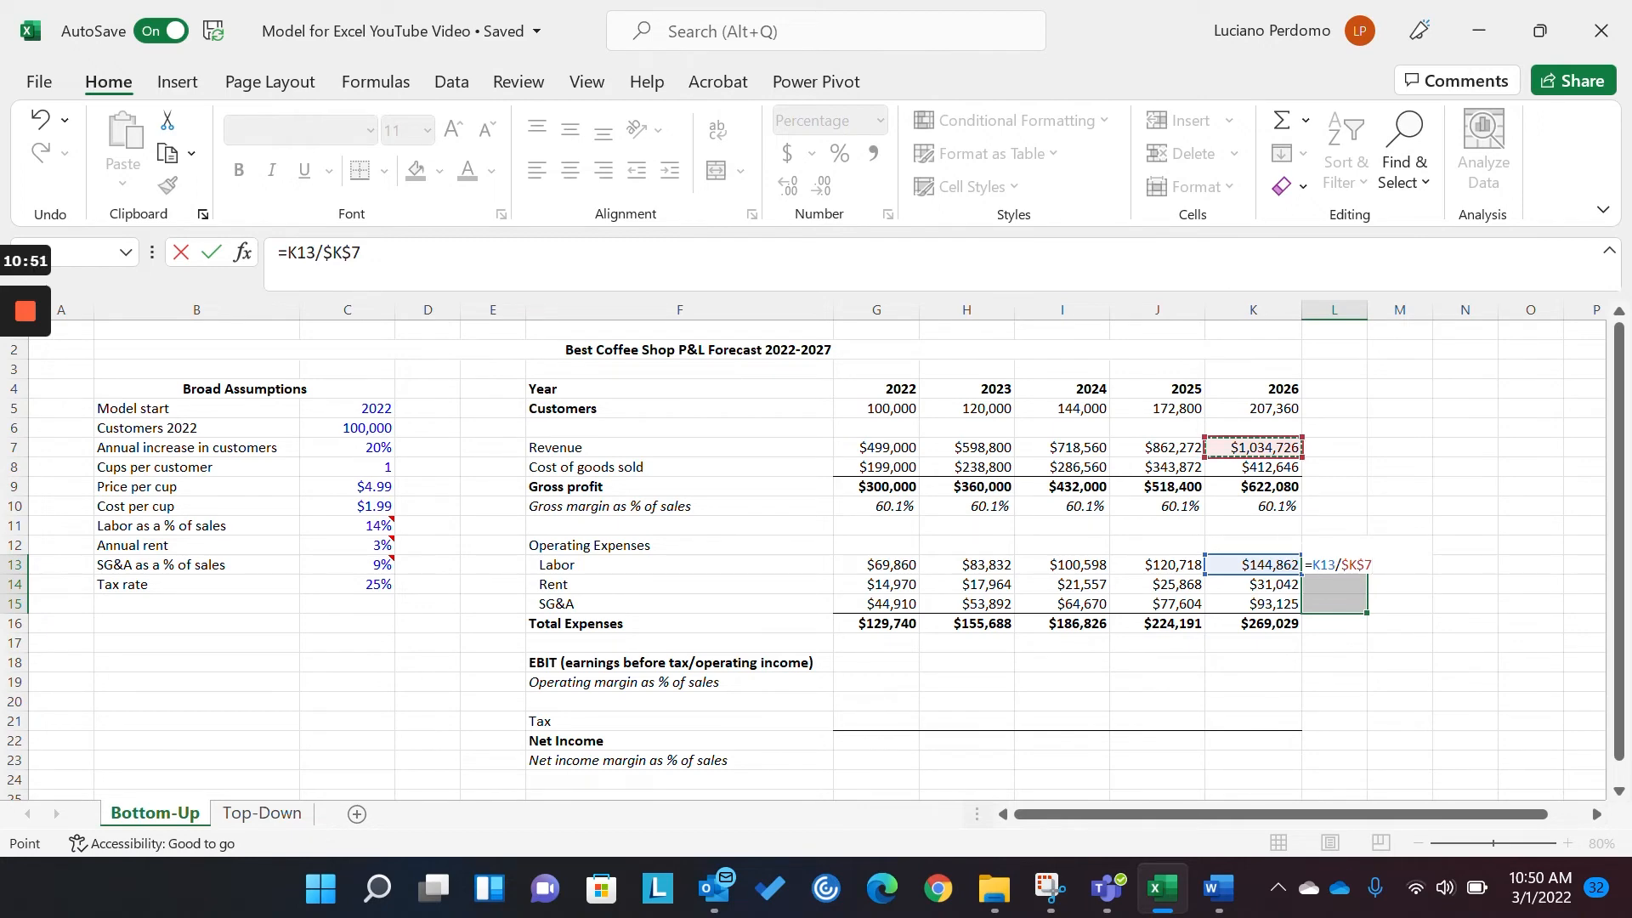
key("Return")
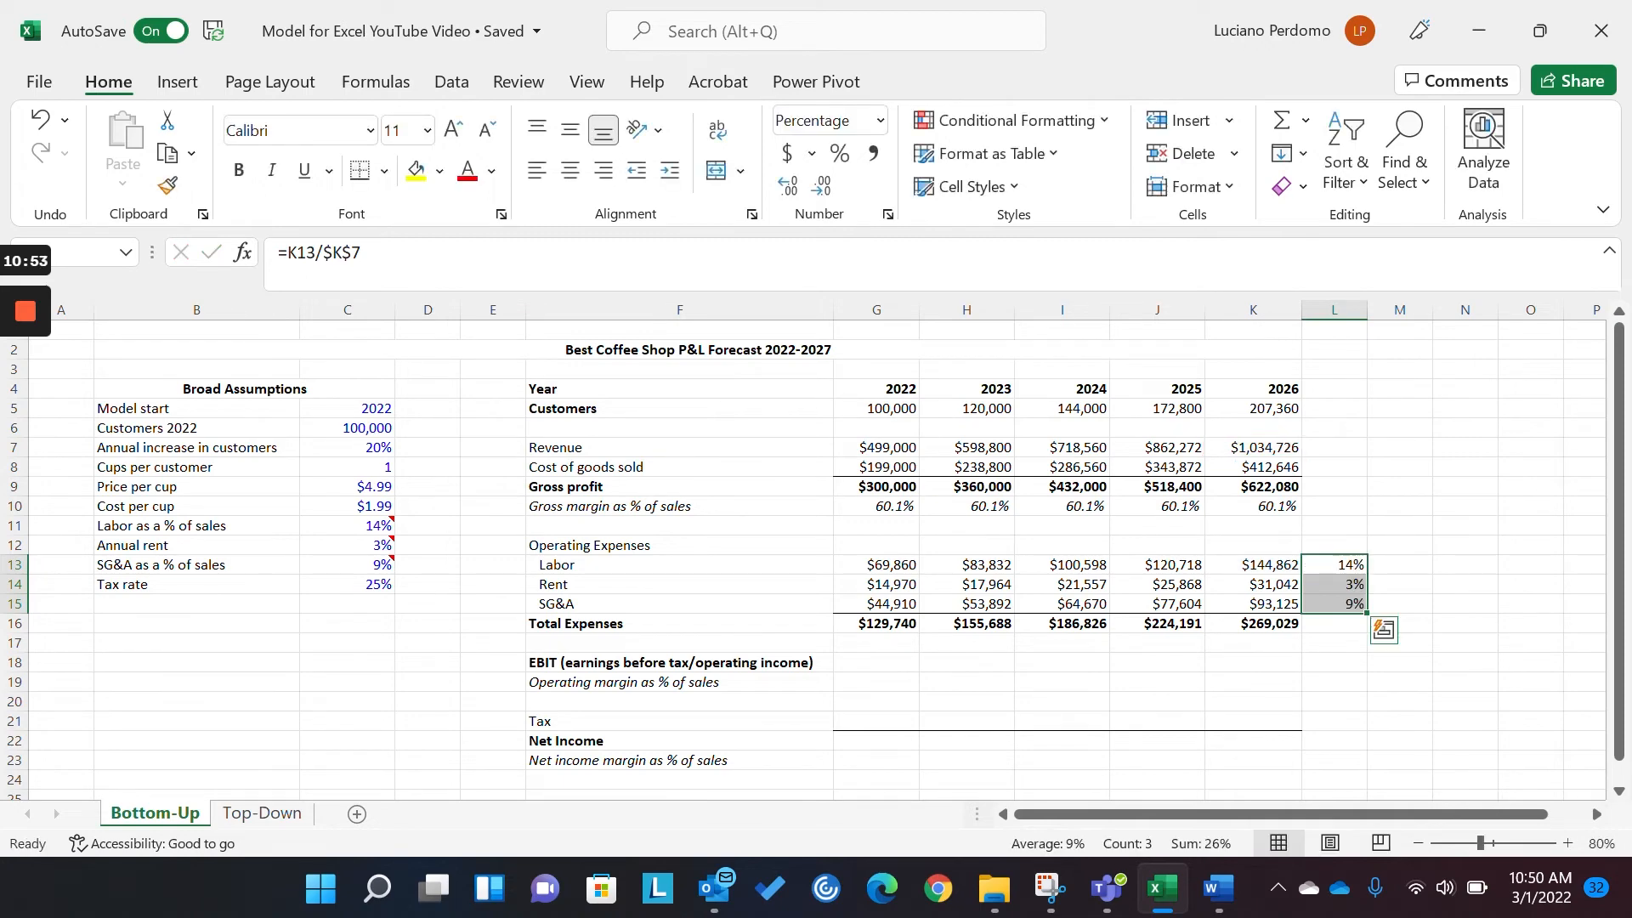
left_click(1399, 564)
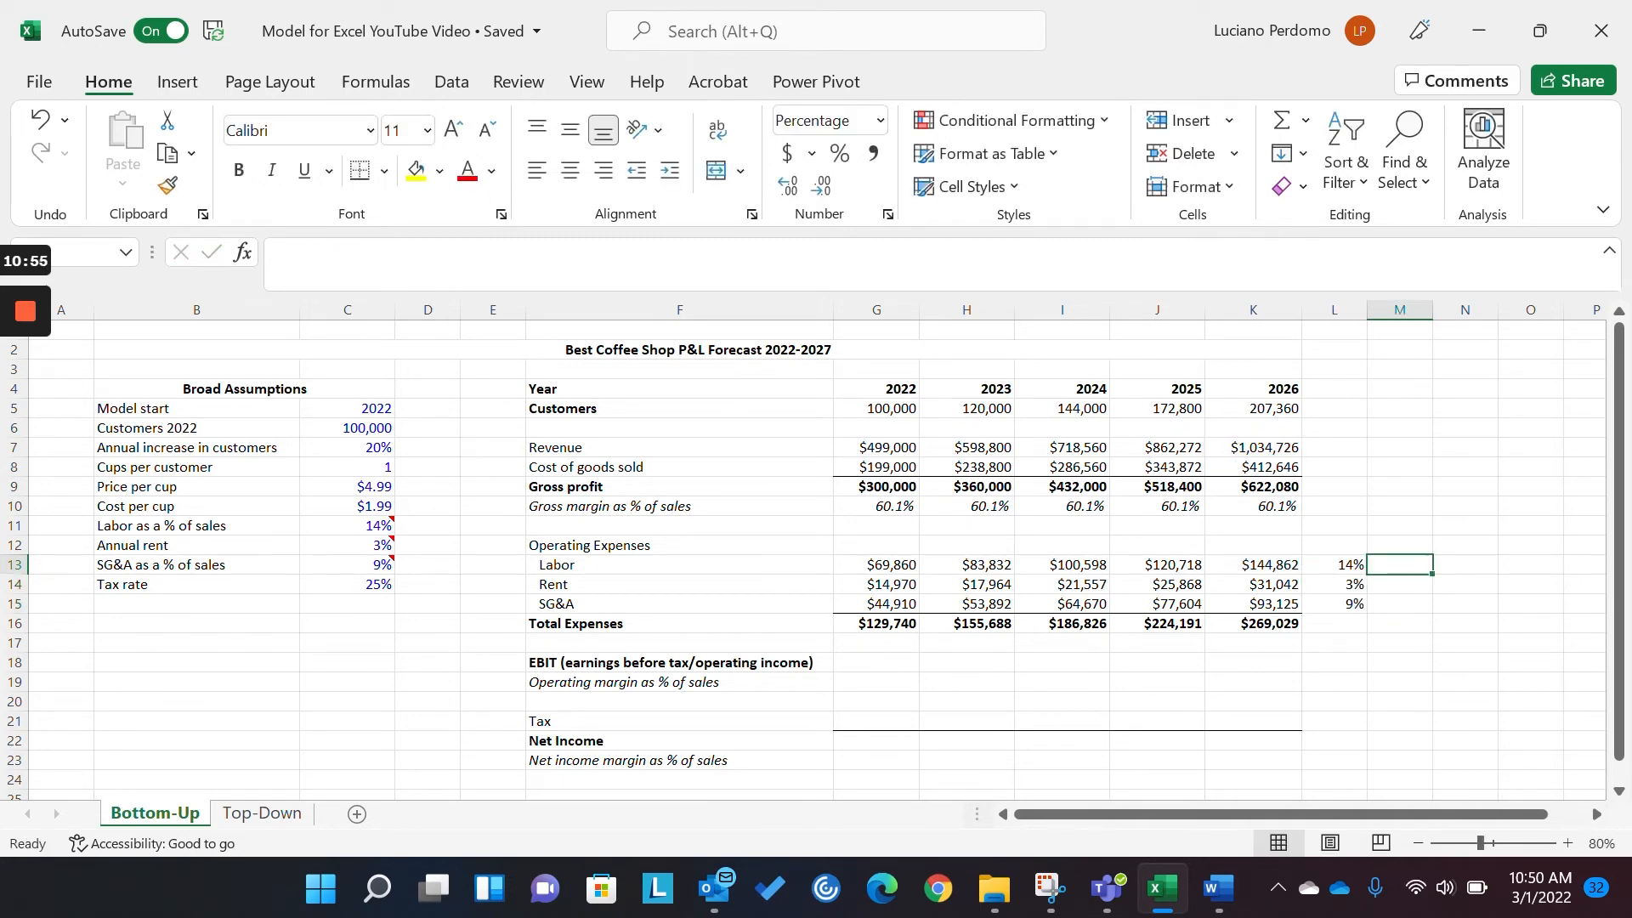
type("=")
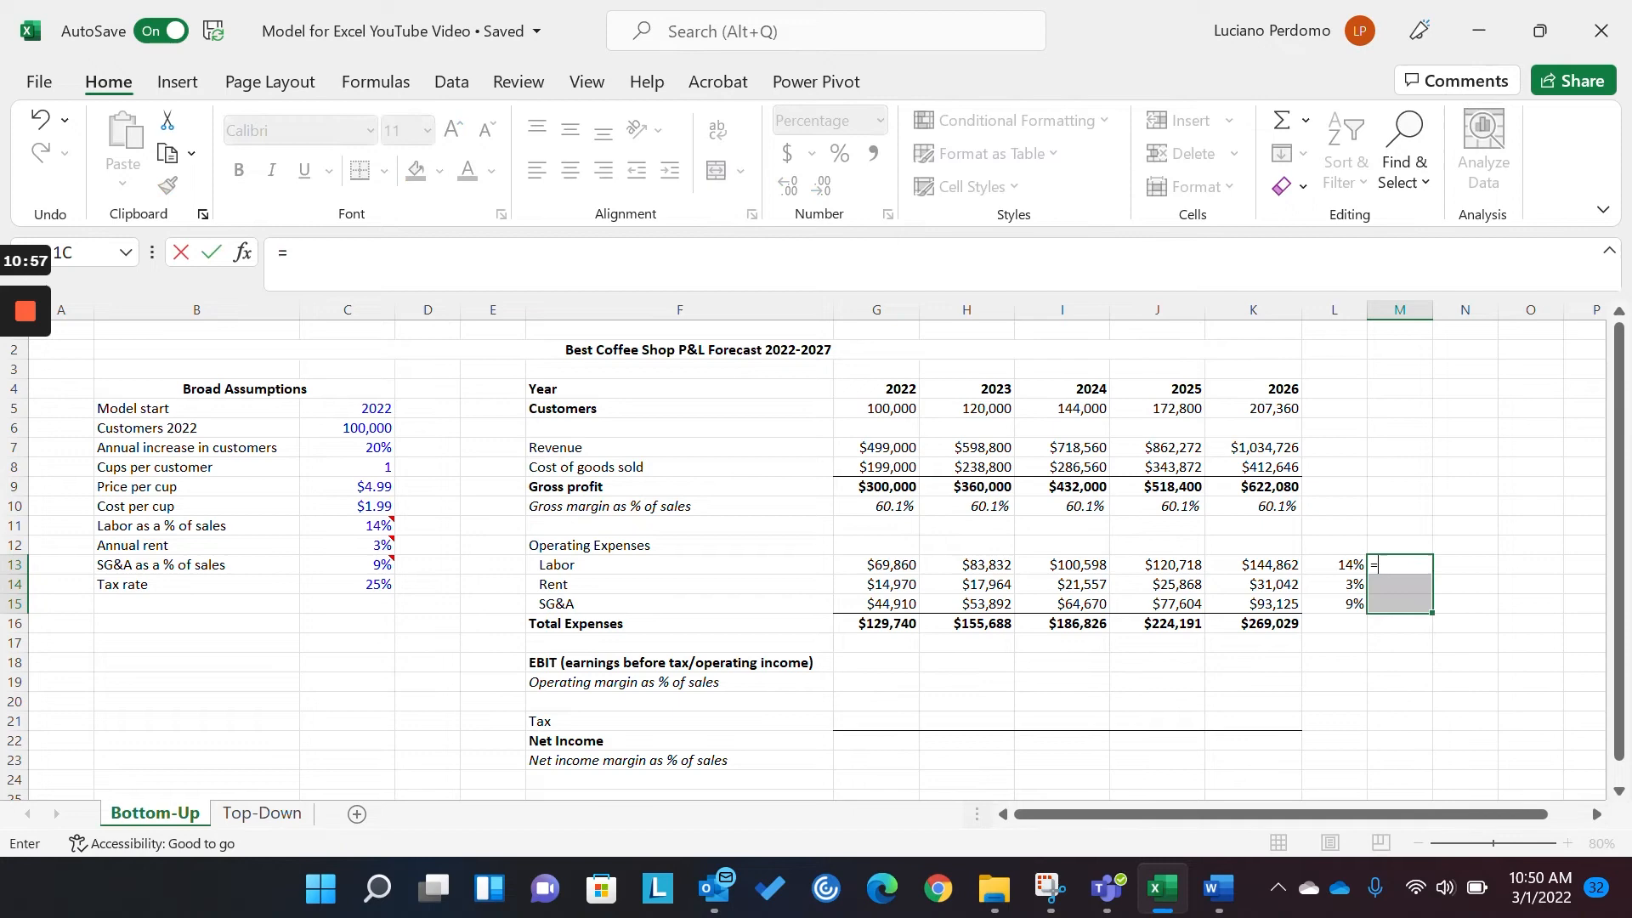
left_click(348, 524)
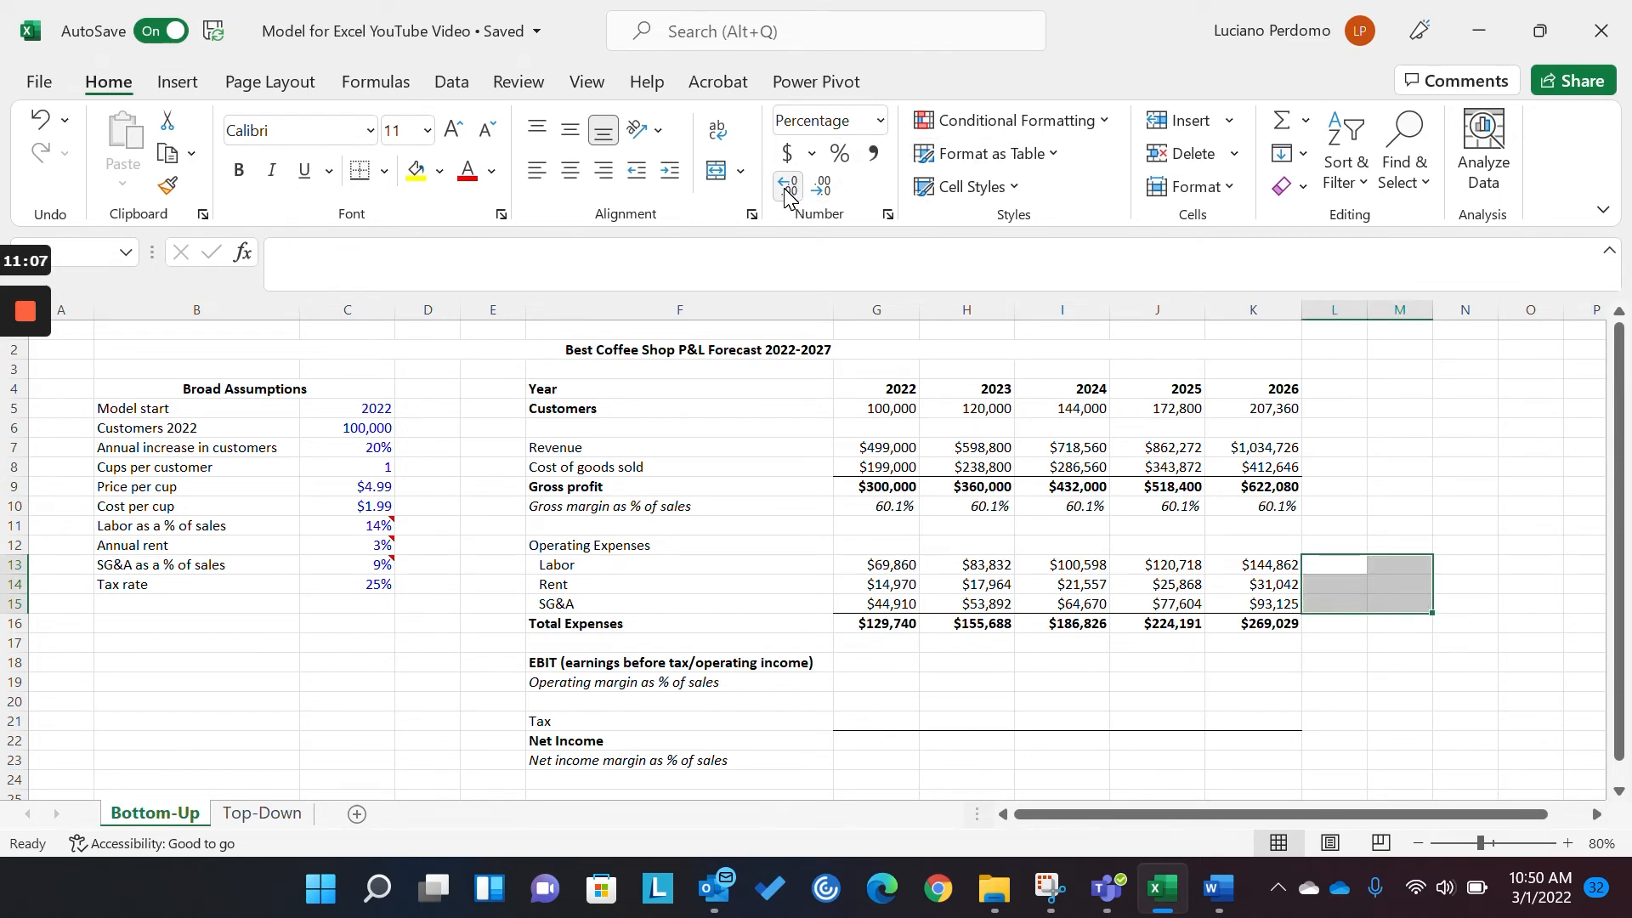
left_click(875, 662)
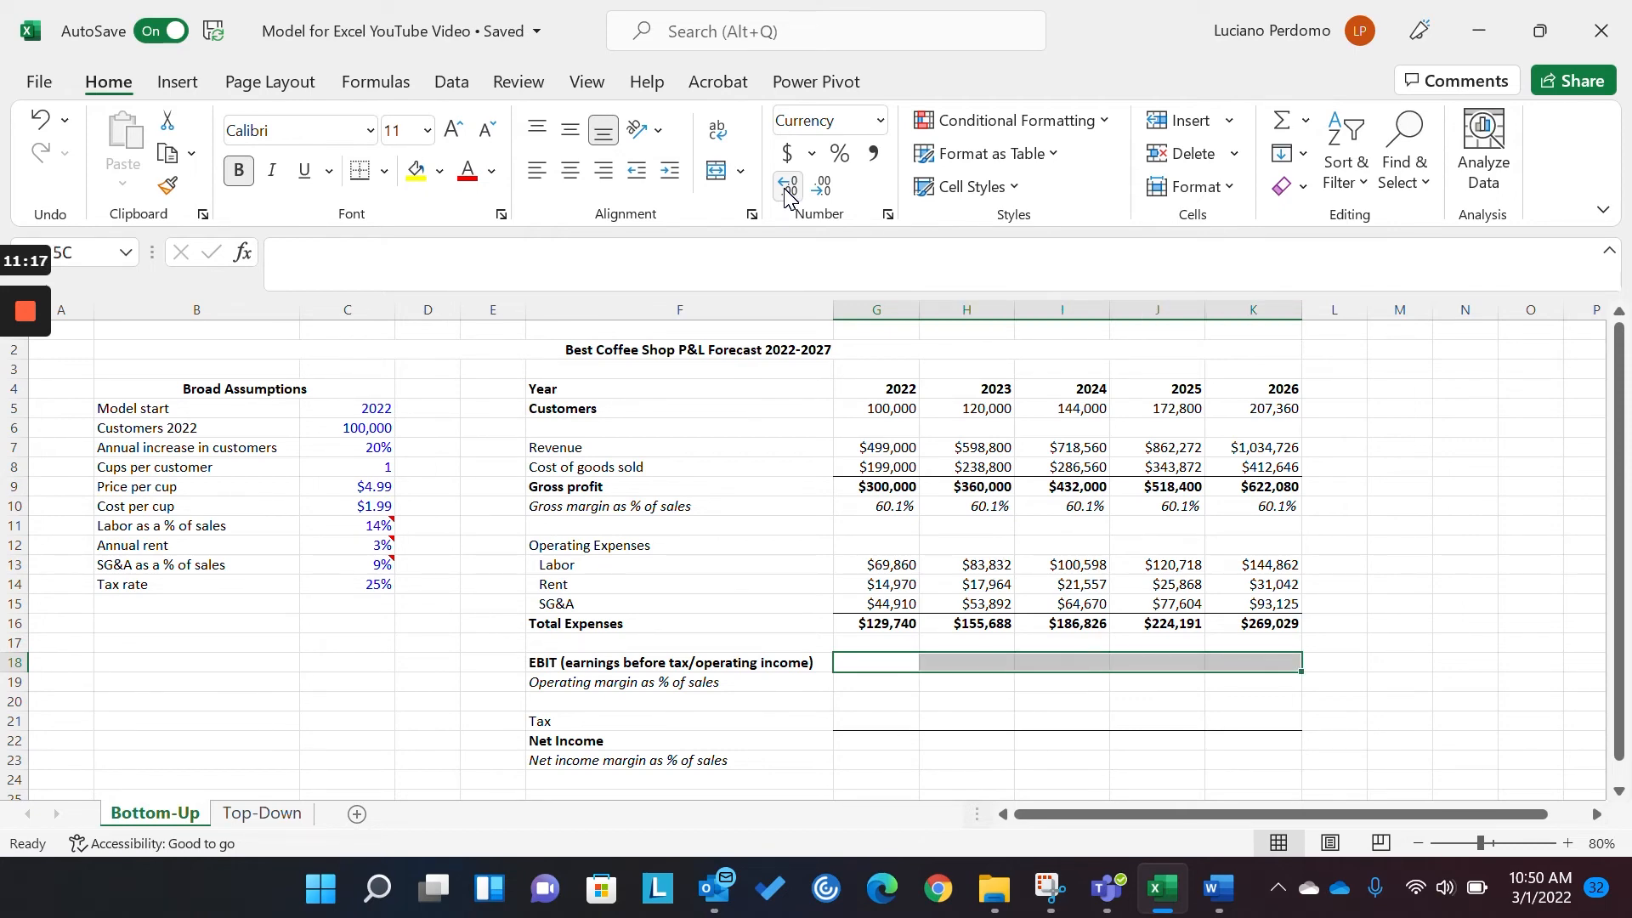
- Enter =G9-G16 across G18:K18 so EBIT runs from $170,260 to $353,051
type("=")
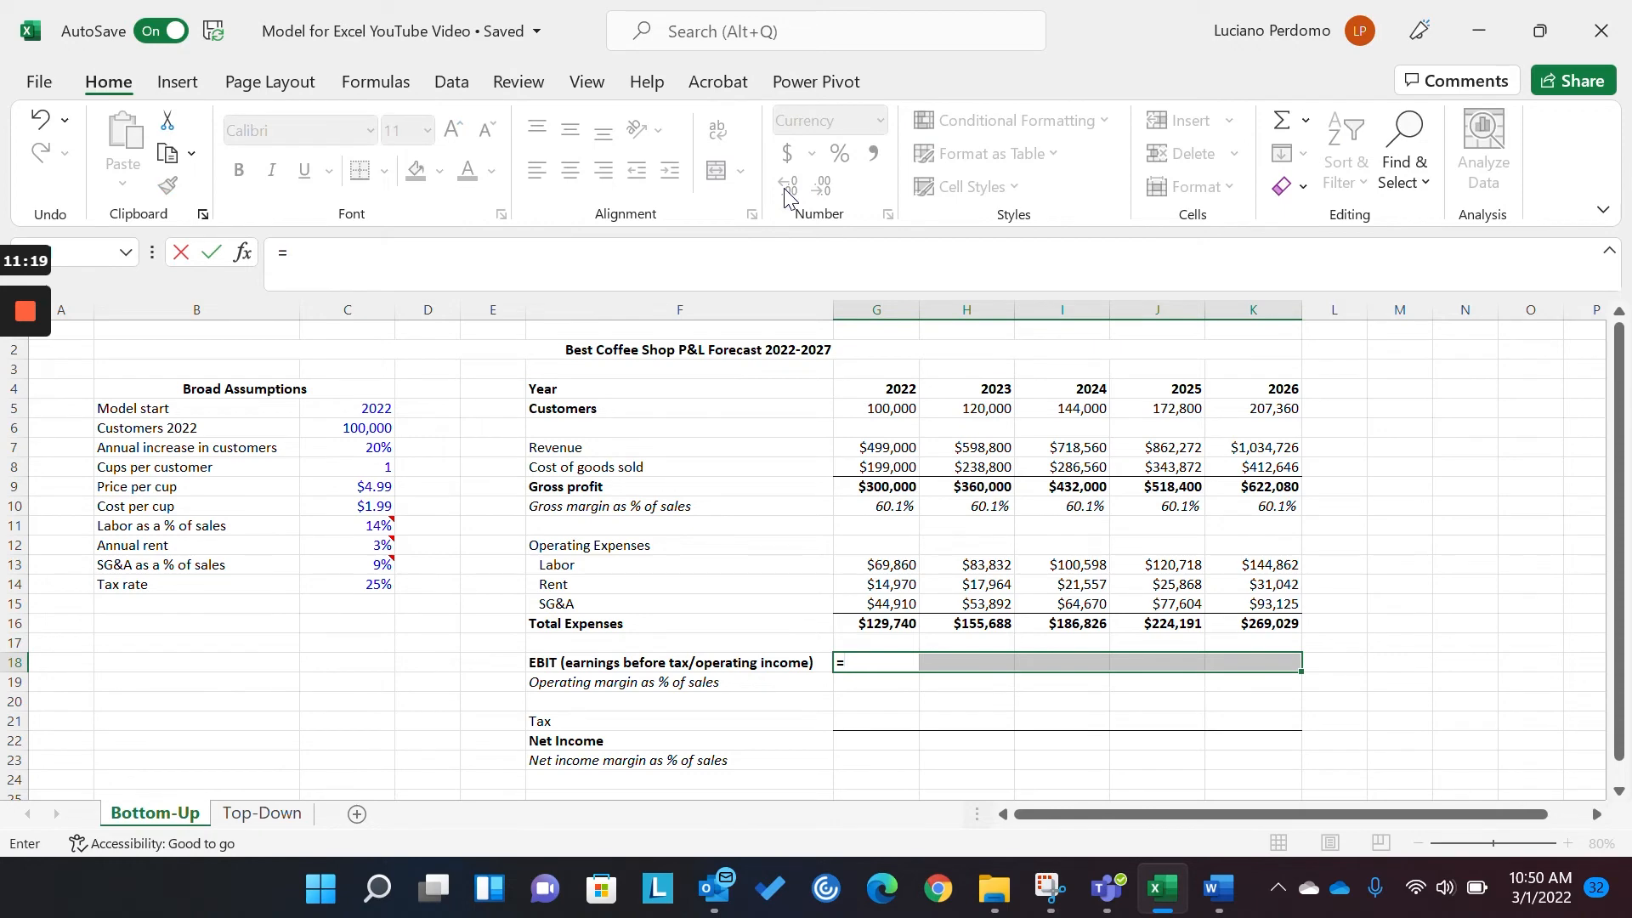
left_click(875, 486)
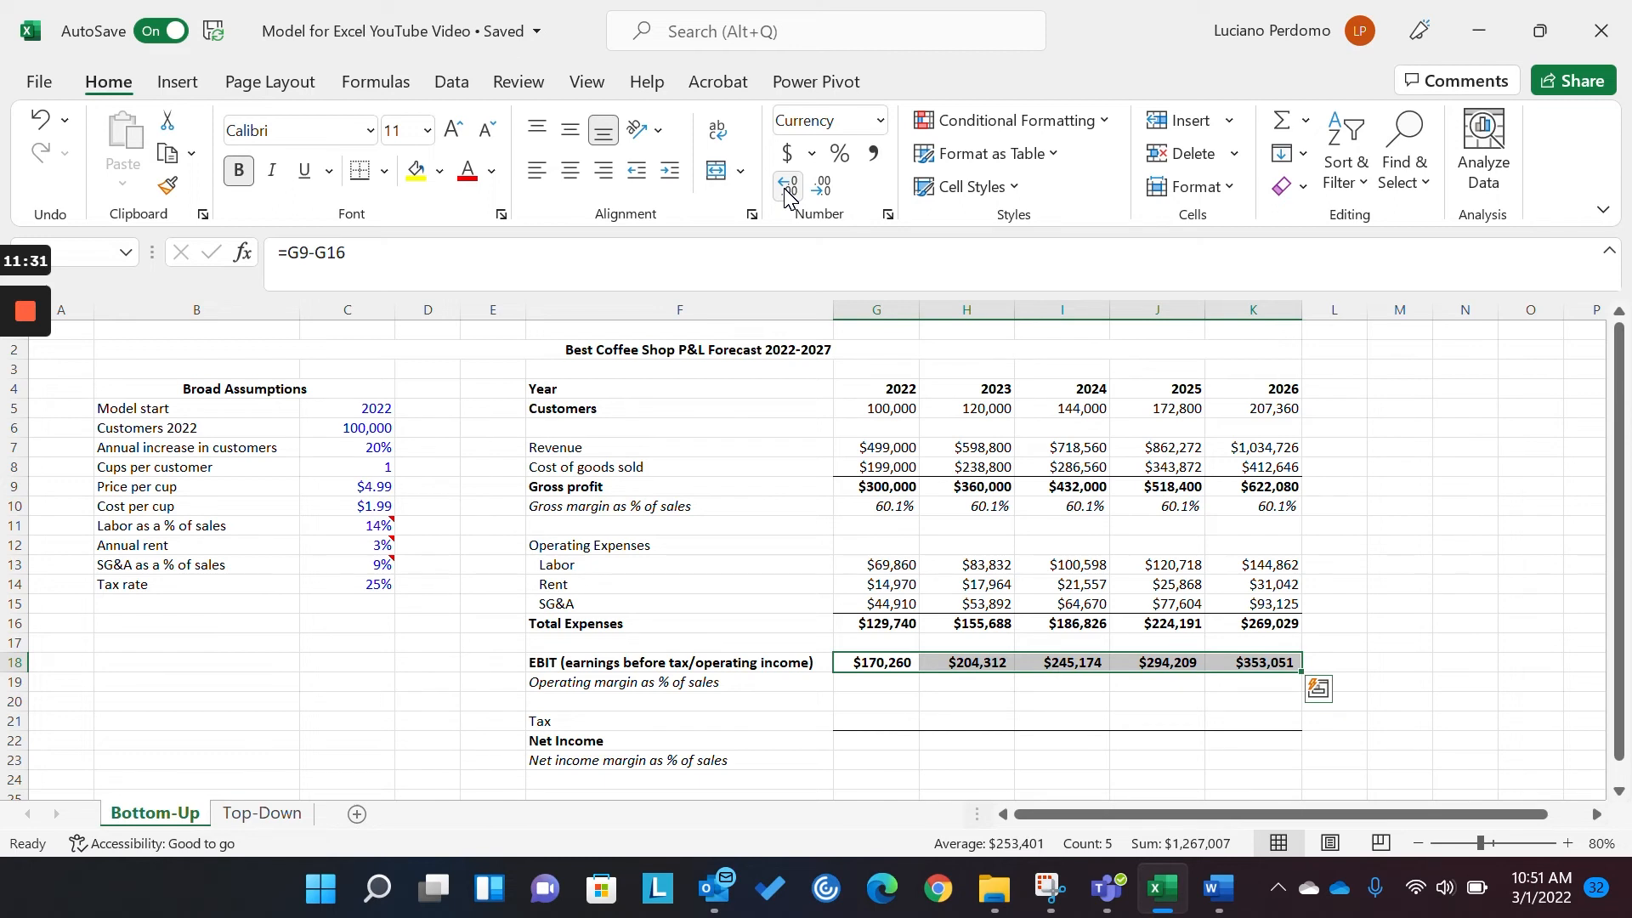
left_click(874, 682)
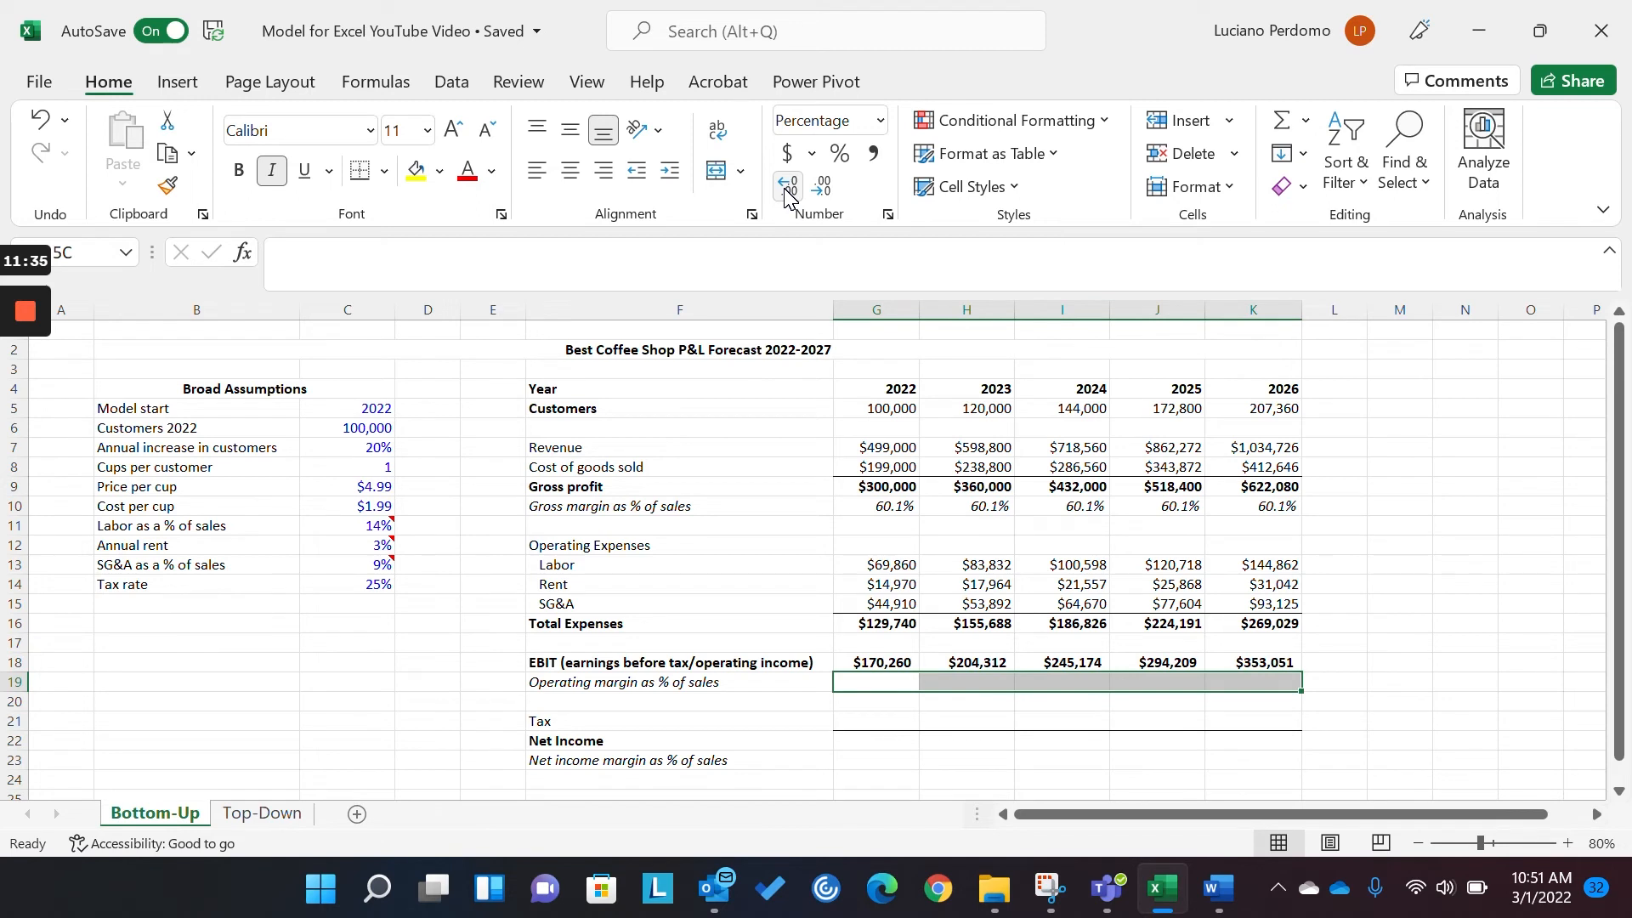
- Enter =G18/G9 across G19:K19 so operating margin shows 56.8% every year
type("=")
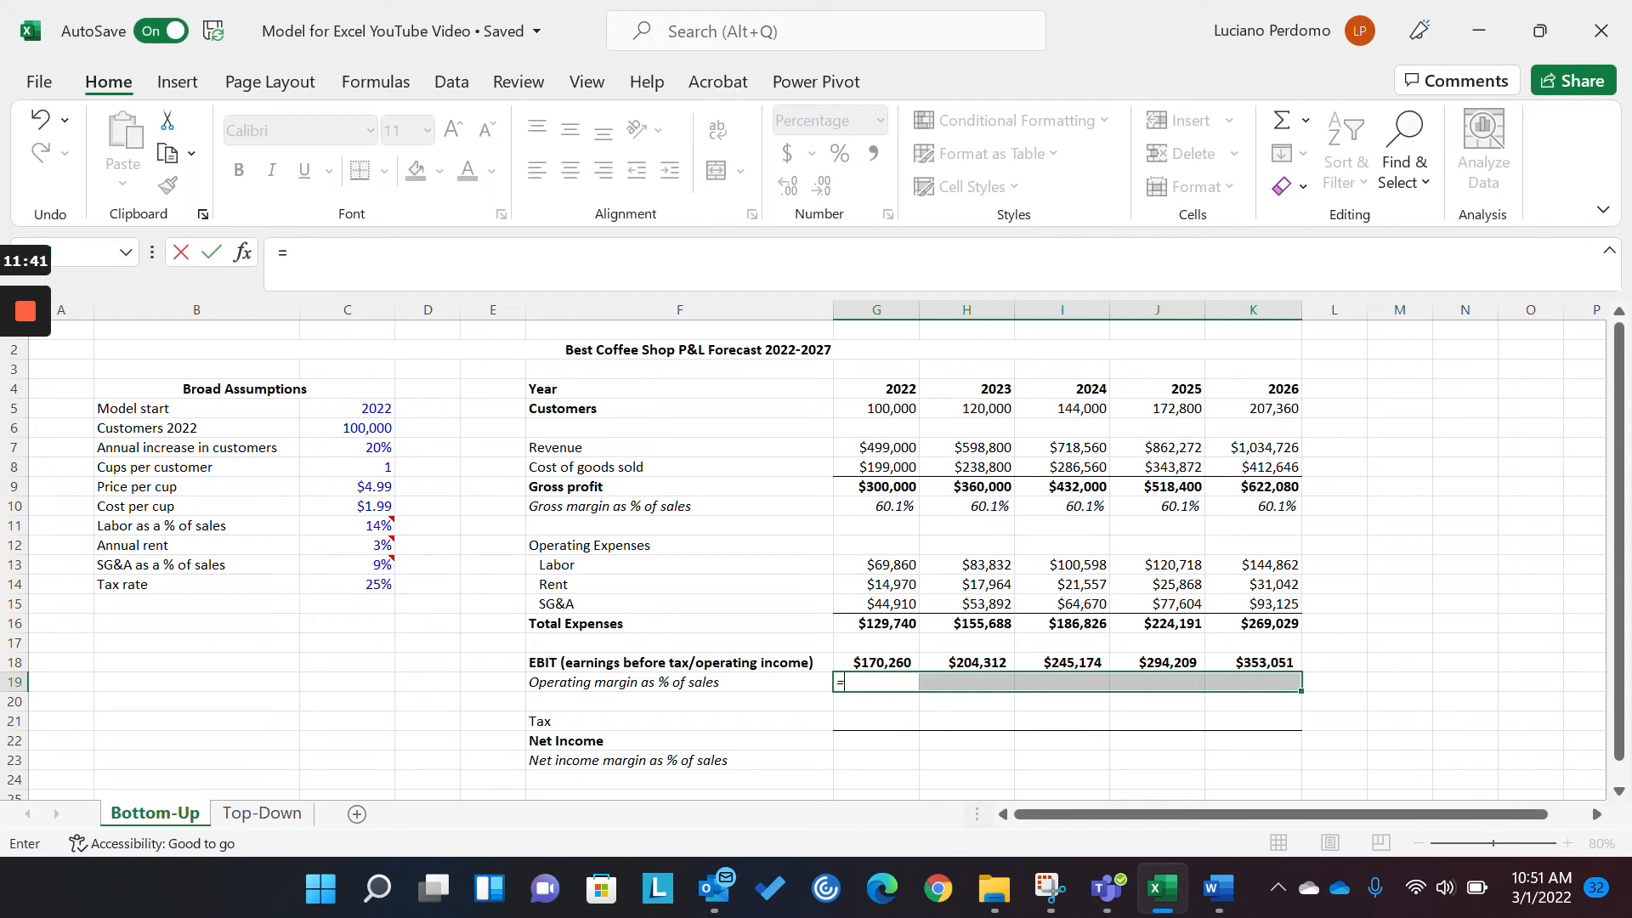
type("G18/G17")
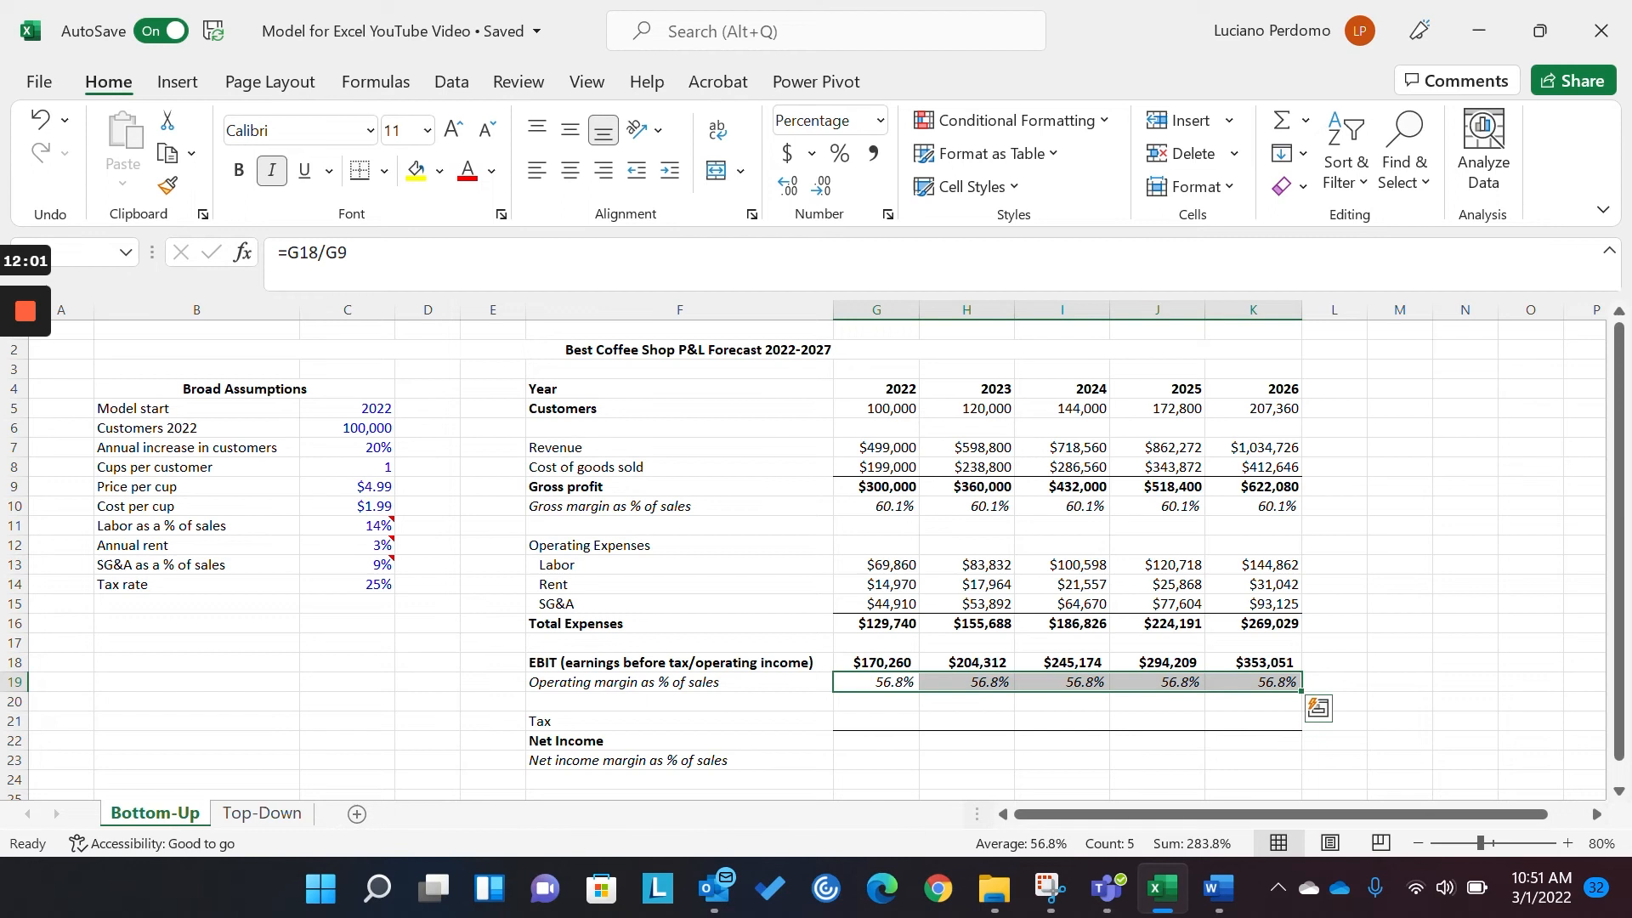
left_click(875, 720)
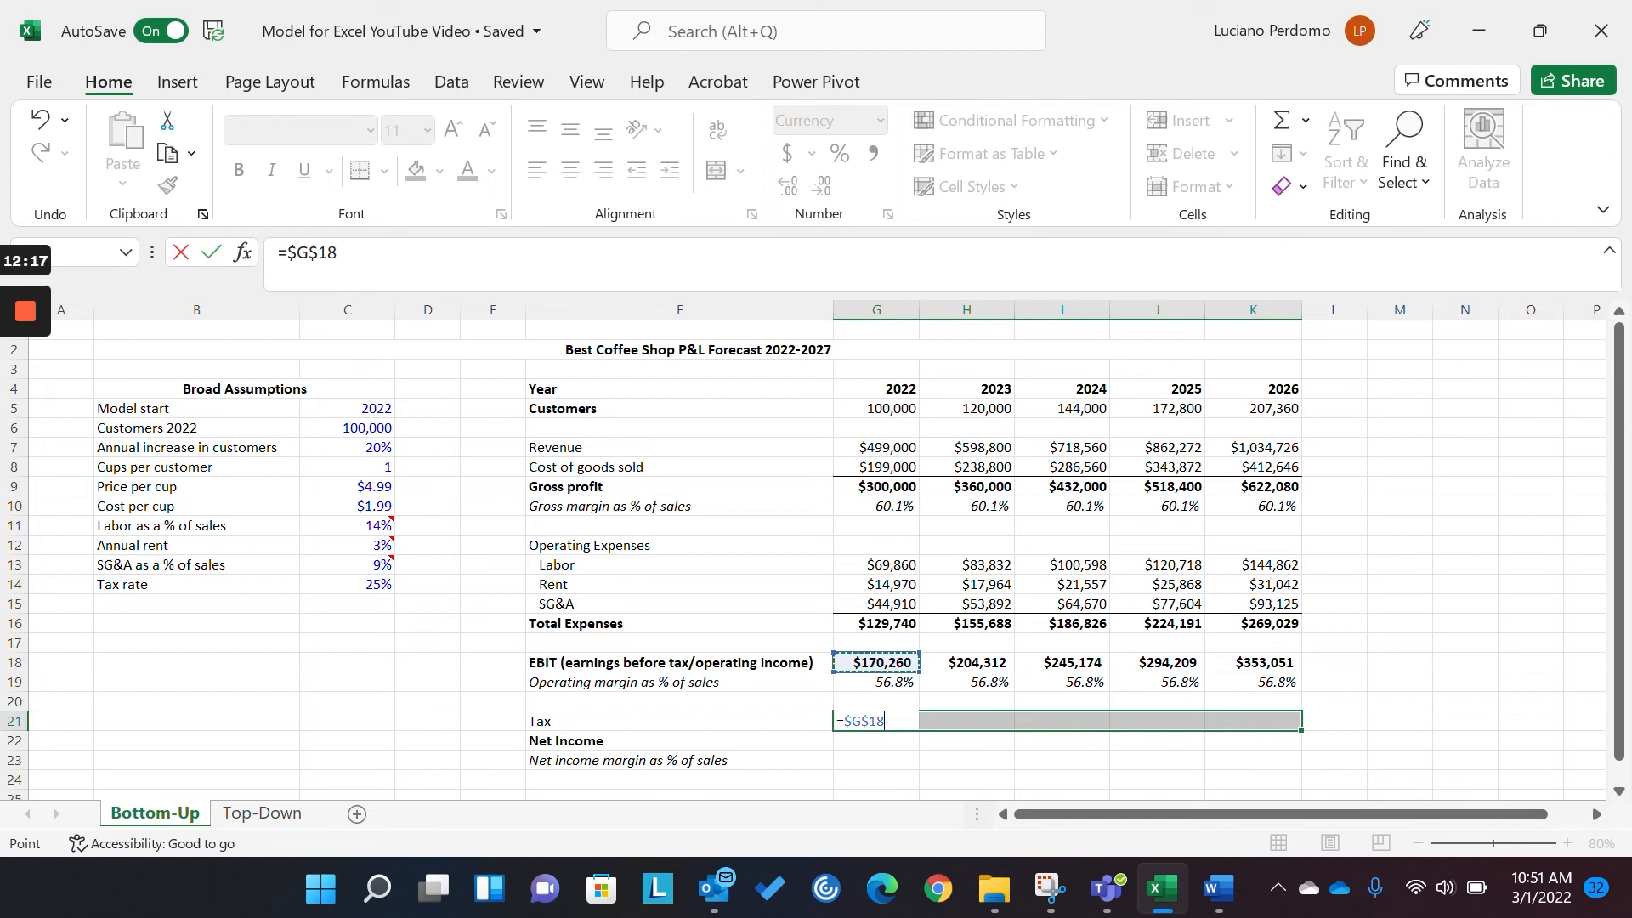
- Enter =G$18*$C$14 across G21:K21, giving tax from $42,565 to $88,263
key("f4")
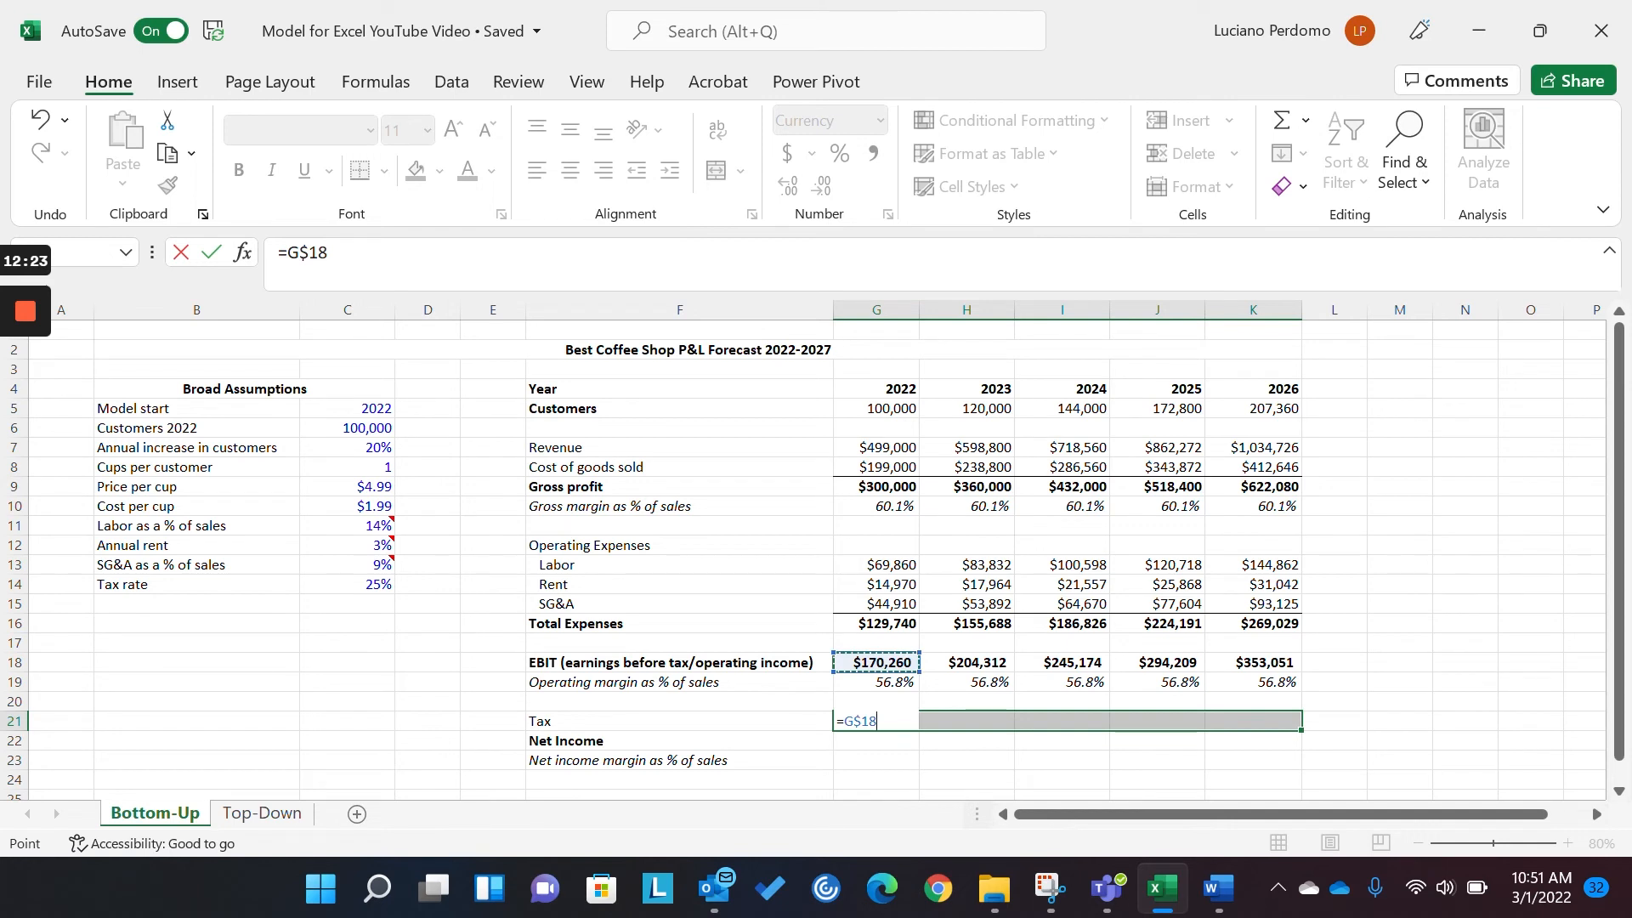
type("*")
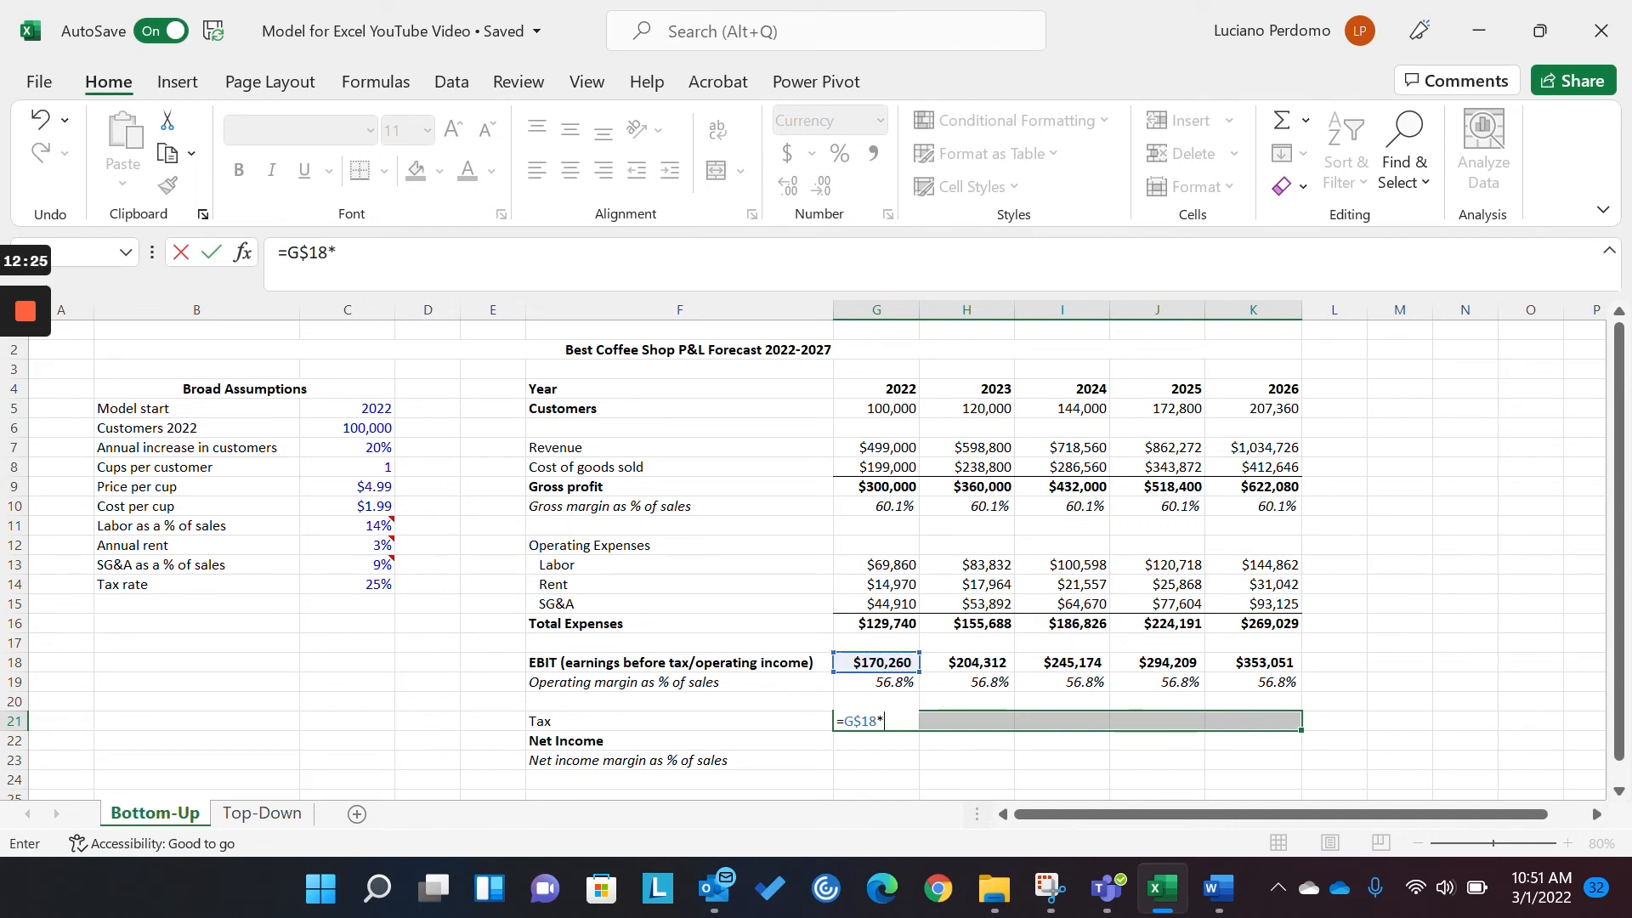
left_click(346, 584)
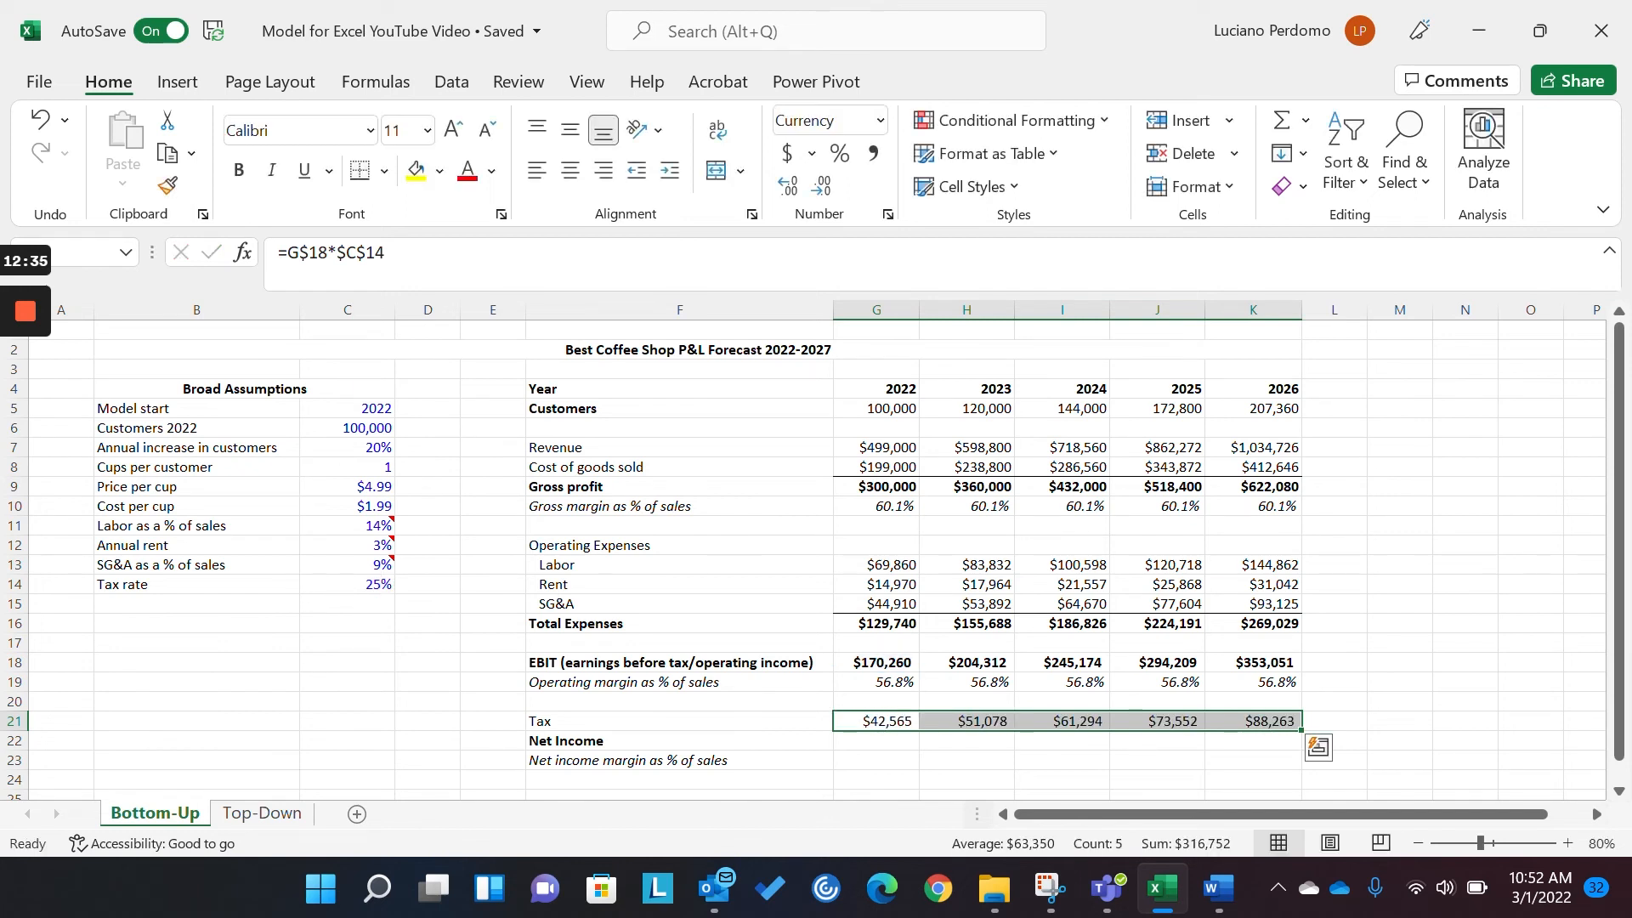
left_click(876, 740)
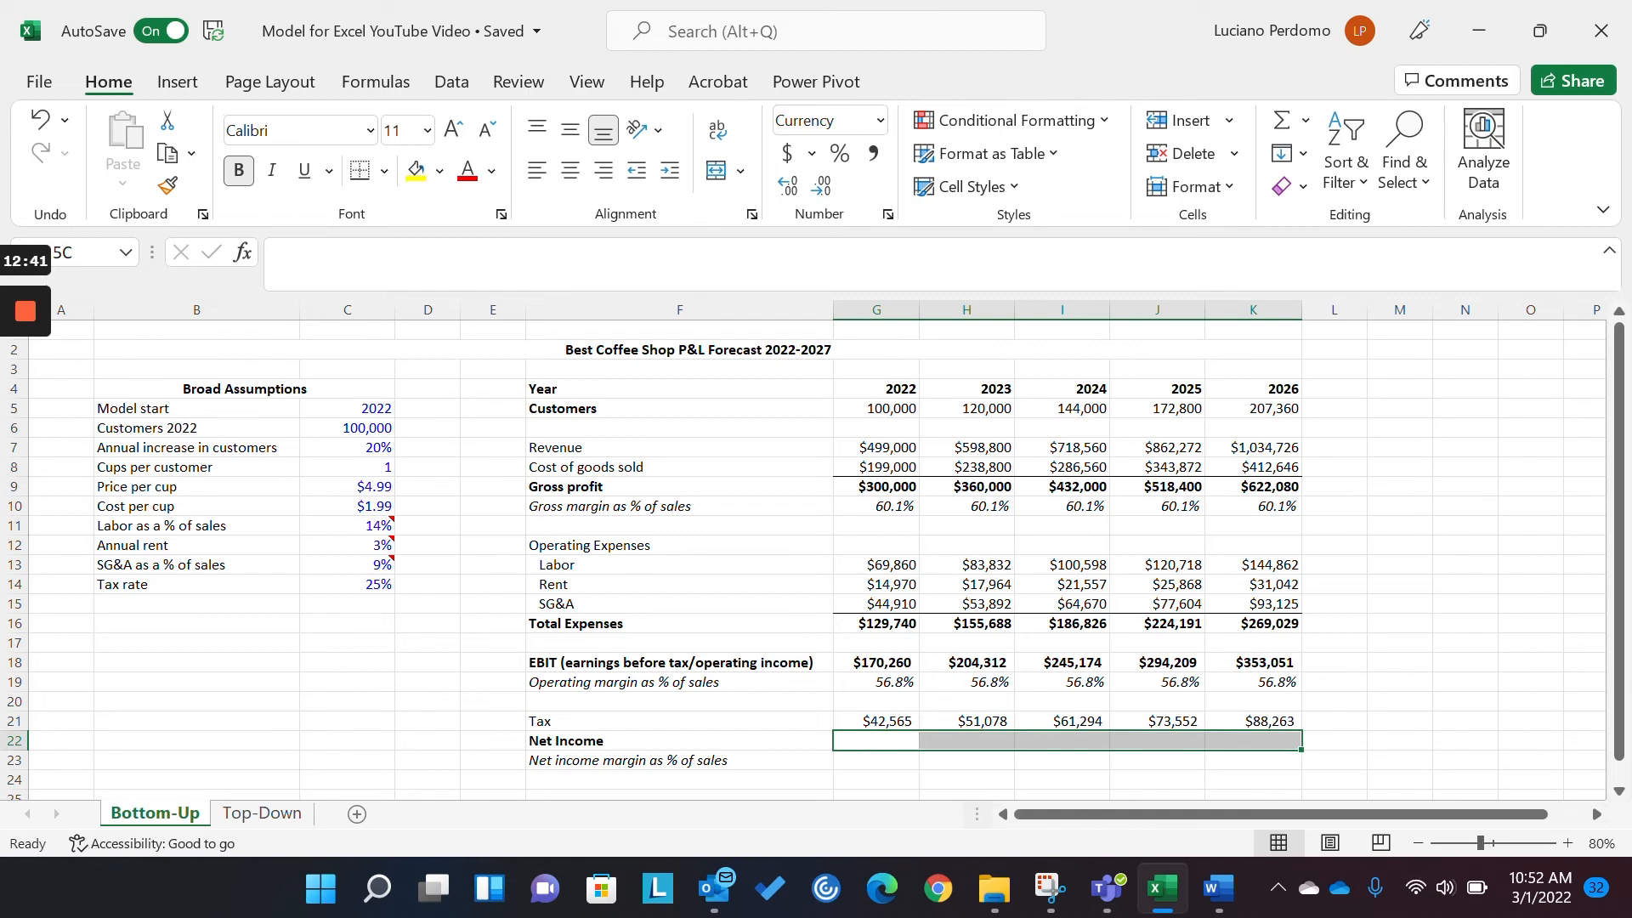
- Enter =G18-G21 across G22:K22 for net income $127,695–$264,788, then check margin formulas
type("=G20")
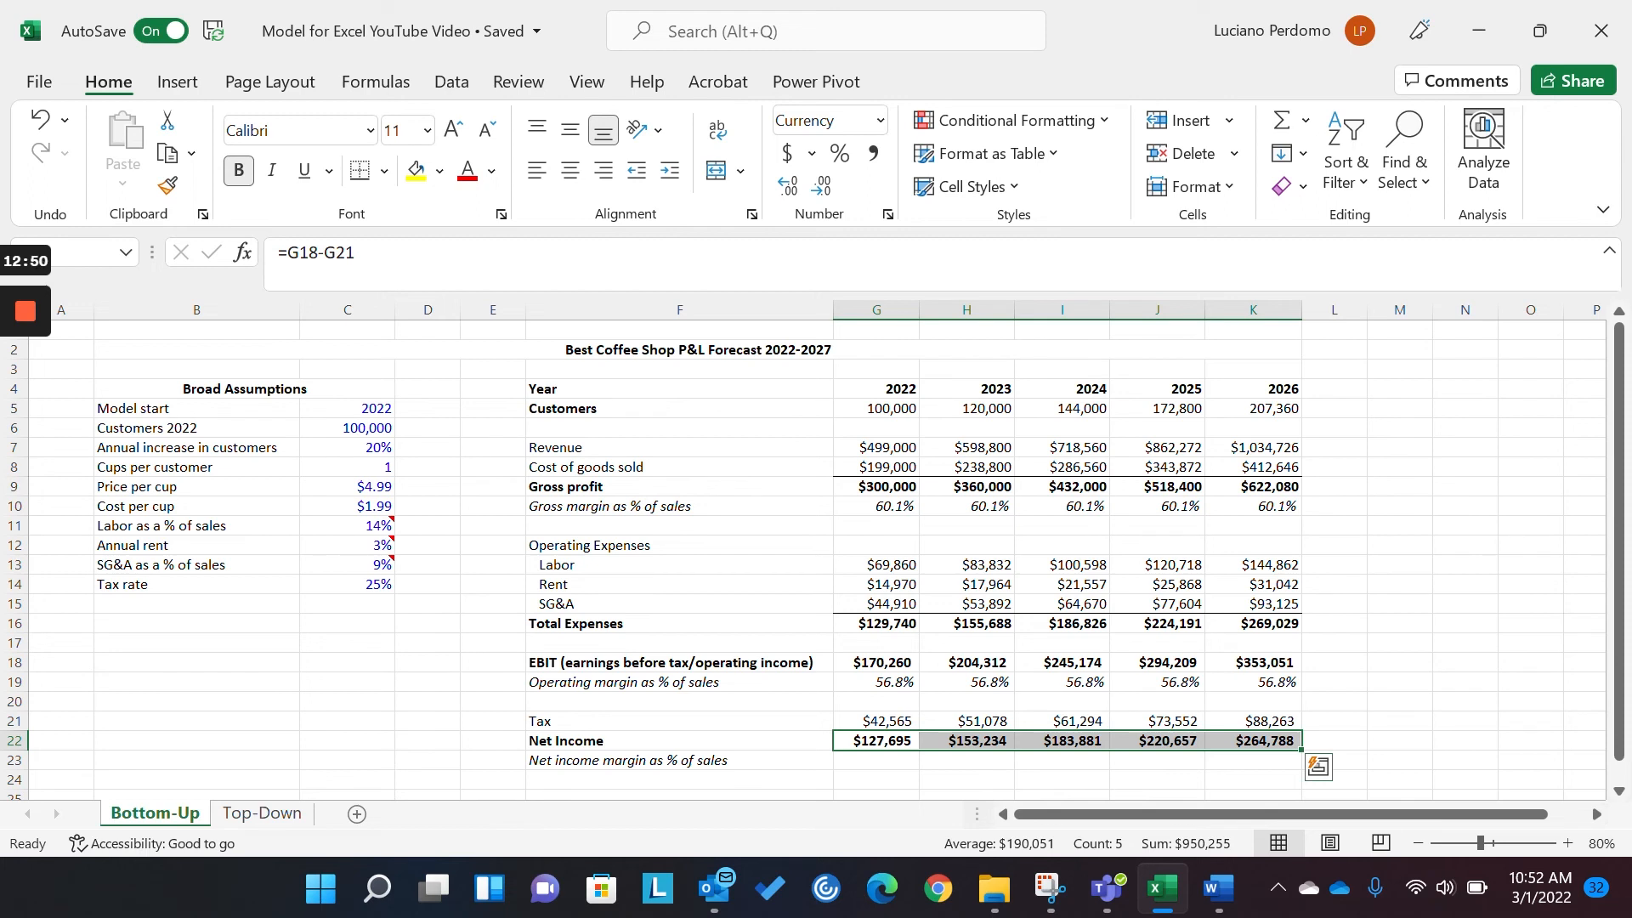
left_click(876, 681)
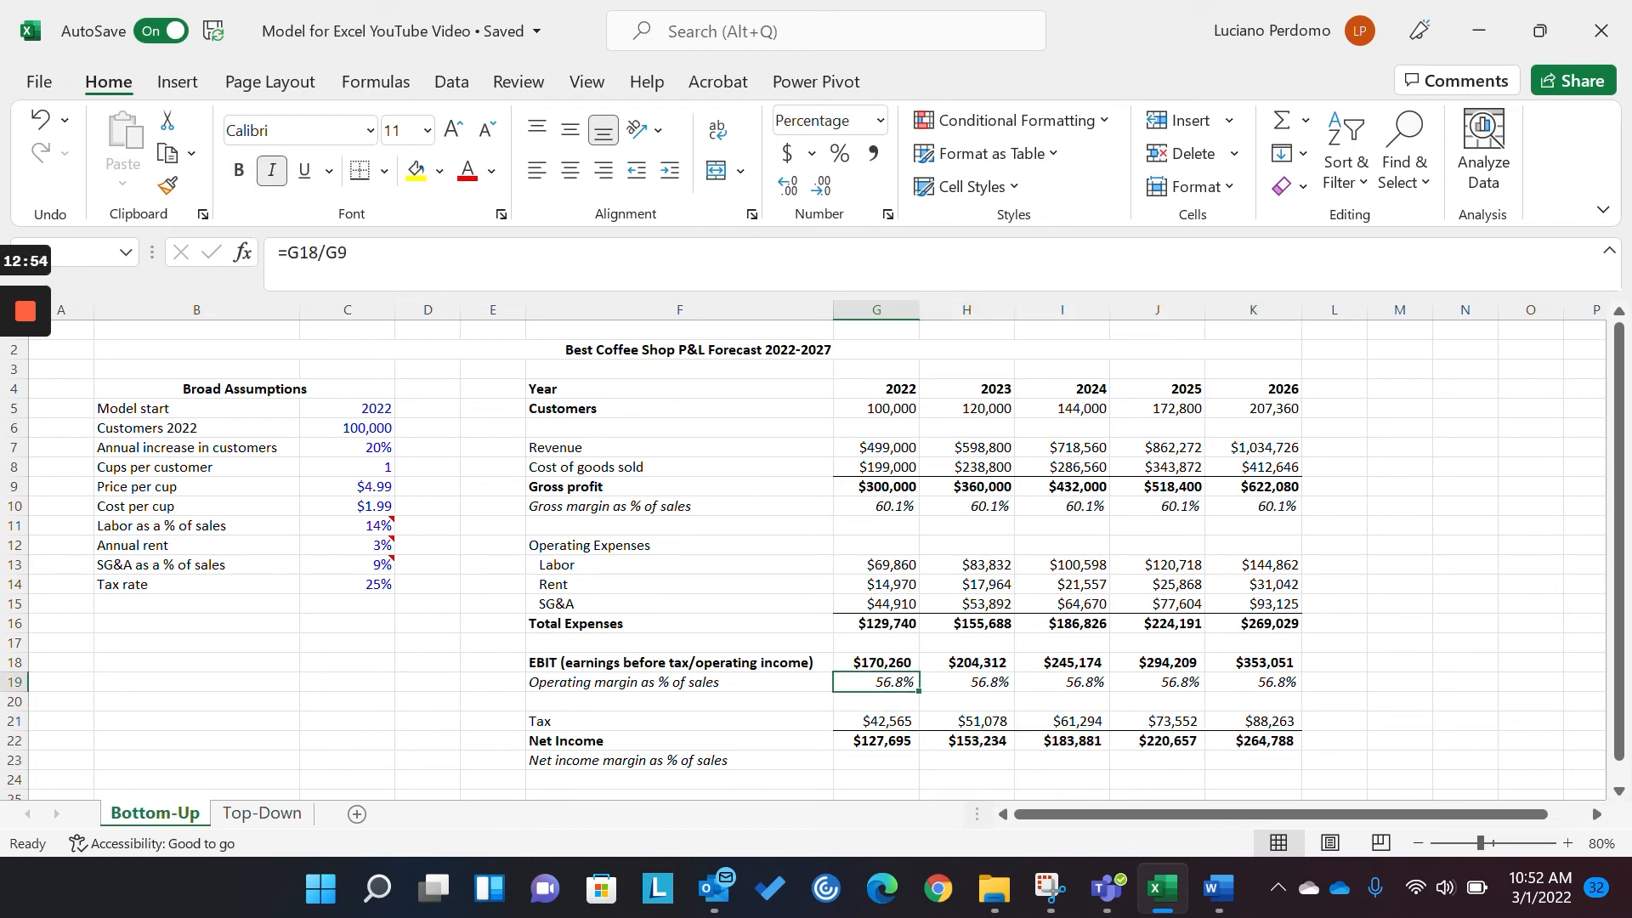
left_click(964, 682)
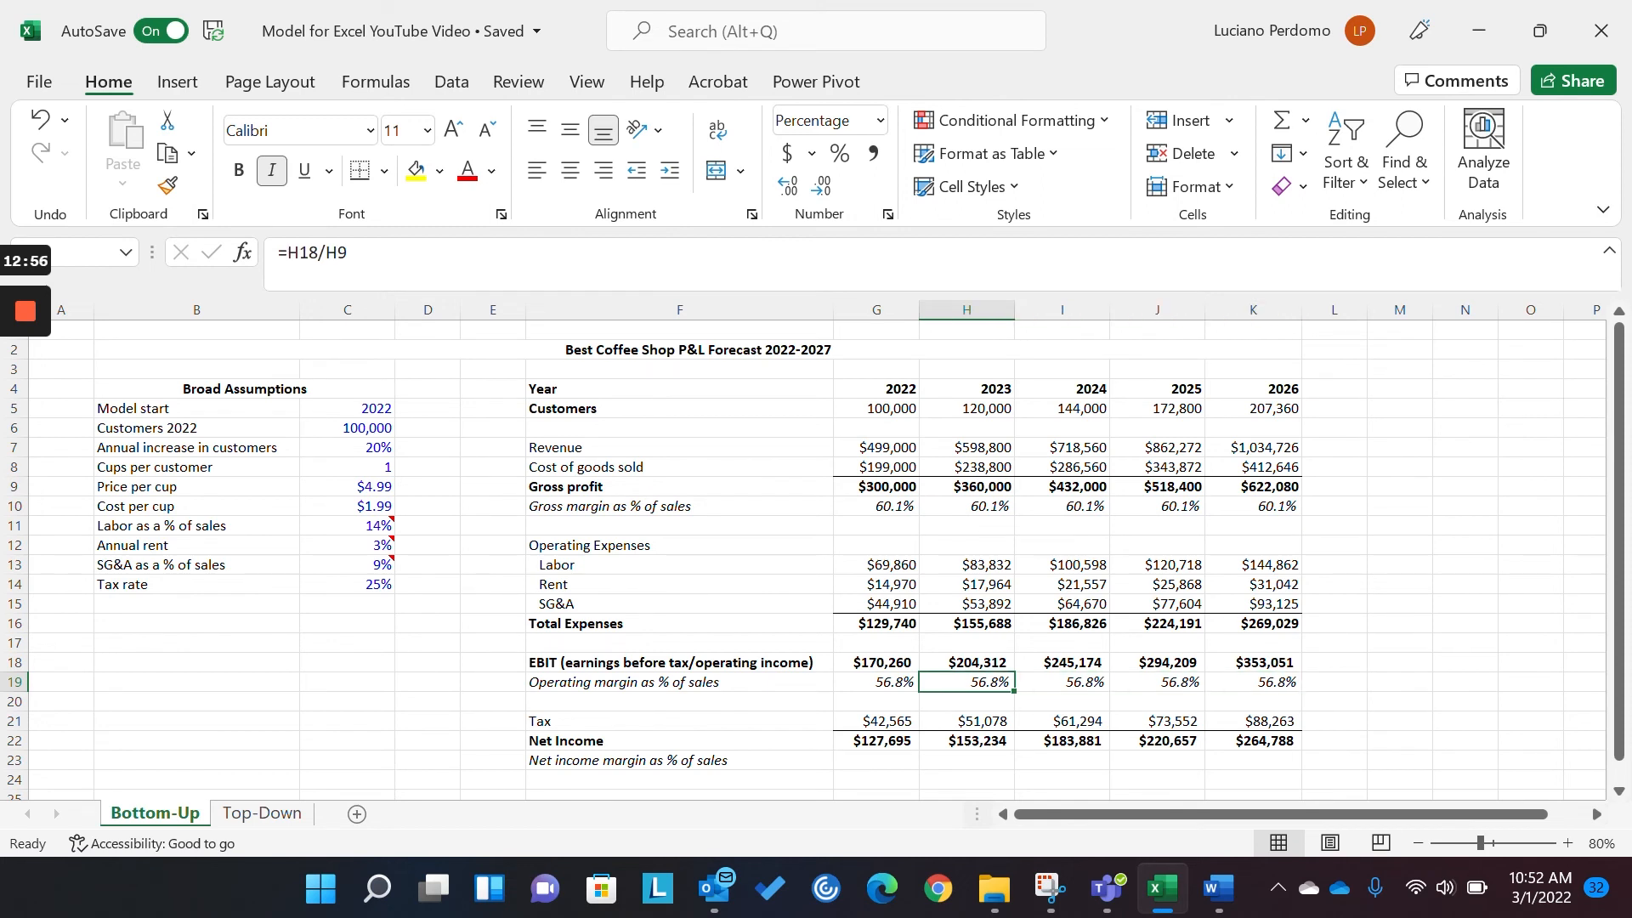
left_click(876, 682)
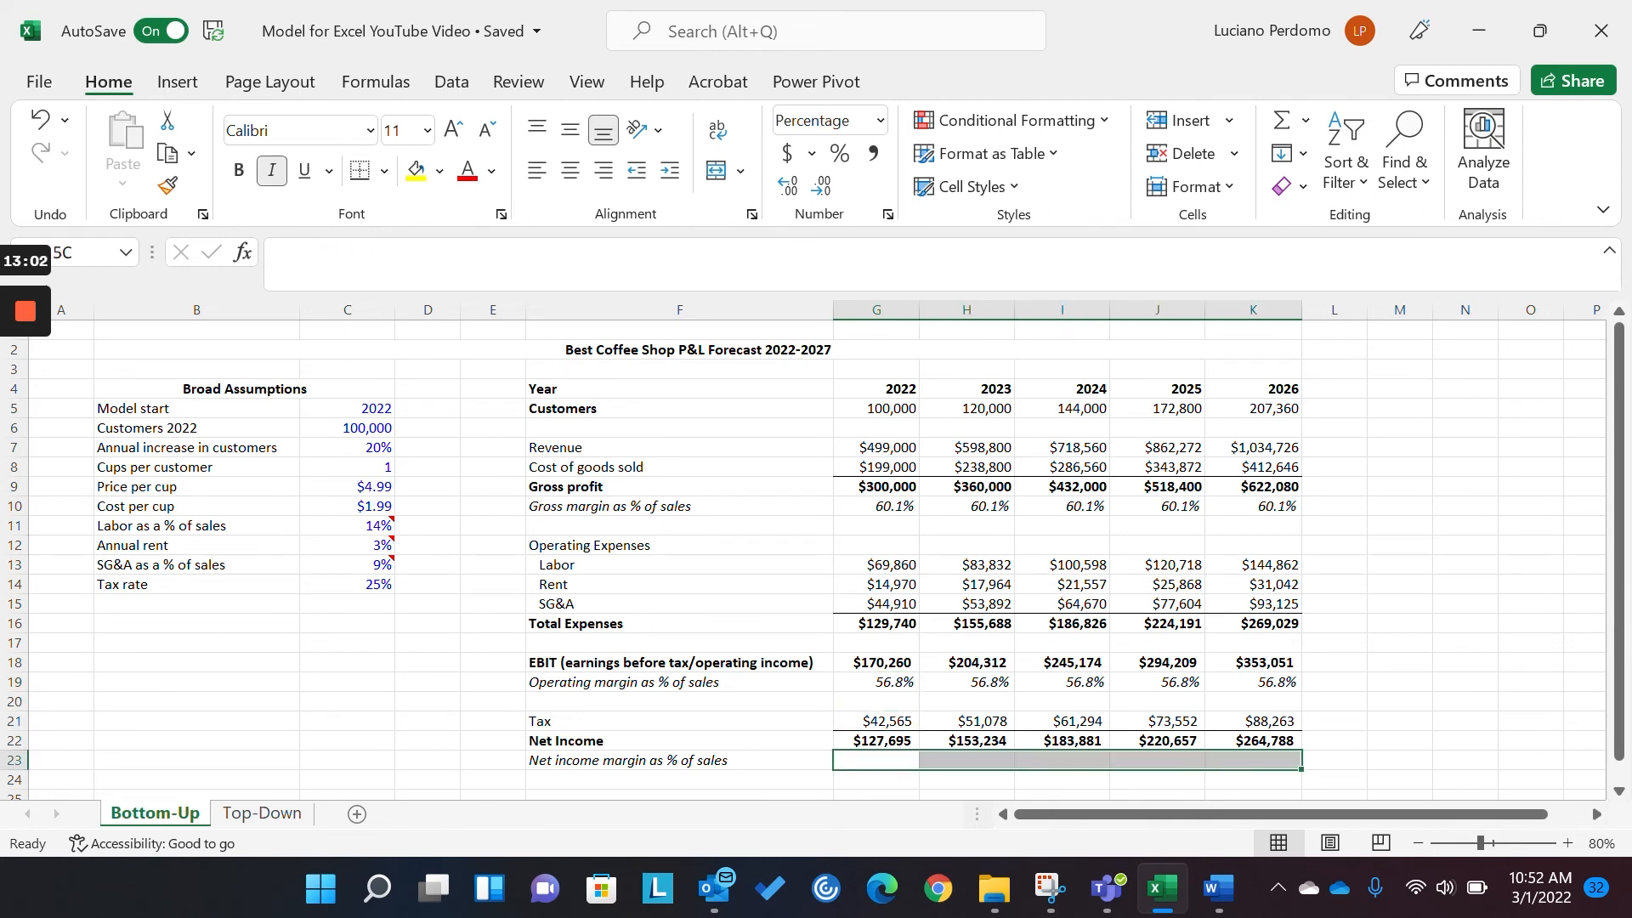
- Enter =G22/G7 across G23:K23 so net income margin reads 25.6% each year
type("=G22/")
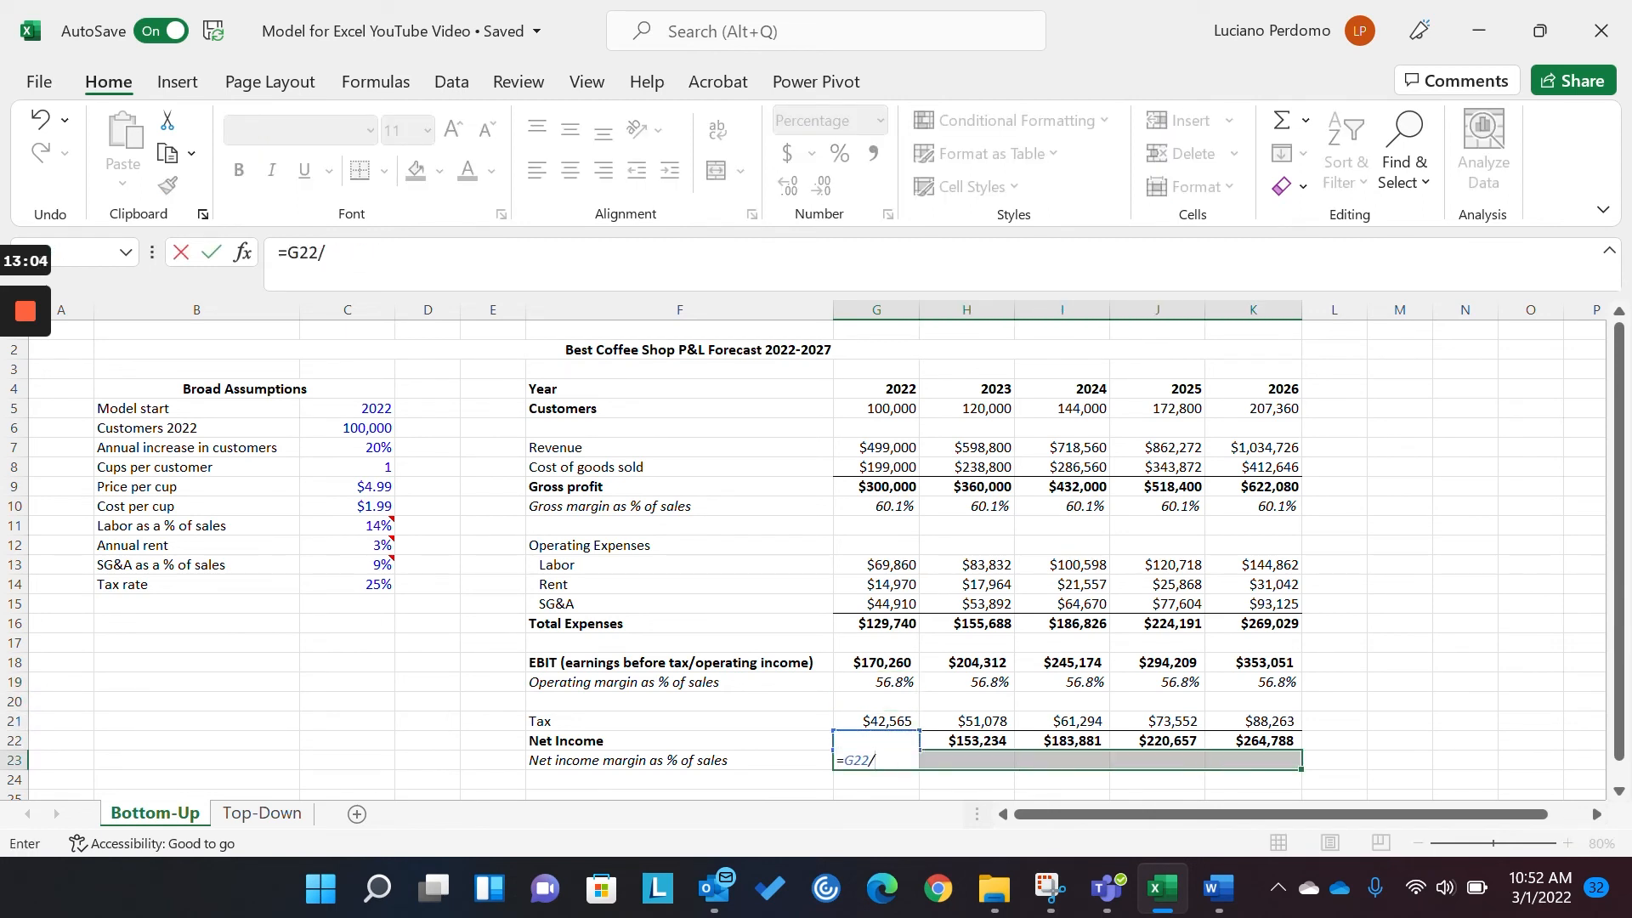
left_click(875, 466)
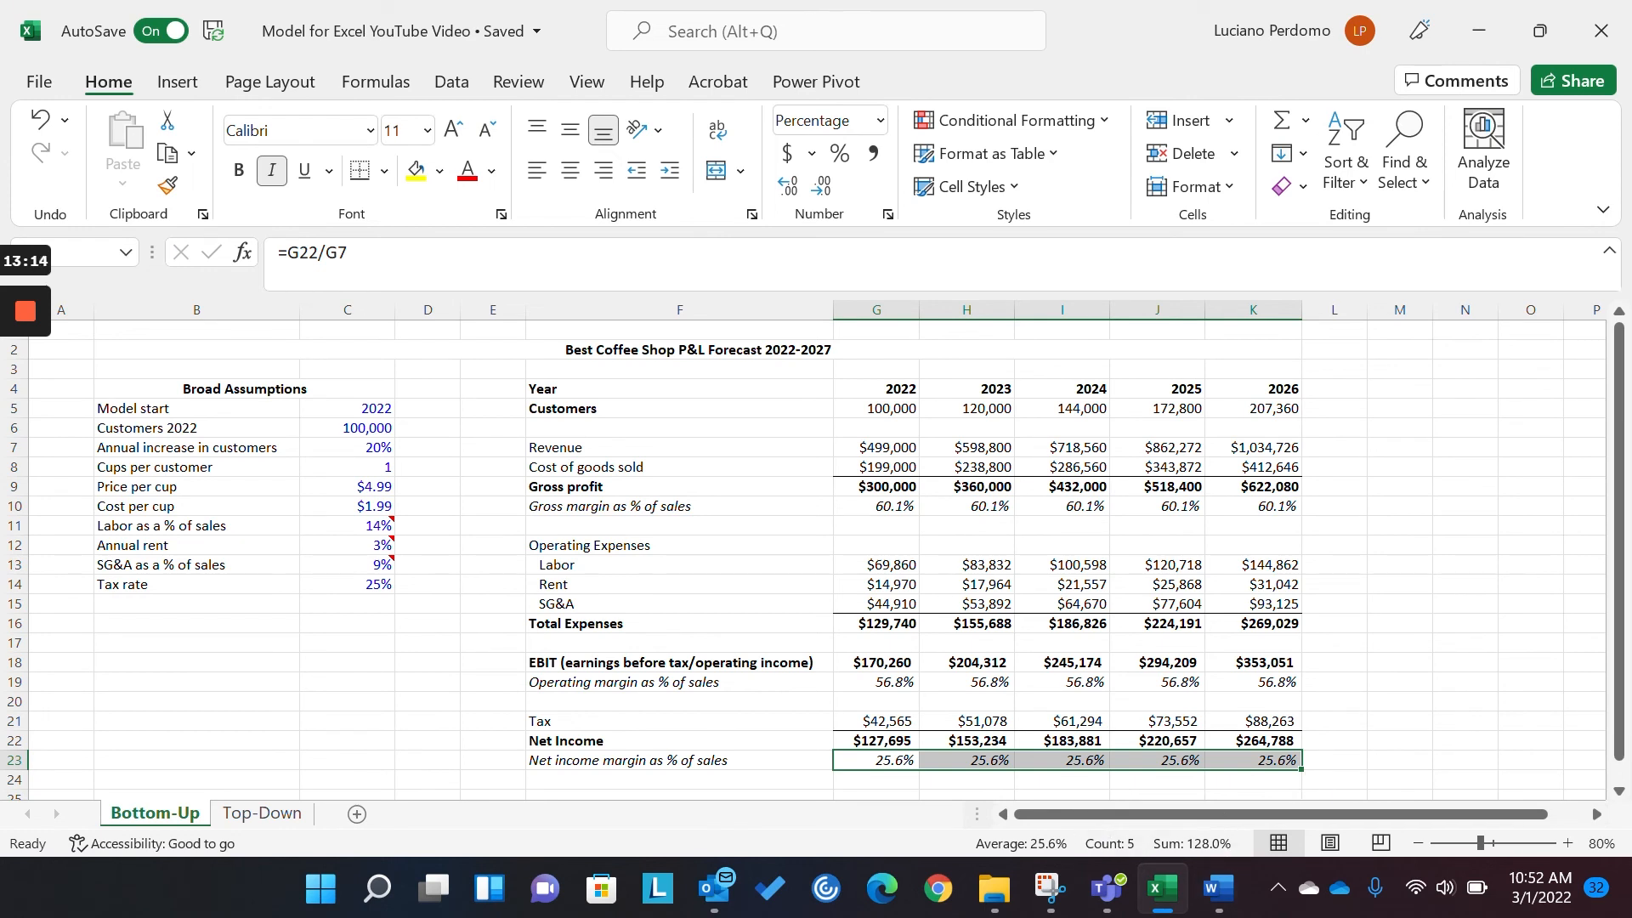
left_click(876, 642)
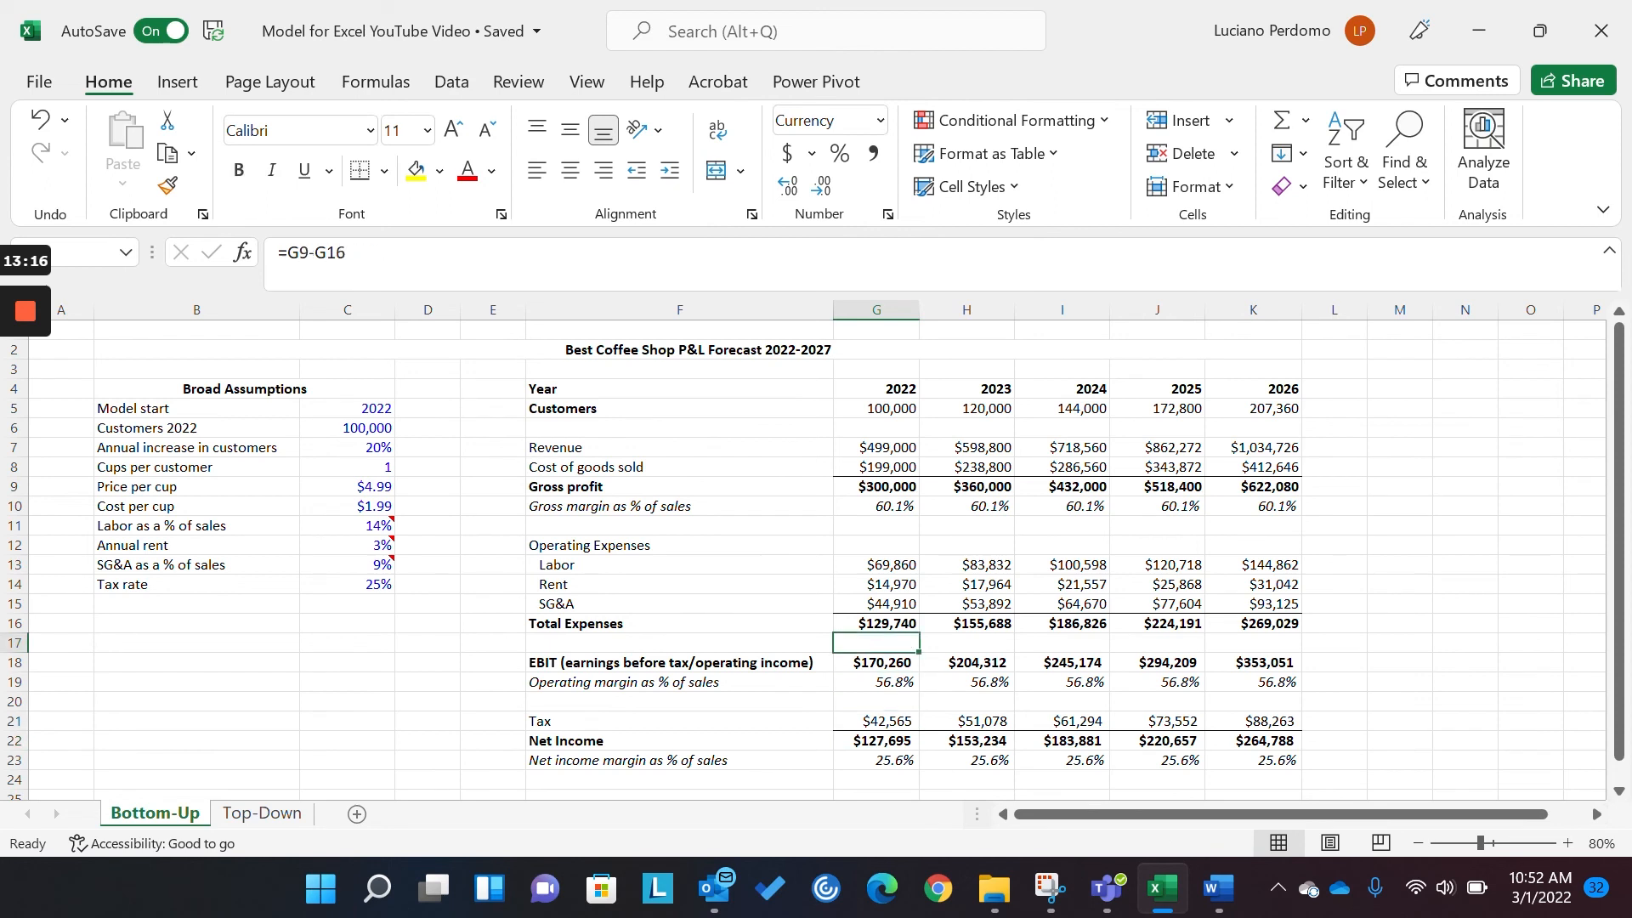
left_click(875, 388)
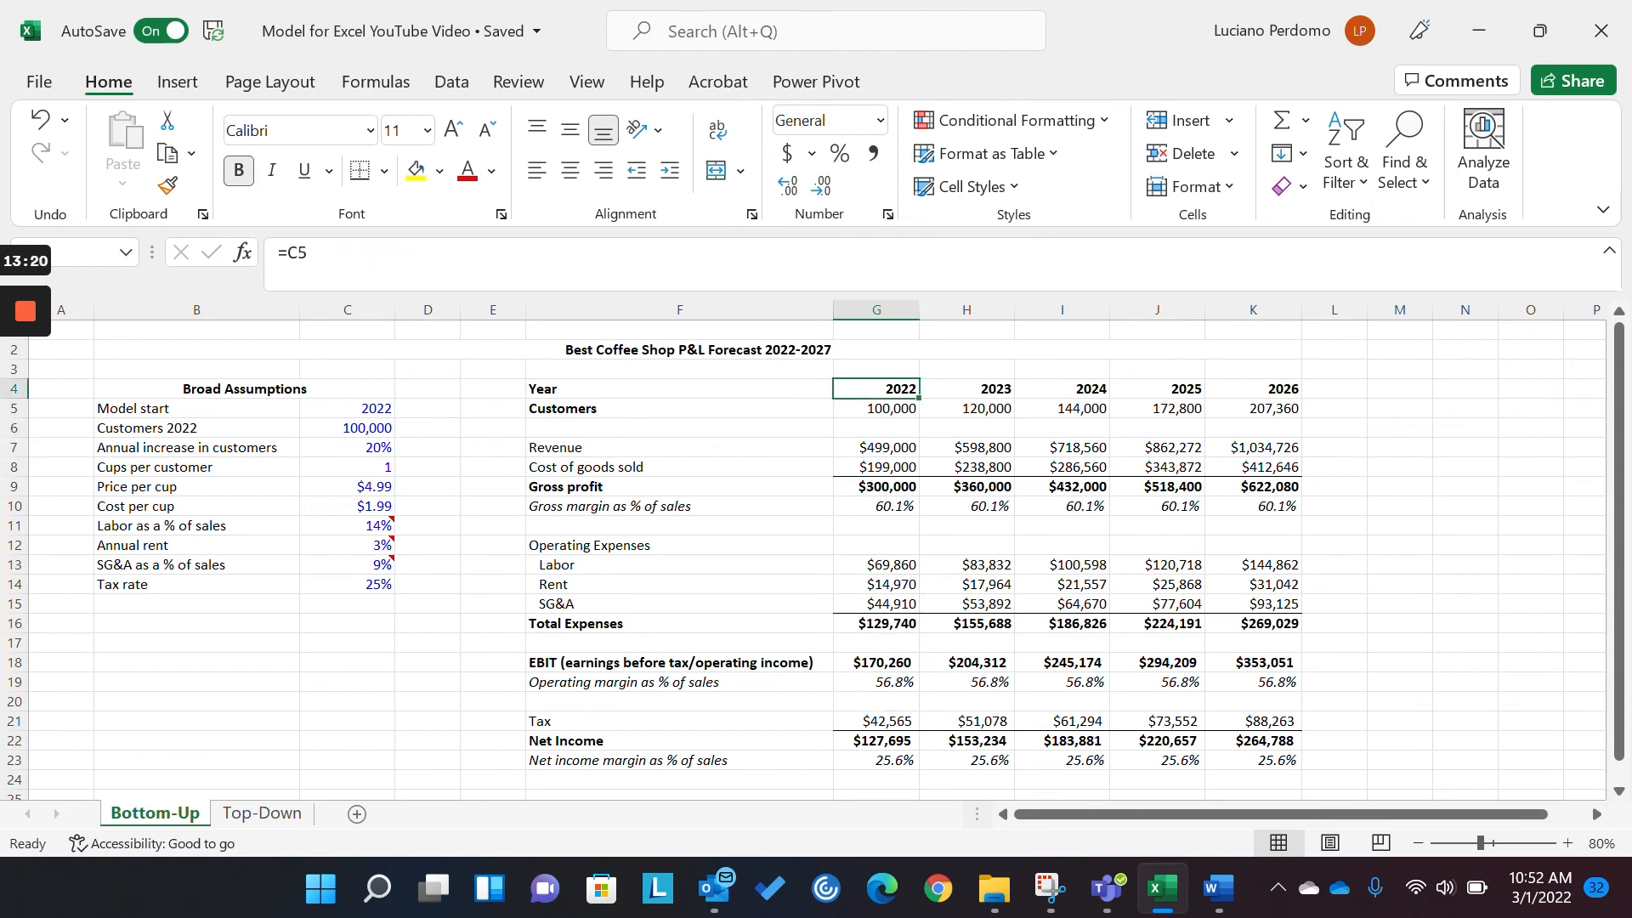
left_click(1156, 407)
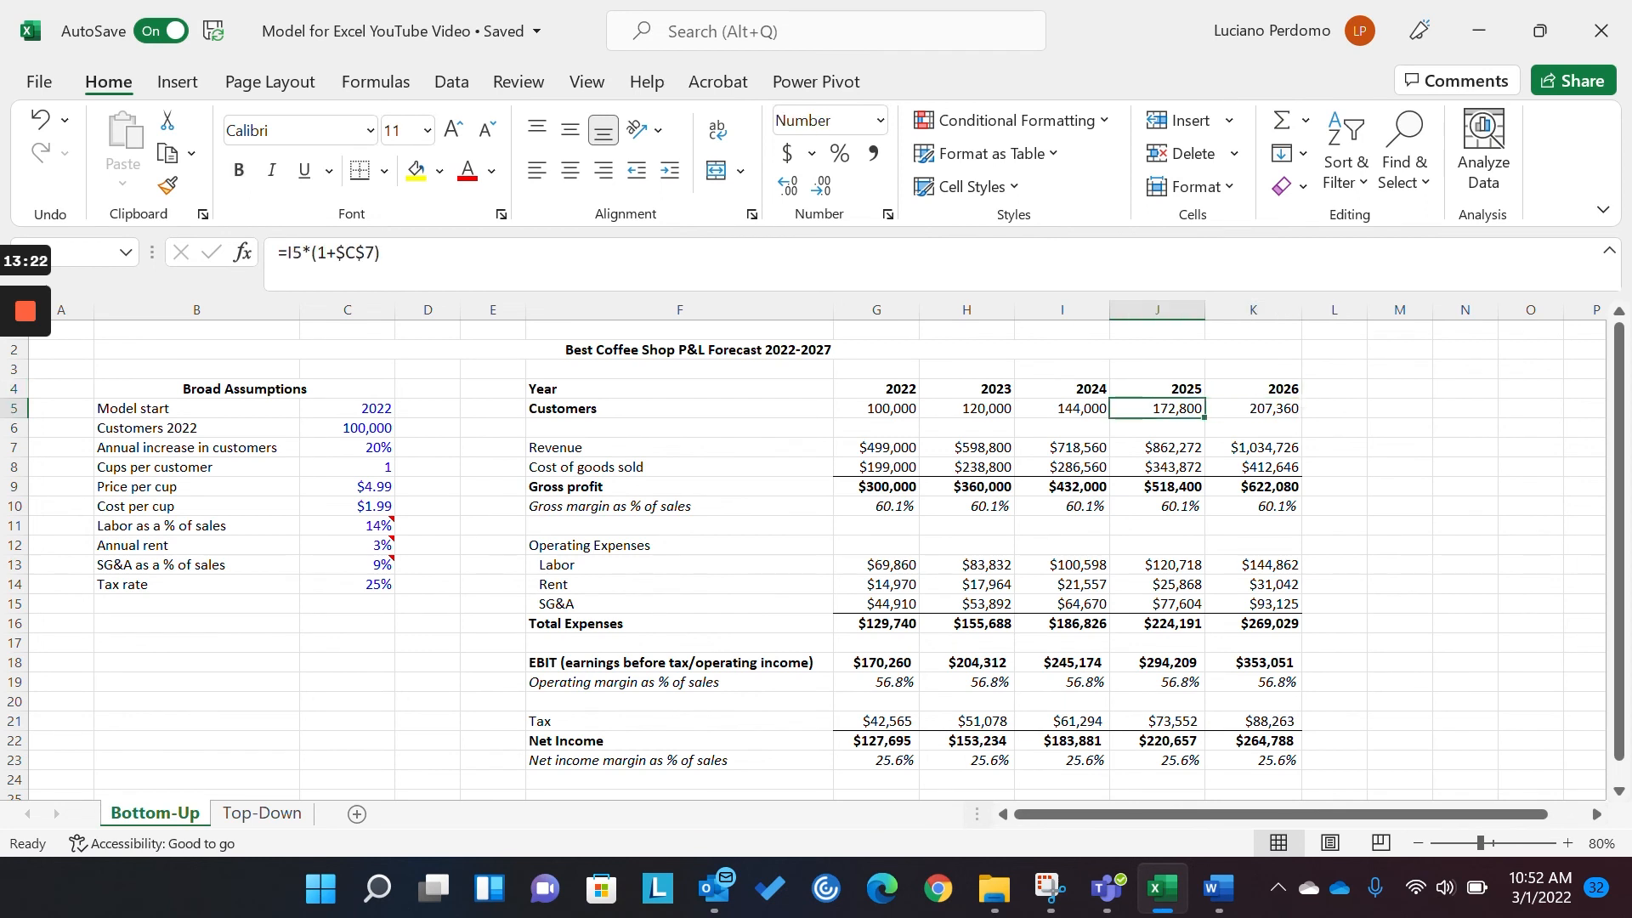
left_click(964, 407)
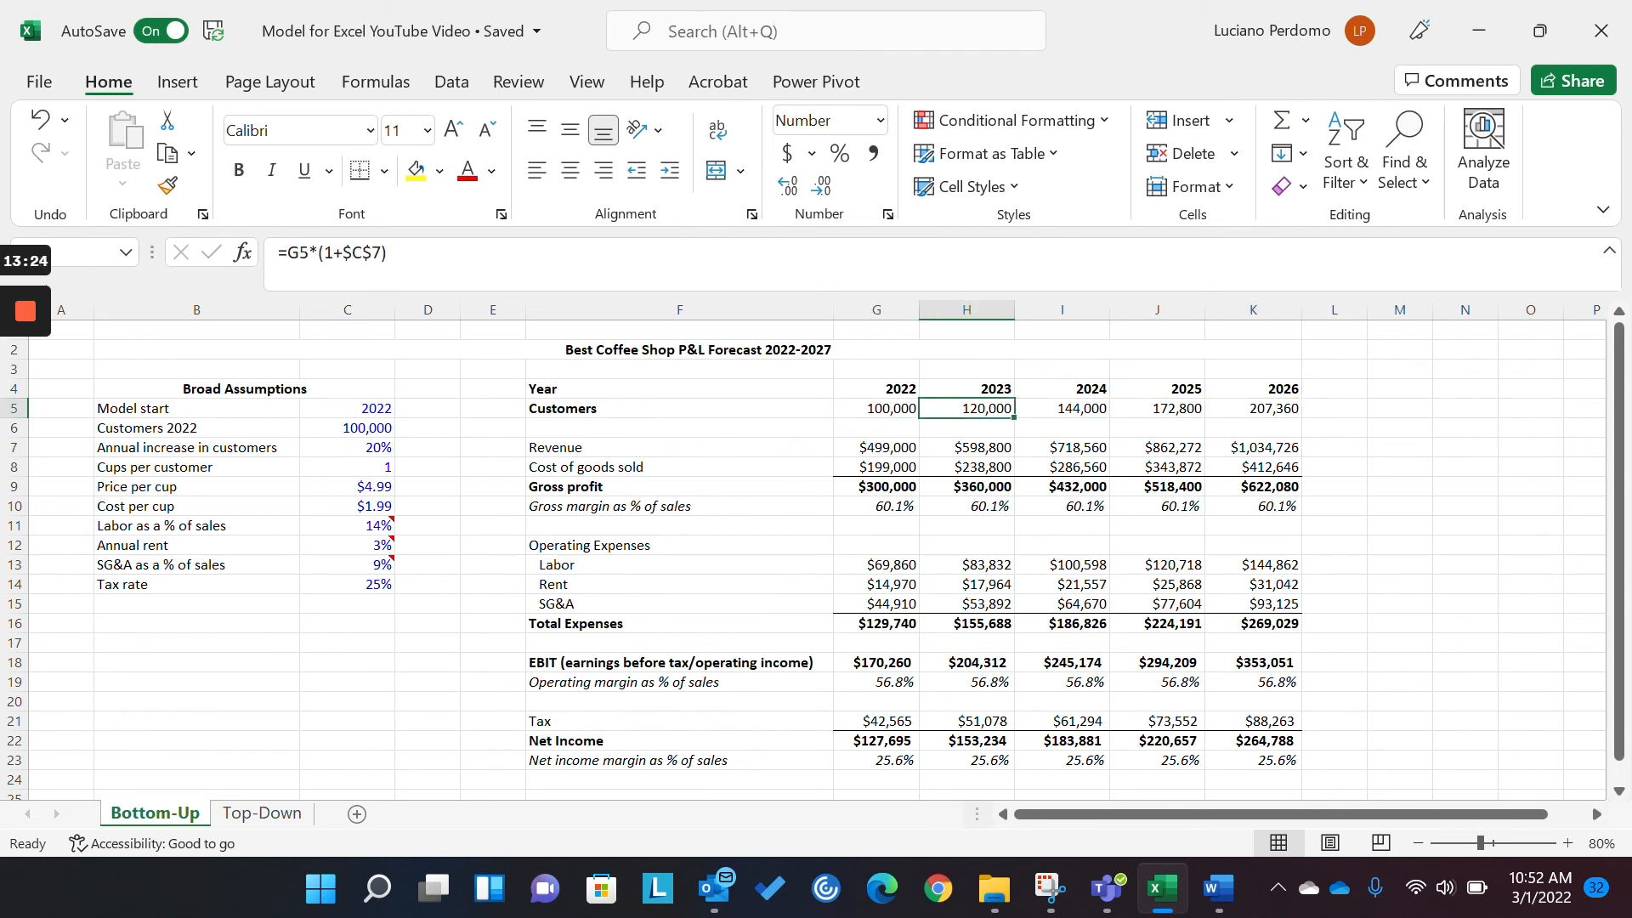
left_click(1155, 408)
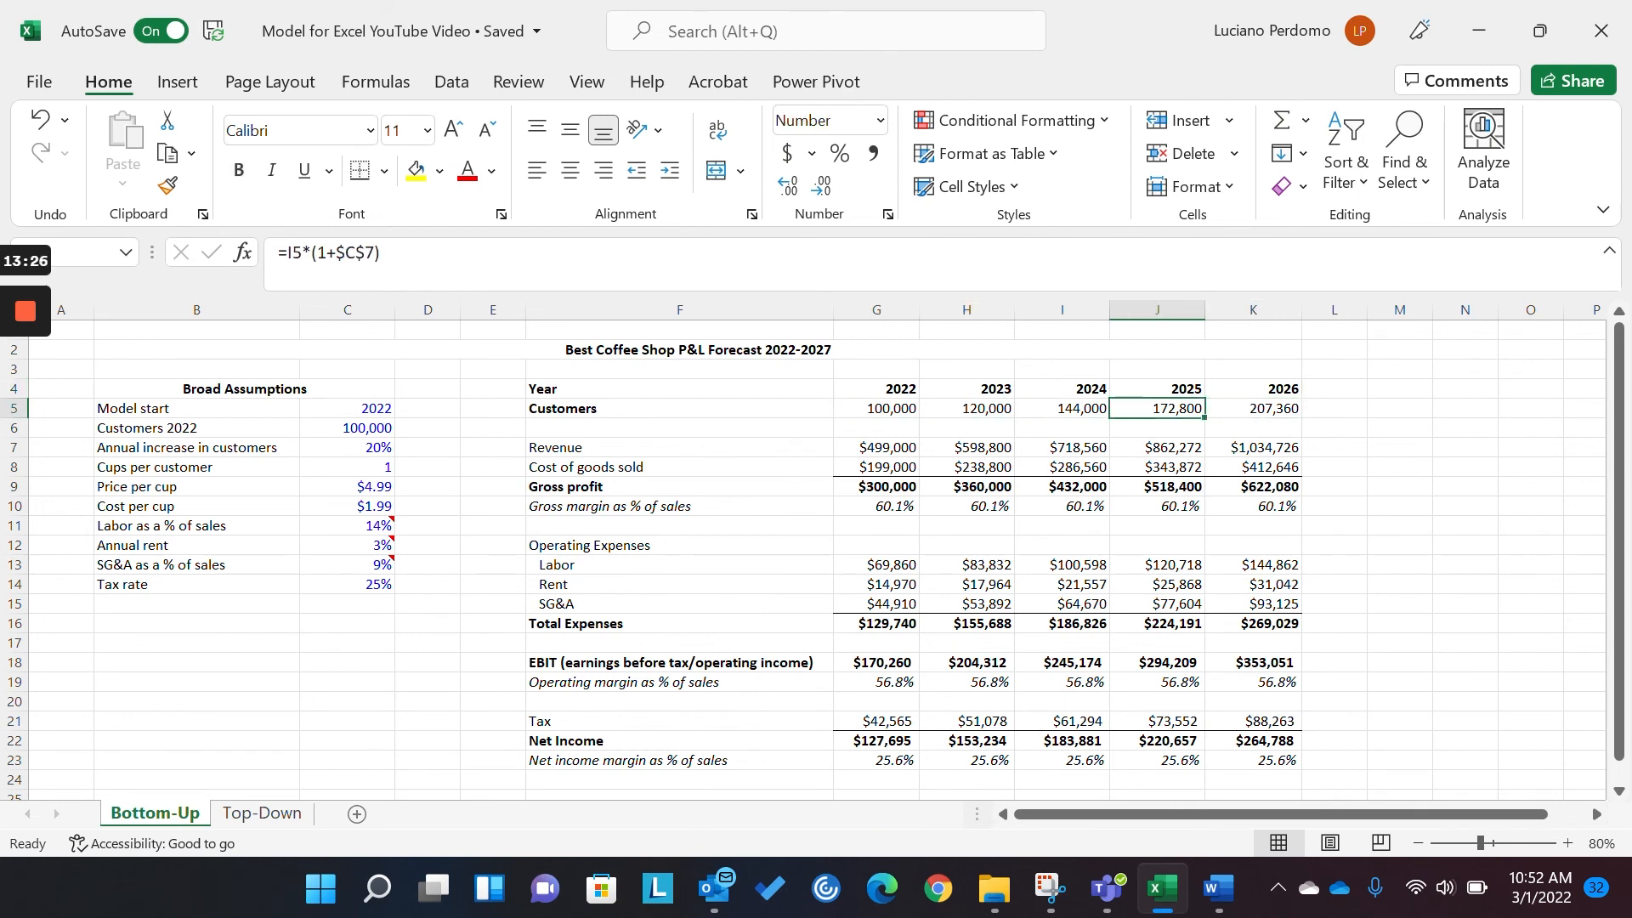
left_click(347, 428)
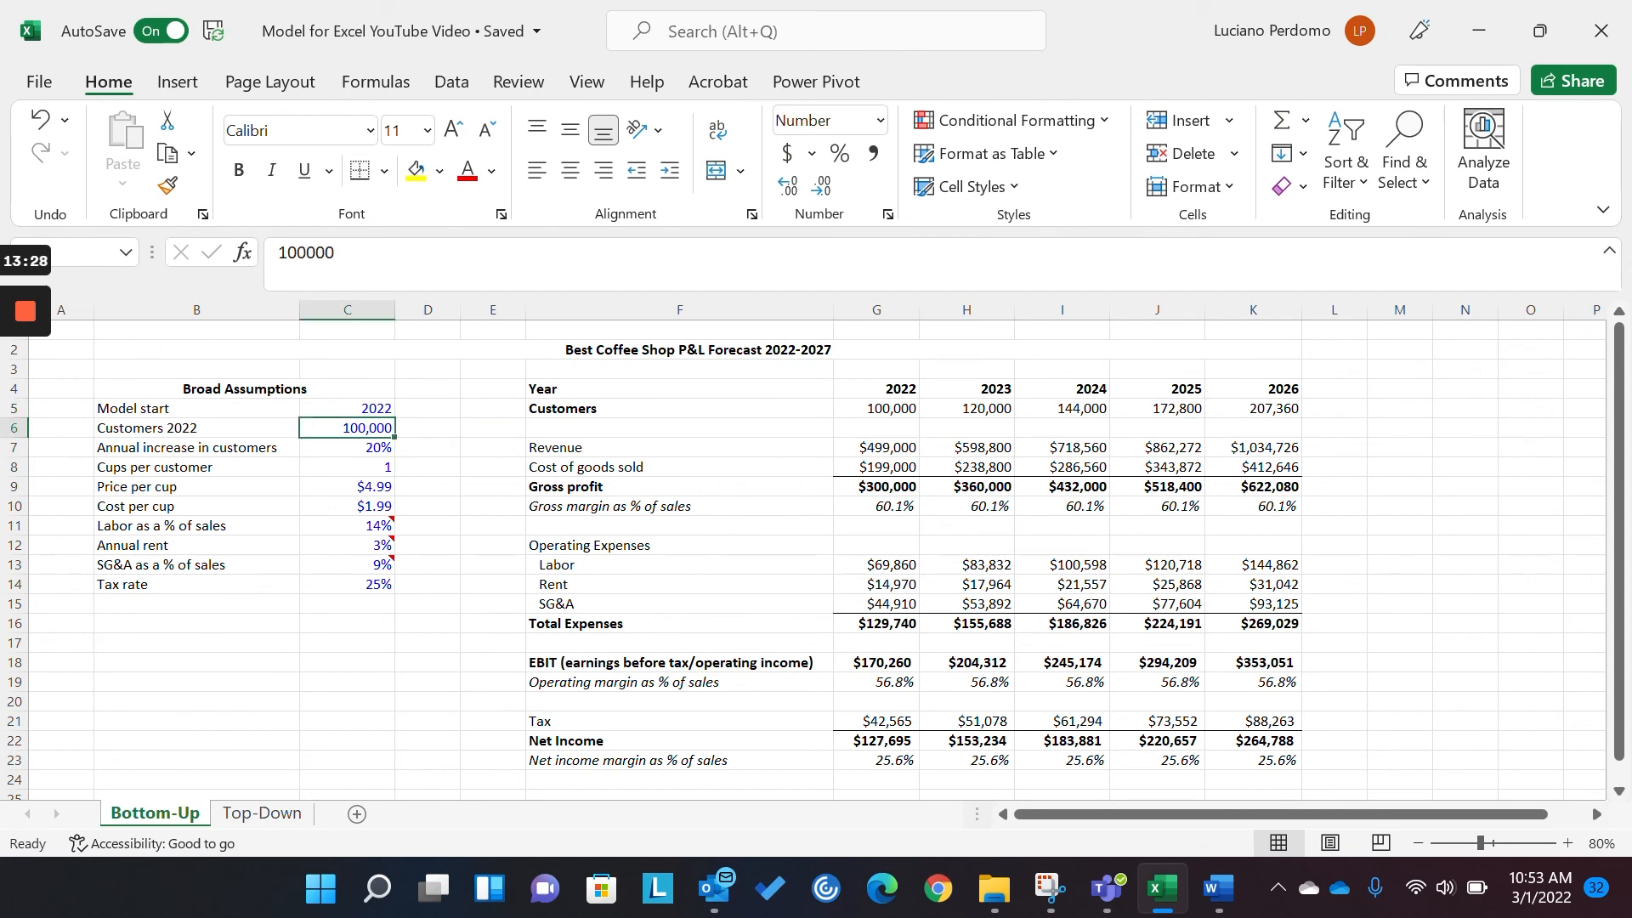
left_click(964, 446)
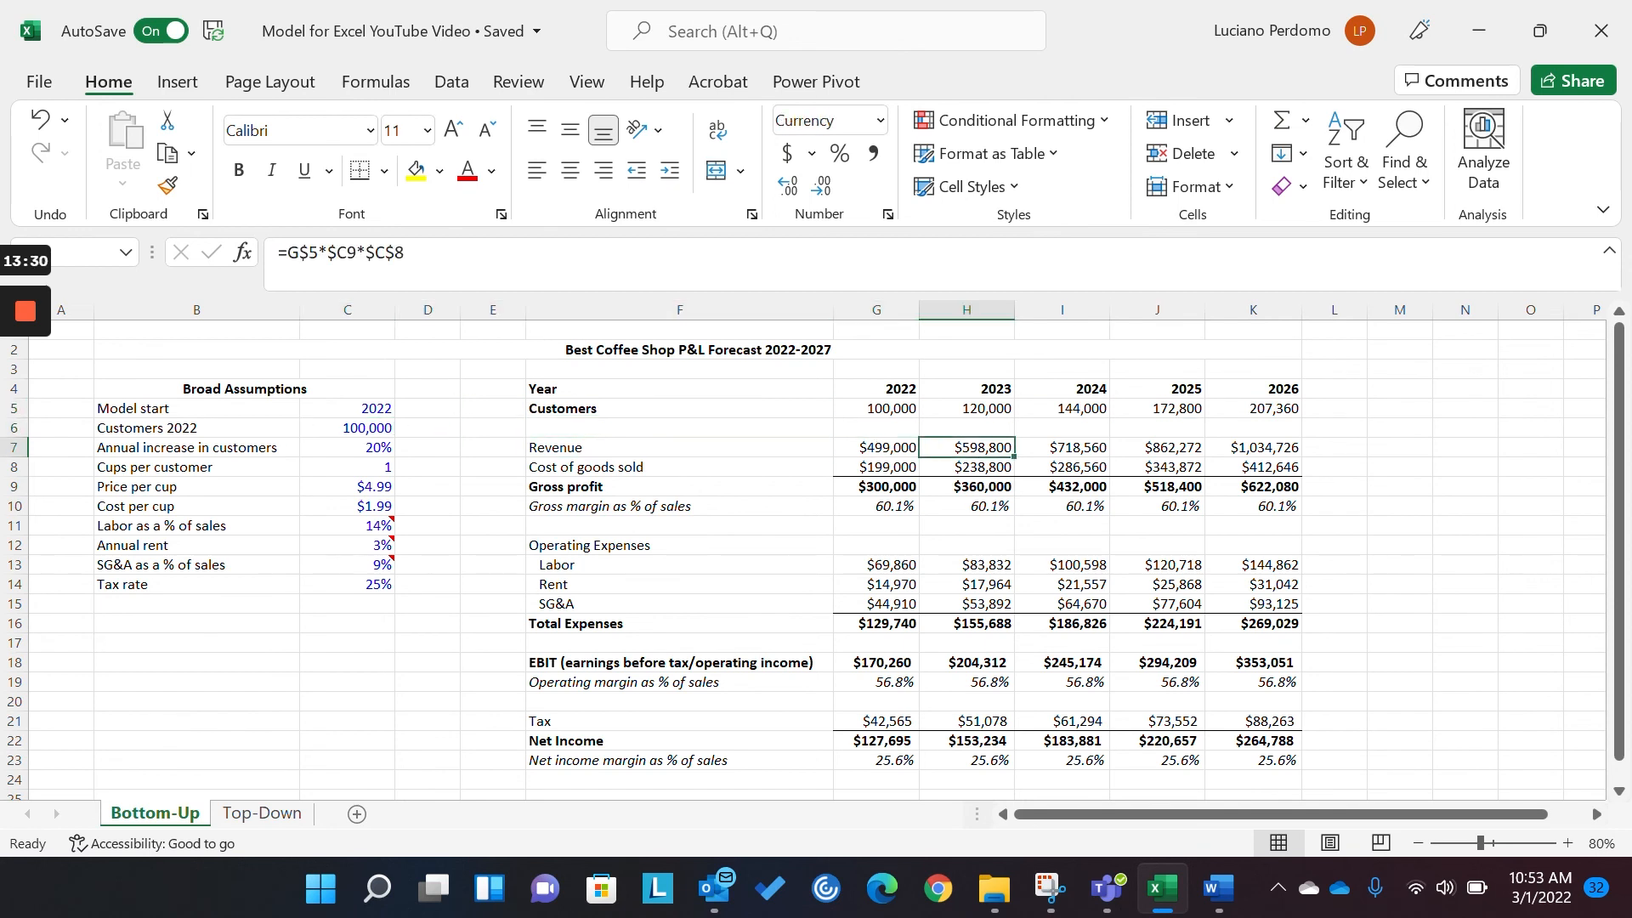
left_click(876, 446)
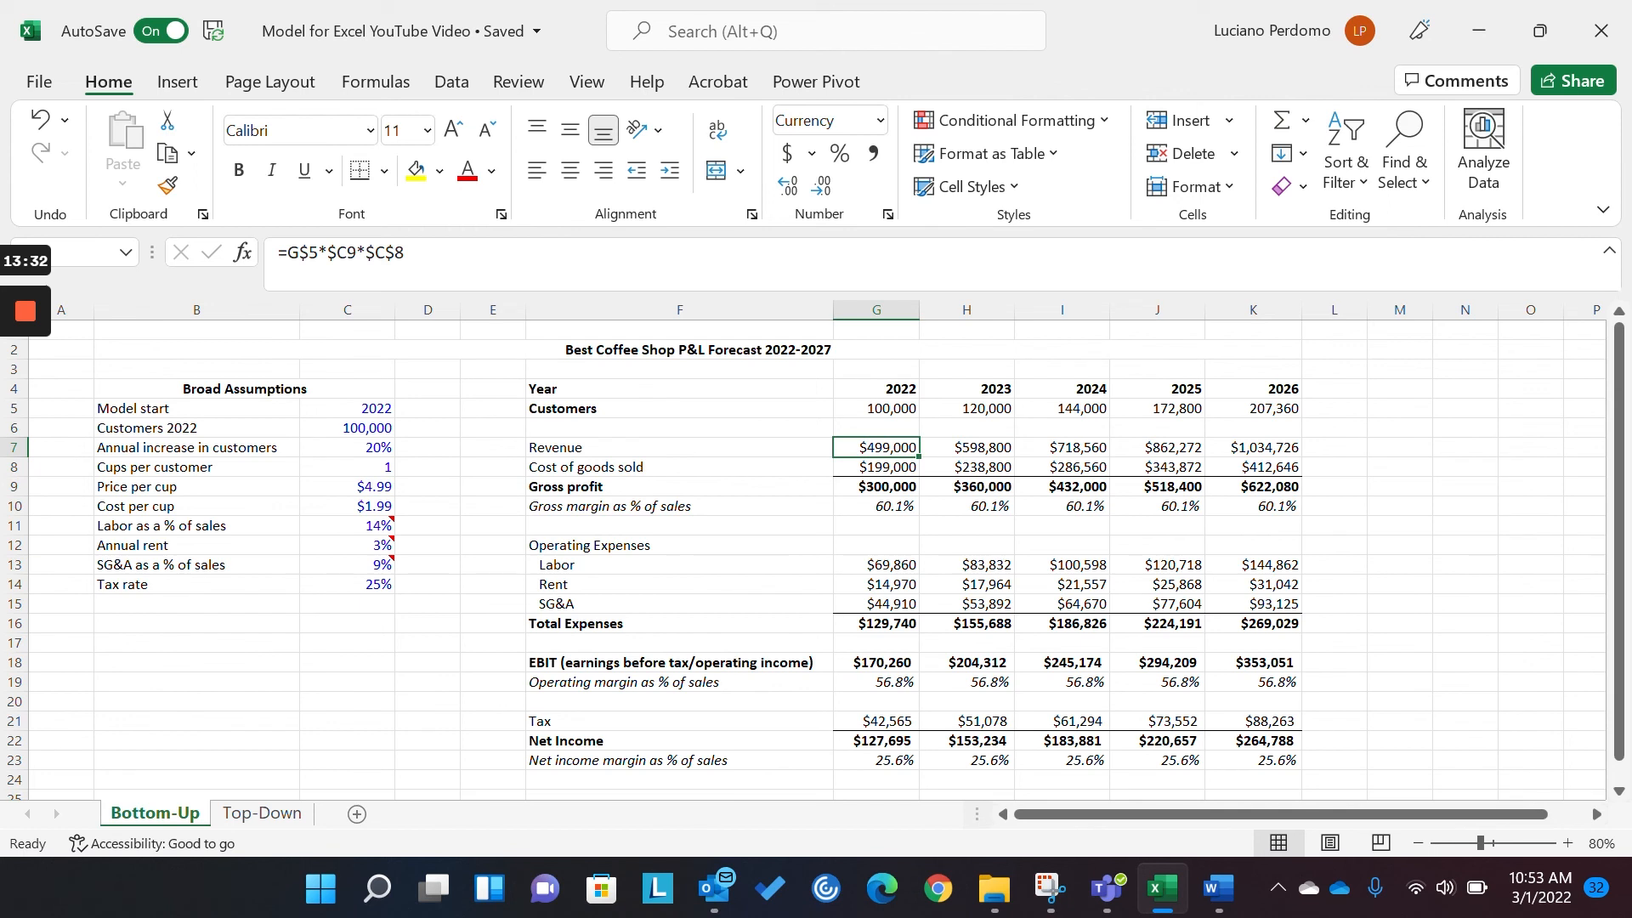
left_click(876, 428)
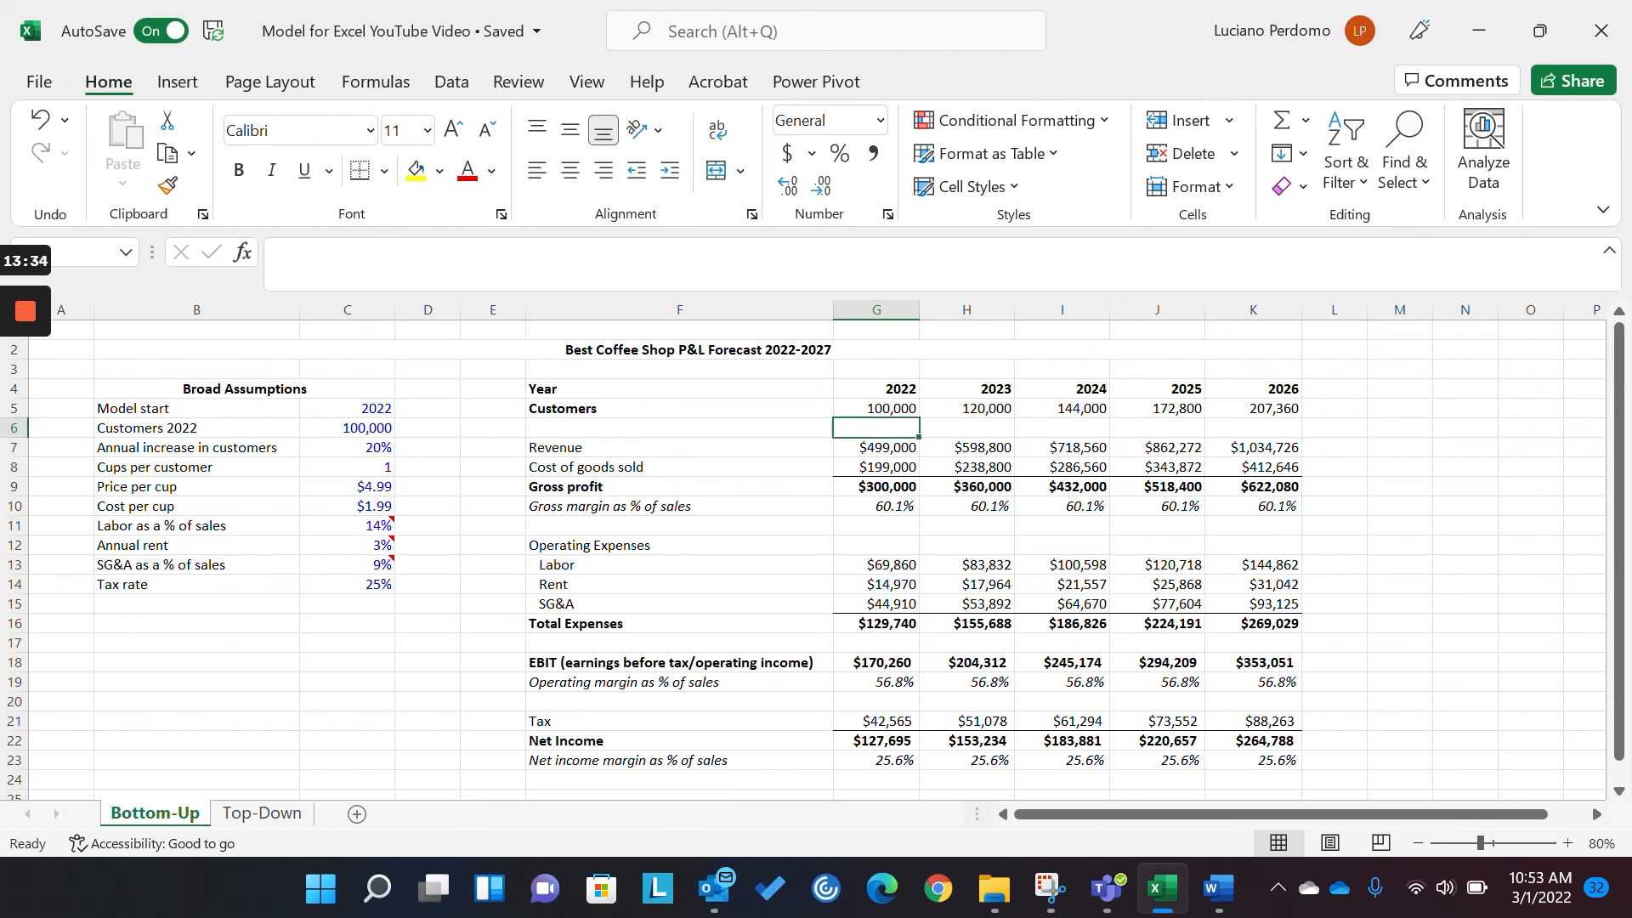
left_click(876, 448)
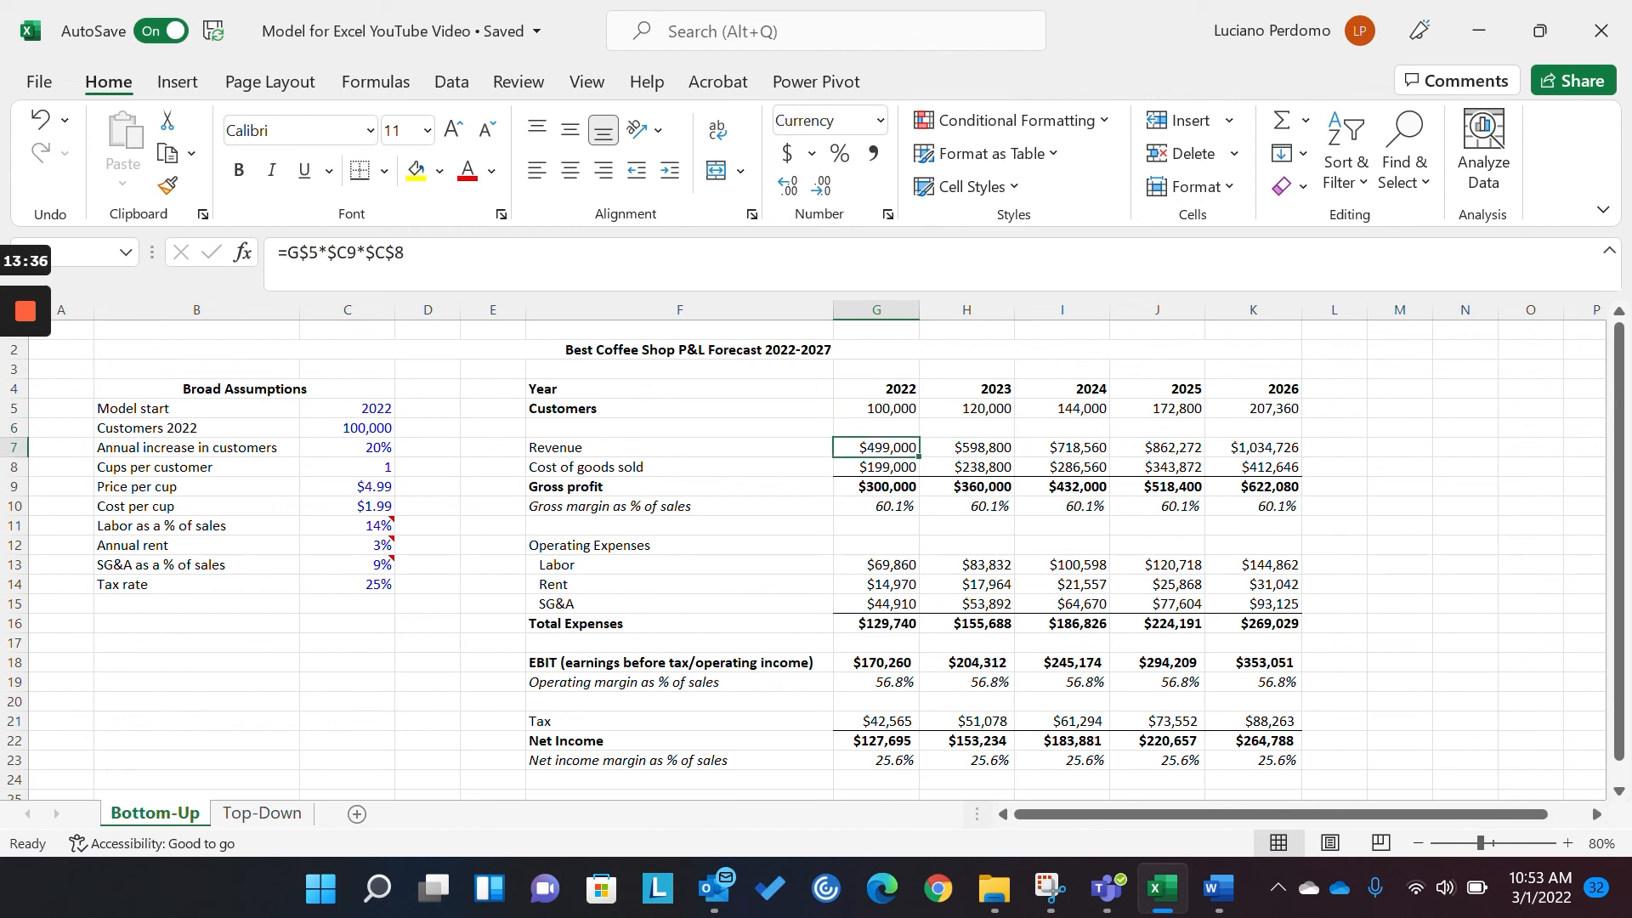
left_click(1061, 448)
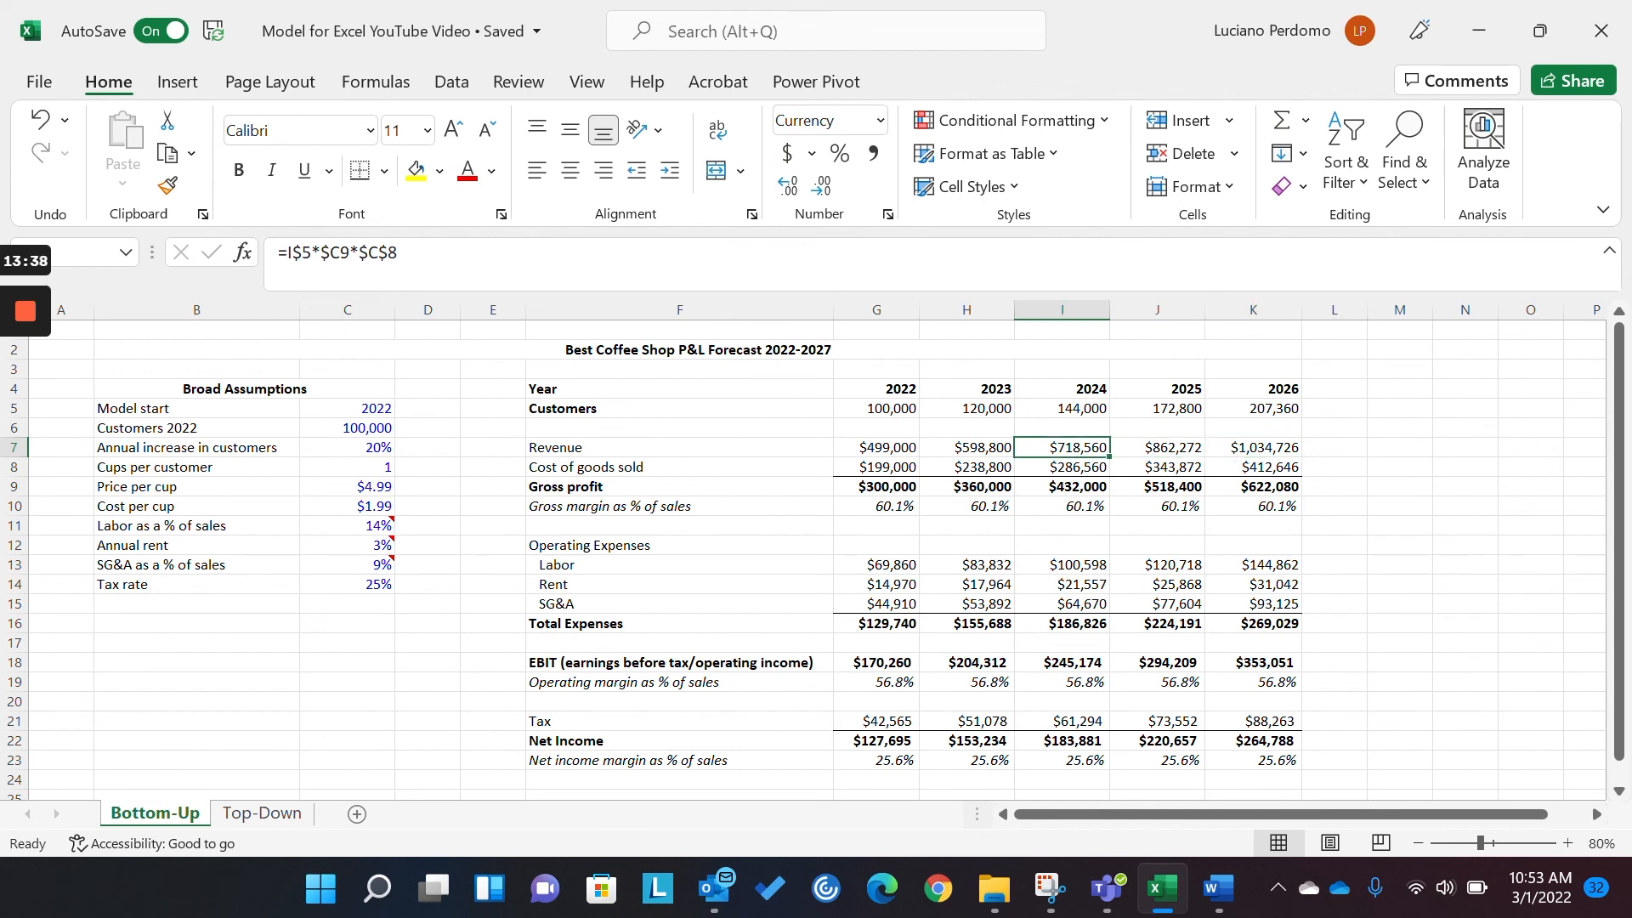
left_click(875, 467)
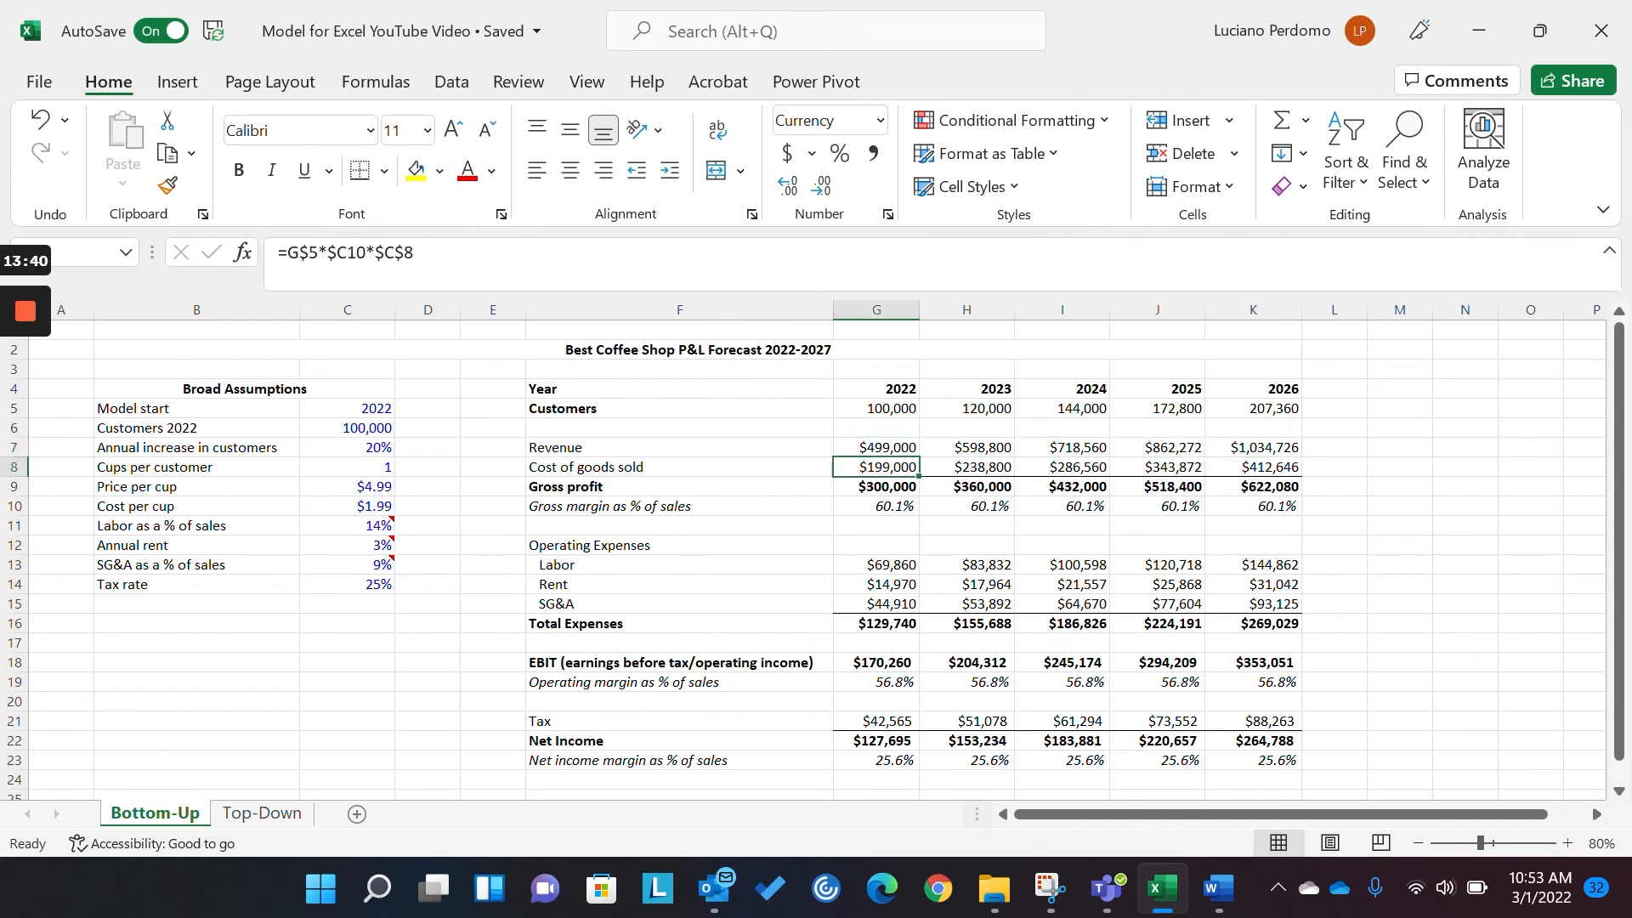
left_click(875, 486)
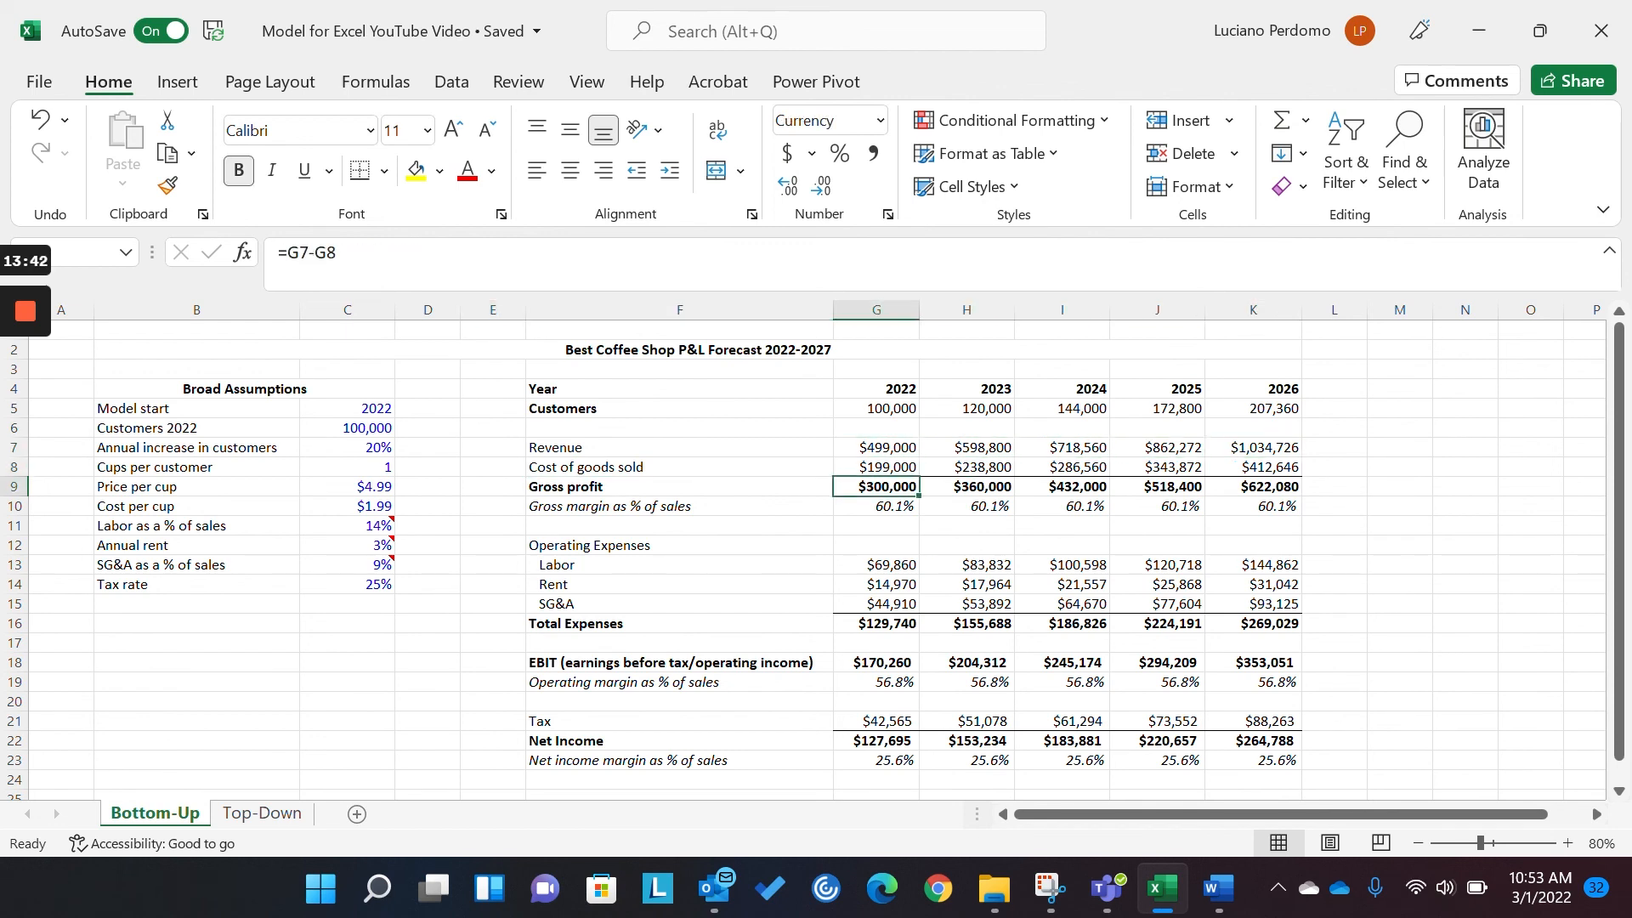
left_click(877, 506)
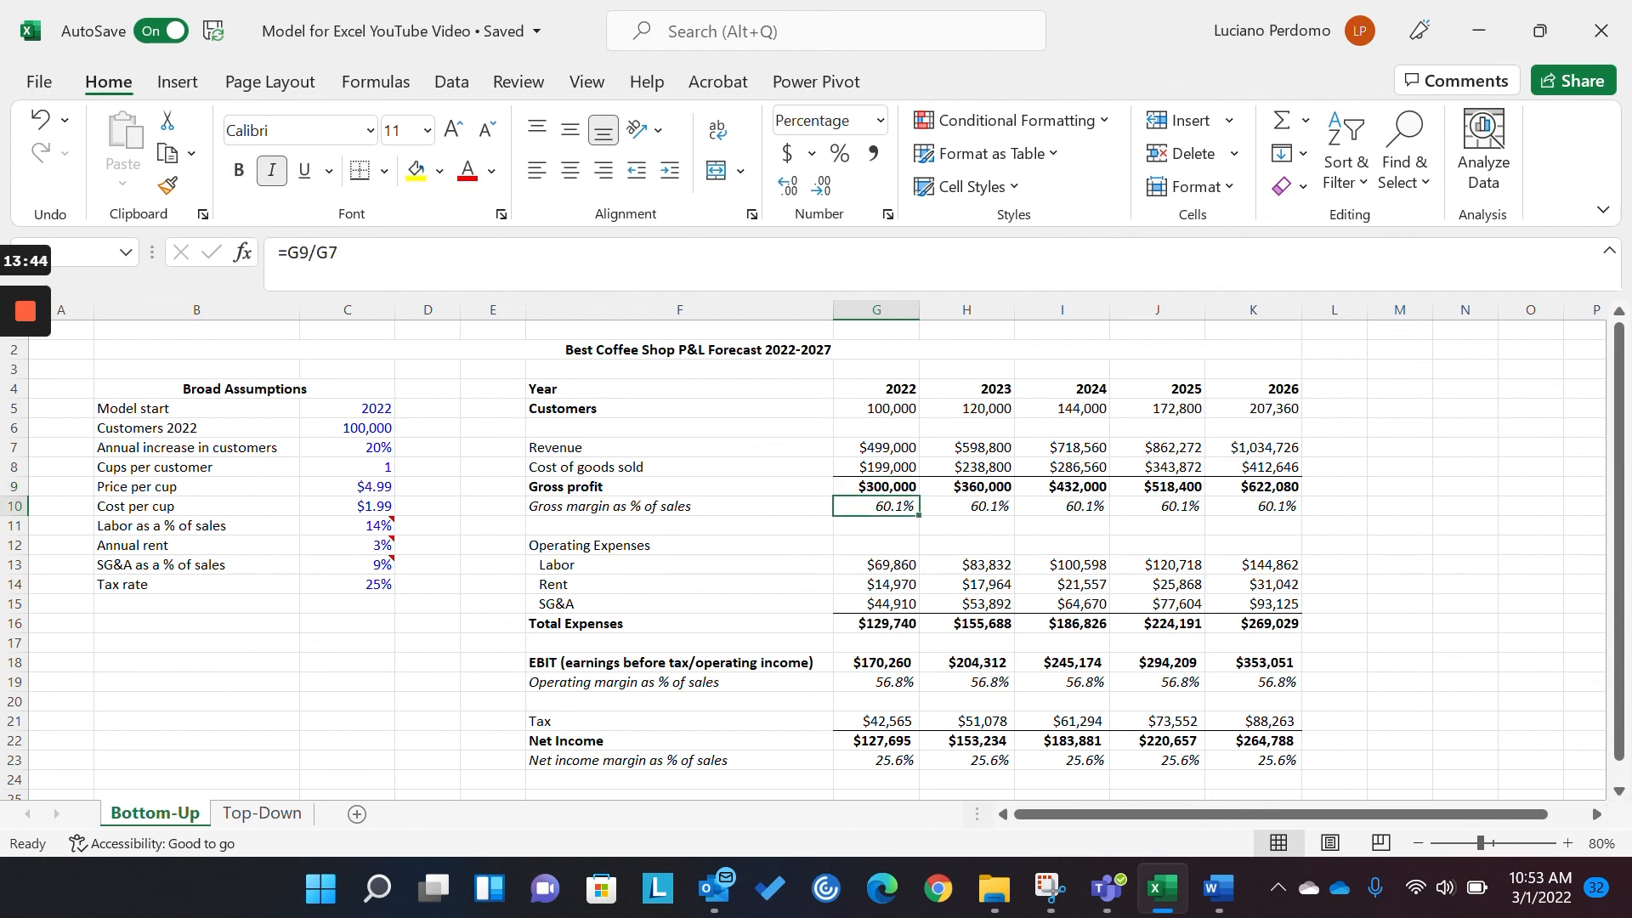
left_click(876, 565)
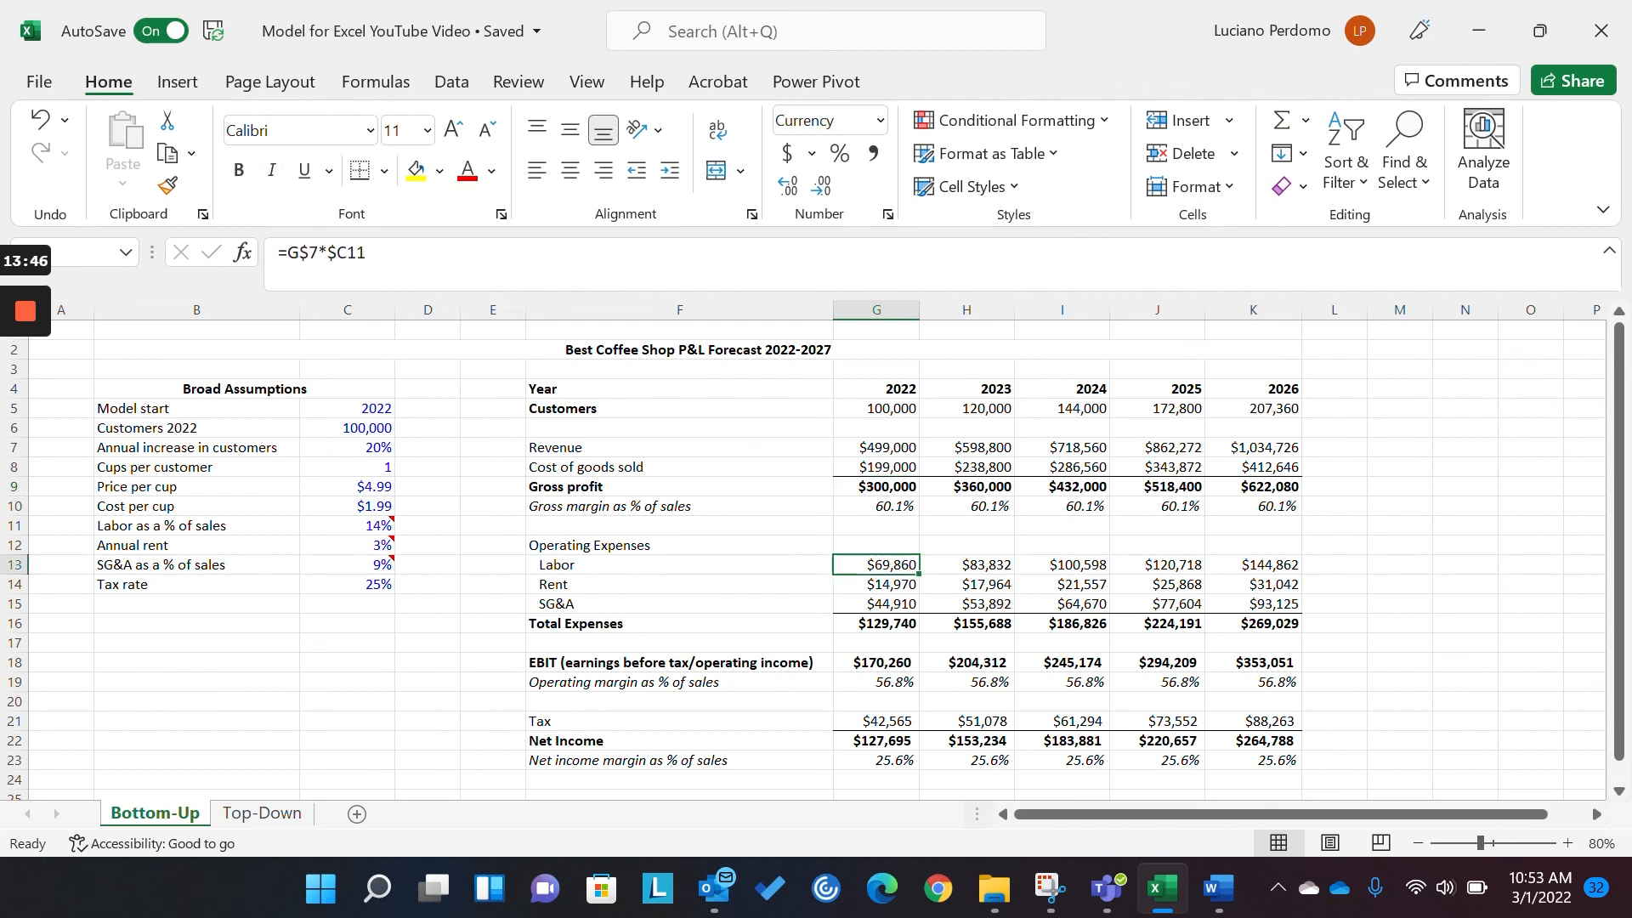
left_click(875, 662)
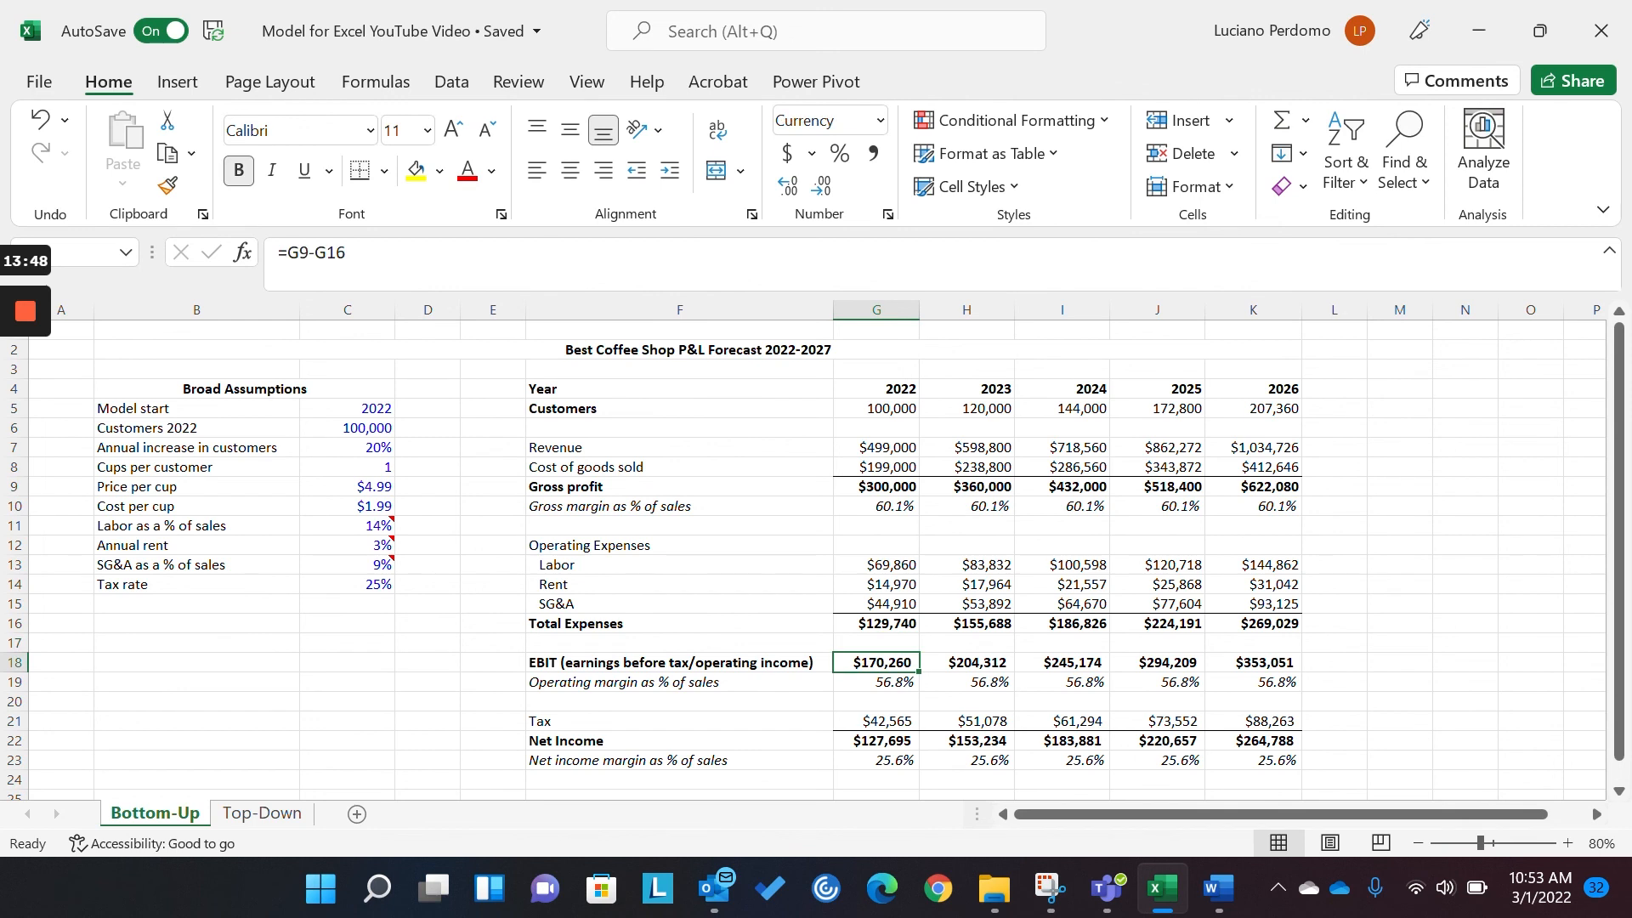
left_click(876, 701)
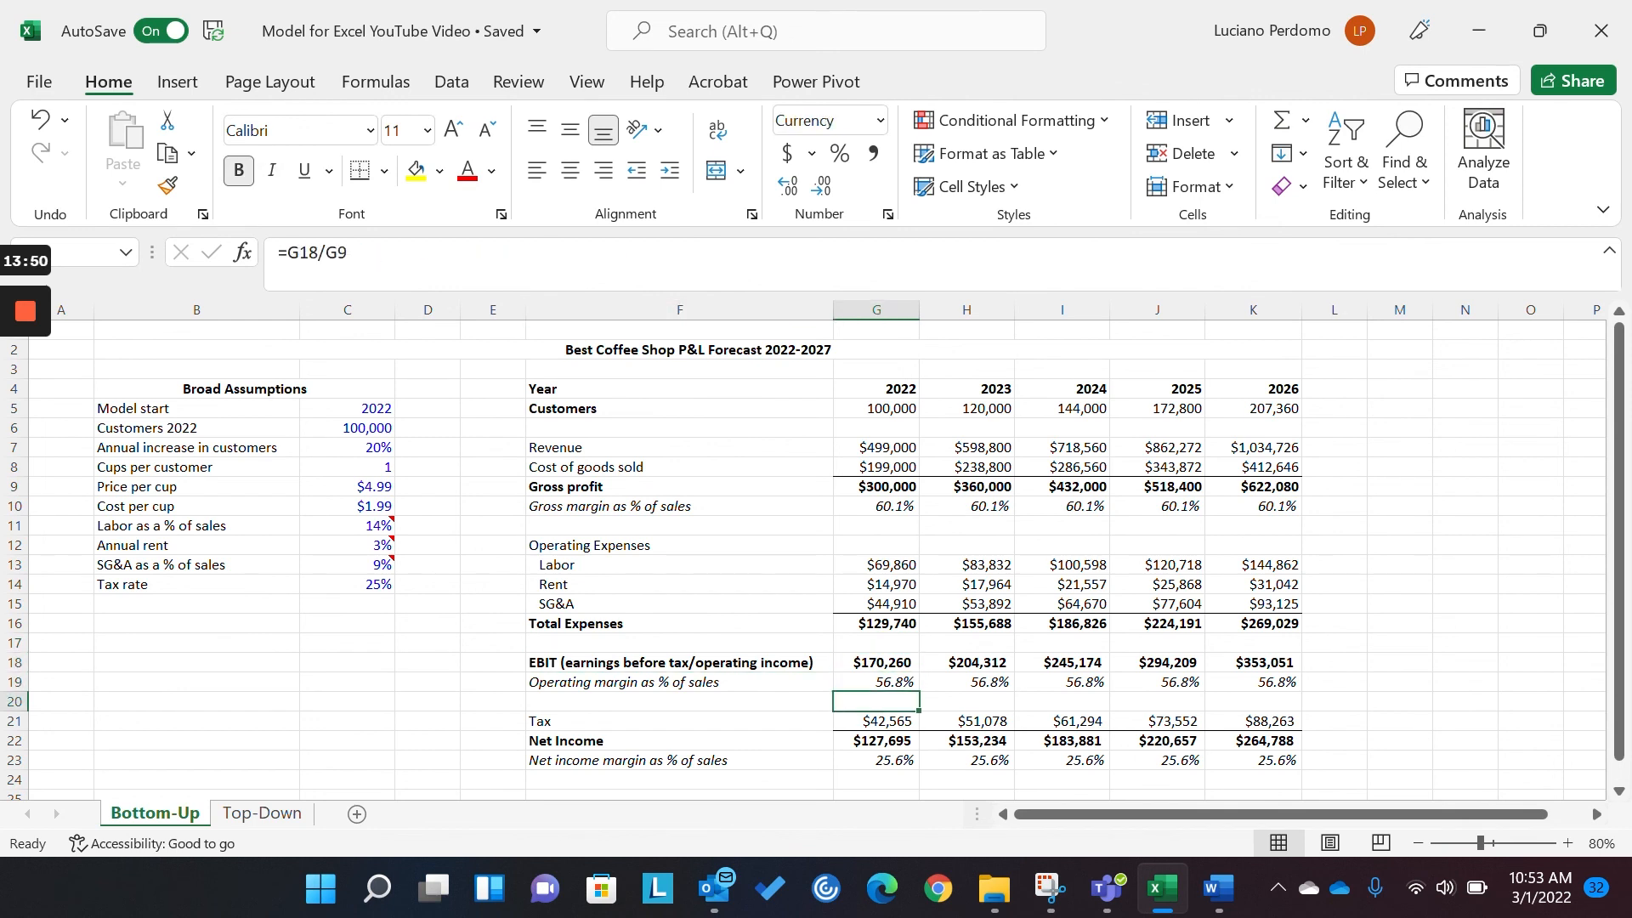
left_click(875, 740)
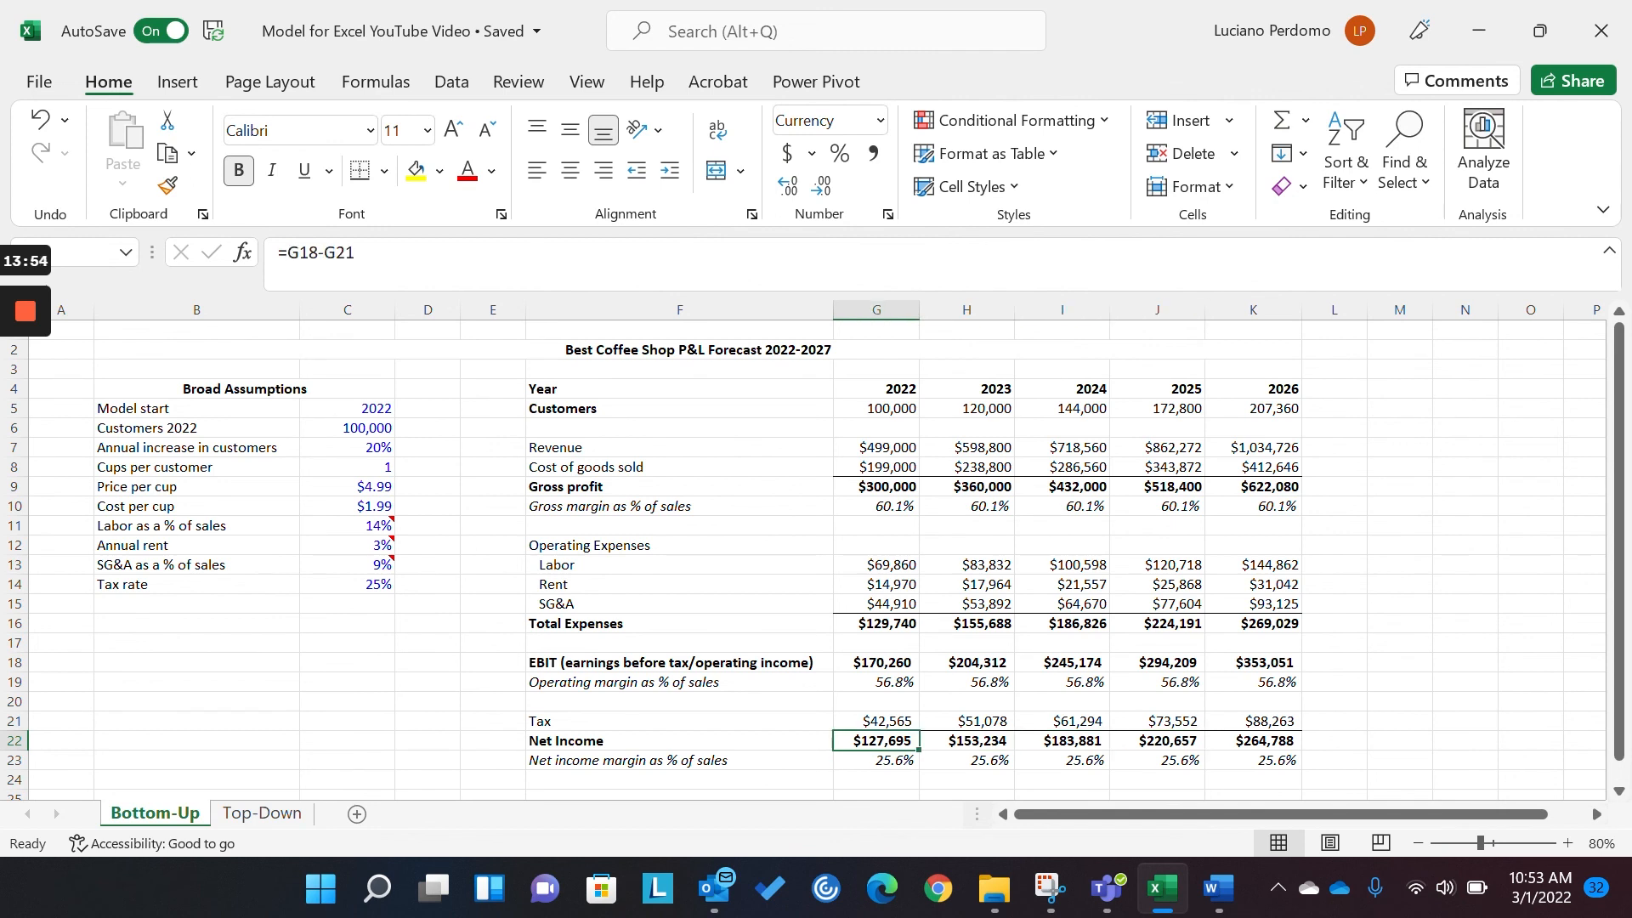
left_click(346, 407)
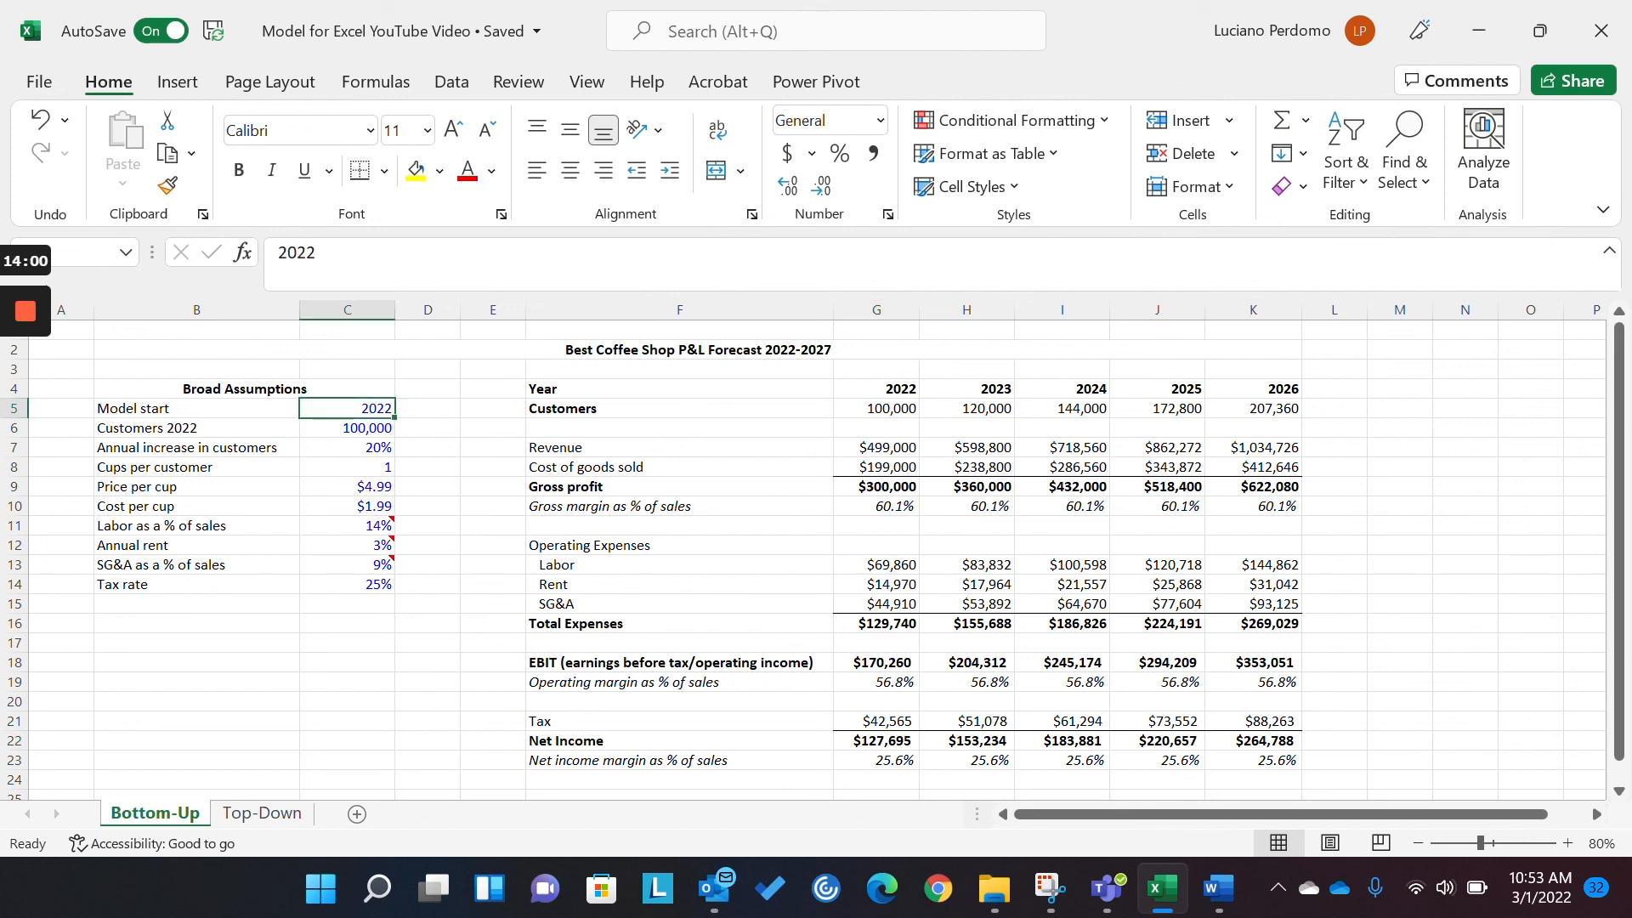
left_click(875, 446)
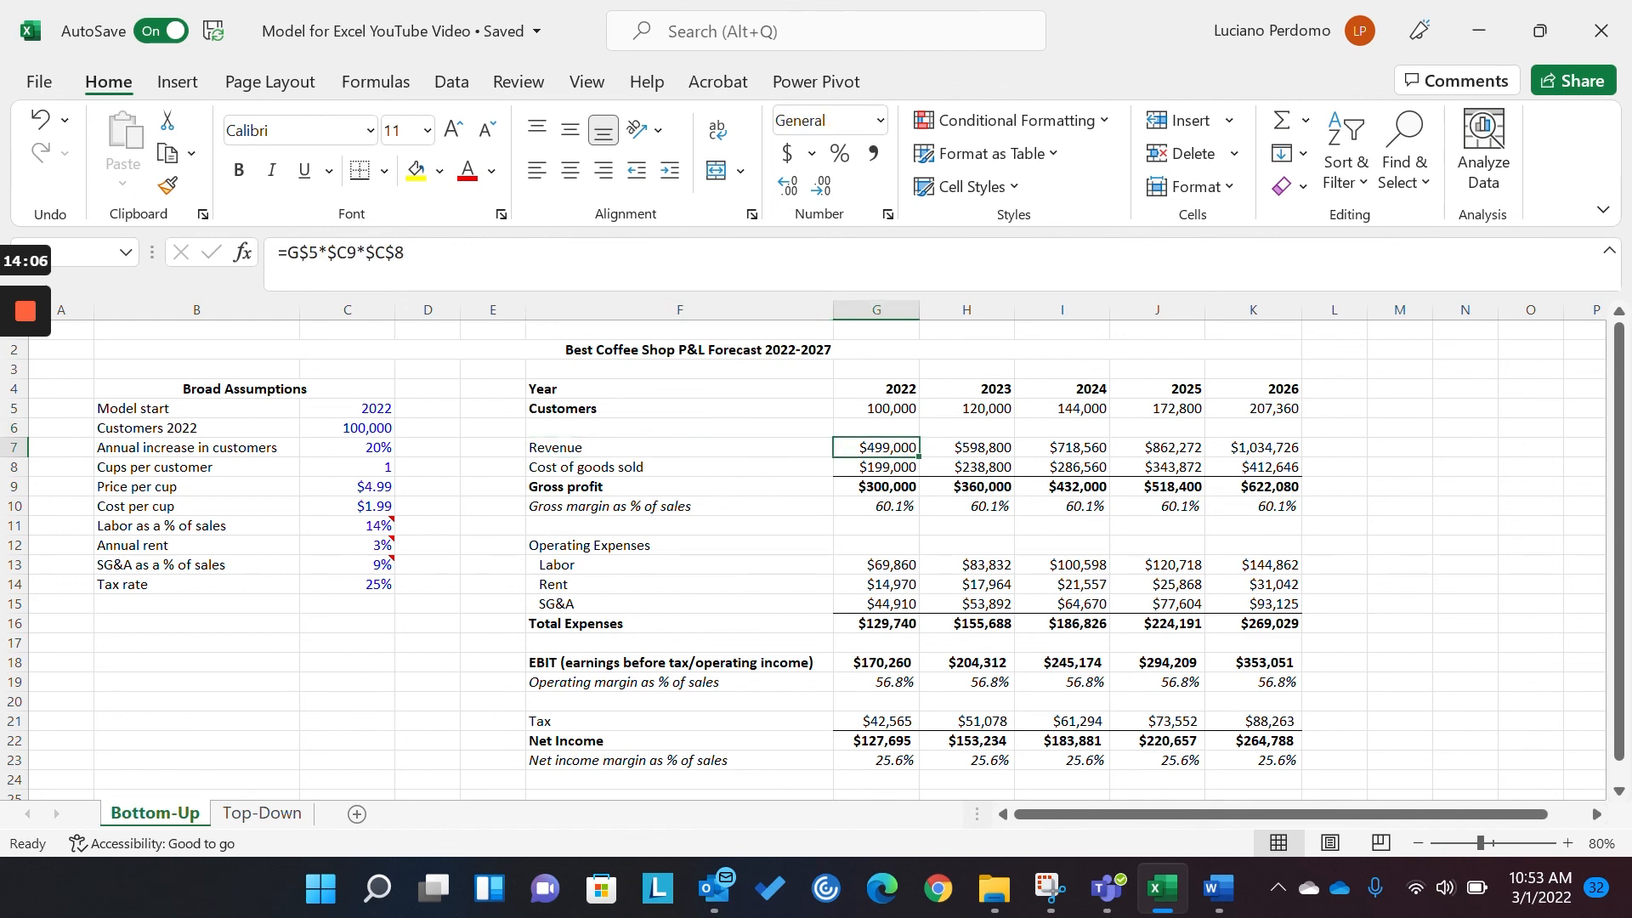
left_click(877, 119)
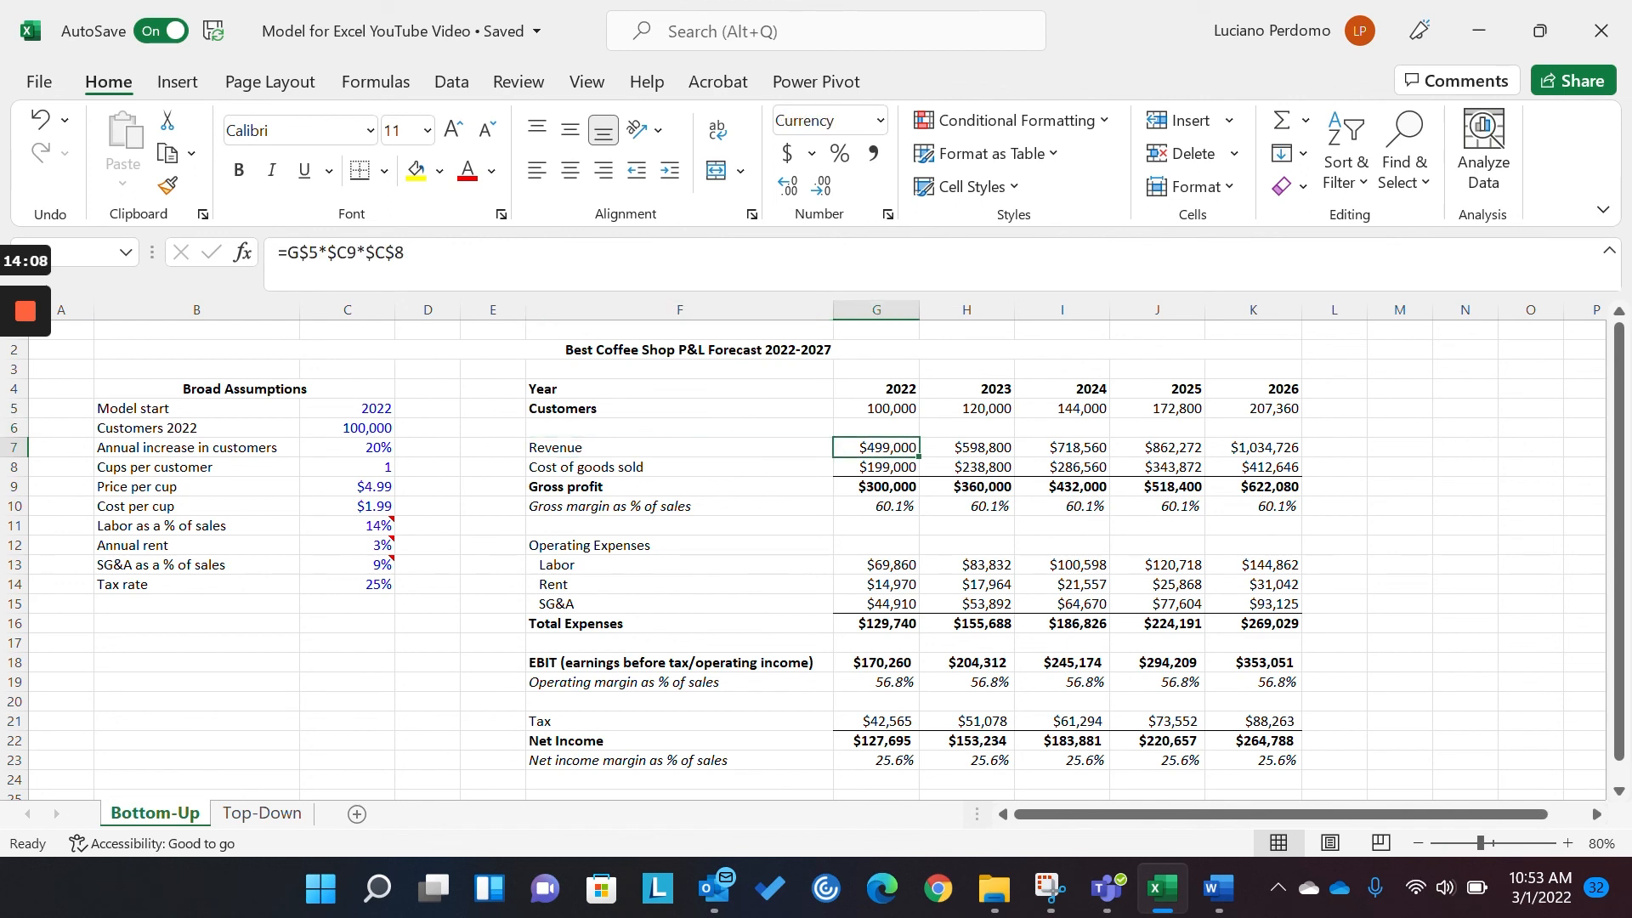
left_click(964, 446)
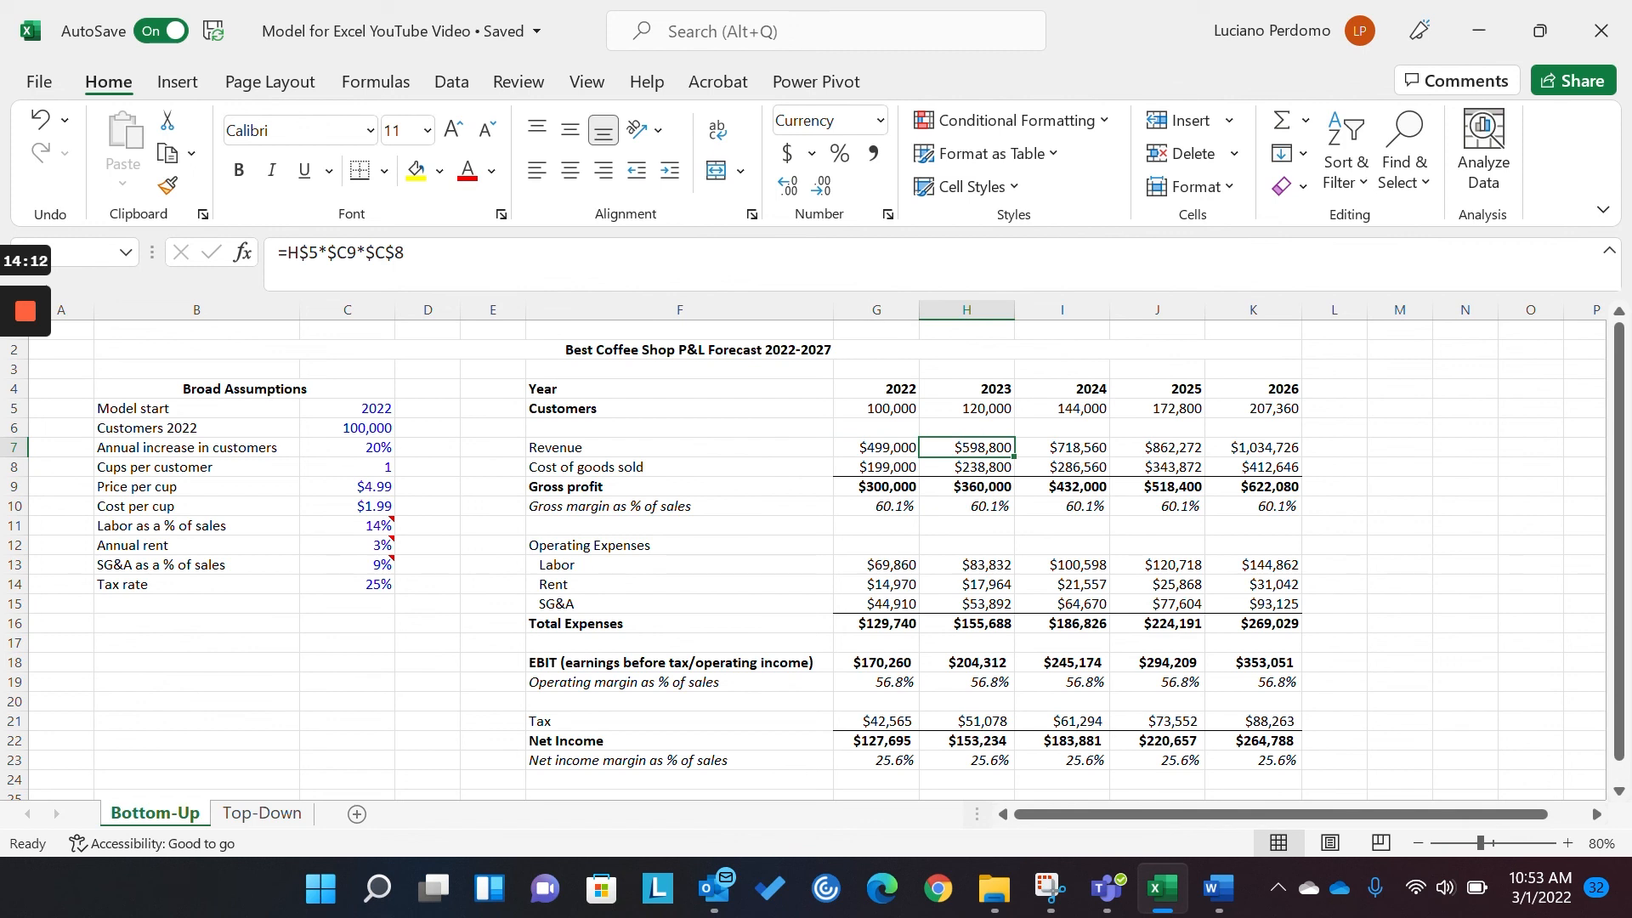
left_click(876, 564)
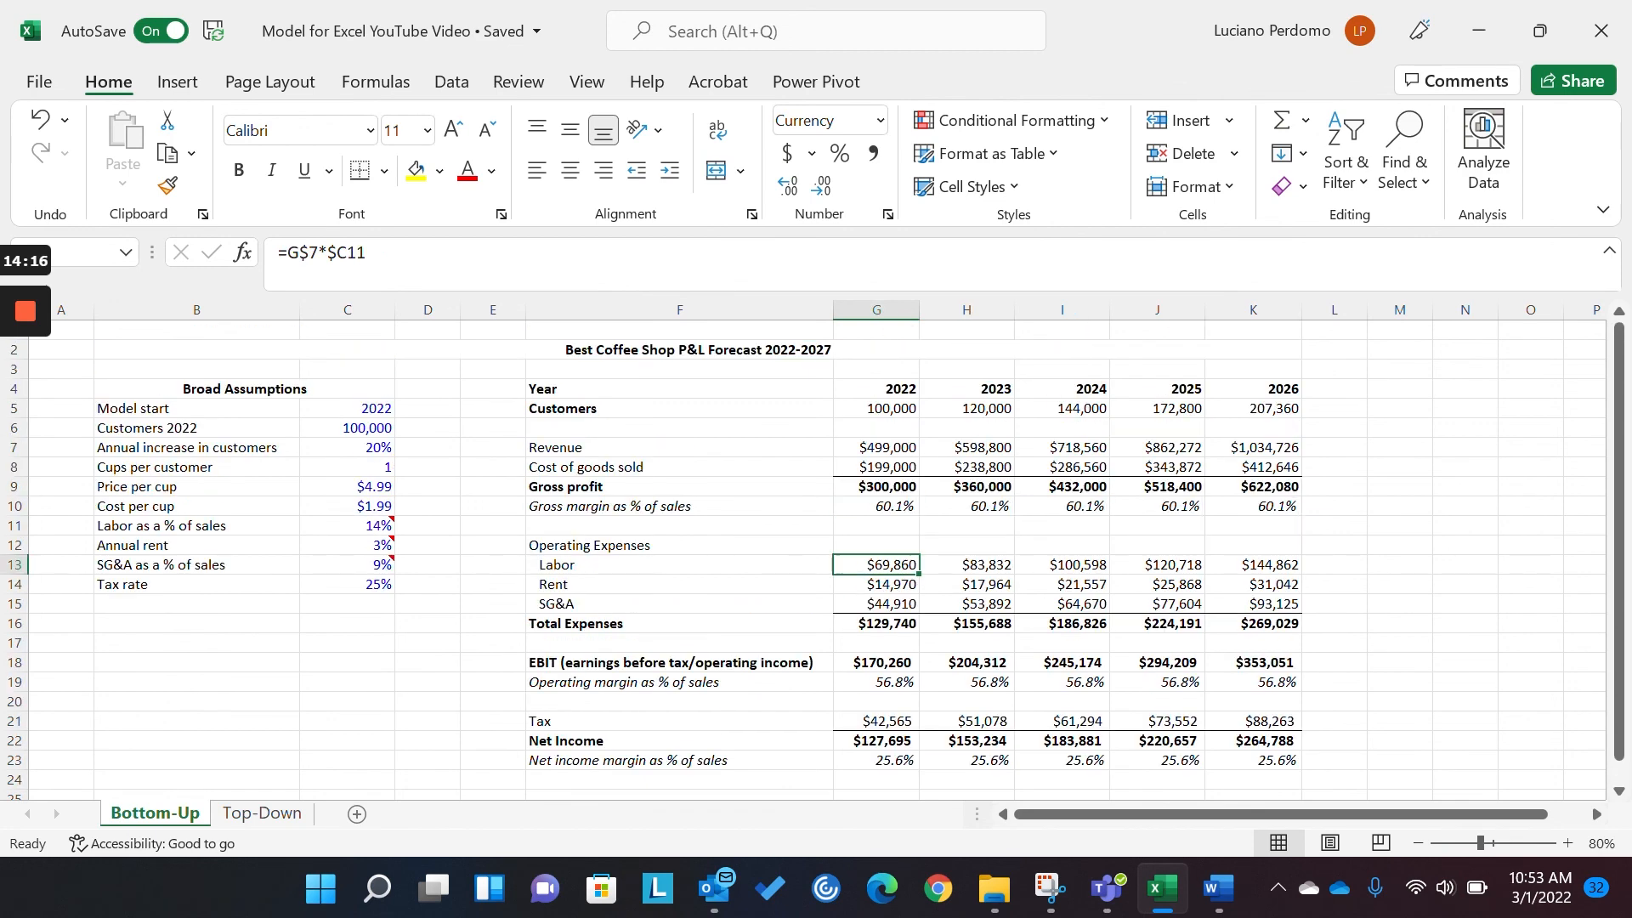
left_click(678, 367)
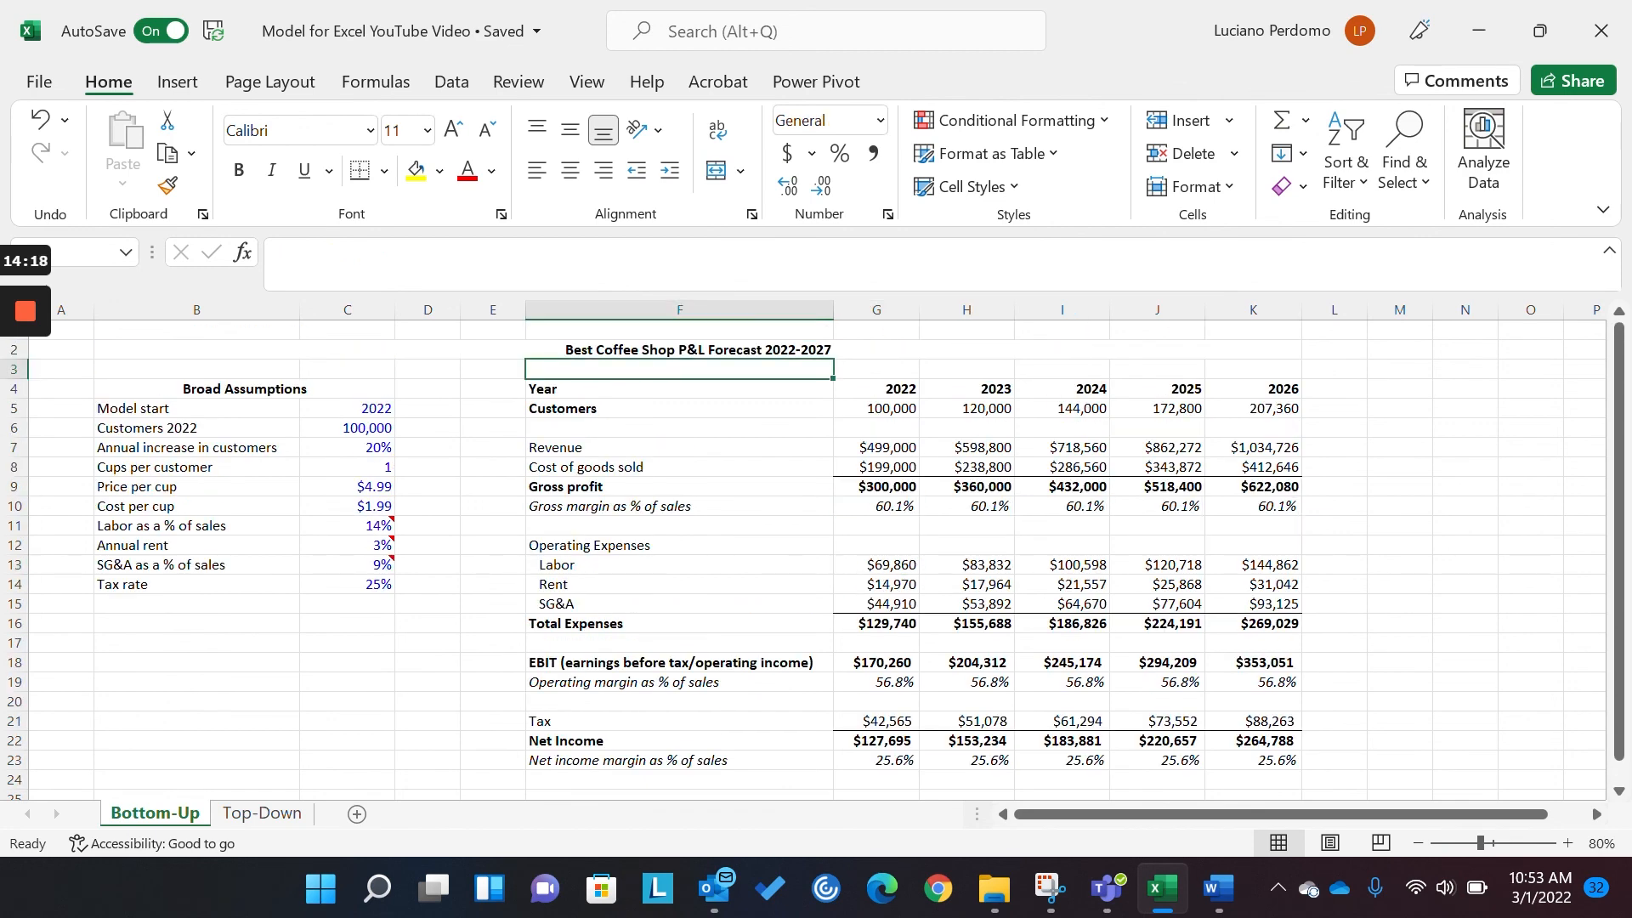
left_click(678, 328)
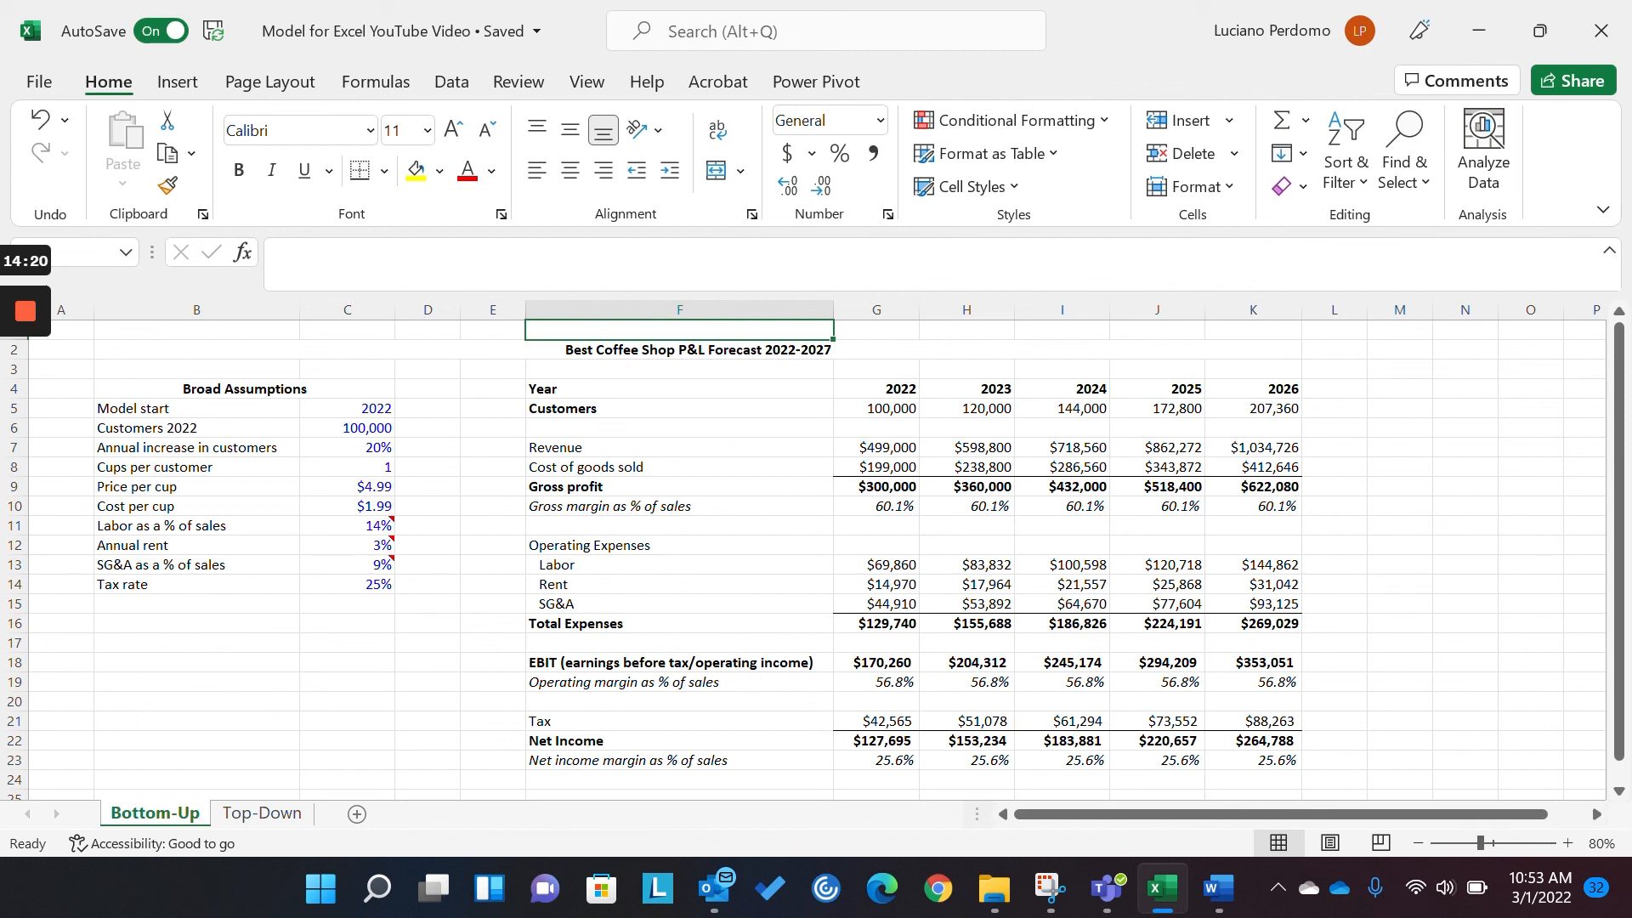
left_click(678, 448)
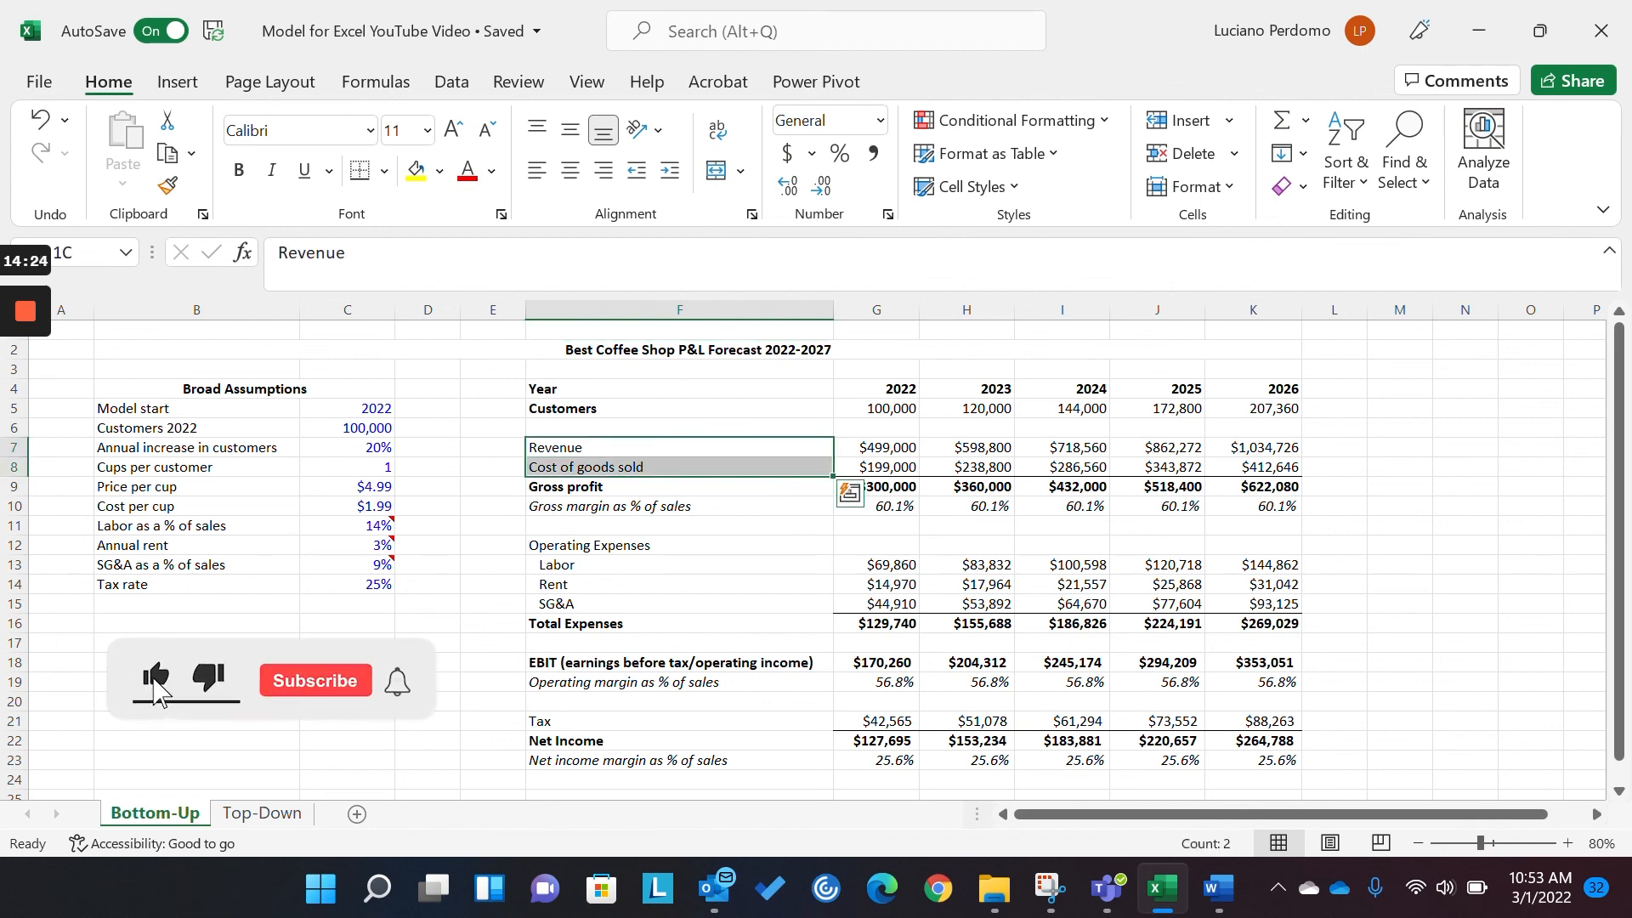
left_click(314, 680)
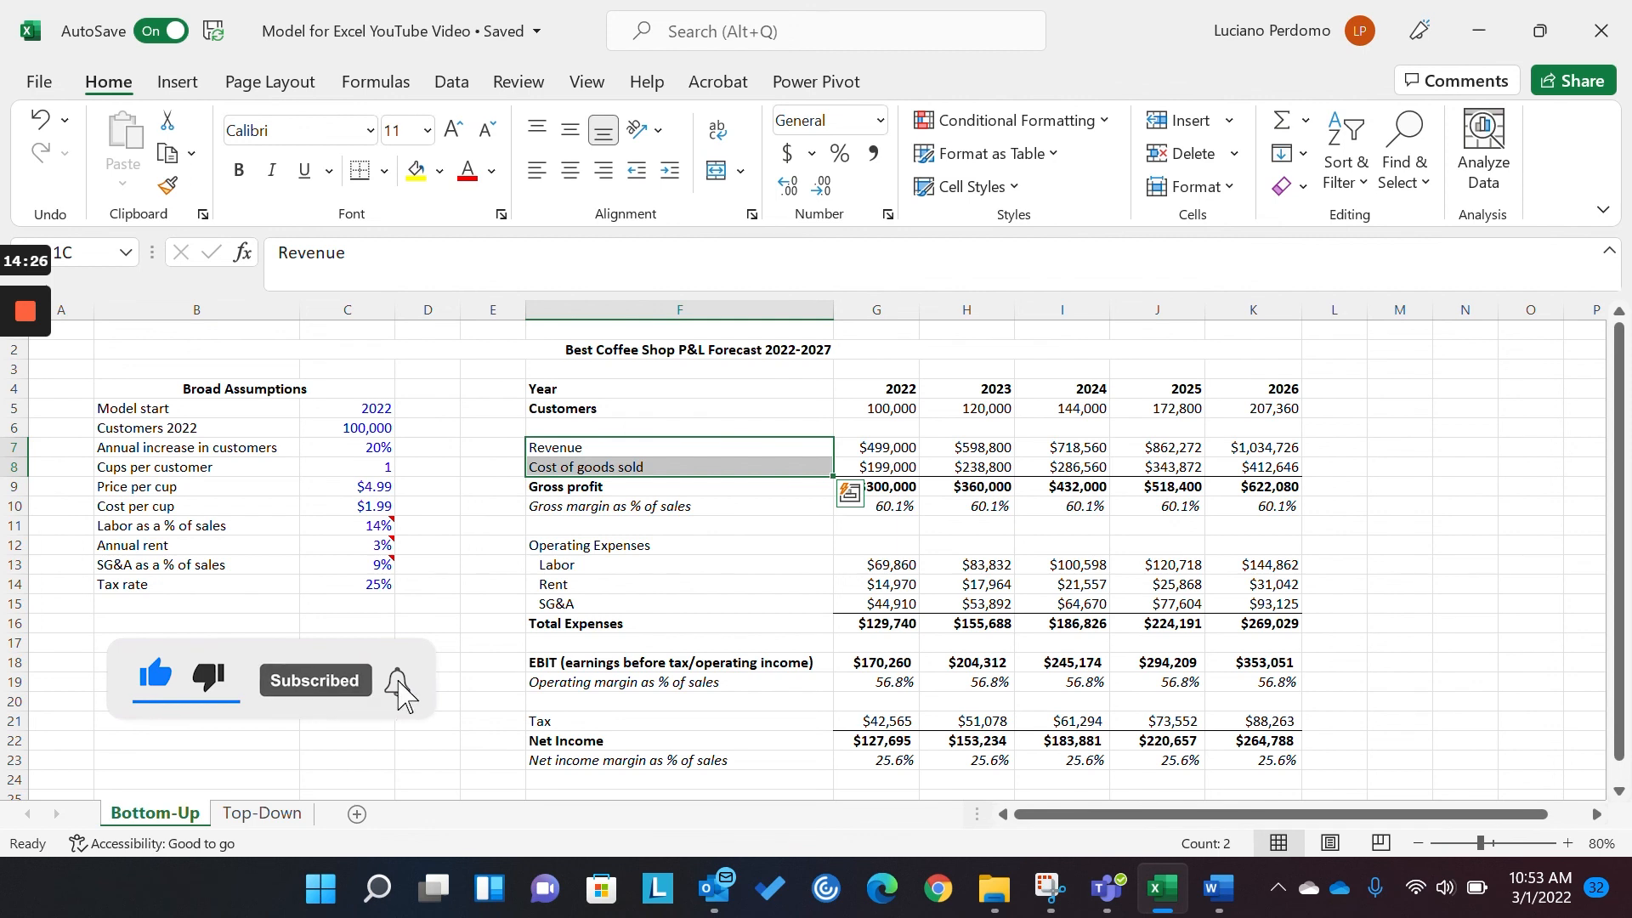